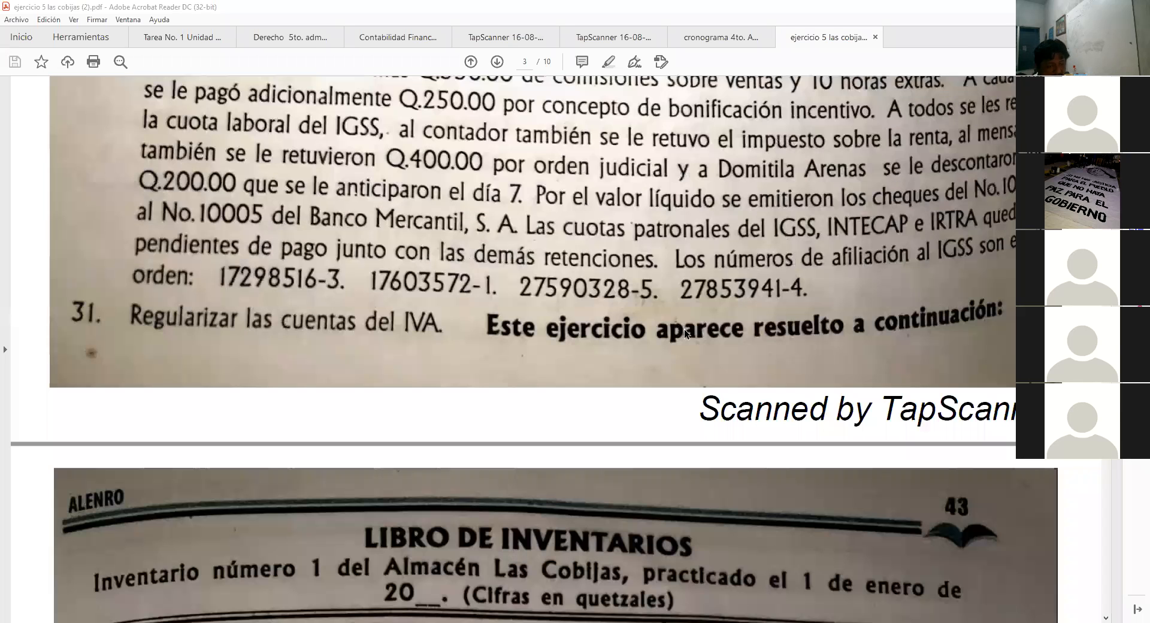
# Step: Page through the PDF to its last page, showing salary entry Pda. 26
pyautogui.click(496, 61)
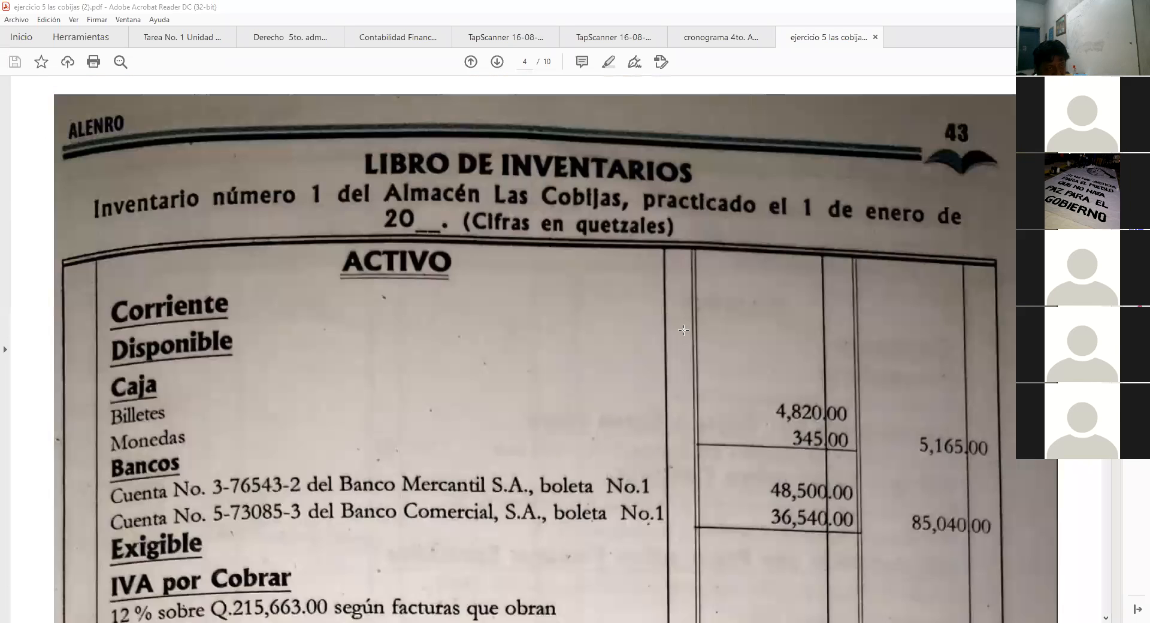
pyautogui.scroll(-3)
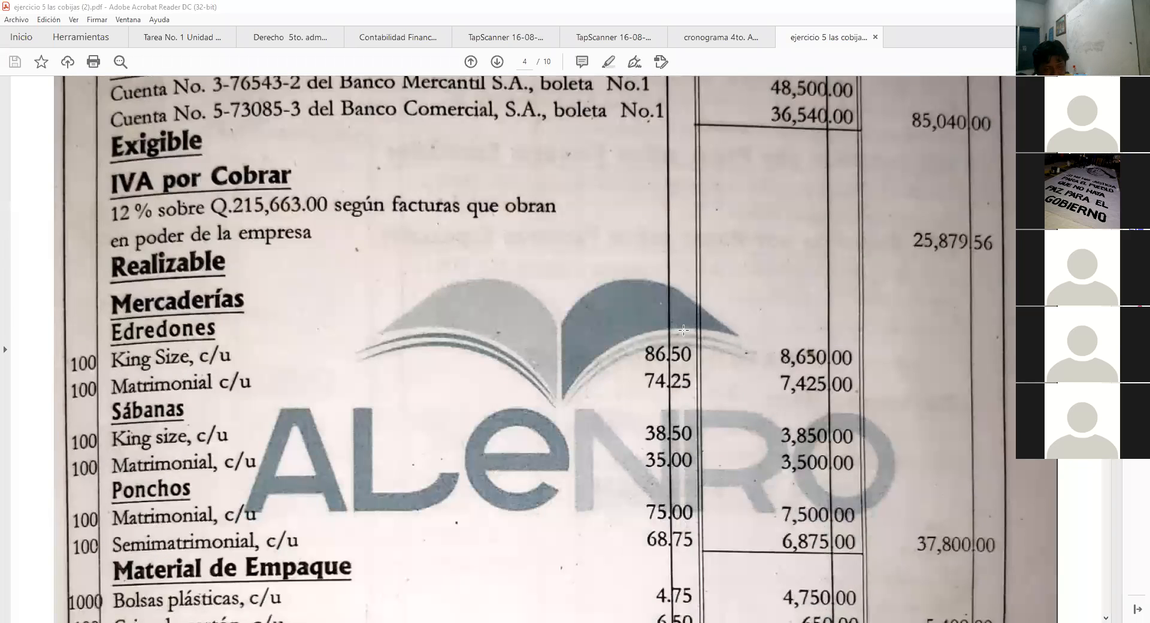
pyautogui.scroll(-3)
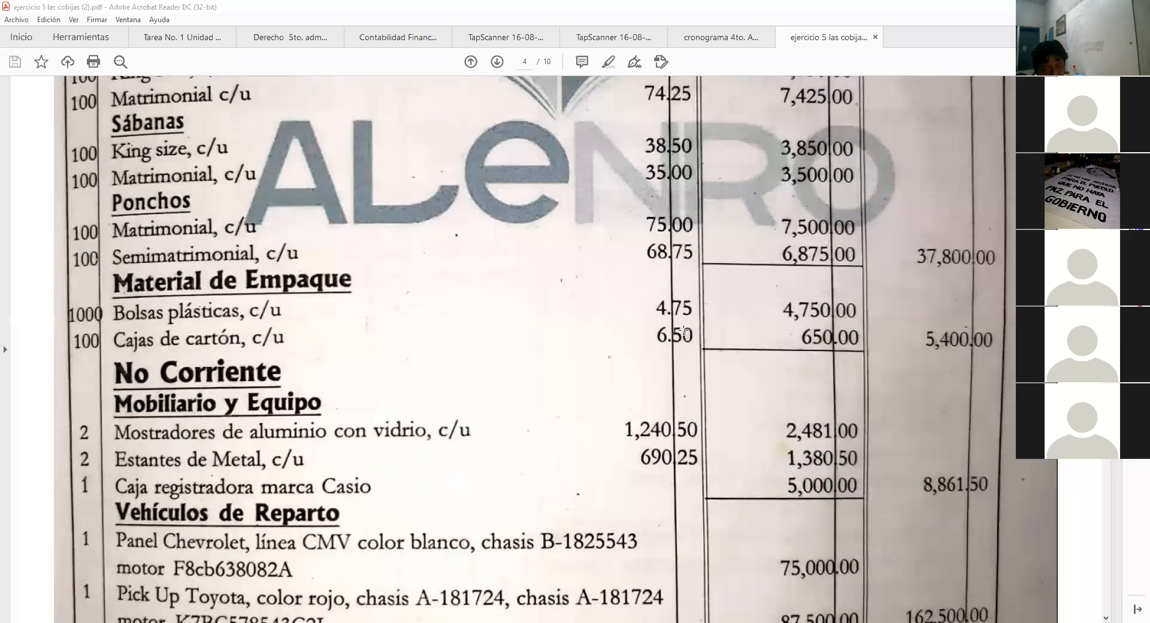
pyautogui.scroll(-3)
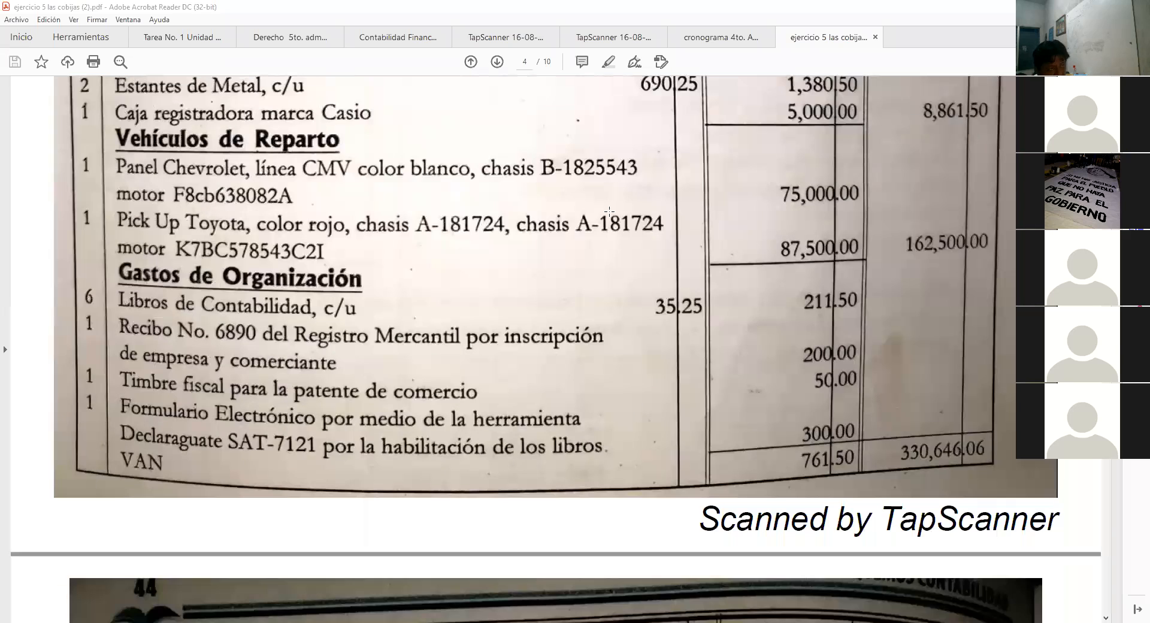
pyautogui.moveTo(569, 165)
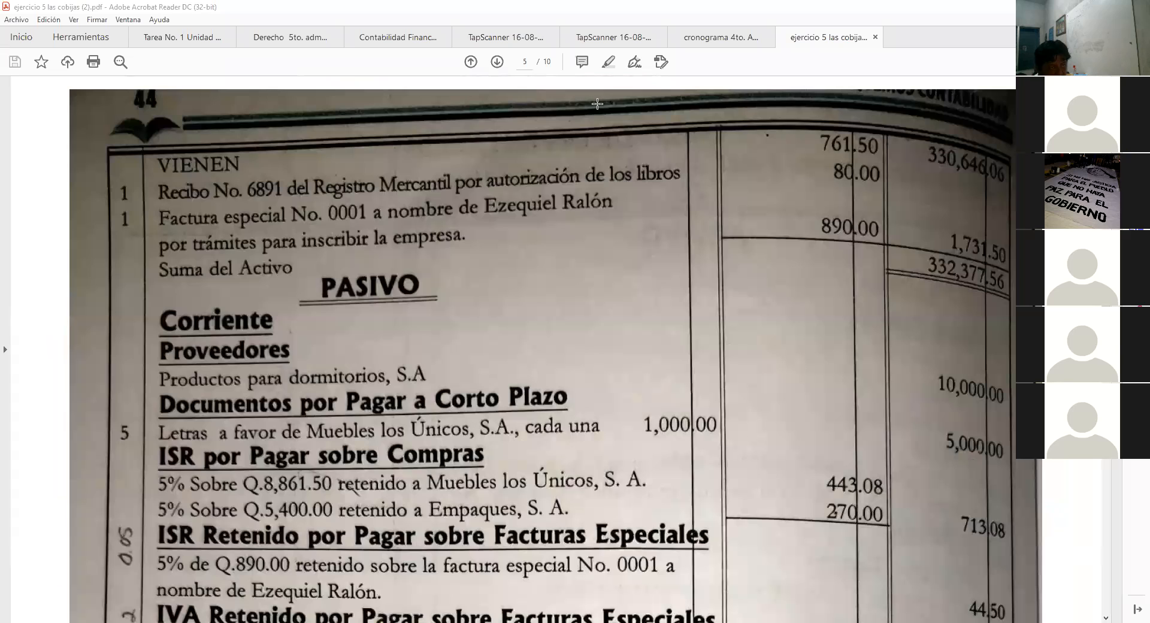
pyautogui.moveTo(621, 187)
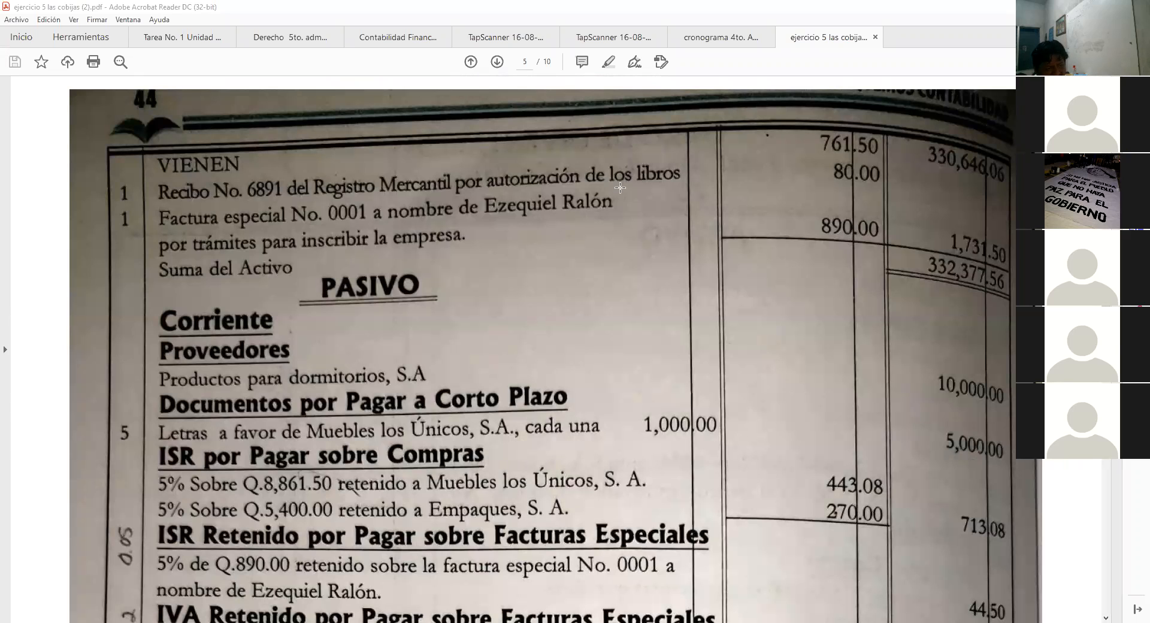
pyautogui.scroll(-3)
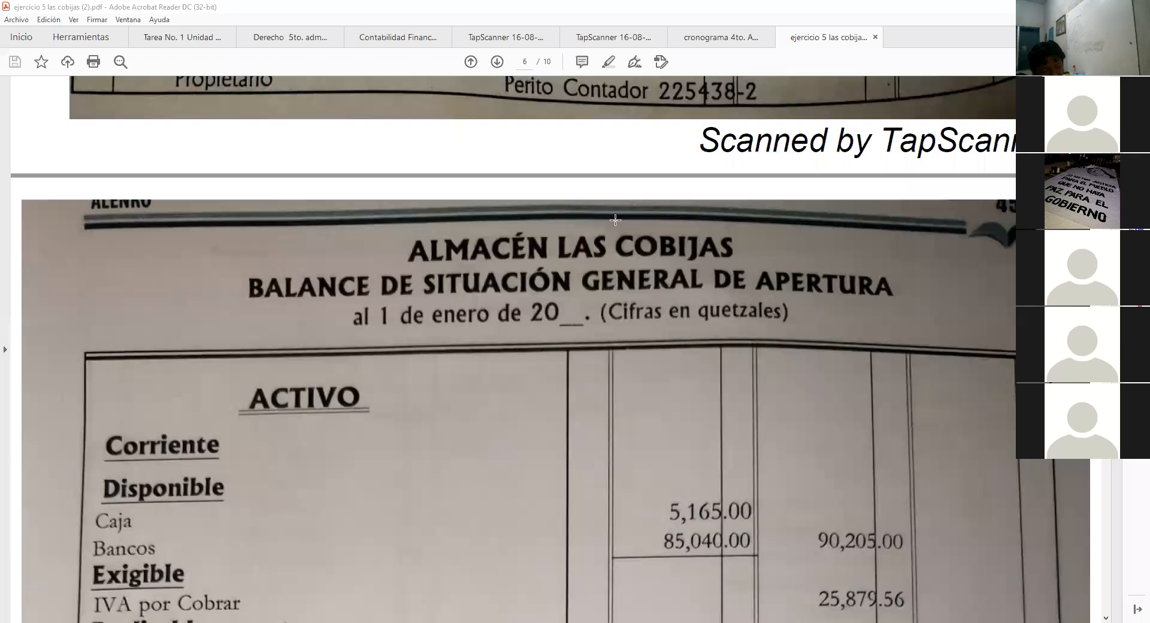
pyautogui.scroll(-3)
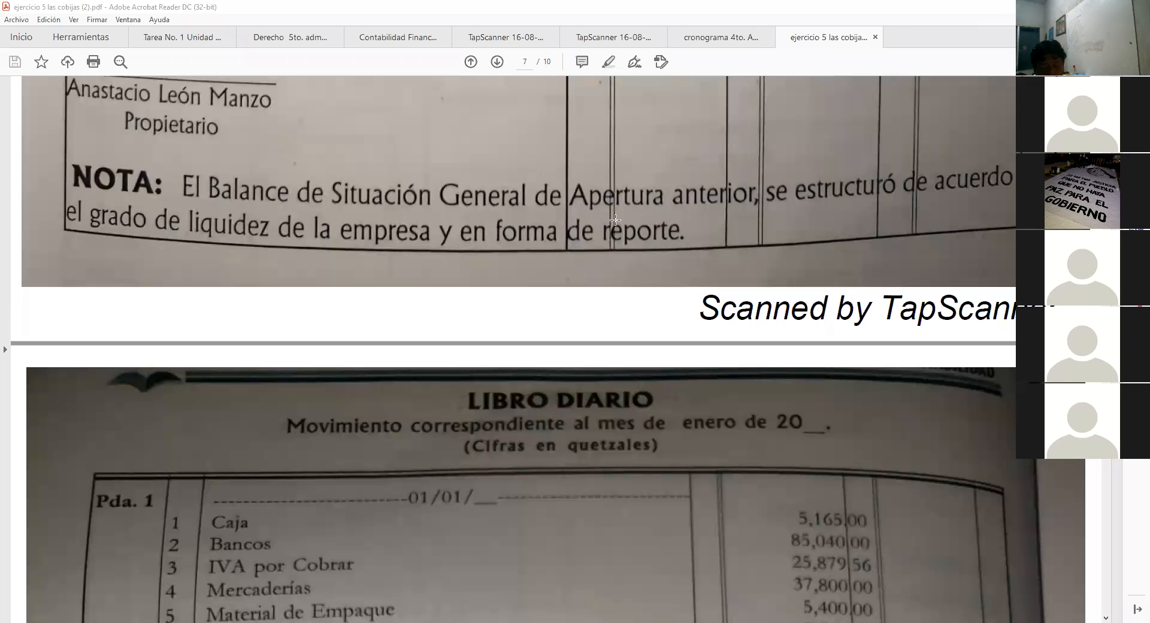
pyautogui.scroll(-3)
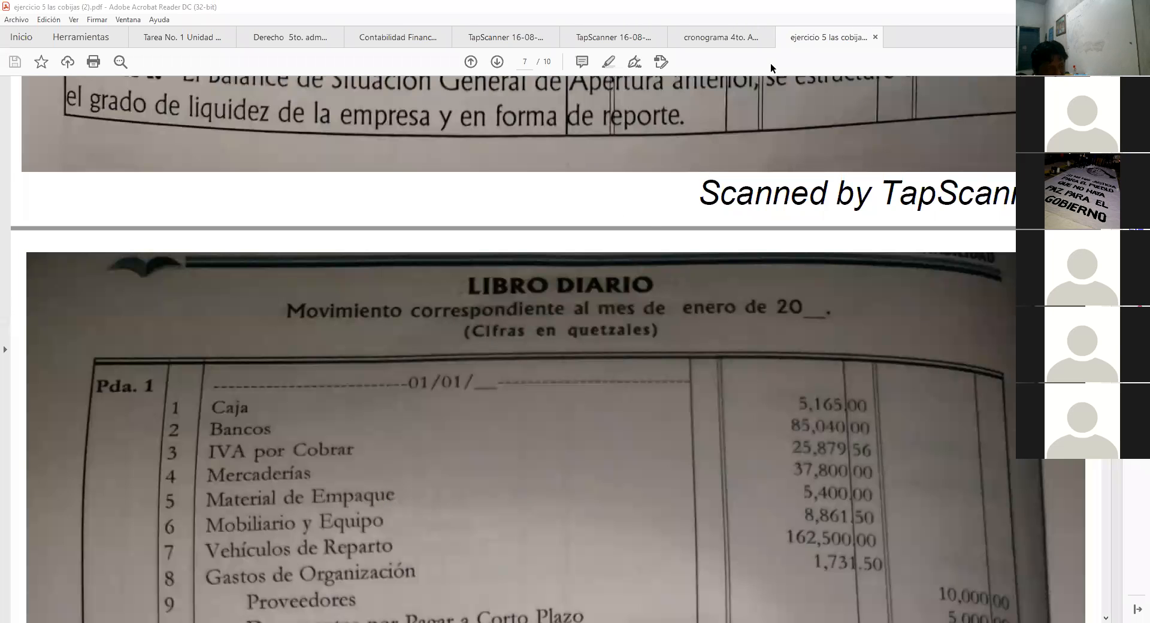
pyautogui.moveTo(615, 97)
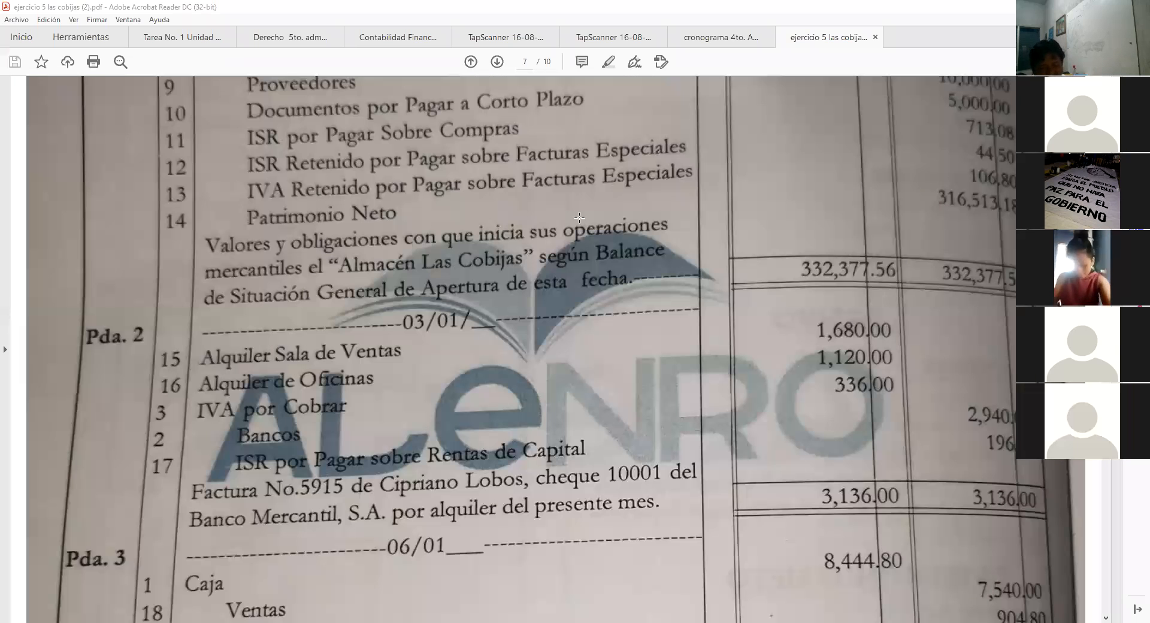
pyautogui.scroll(-3)
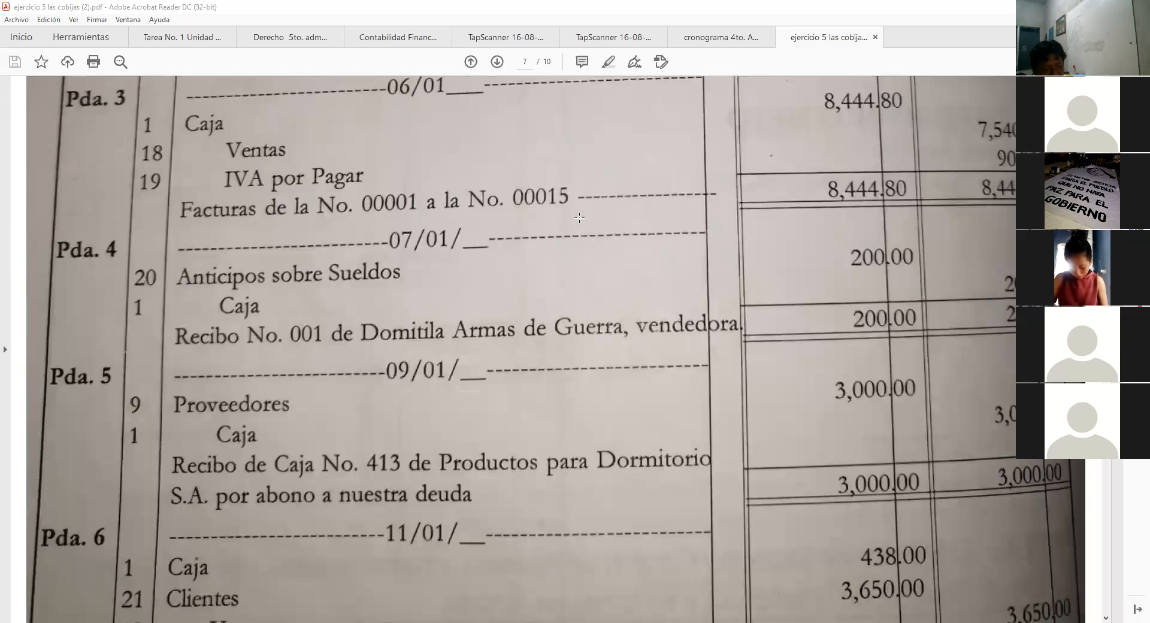
pyautogui.click(497, 62)
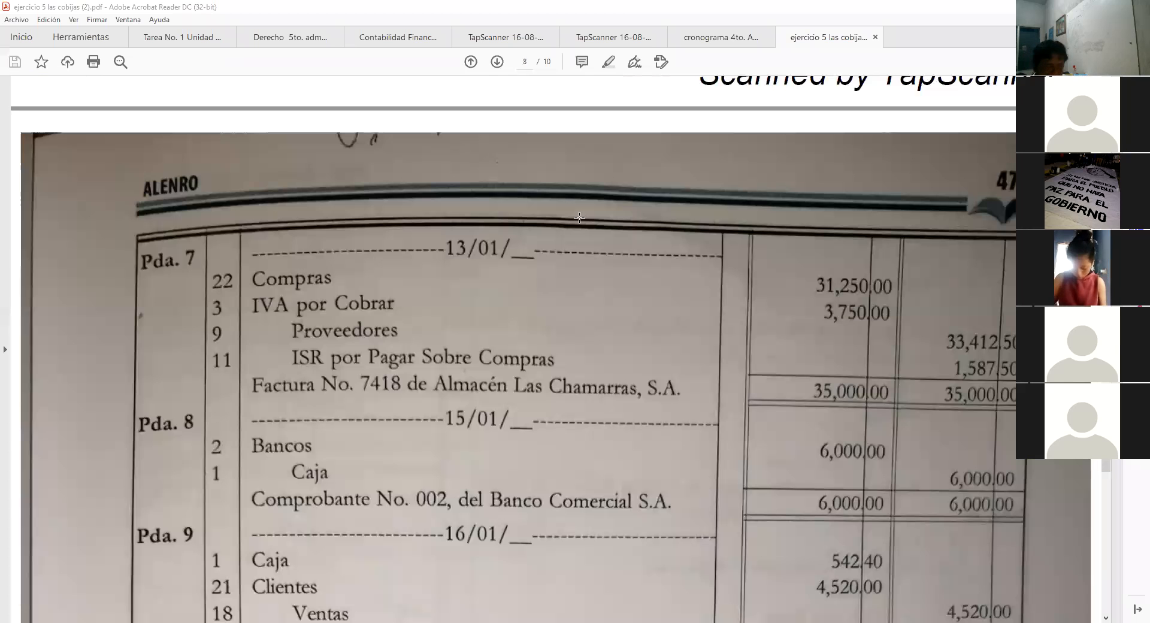
pyautogui.scroll(-3)
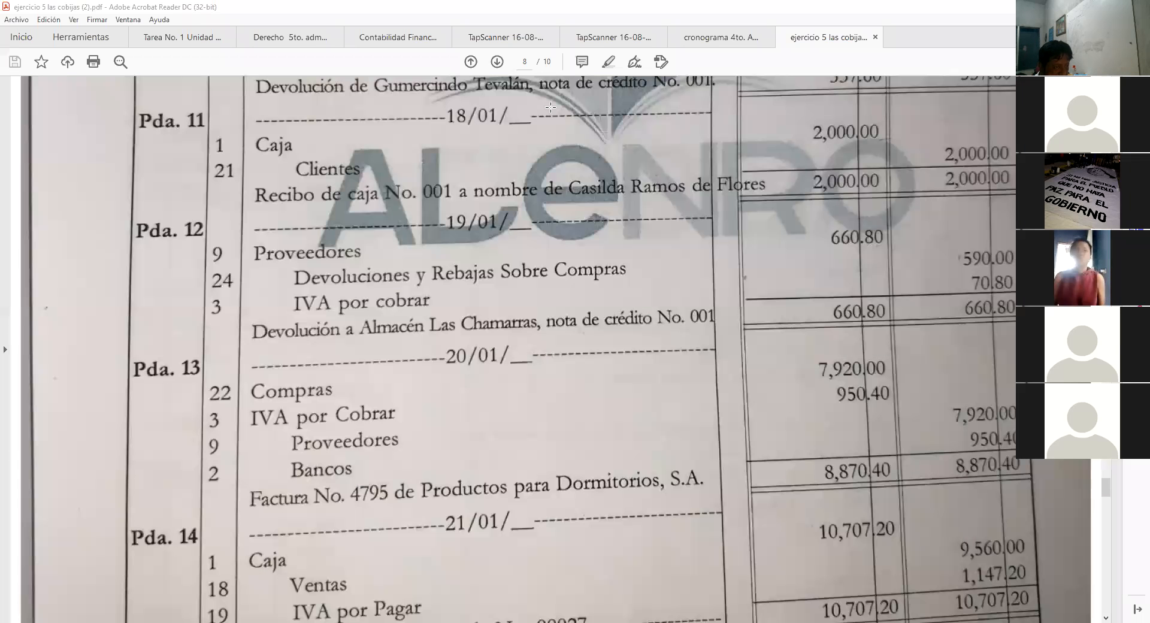
pyautogui.scroll(-3)
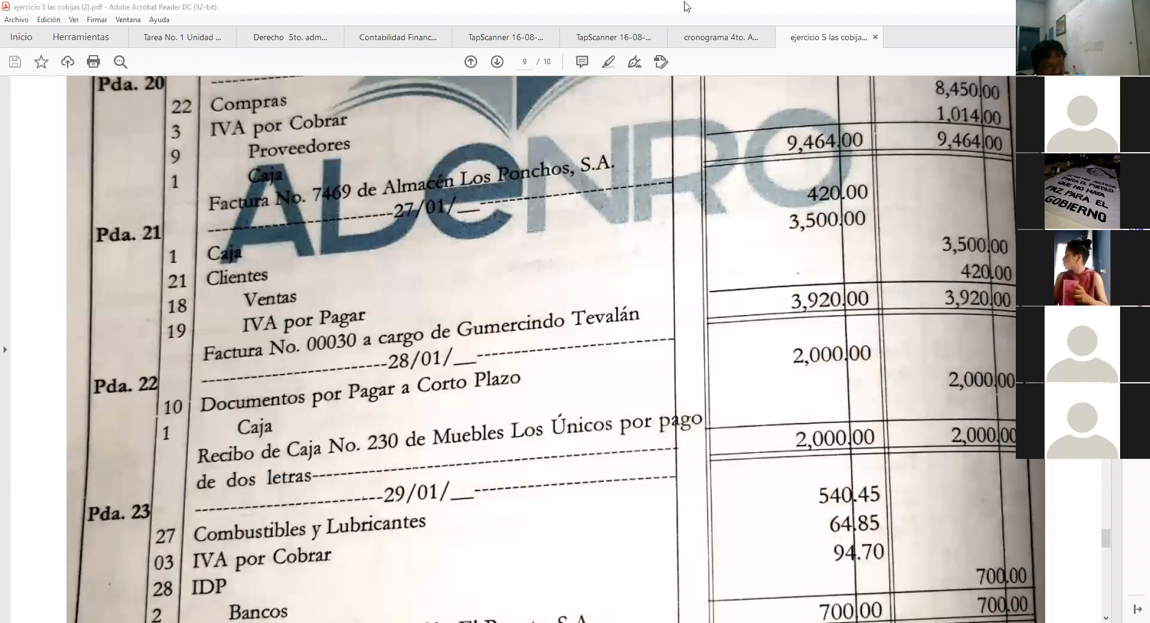
pyautogui.scroll(-3)
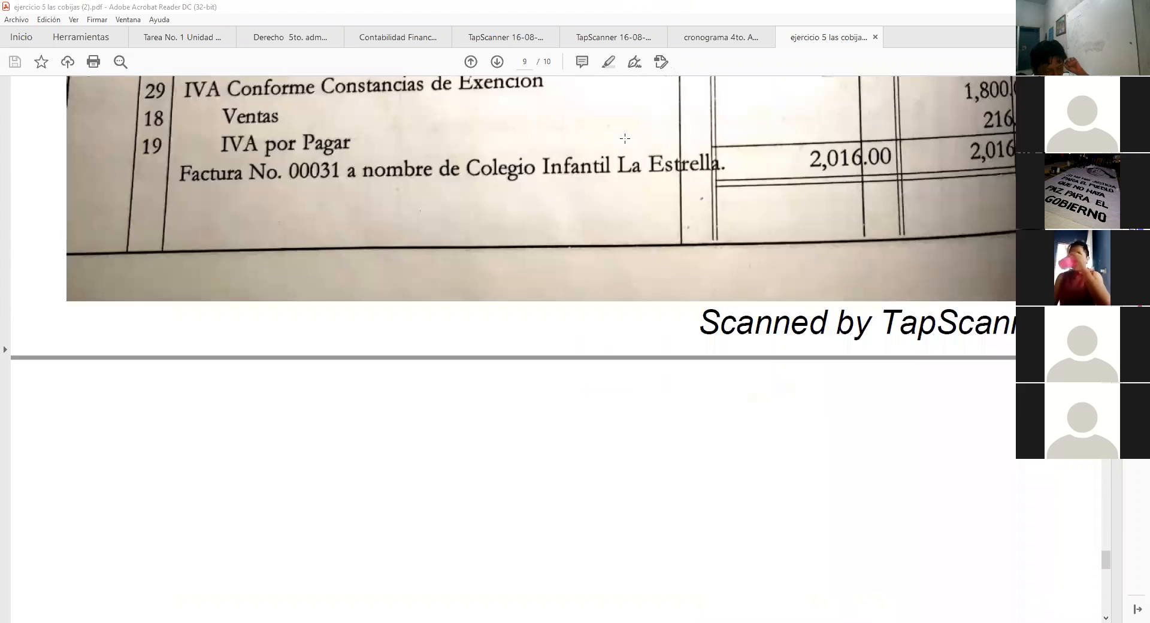
pyautogui.click(496, 61)
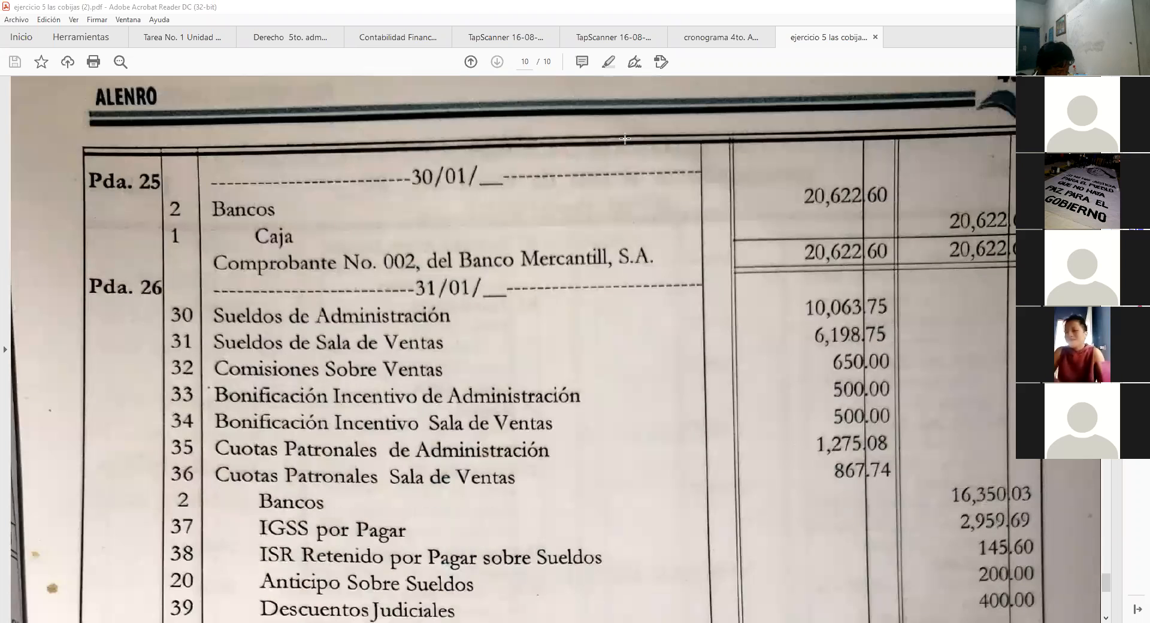
pyautogui.scroll(-3)
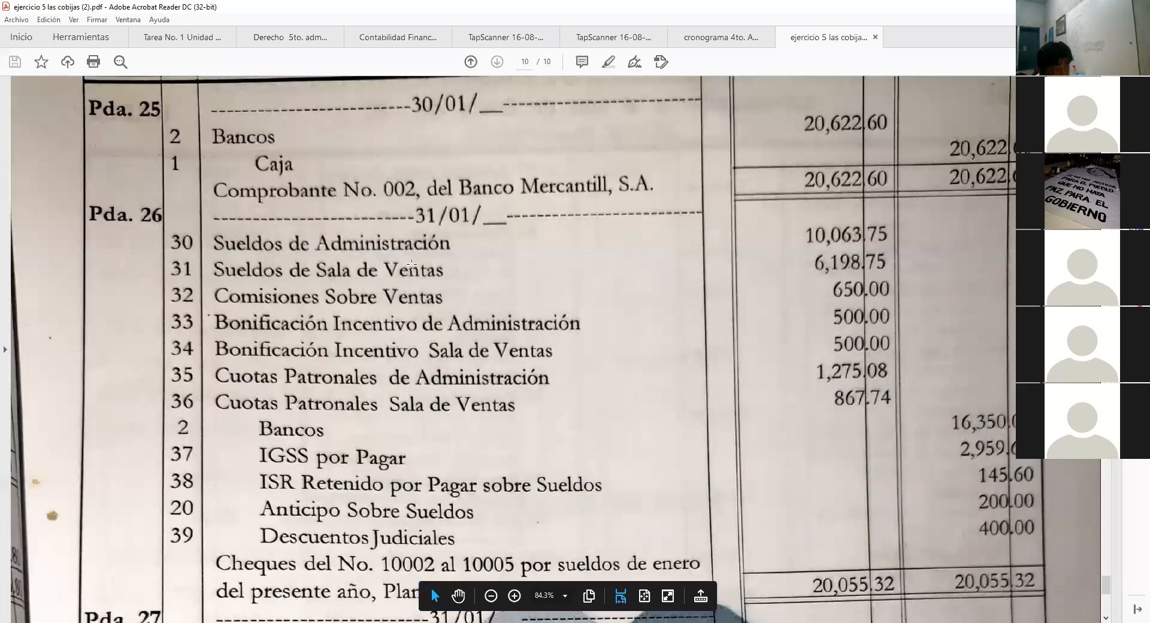
# Step: Page back to page 3 and scroll to item 31 on salaries
pyautogui.click(471, 62)
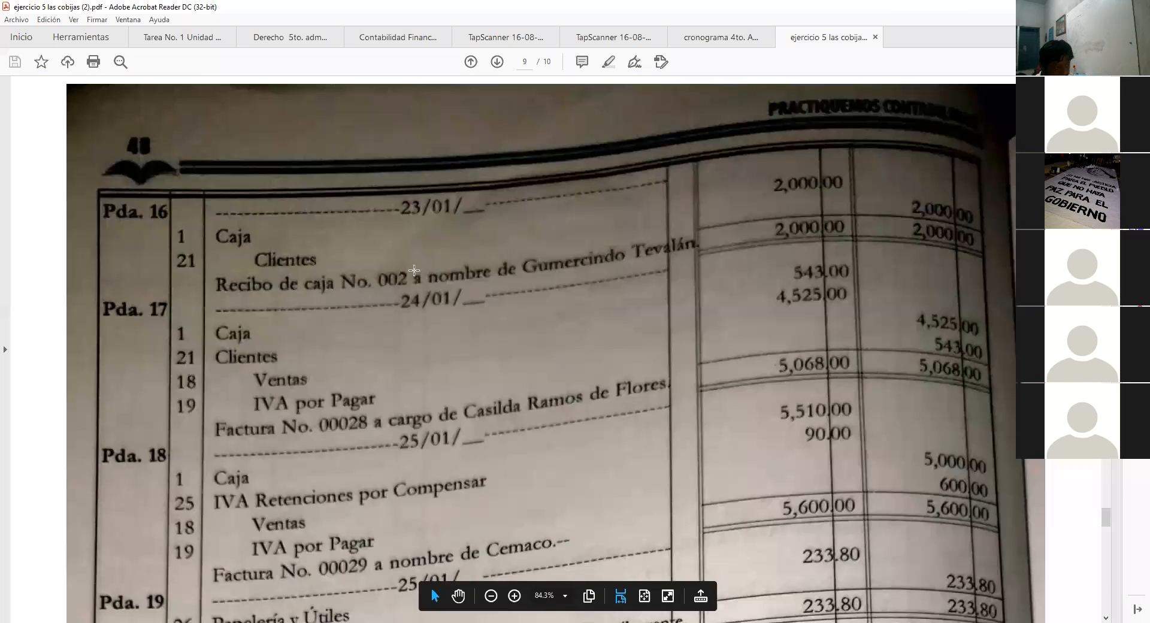
pyautogui.click(470, 62)
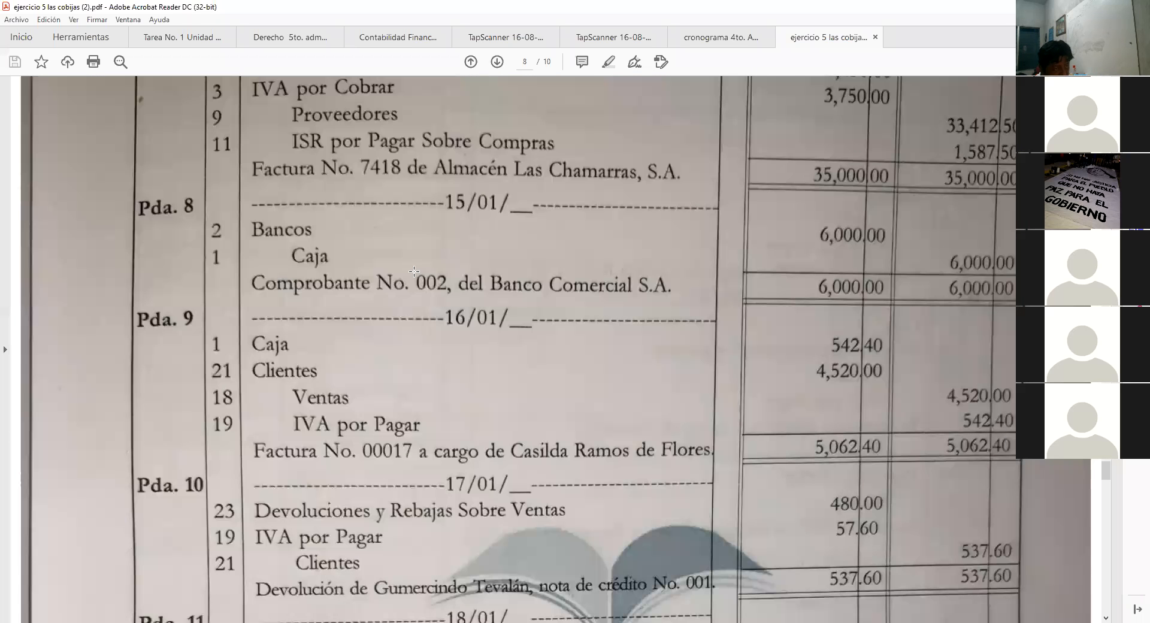
pyautogui.click(496, 62)
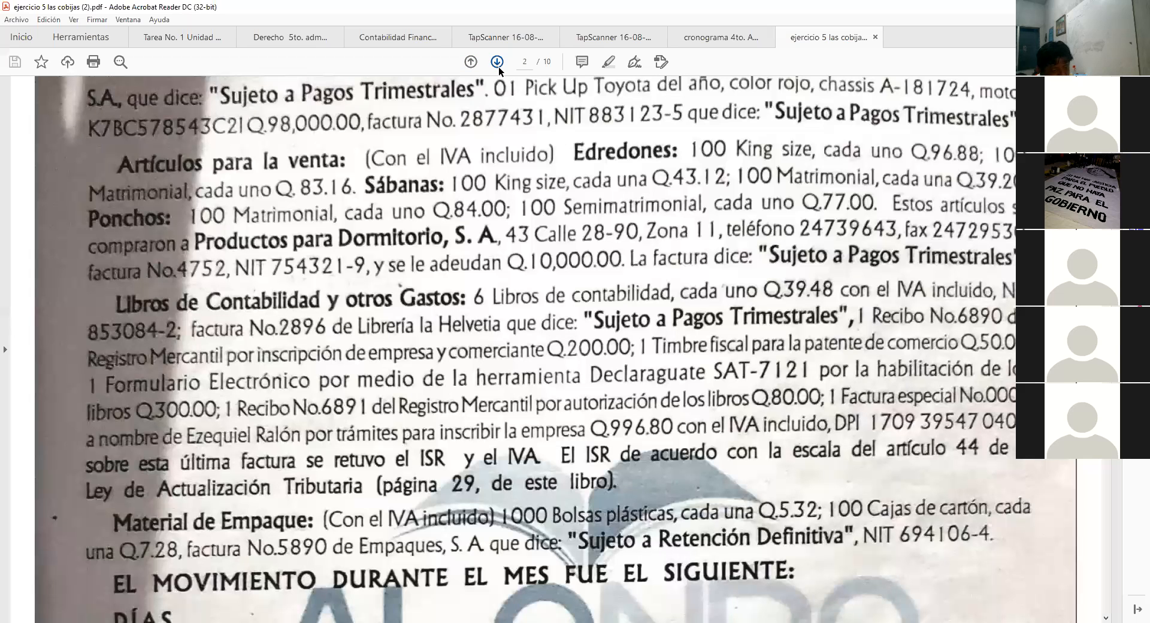
pyautogui.click(496, 61)
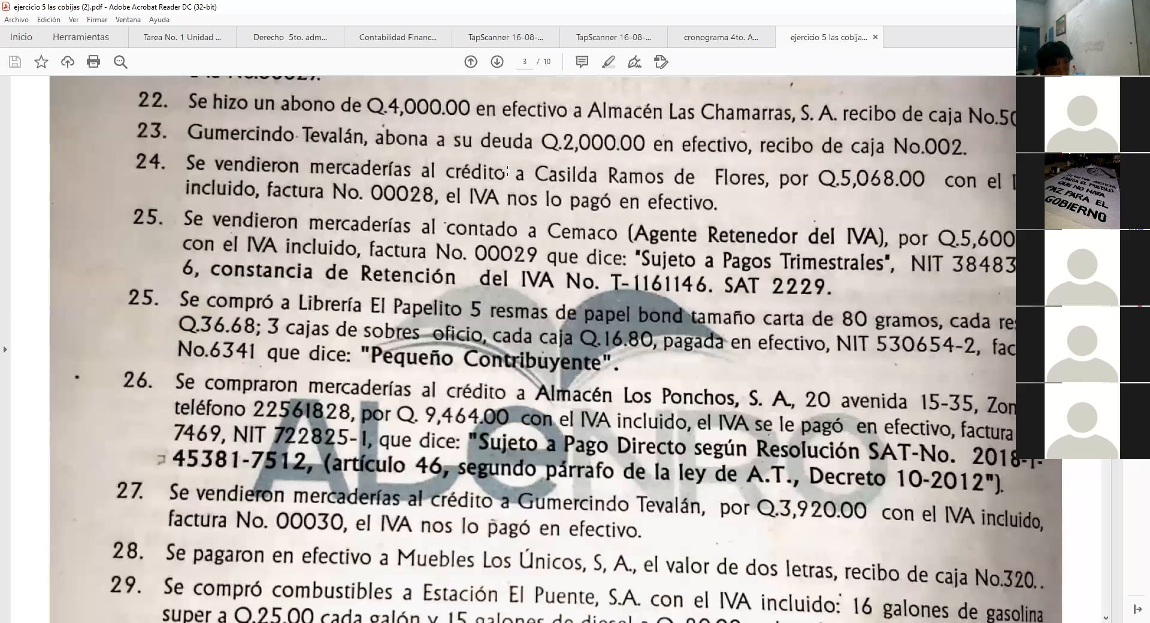
pyautogui.scroll(-3)
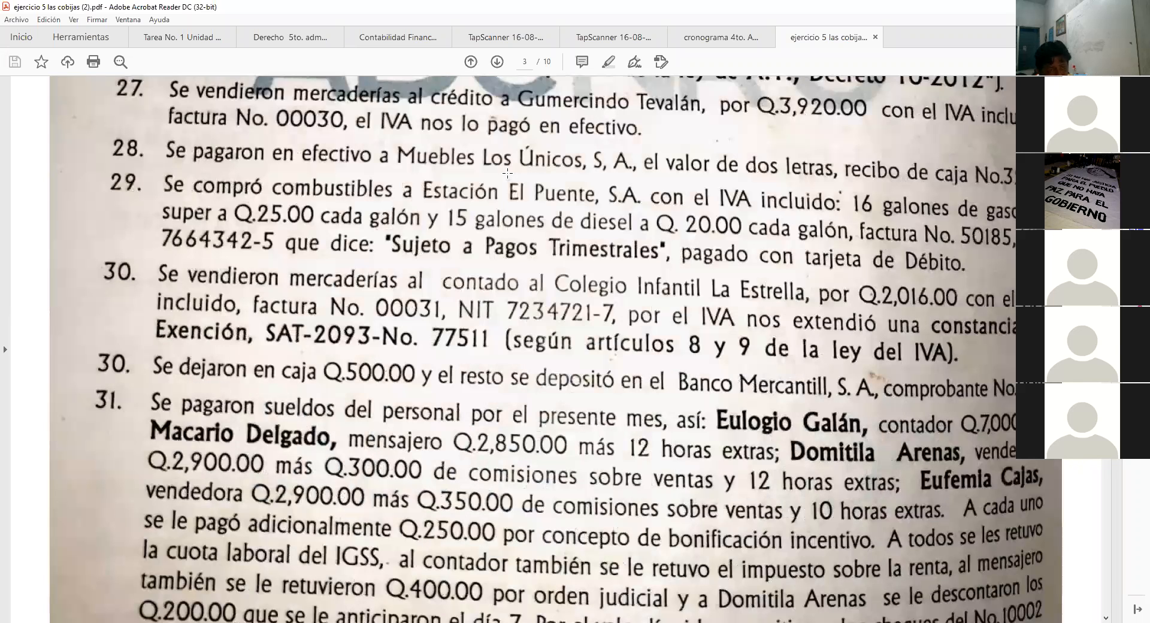
pyautogui.scroll(-3)
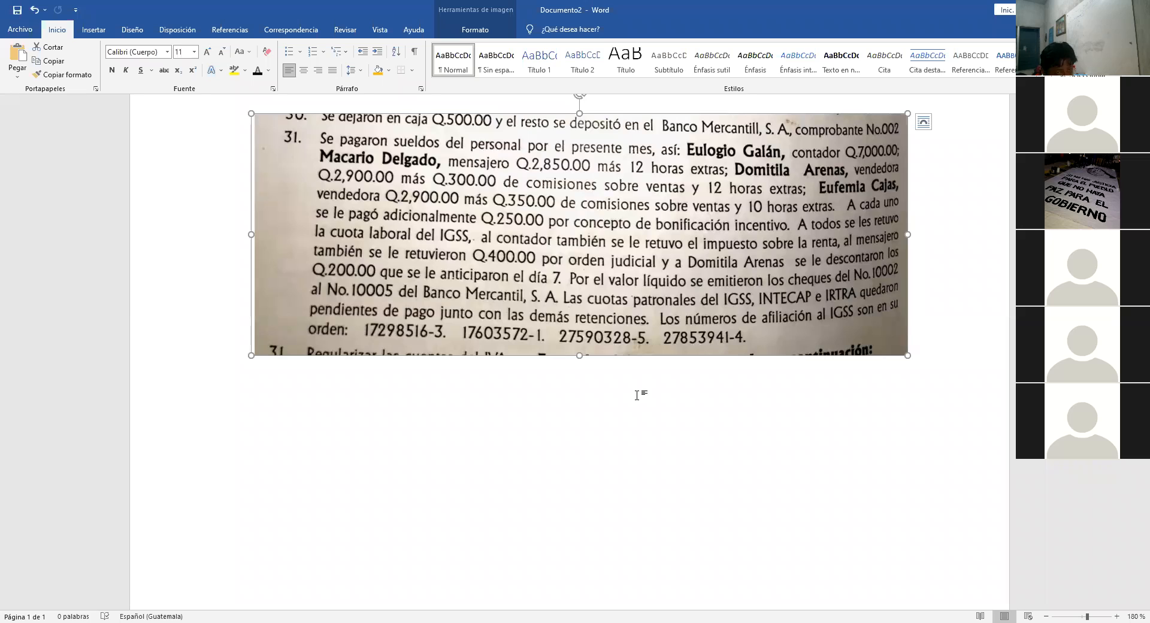
# Step: Scroll past the pasted item 31 picture and click below it
pyautogui.scroll(-3)
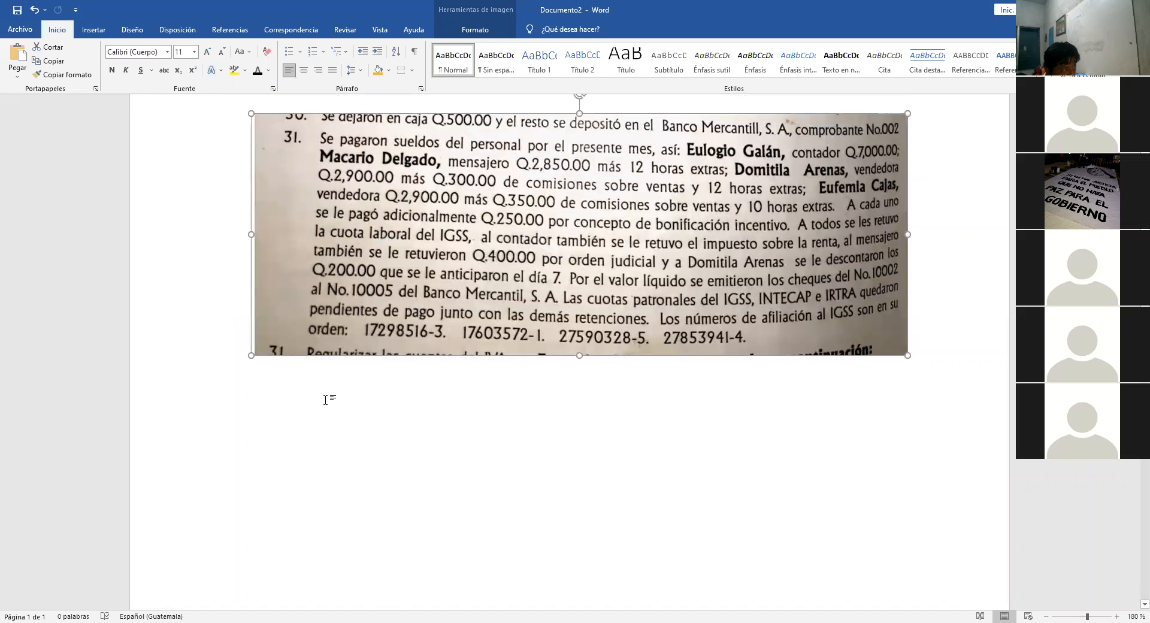
pyautogui.click(93, 30)
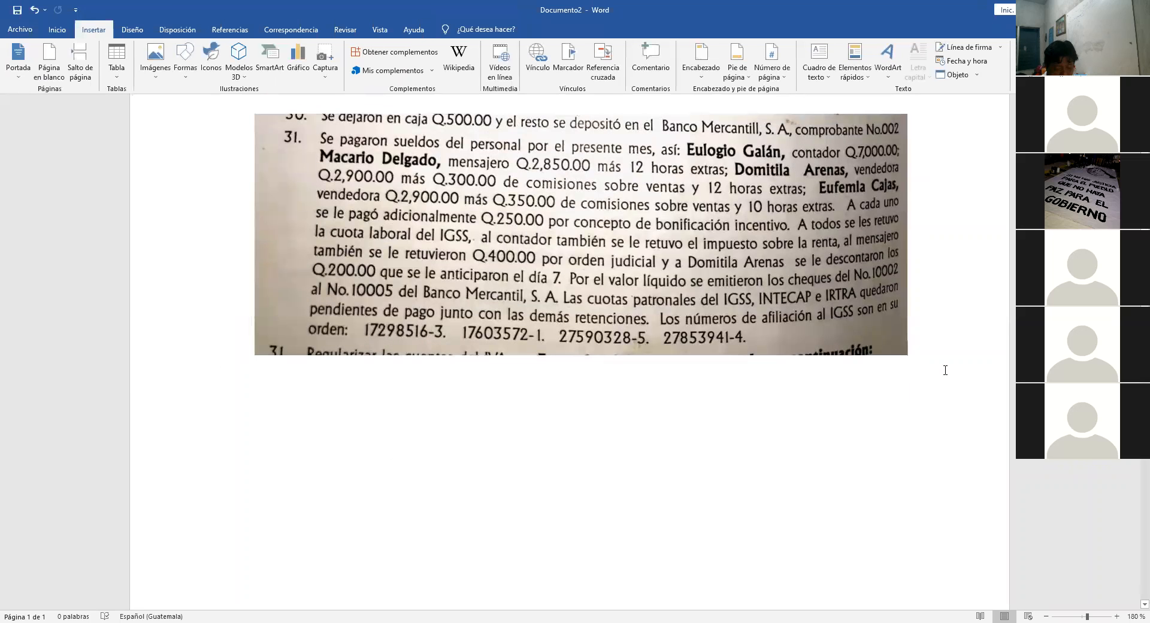
pyautogui.moveTo(192, 131)
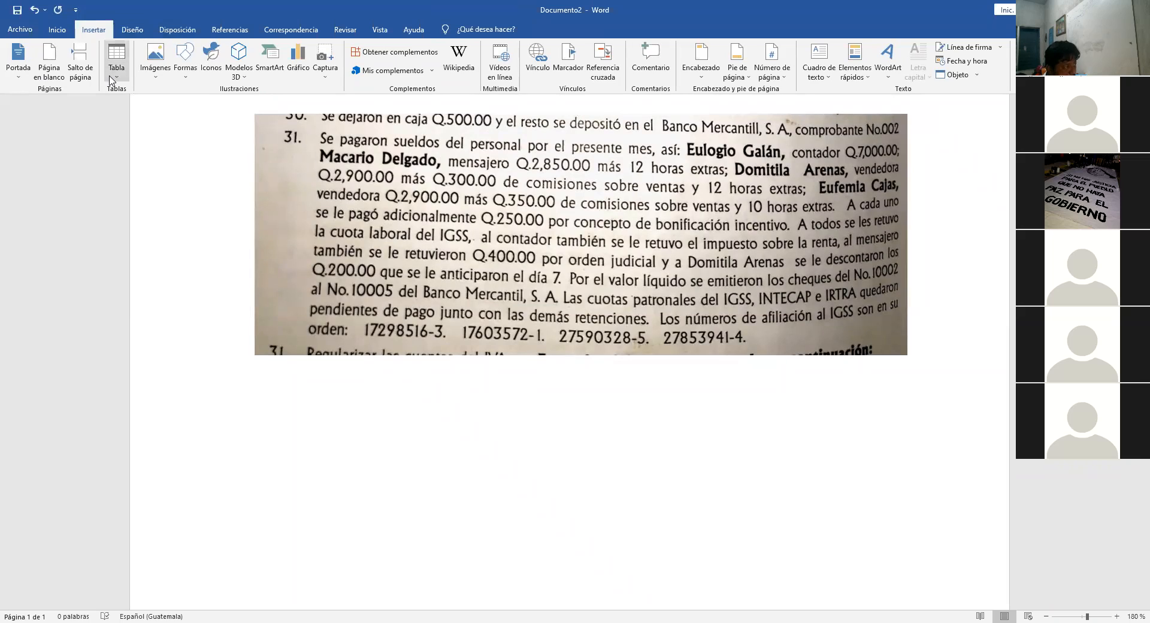
# Step: Insert a 10-column, 5-row table beneath the picture and select it
pyautogui.click(117, 59)
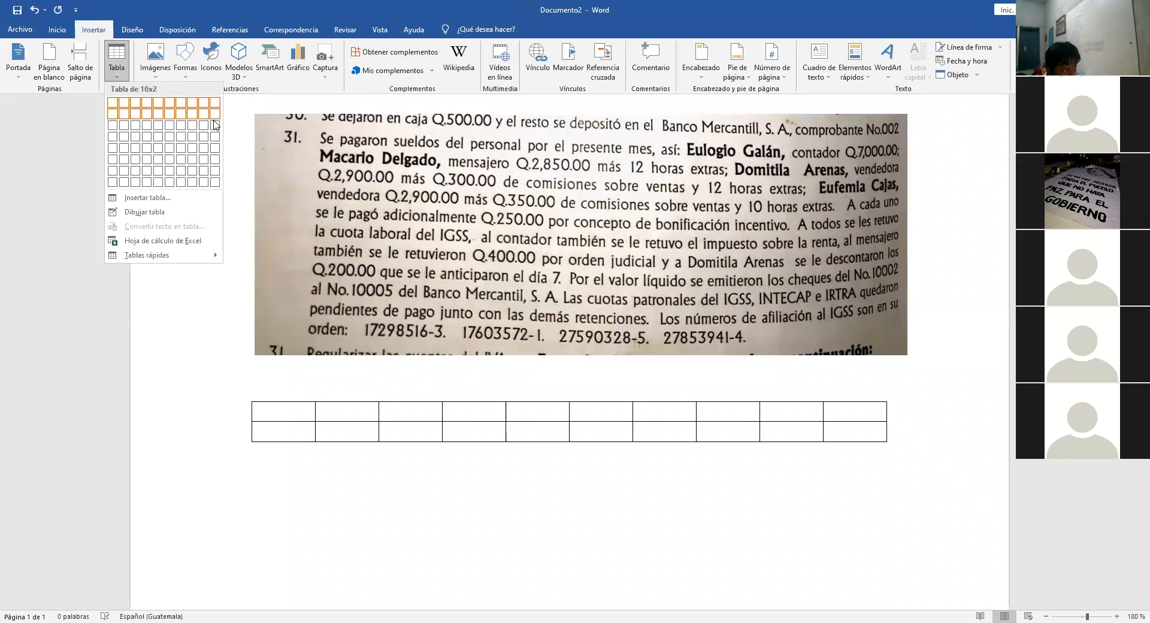
pyautogui.moveTo(215, 138)
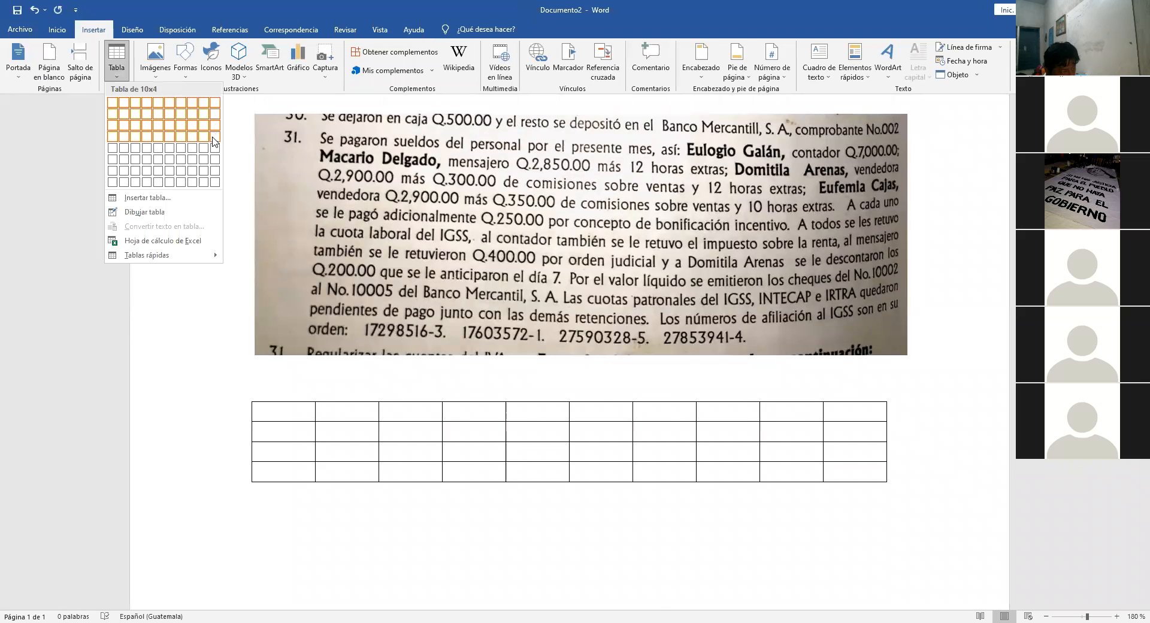
pyautogui.moveTo(213, 156)
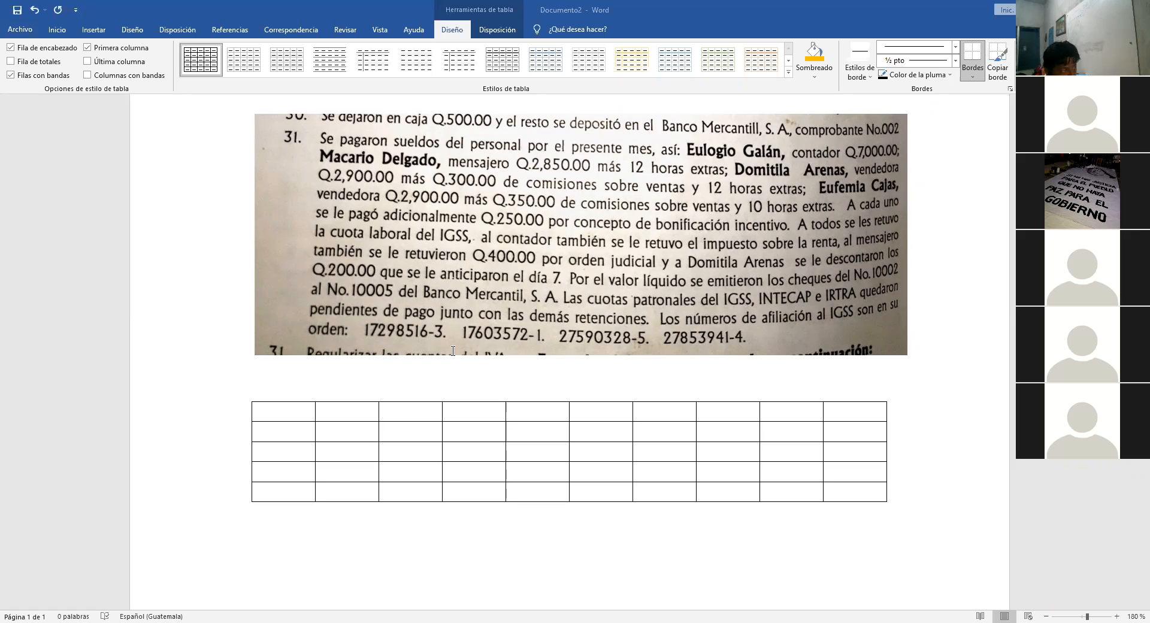
pyautogui.scroll(-3)
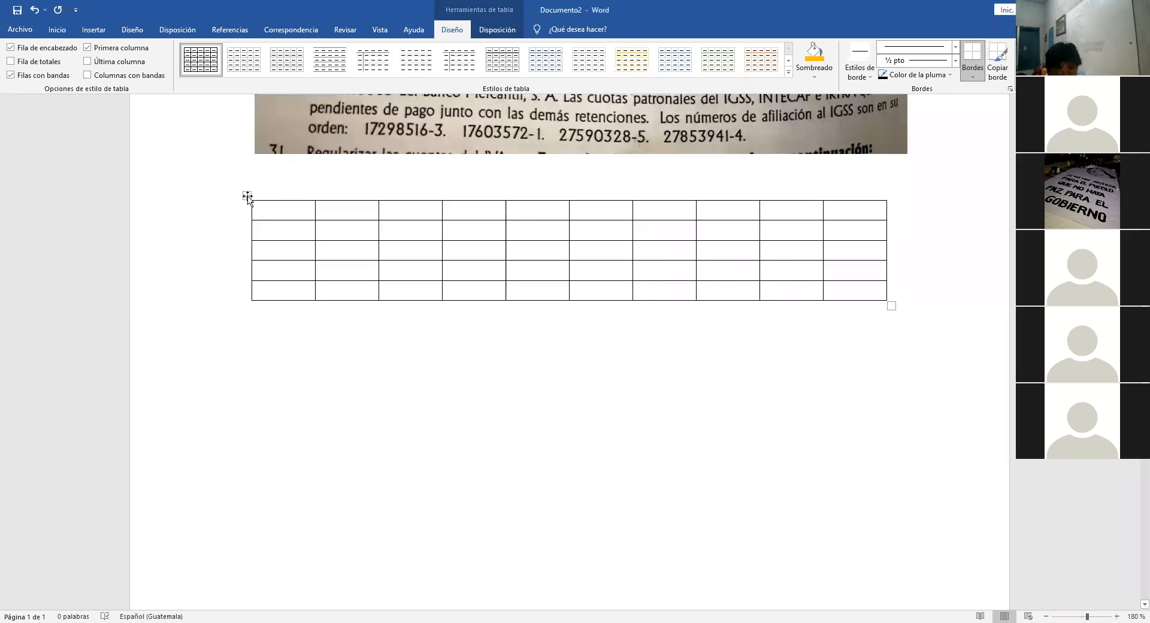
pyautogui.click(258, 209)
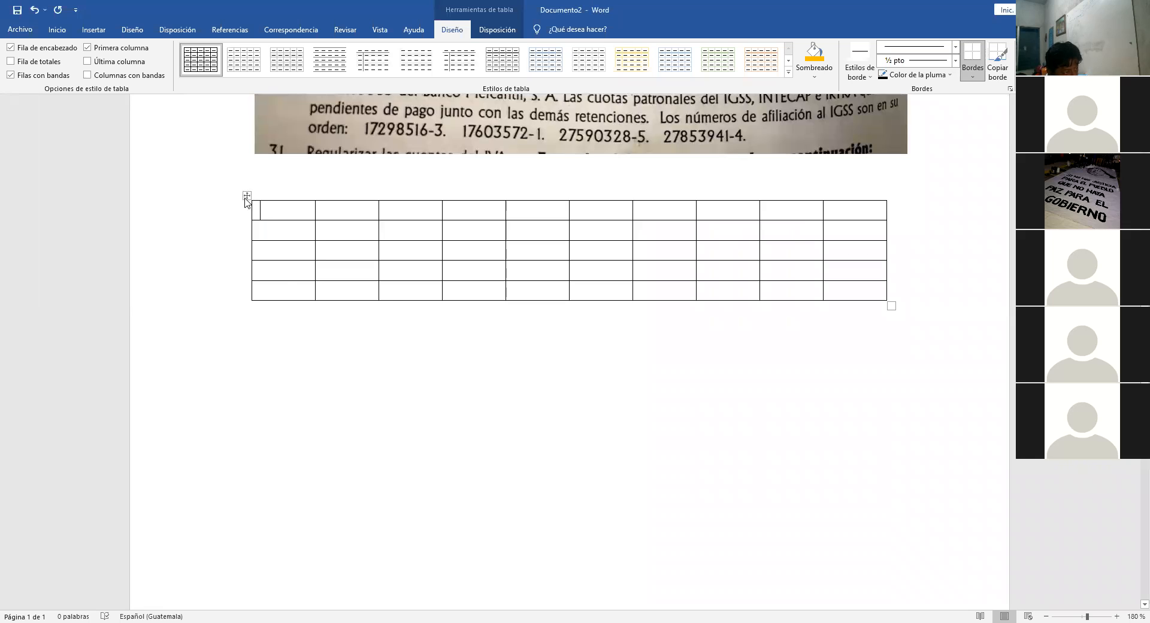
# Step: Paste the copied payroll sheet photo below the paragraph image and select it
pyautogui.rightClick(279, 209)
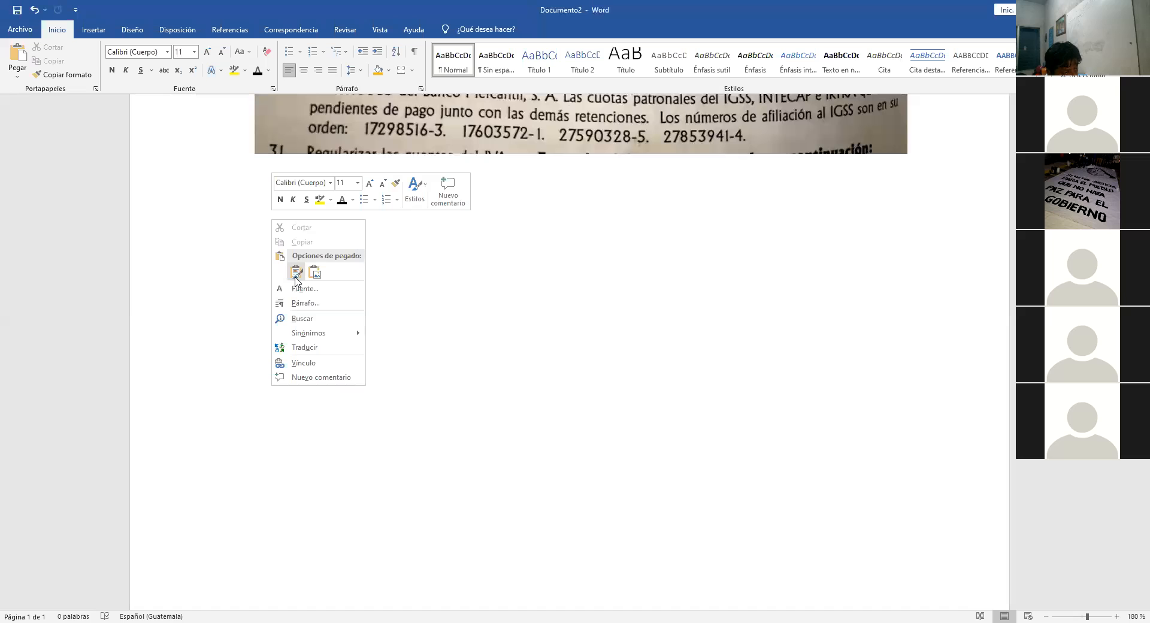
pyautogui.click(297, 271)
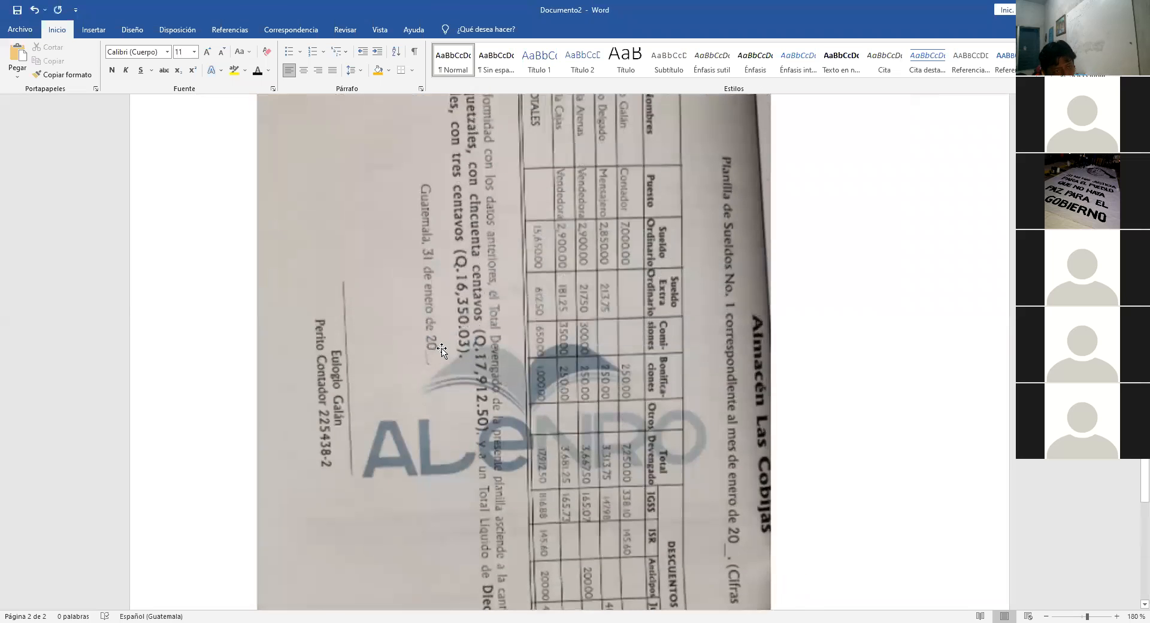
pyautogui.scroll(-3)
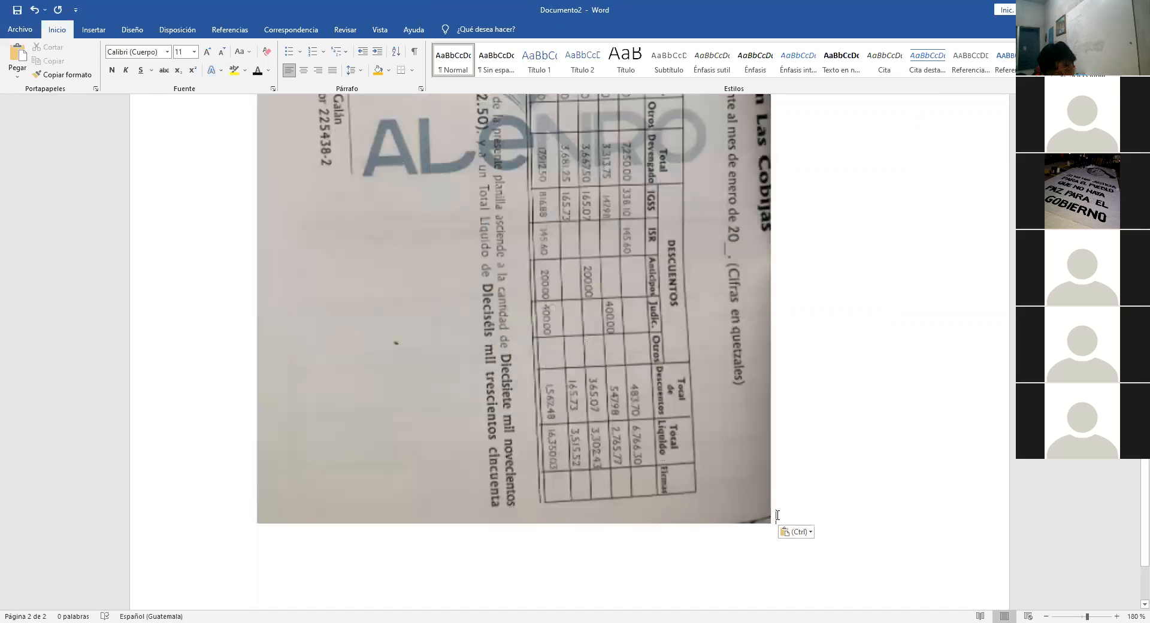
pyautogui.click(514, 293)
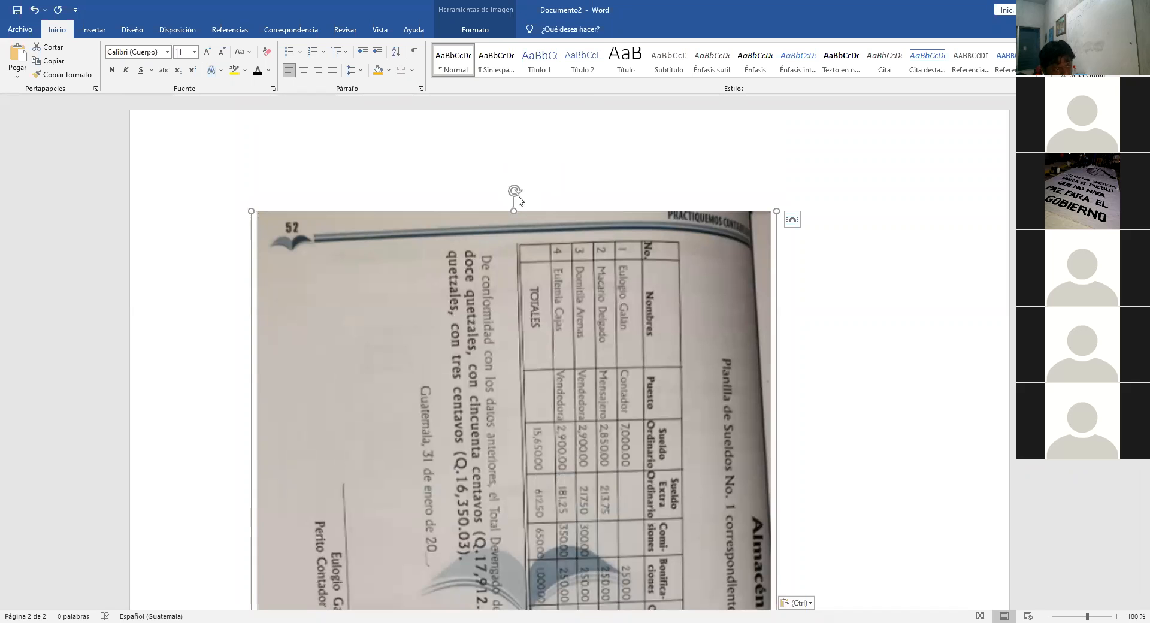
pyautogui.scroll(-3)
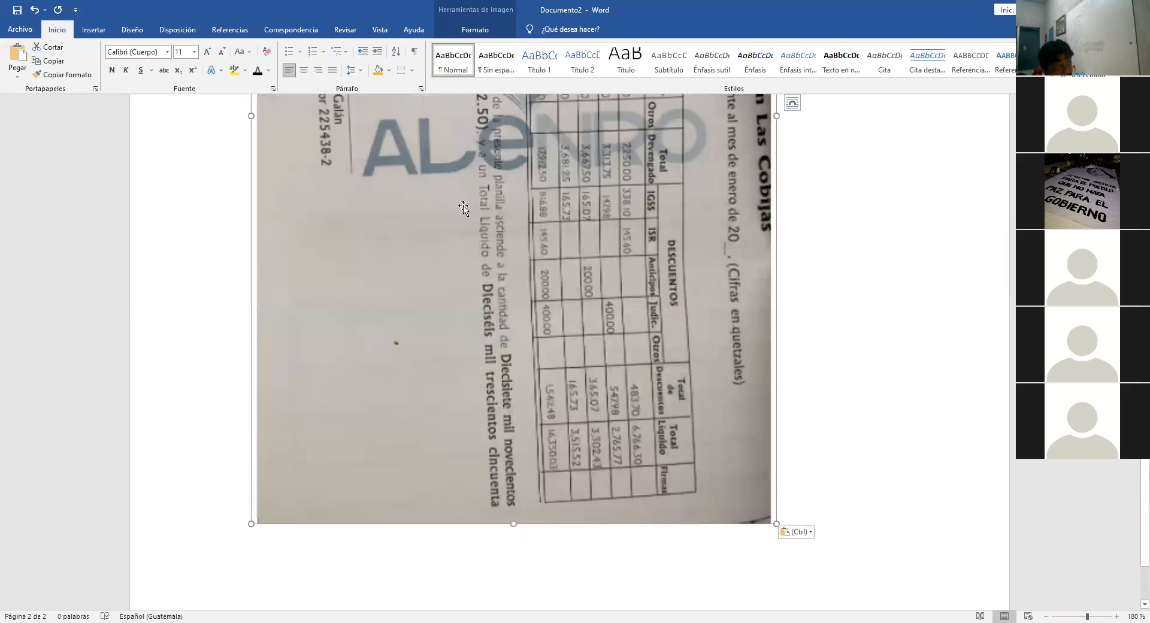
pyautogui.click(177, 30)
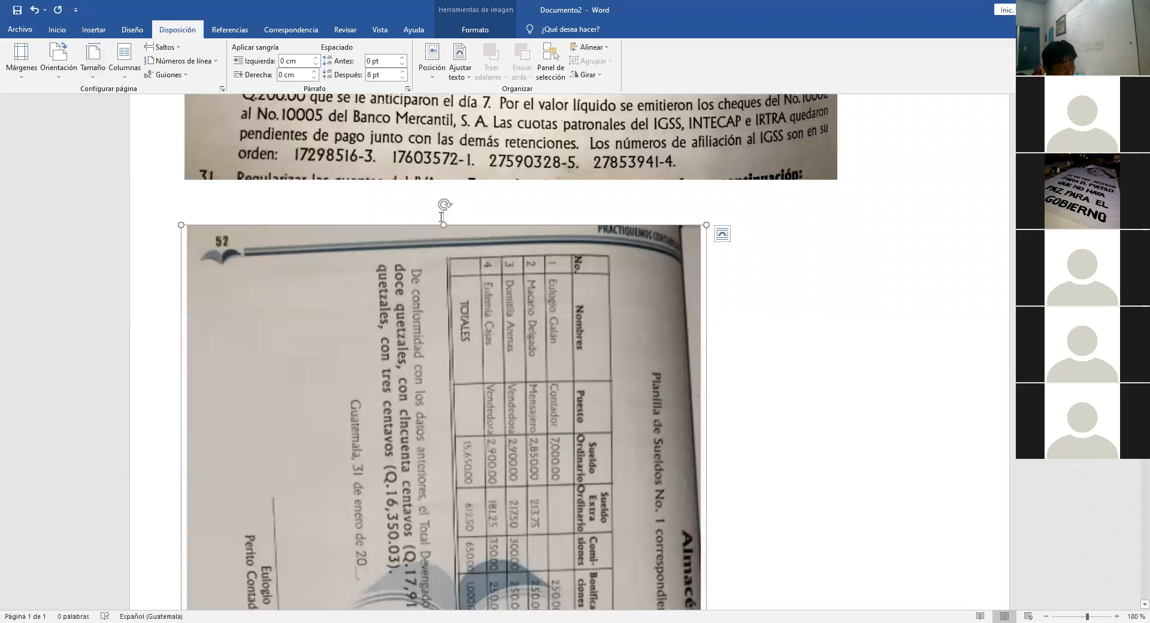
pyautogui.moveTo(484, 317)
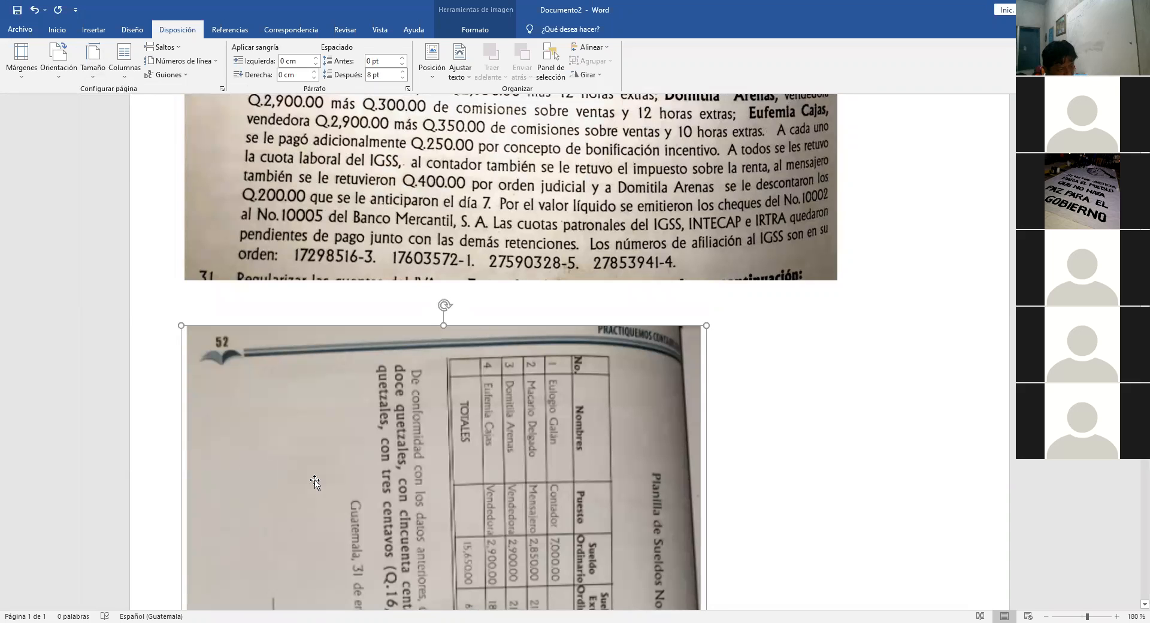
# Step: Drag the payroll photo's handle to turn it upright
pyautogui.moveTo(443, 305); pyautogui.dragTo(339, 285)
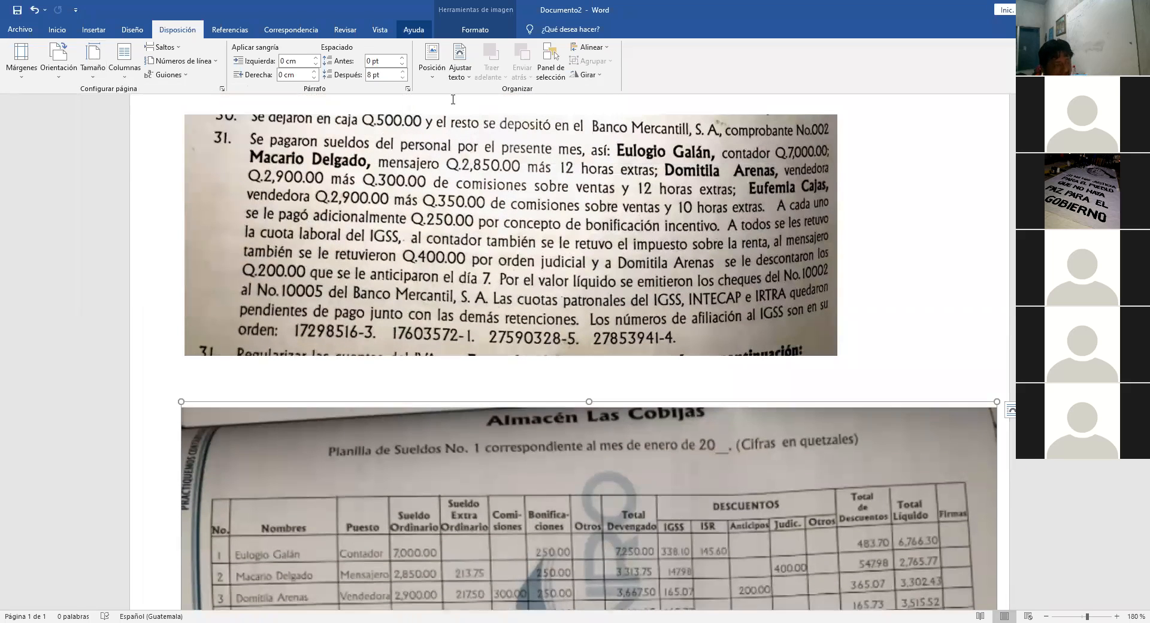
pyautogui.scroll(-3)
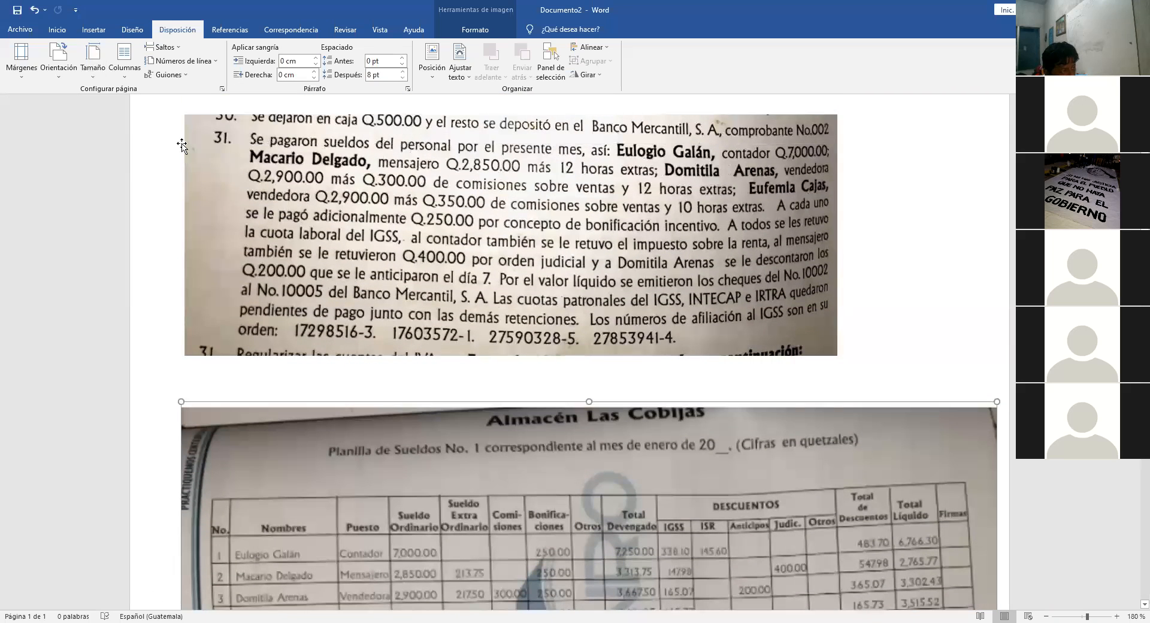
pyautogui.scroll(-3)
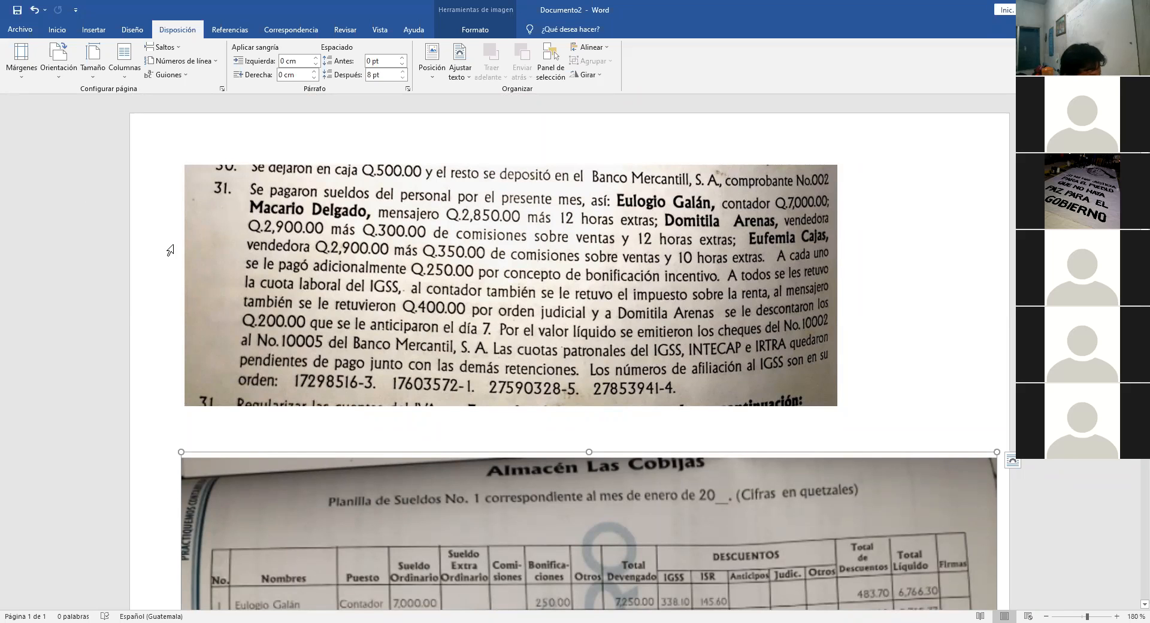
pyautogui.scroll(-3)
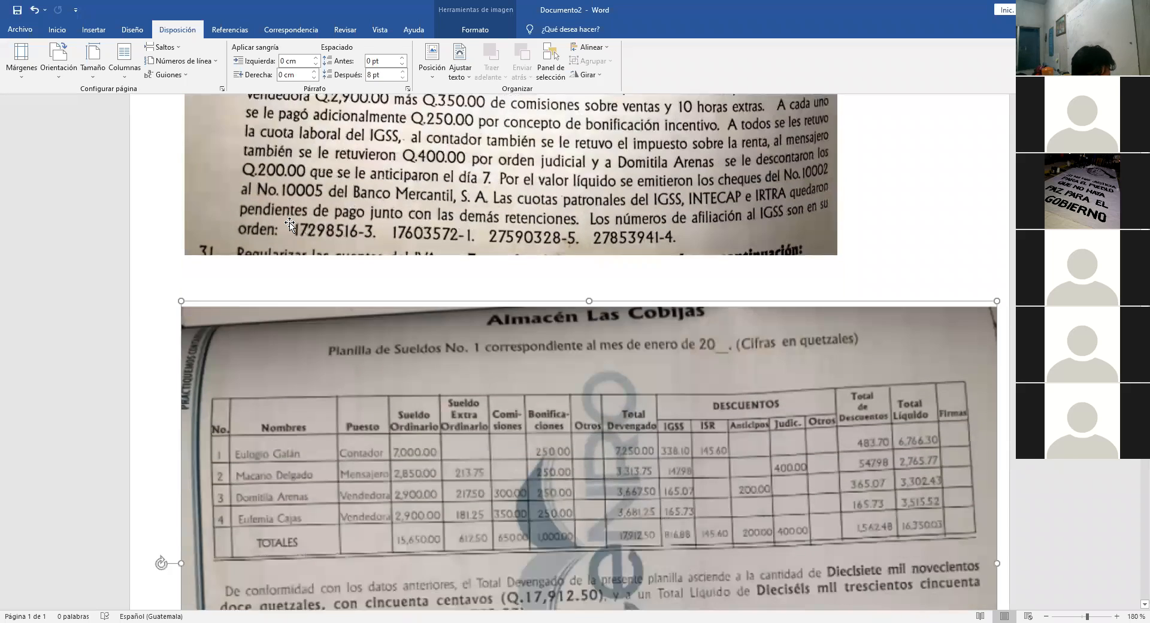
pyautogui.scroll(-3)
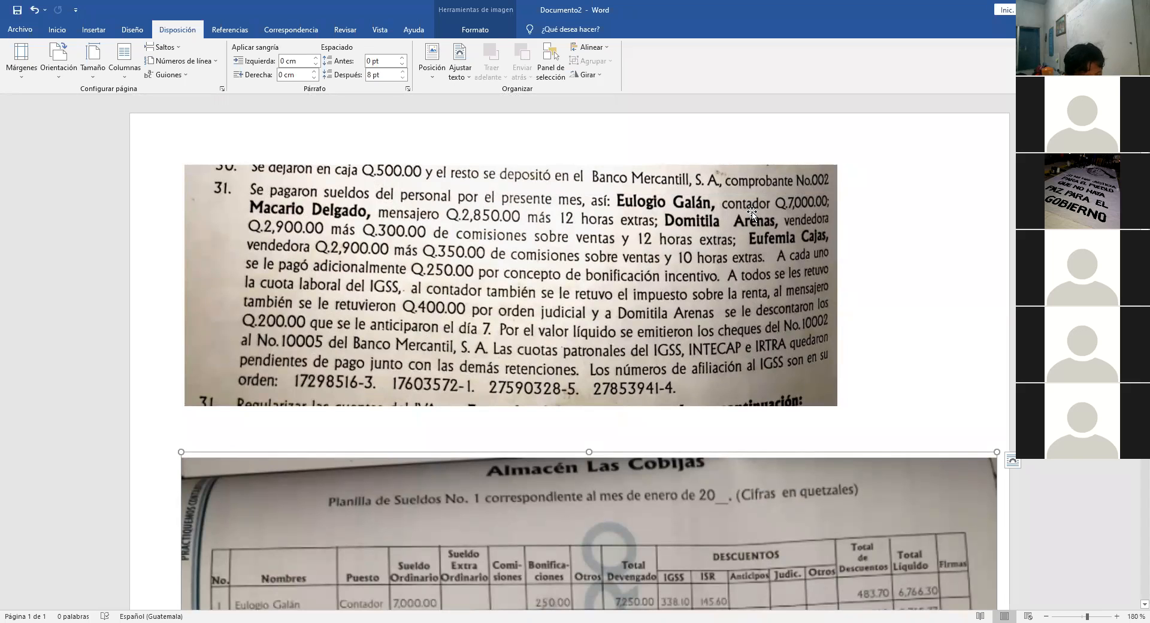
pyautogui.scroll(-3)
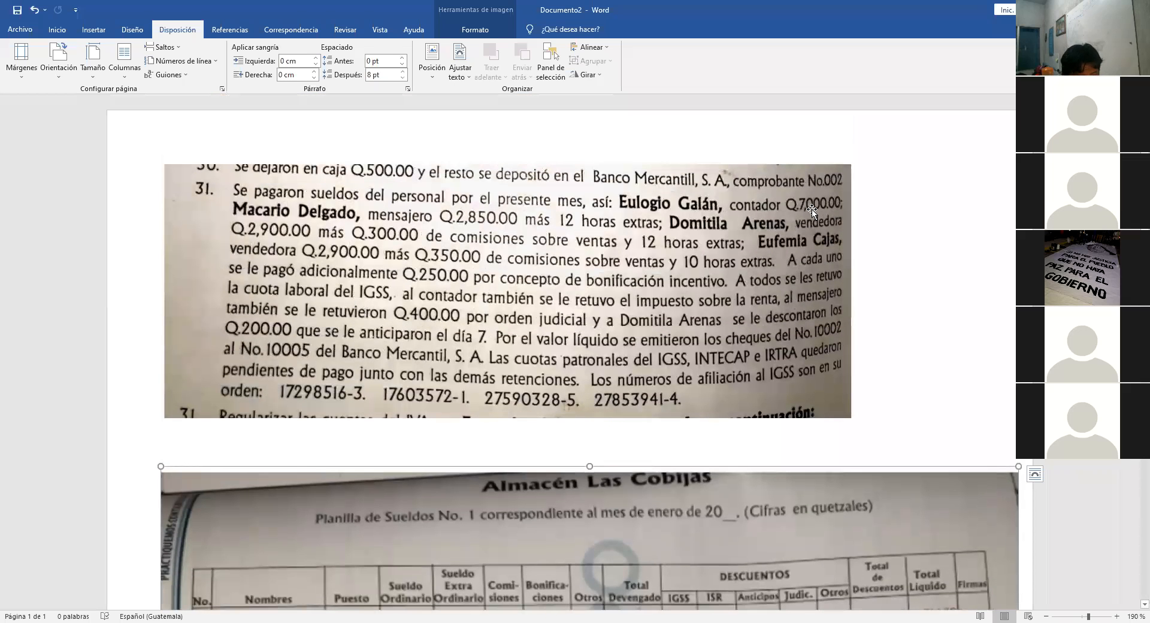
pyautogui.scroll(-3)
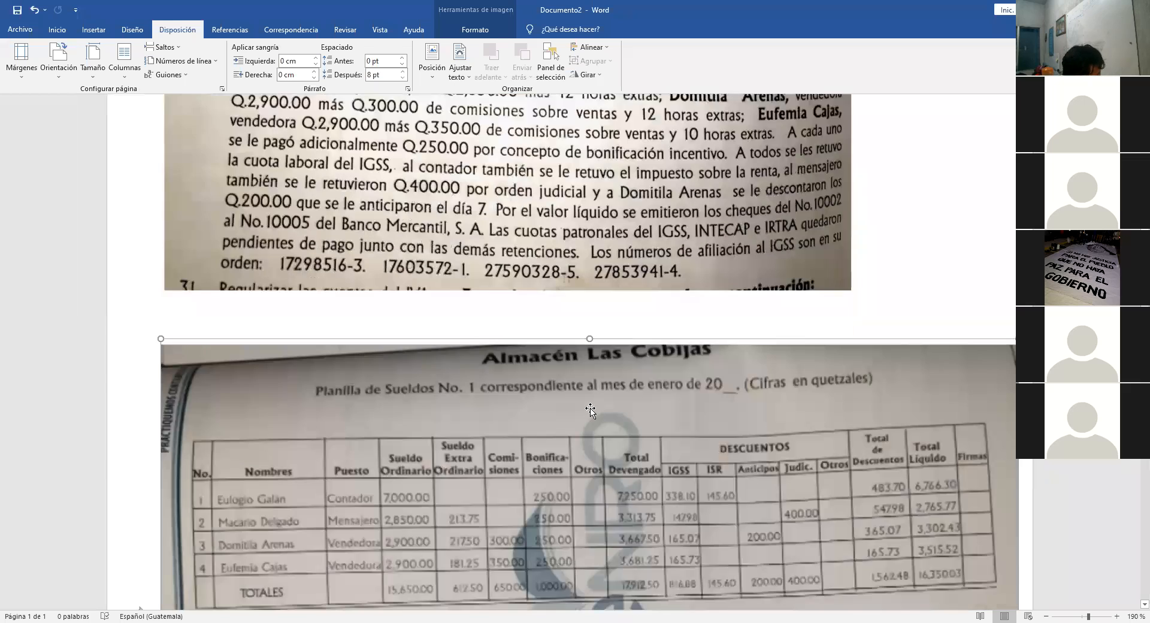
pyautogui.scroll(-3)
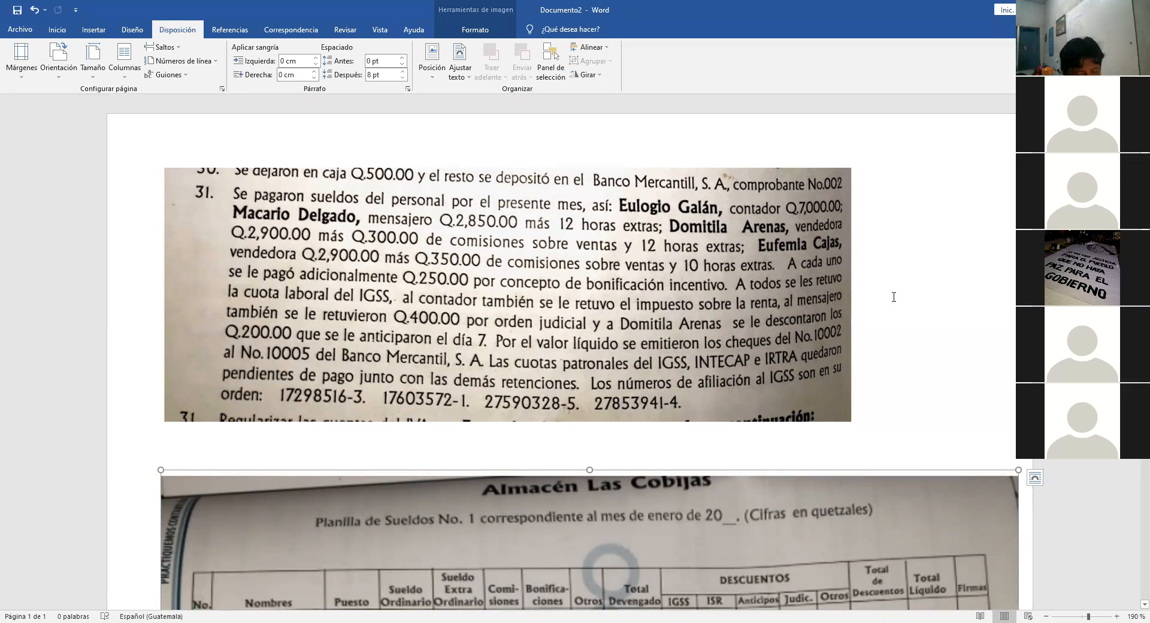
pyautogui.moveTo(433, 286)
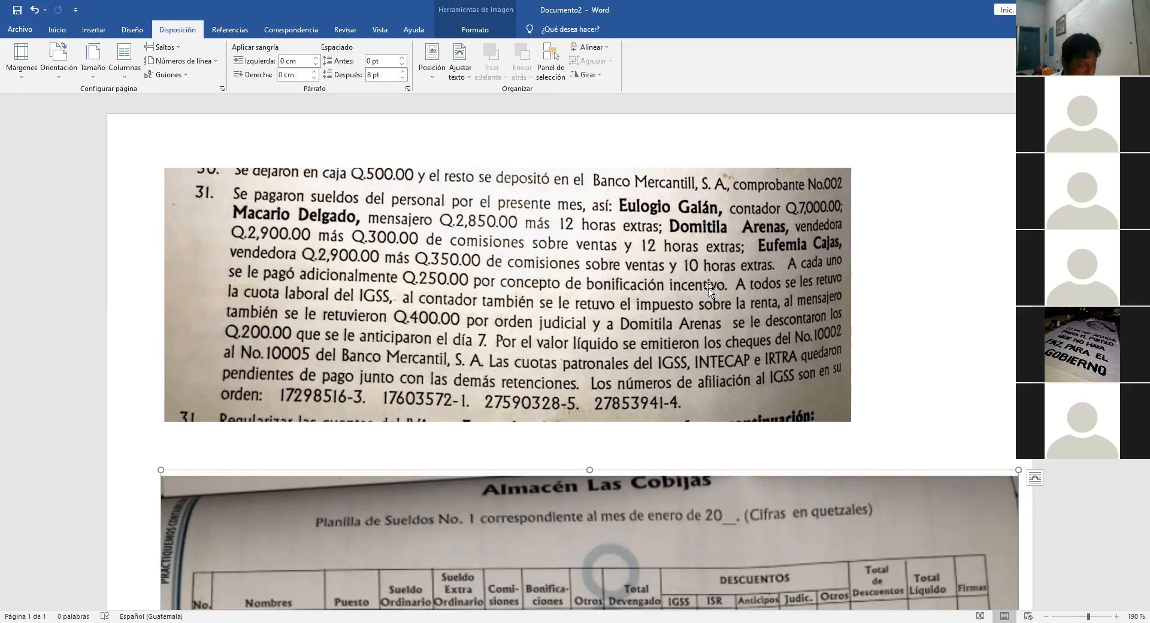
pyautogui.moveTo(702, 278)
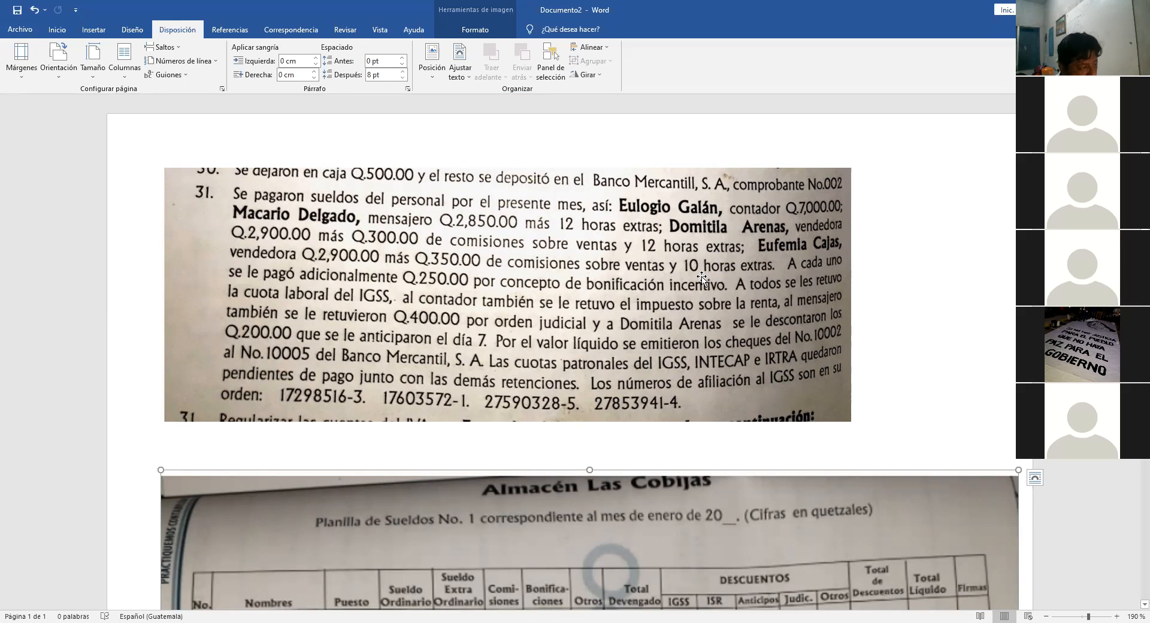
# Step: Scroll down past the payroll image toward the blank line beneath it
pyautogui.scroll(-3)
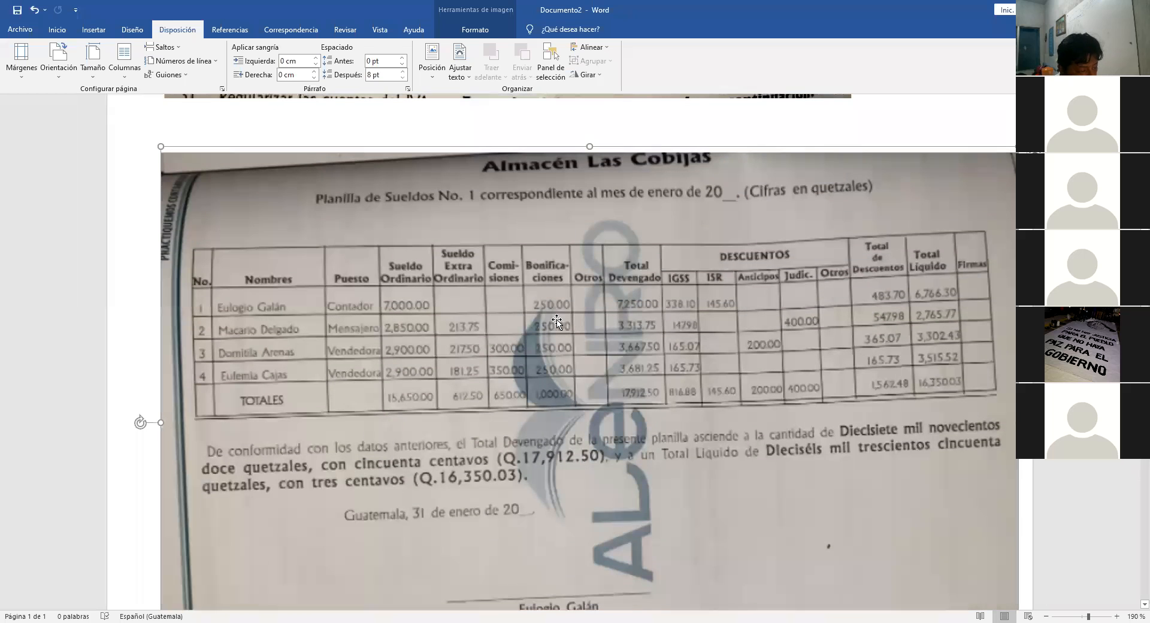
pyautogui.moveTo(451, 286)
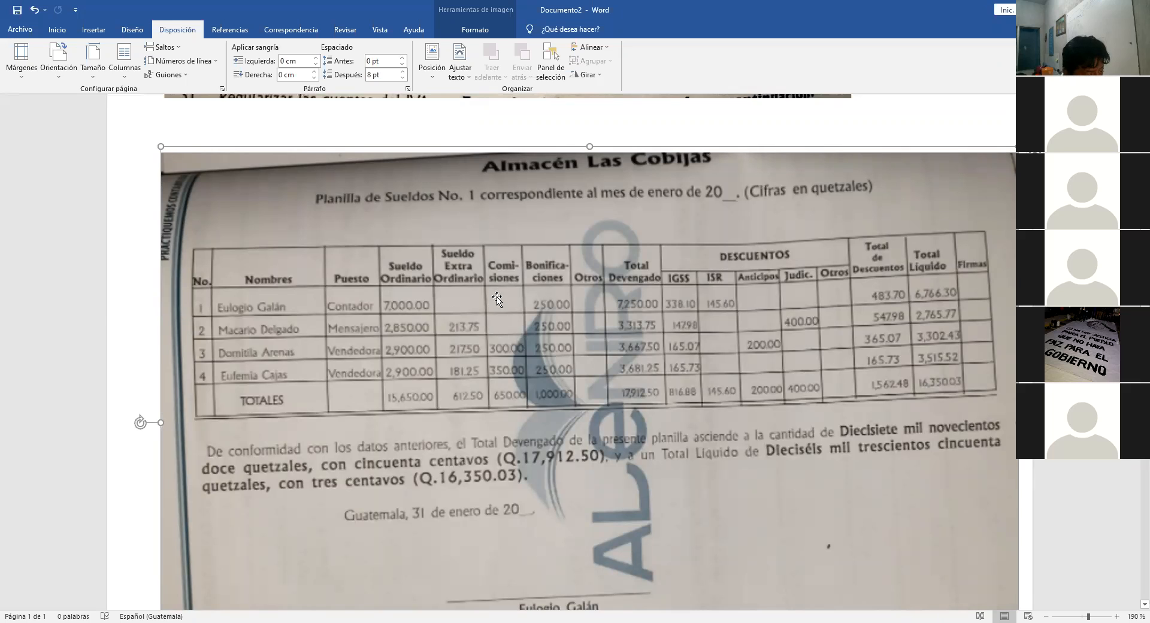
pyautogui.moveTo(463, 300)
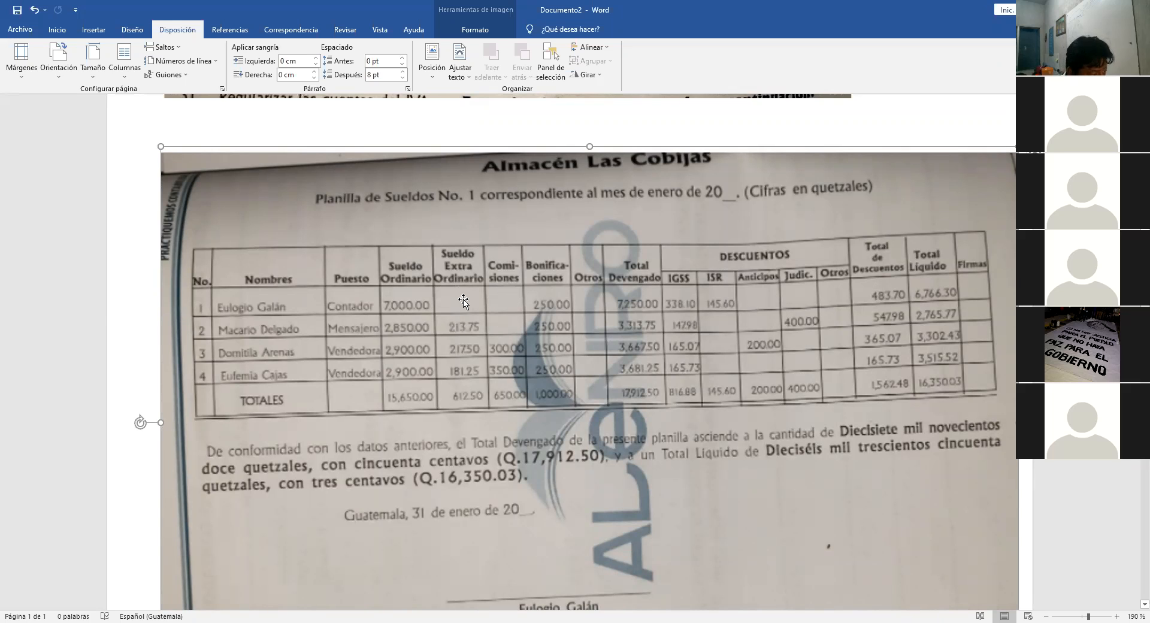
pyautogui.moveTo(348, 320)
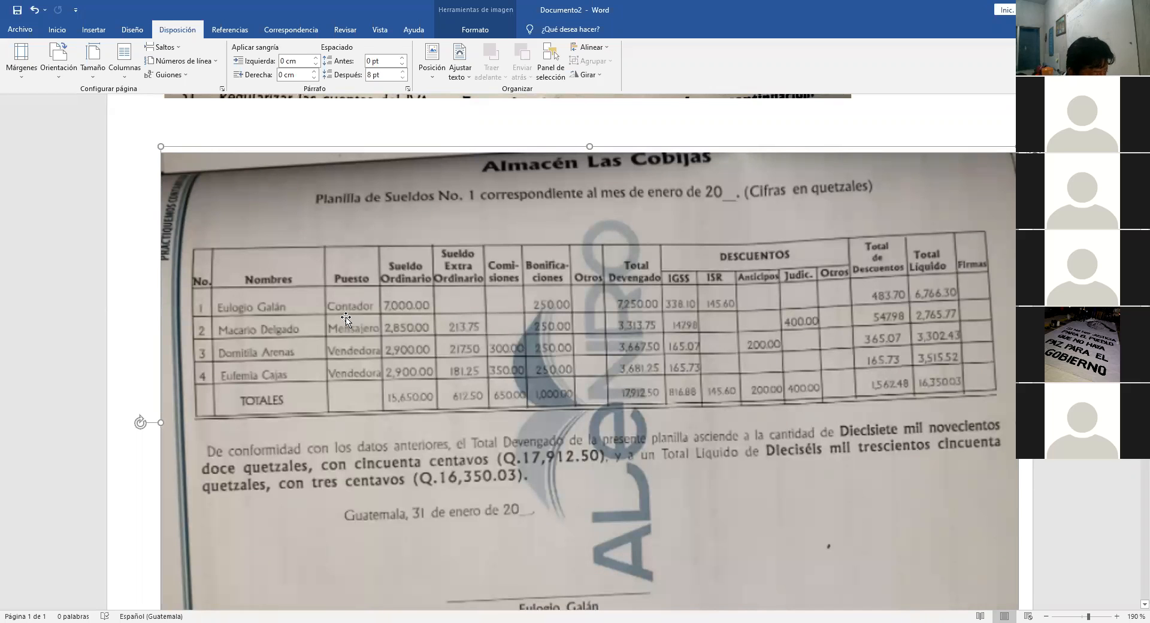
pyautogui.moveTo(491, 284)
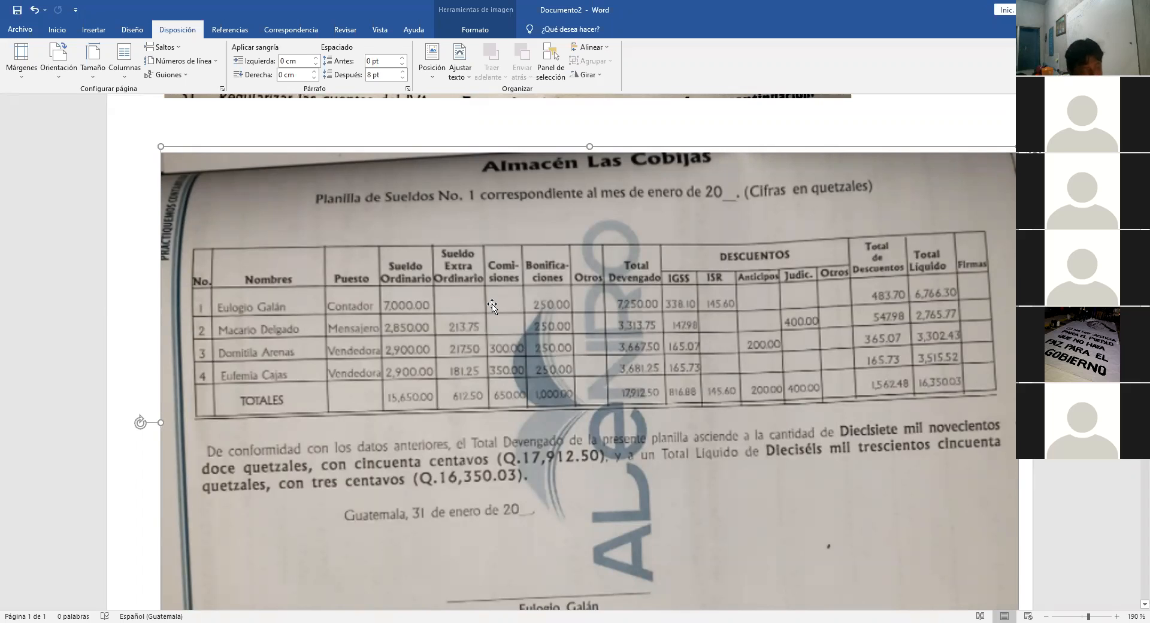
pyautogui.moveTo(451, 318)
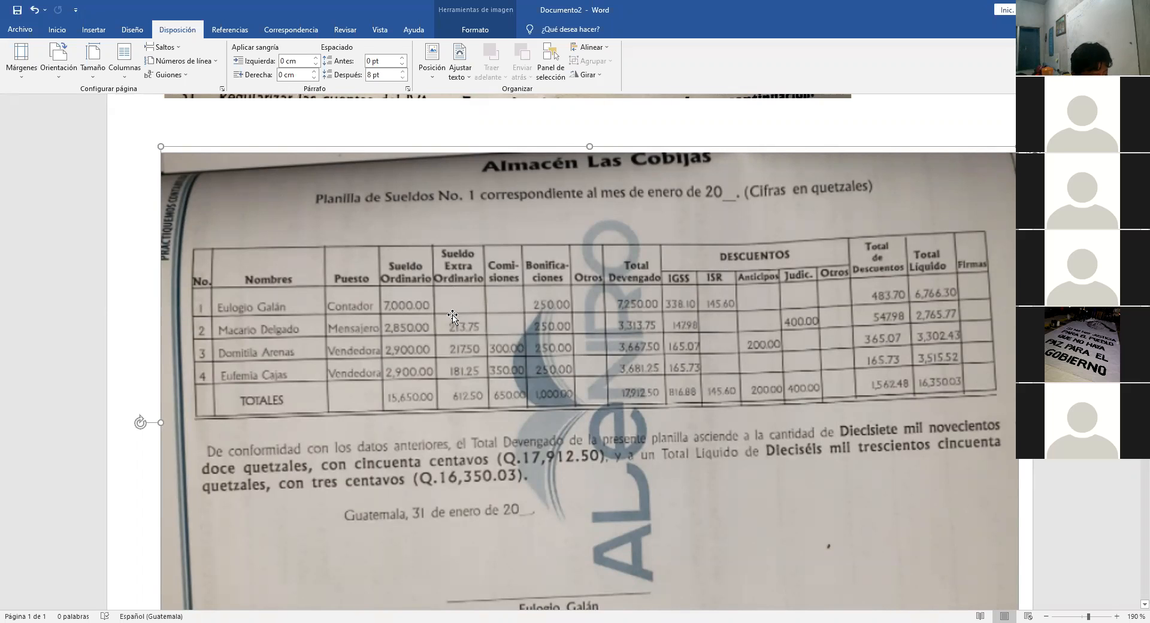
pyautogui.moveTo(475, 297)
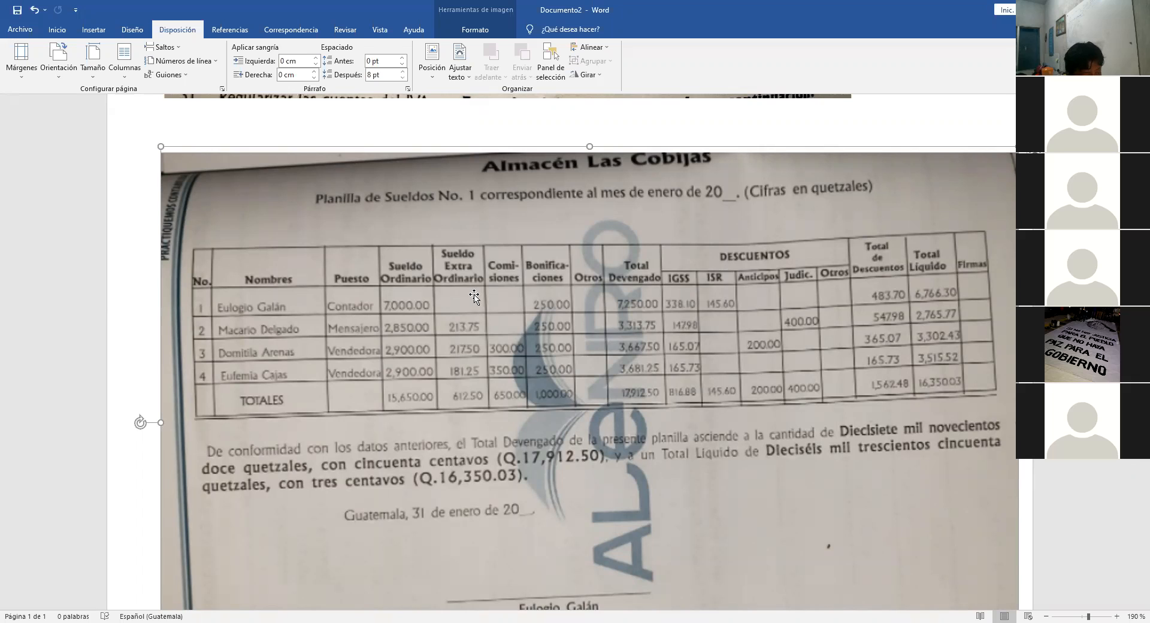
pyautogui.moveTo(473, 334)
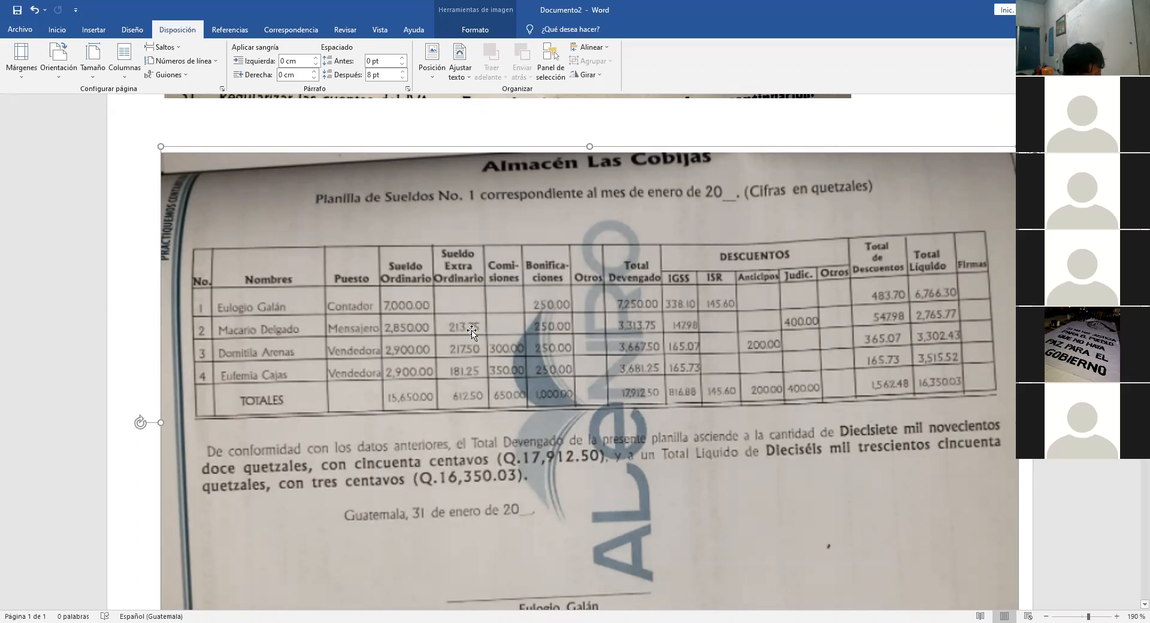
pyautogui.moveTo(592, 303)
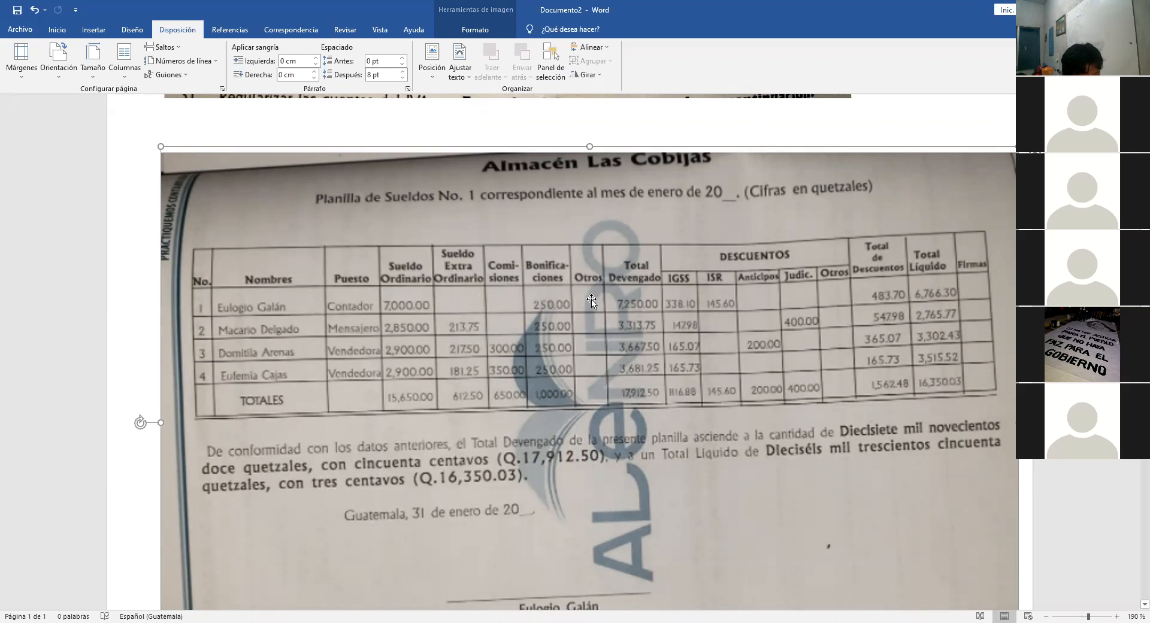
pyautogui.moveTo(563, 295)
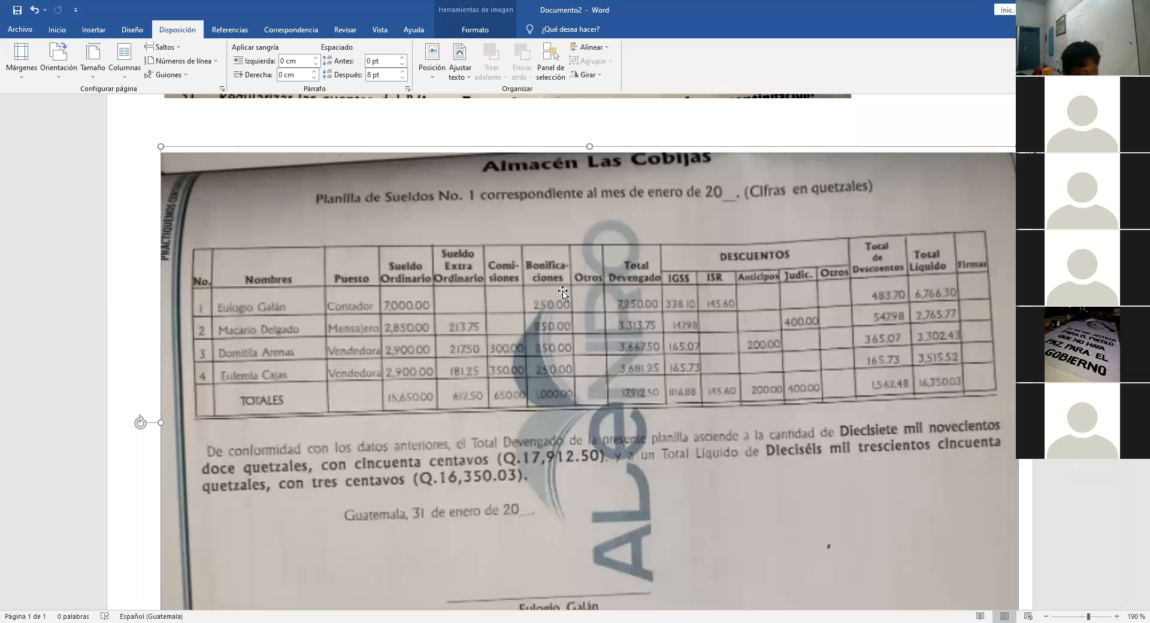
pyautogui.moveTo(596, 307)
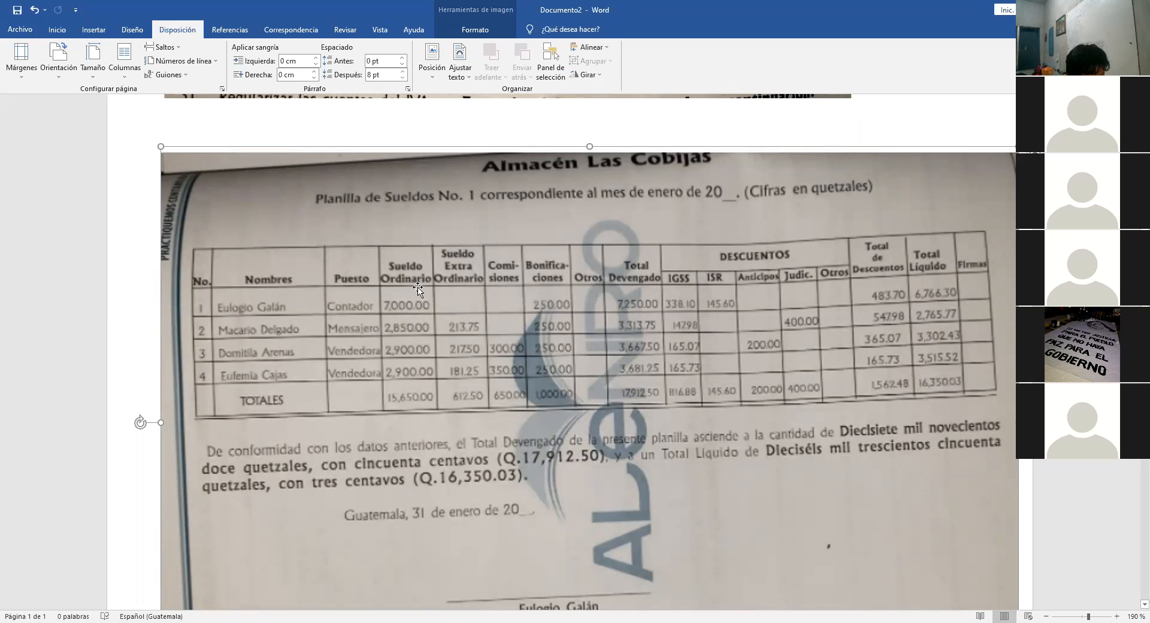
pyautogui.moveTo(543, 294)
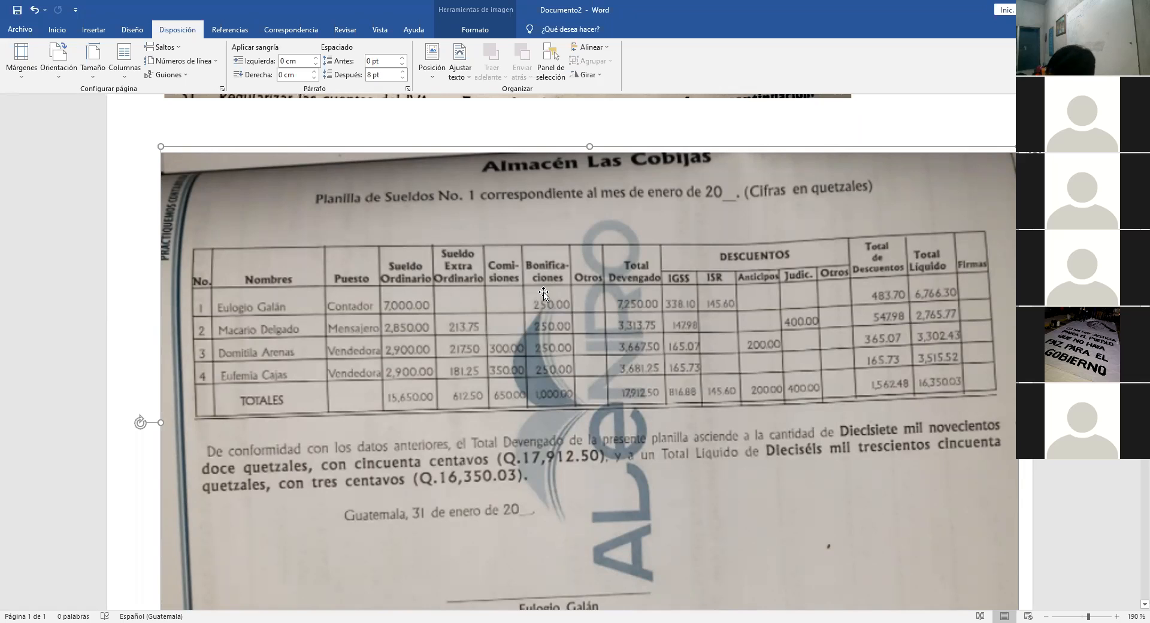
pyautogui.moveTo(549, 283)
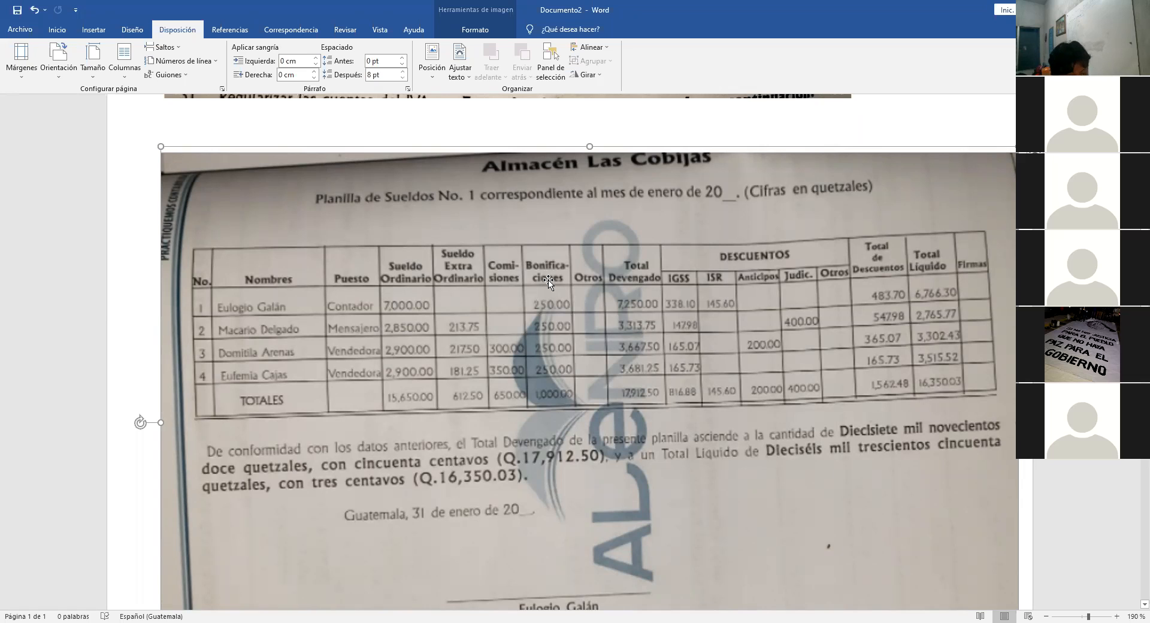
pyautogui.moveTo(432, 522)
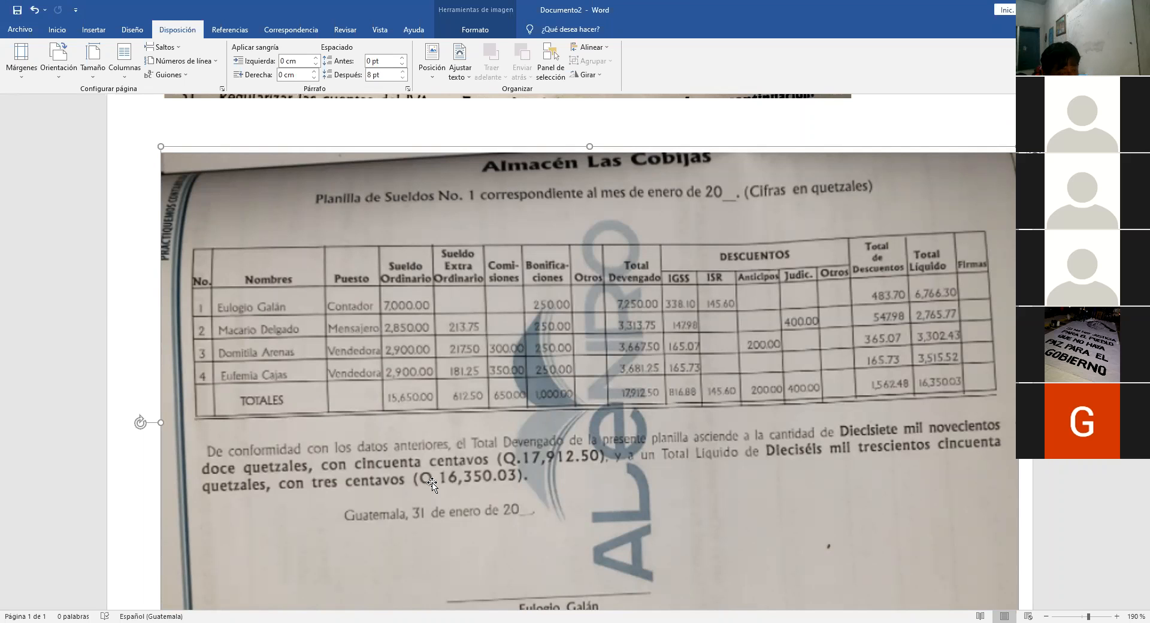
pyautogui.moveTo(686, 308)
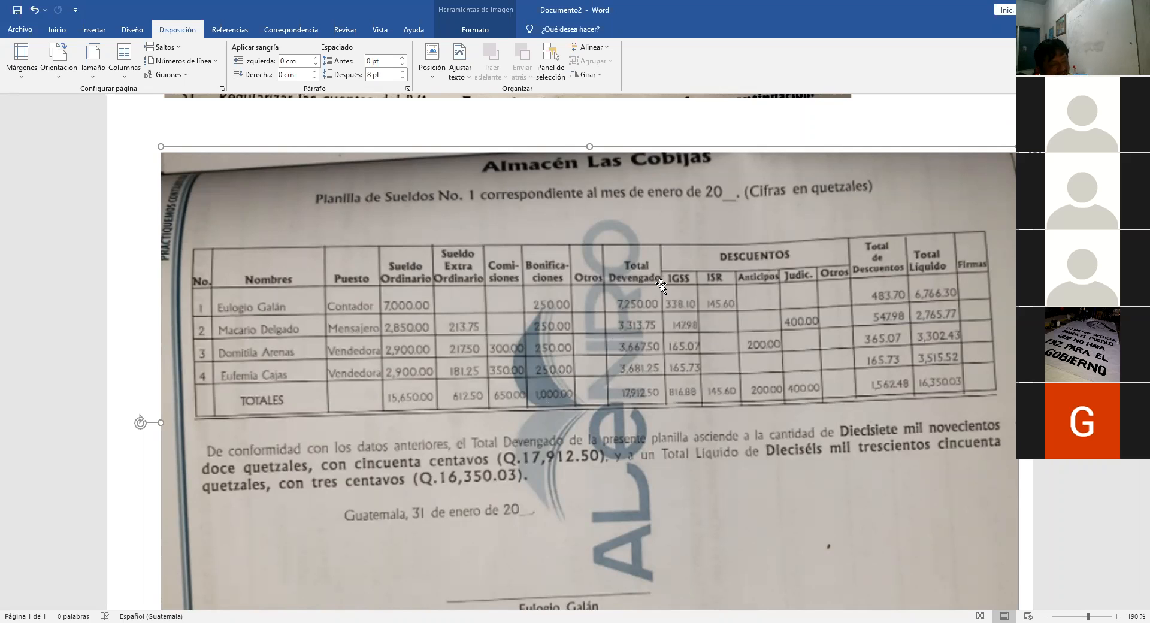
pyautogui.scroll(-3)
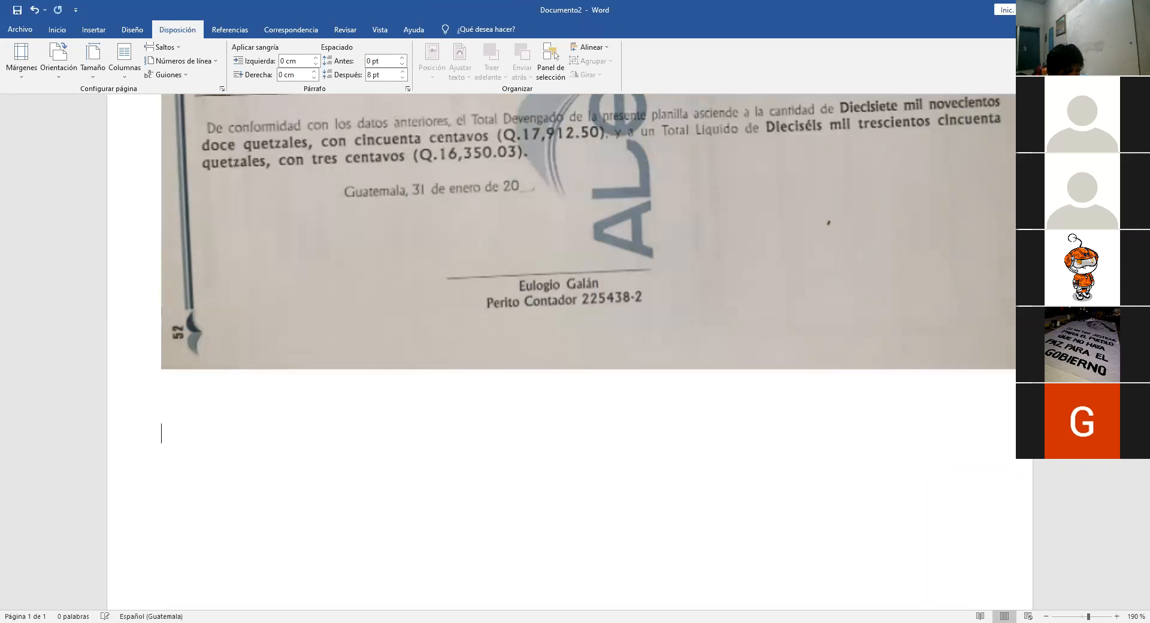
# Step: Type 'Q. 7,000.00 x 4.83% = Q' below the payroll image
pyautogui.write('Q. 7')
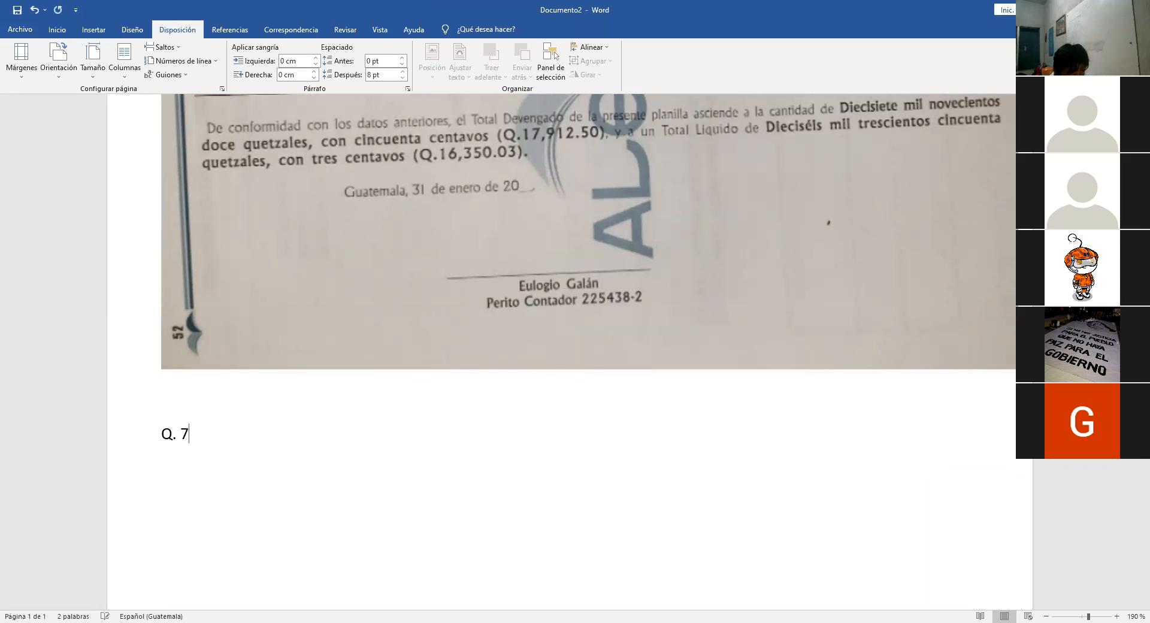
pyautogui.write(',000.0')
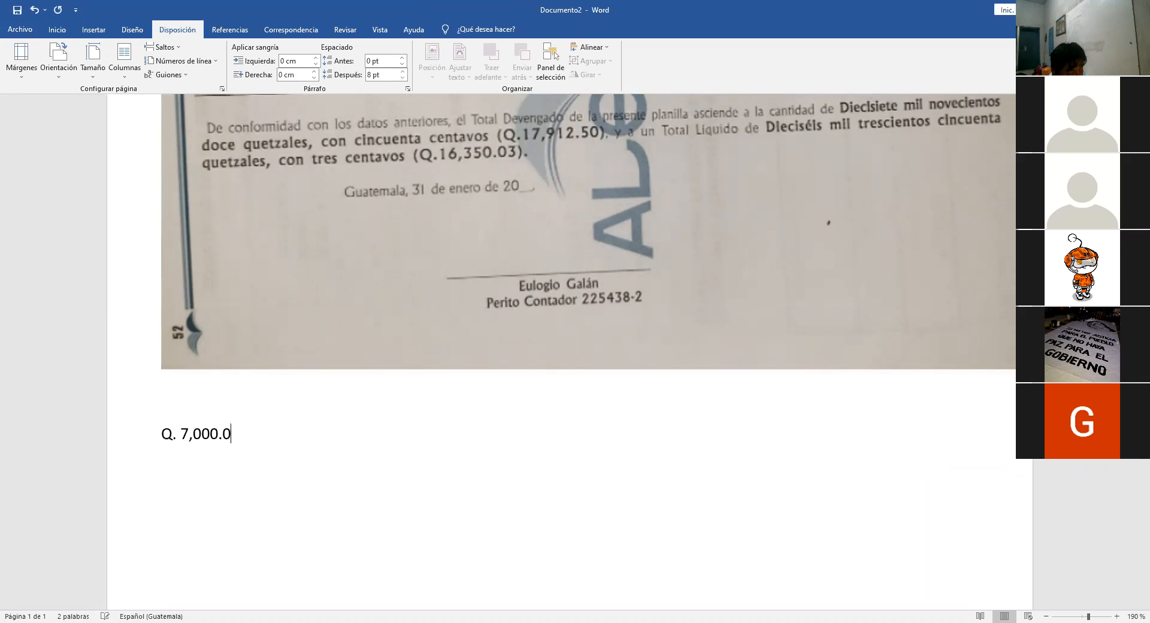
pyautogui.write('0 x 4')
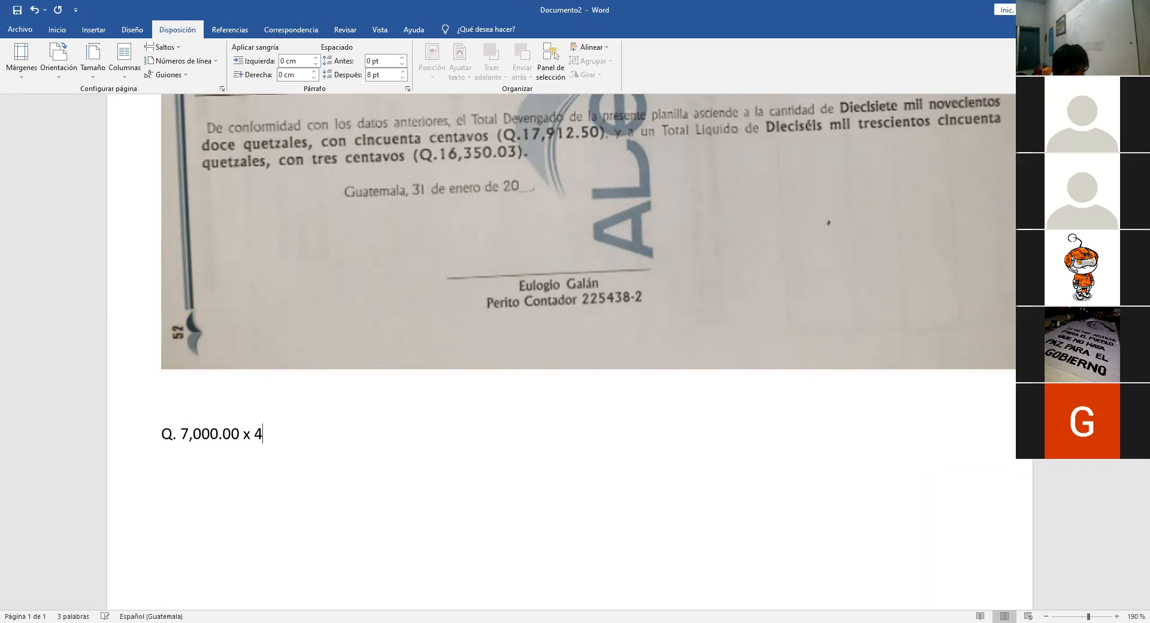
pyautogui.write('.83')
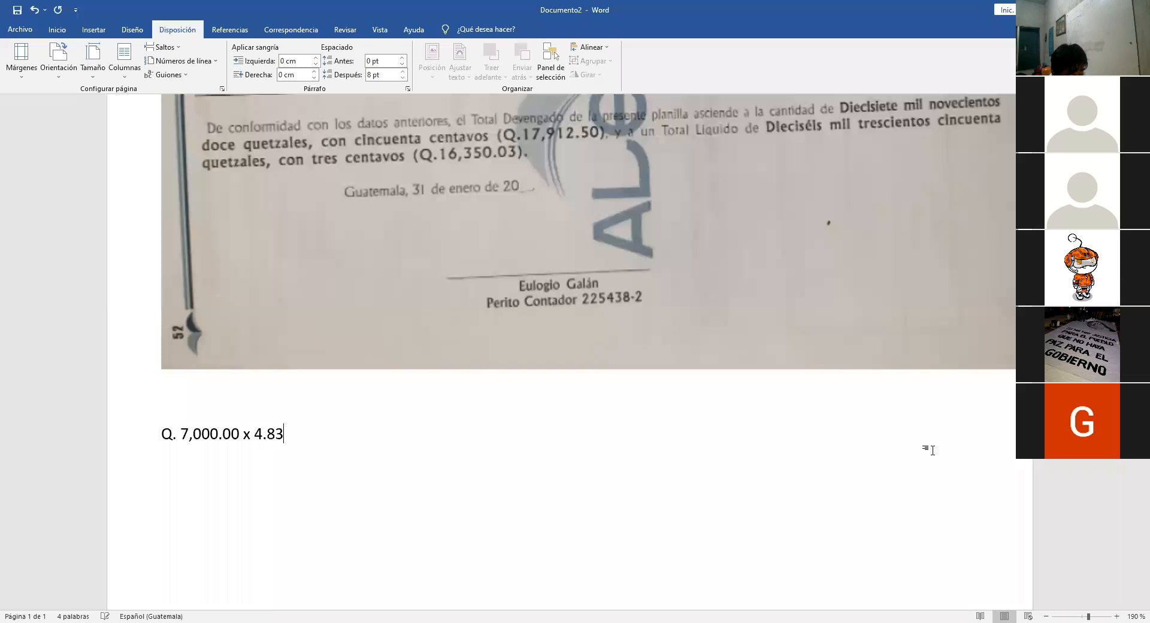
pyautogui.write('% = Q')
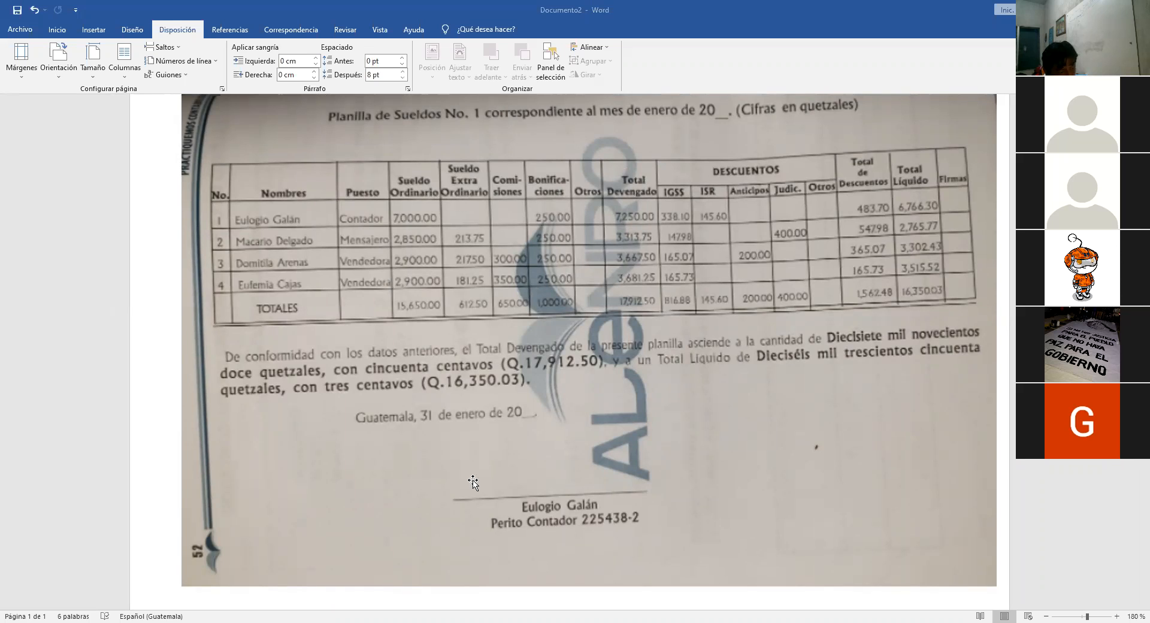
# Step: Scroll down and place the cursor at the end of the calculation line
pyautogui.scroll(-3)
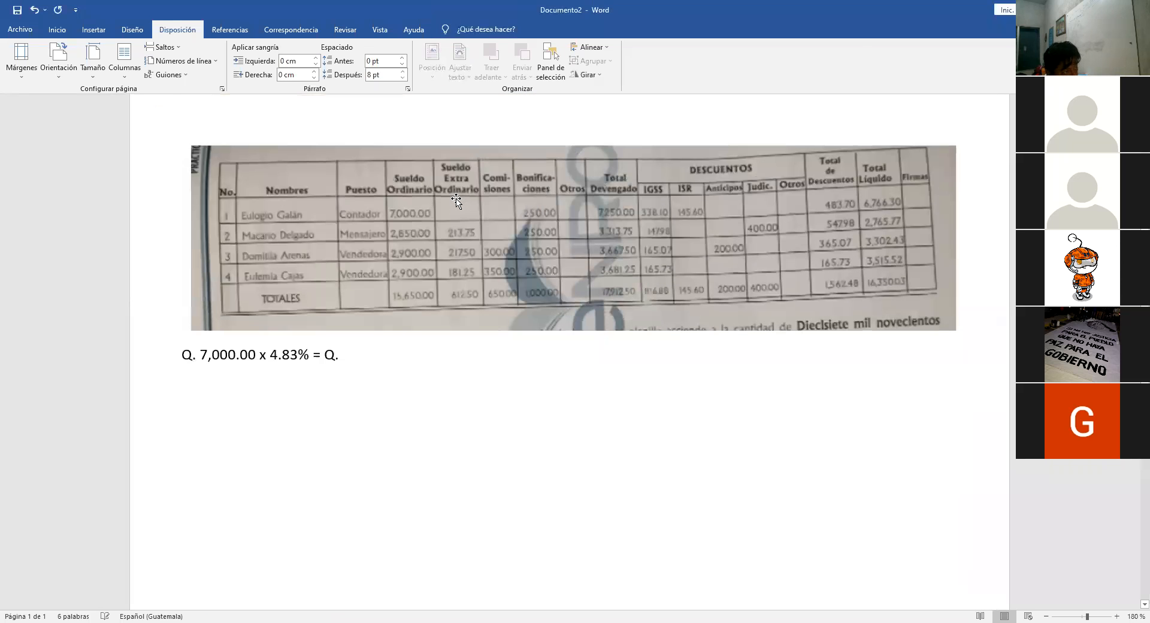
pyautogui.click(345, 354)
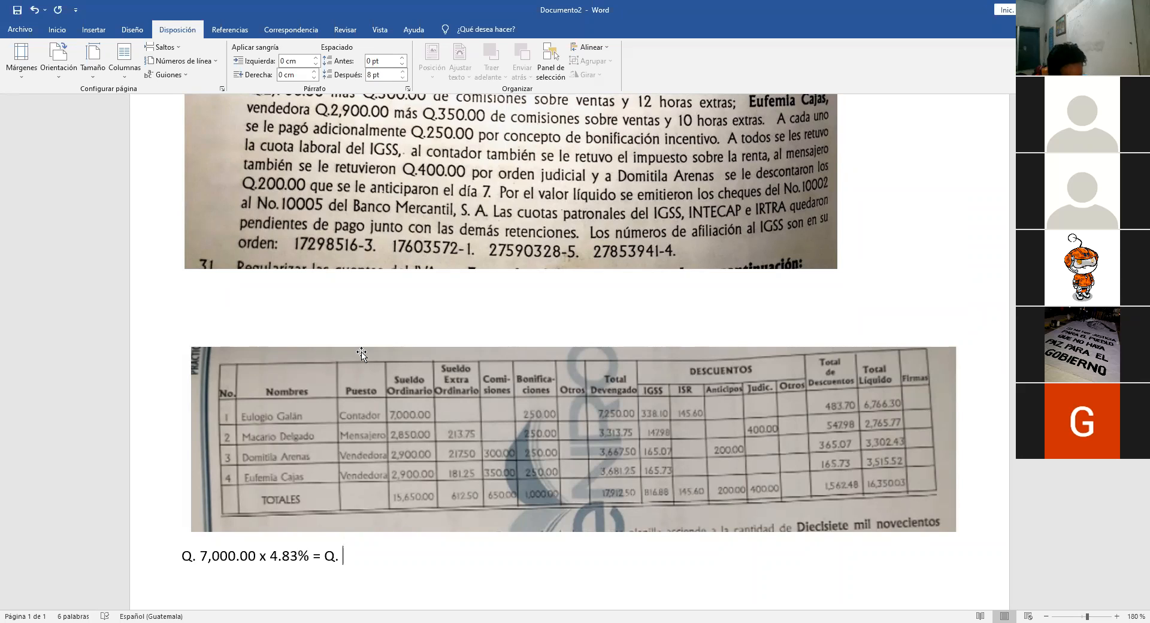
# Step: Add the 338.10 result and a bold IGSS label, then cut the label
pyautogui.write('338.1')
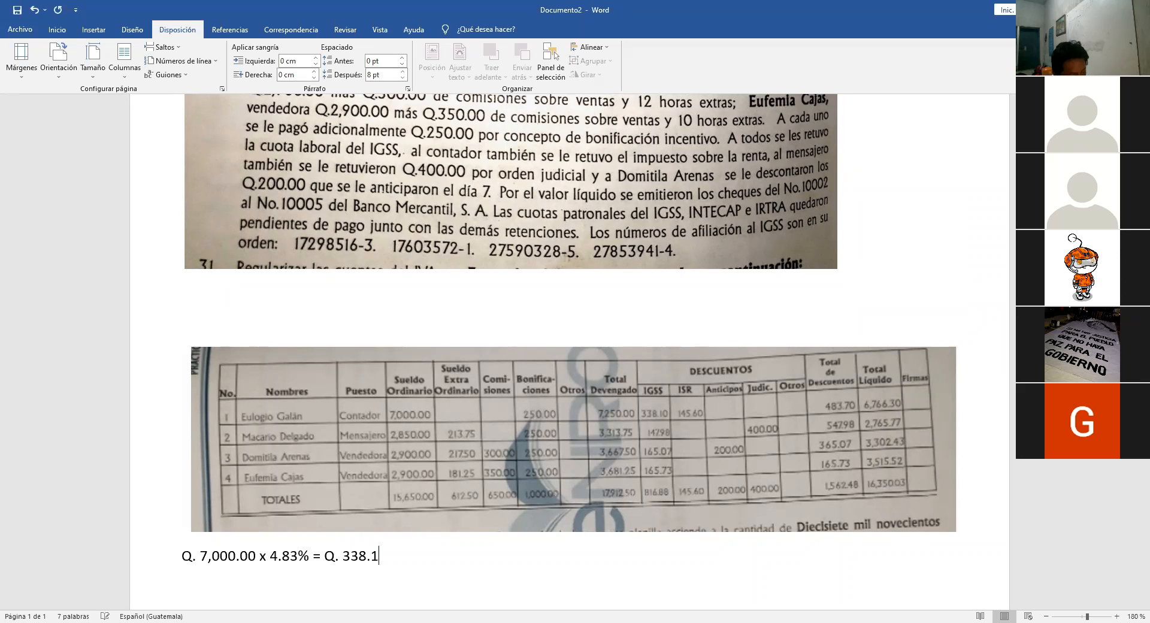
pyautogui.write('0')
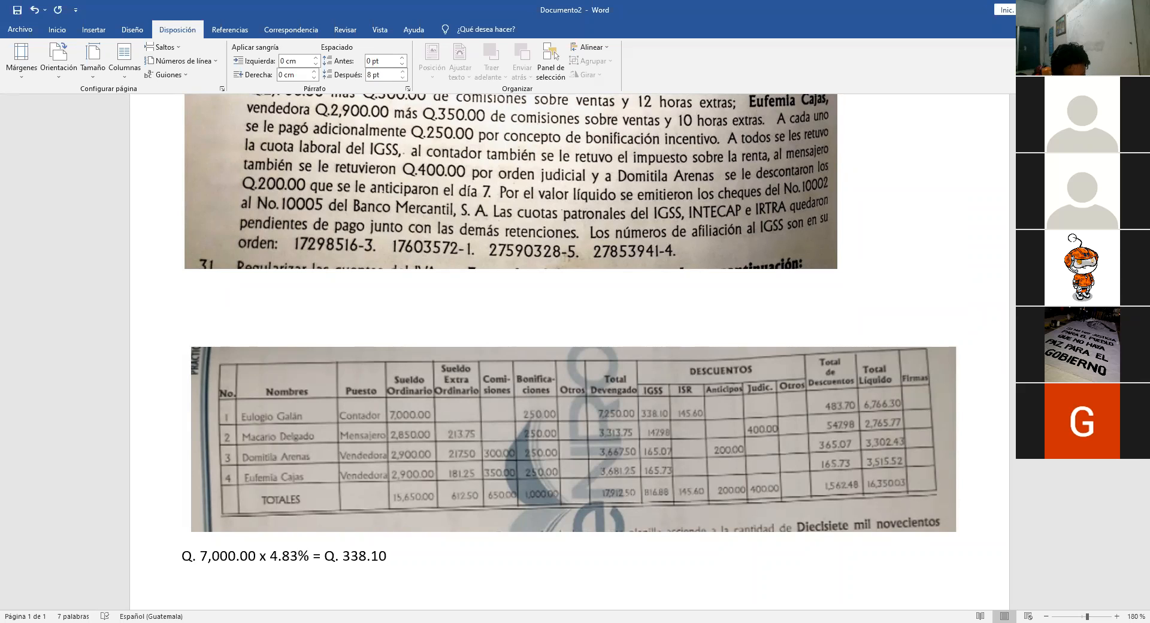
pyautogui.write('IGSS')
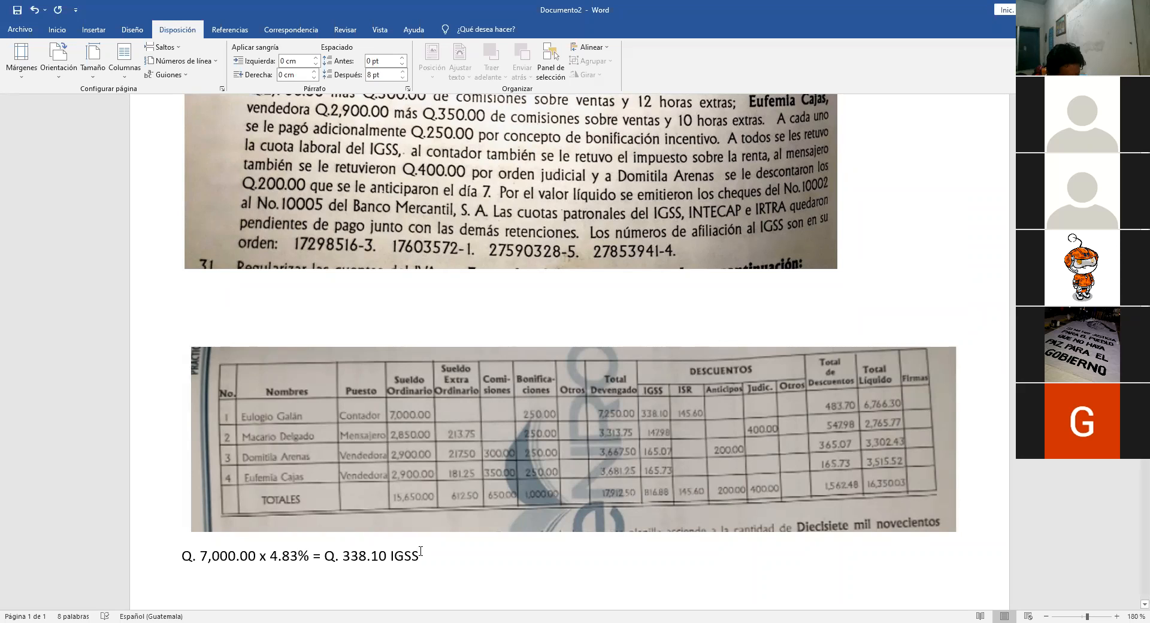
pyautogui.doubleClick(403, 555)
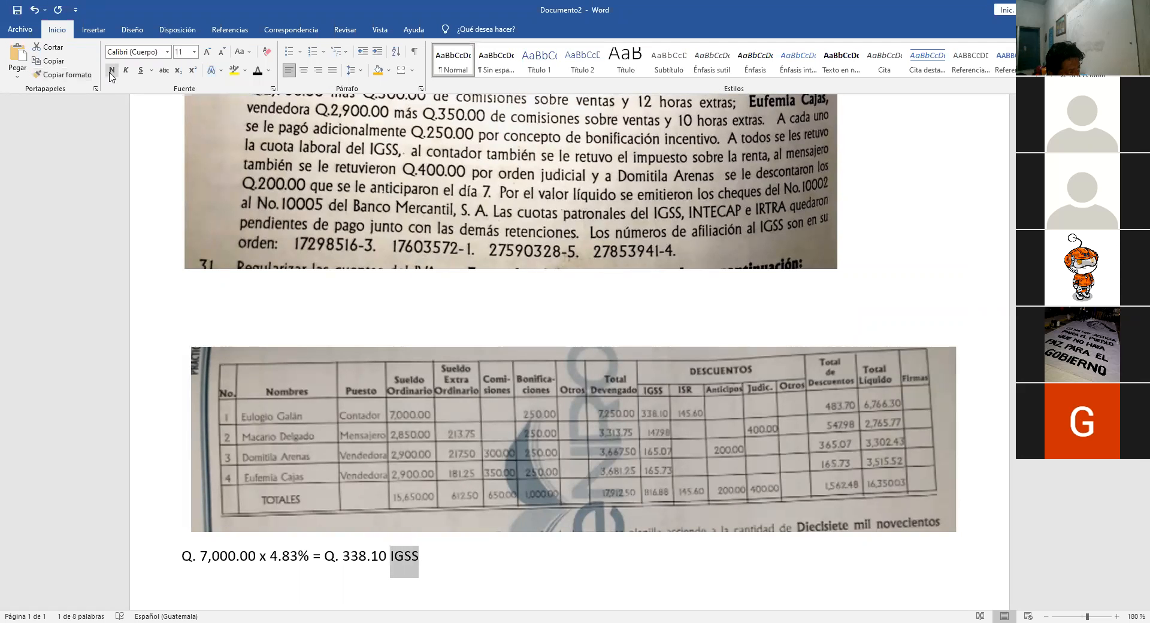
pyautogui.click(112, 71)
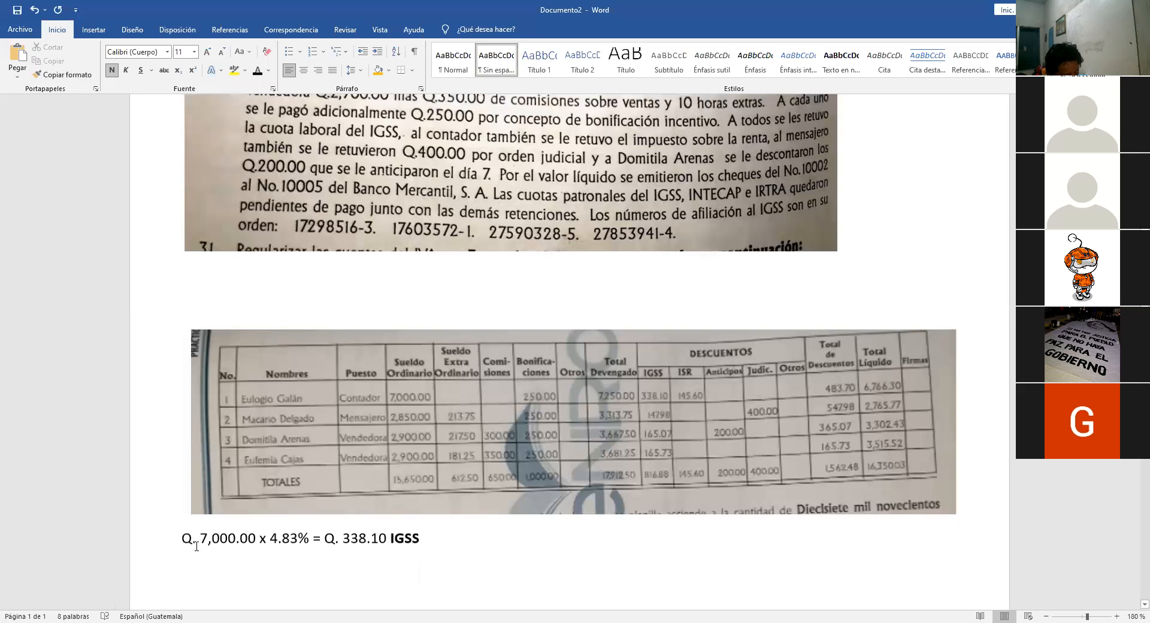
pyautogui.scroll(-3)
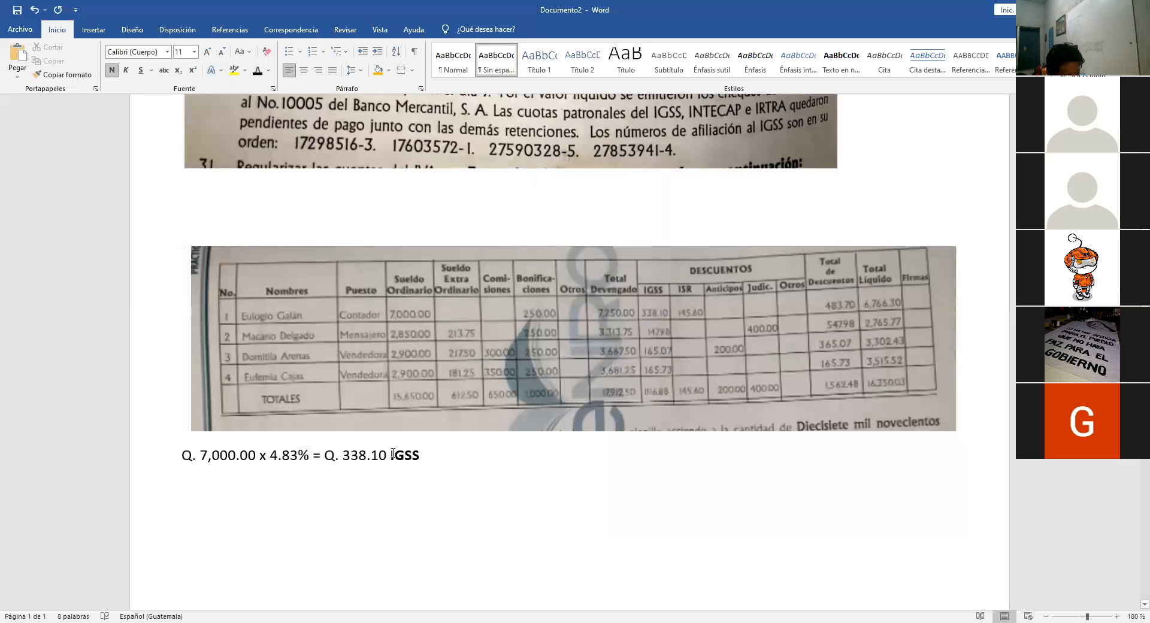
pyautogui.doubleClick(405, 455)
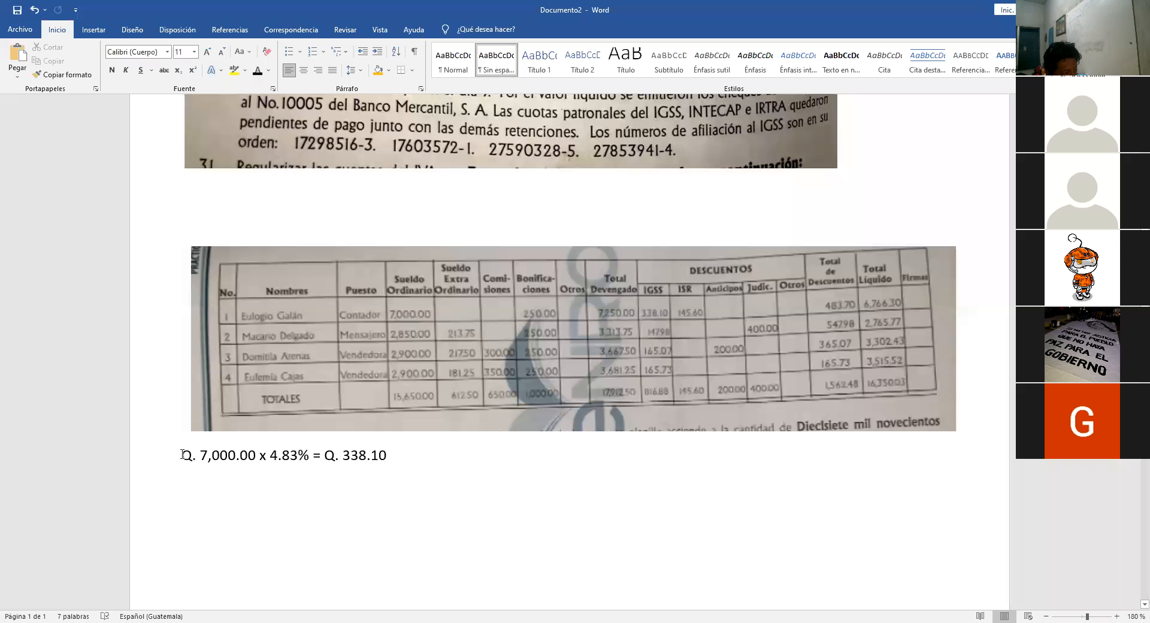
pyautogui.rightClick(185, 454)
pyautogui.write('IGSS: ')
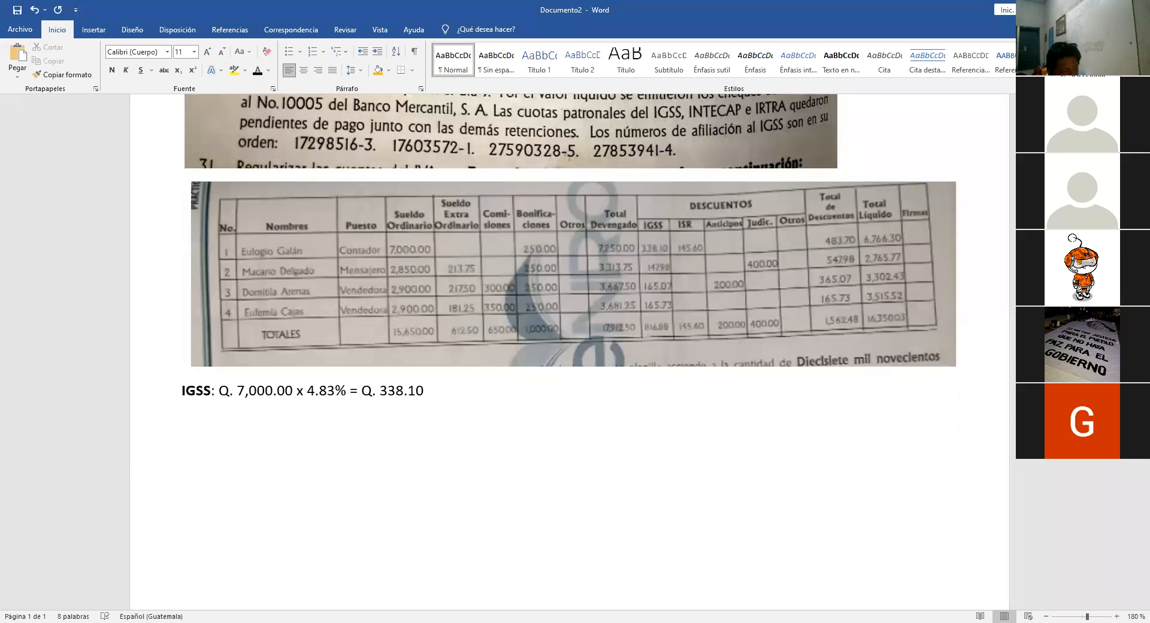
# Step: Add an Ingresos heading on a new line below the IGSS calculation
pyautogui.click(429, 391)
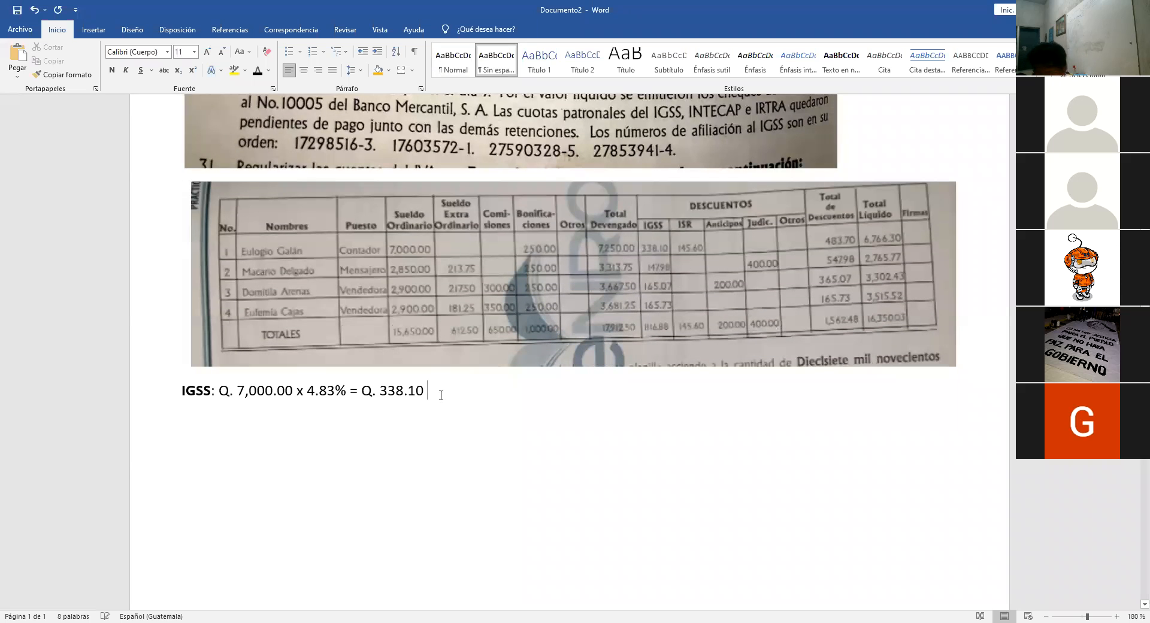
pyautogui.press('enter')
pyautogui.write('i')
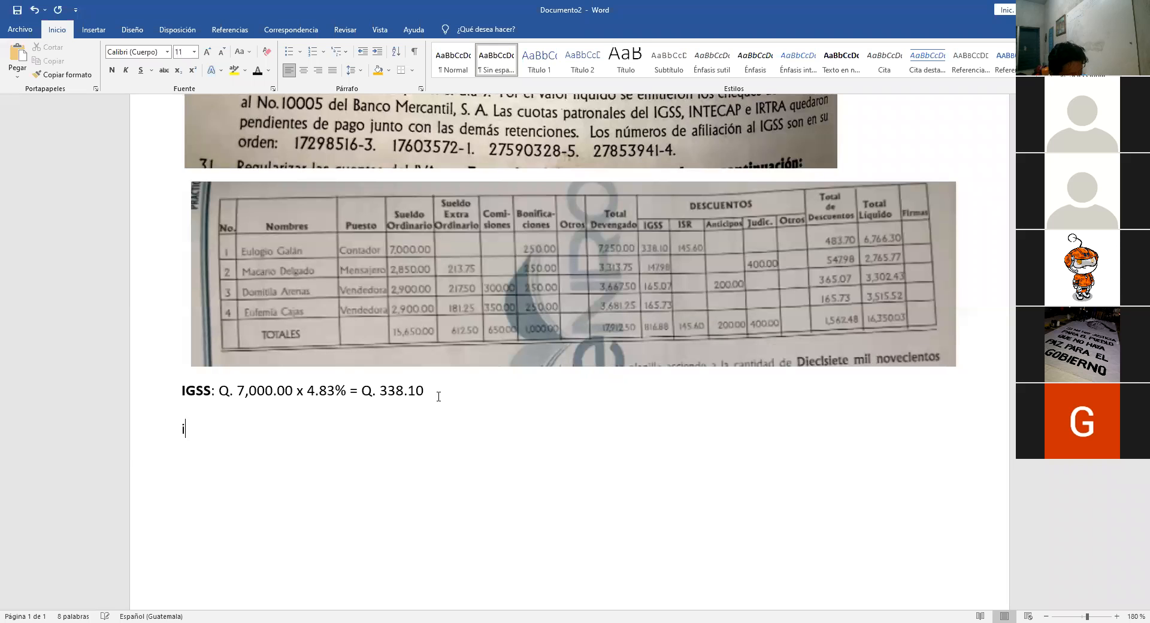
pyautogui.write('NGRESO')
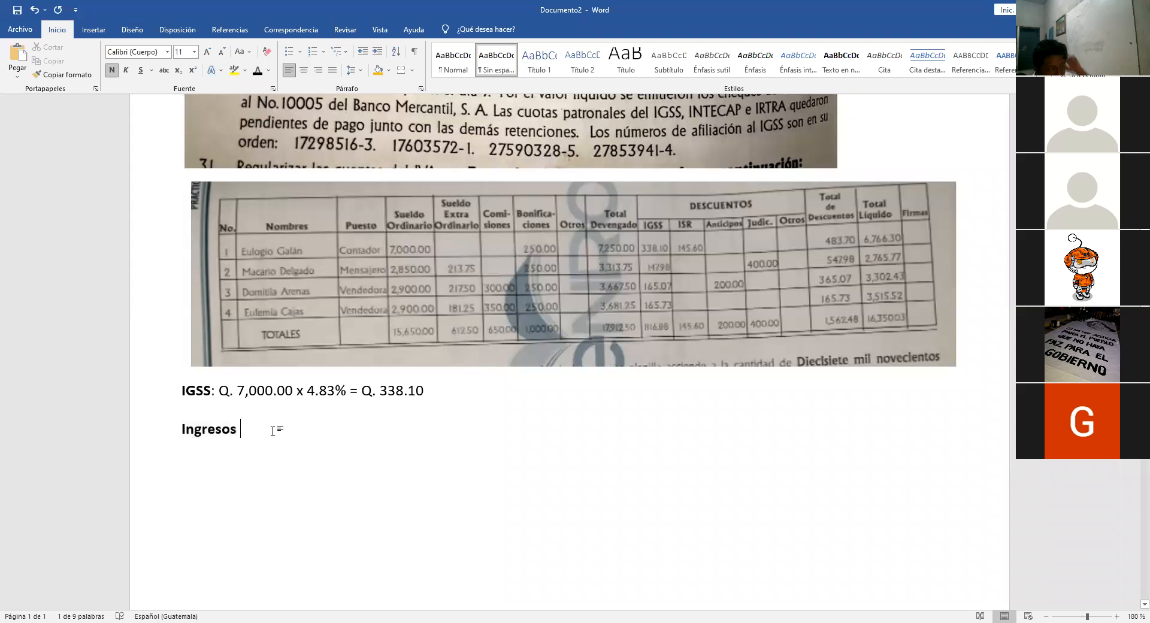
pyautogui.press('enter')
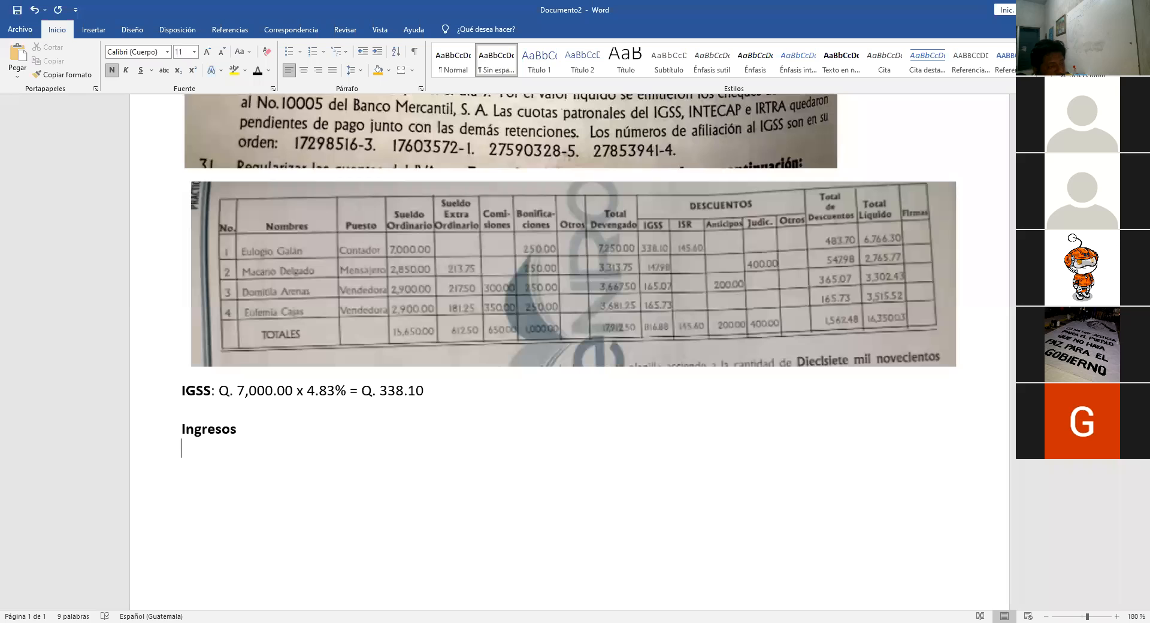
# Step: Write the annual income line Q. 7,250.00 x 12 = Q. 87,000.00 under Ingresos
pyautogui.write('Q.')
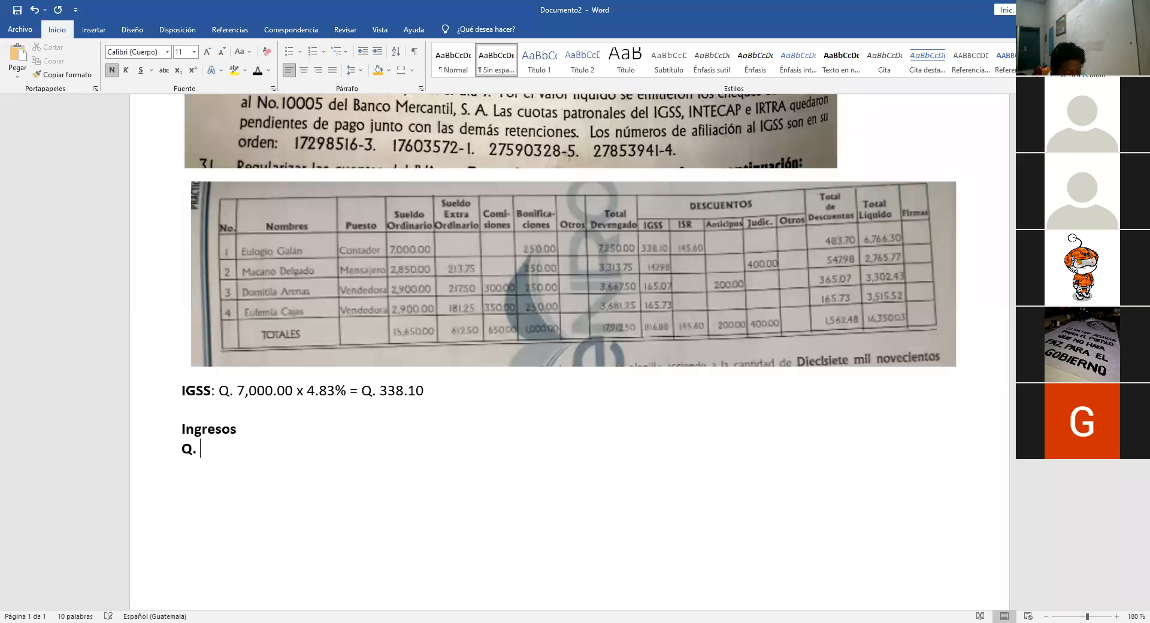
pyautogui.write('7,')
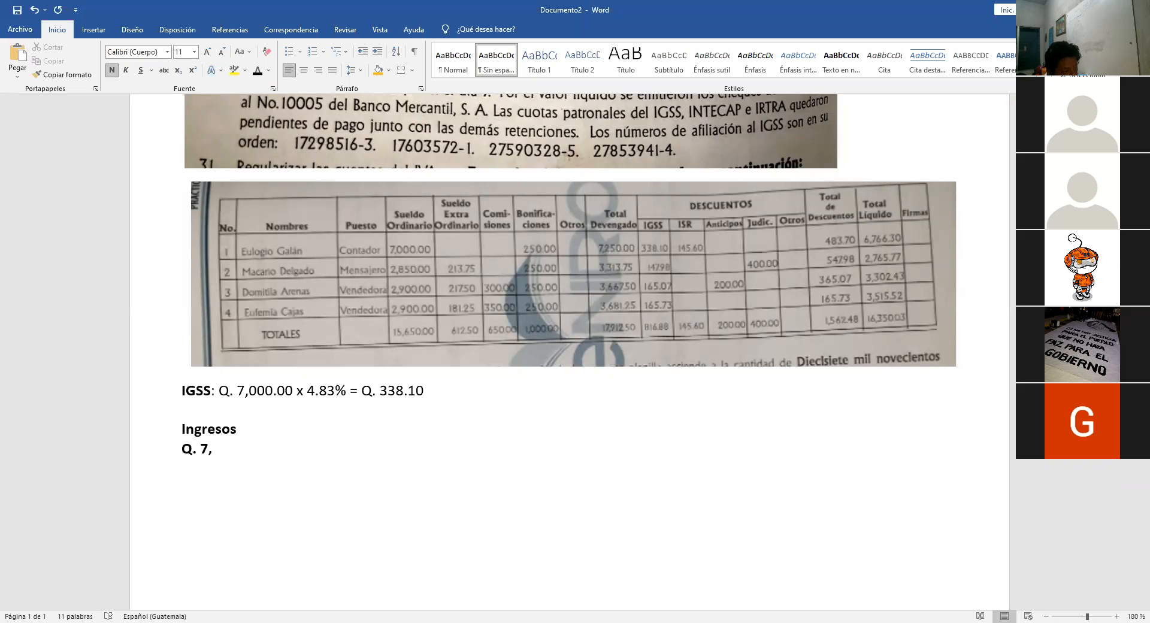
pyautogui.press('Backspace')
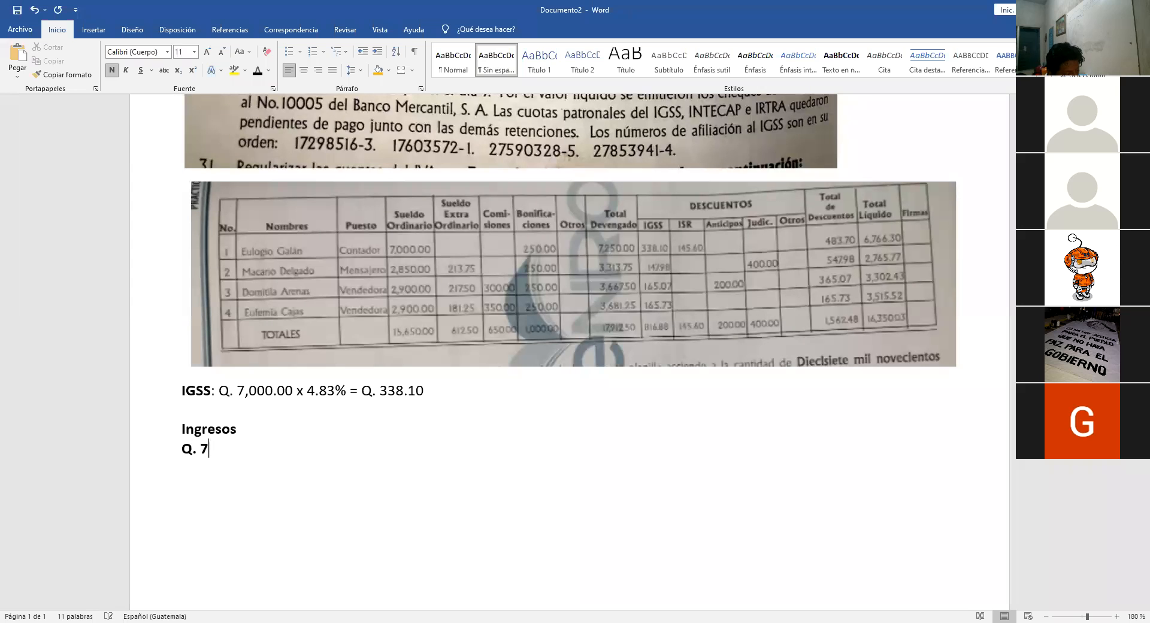
pyautogui.press('backspace')
pyautogui.write(',')
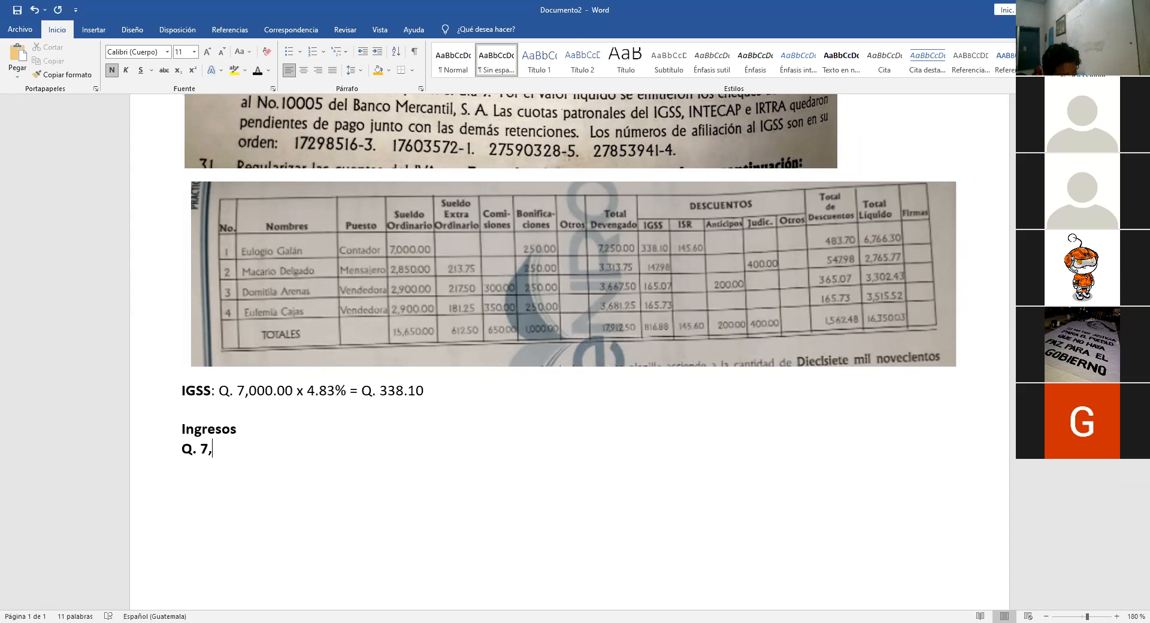
pyautogui.write('250.')
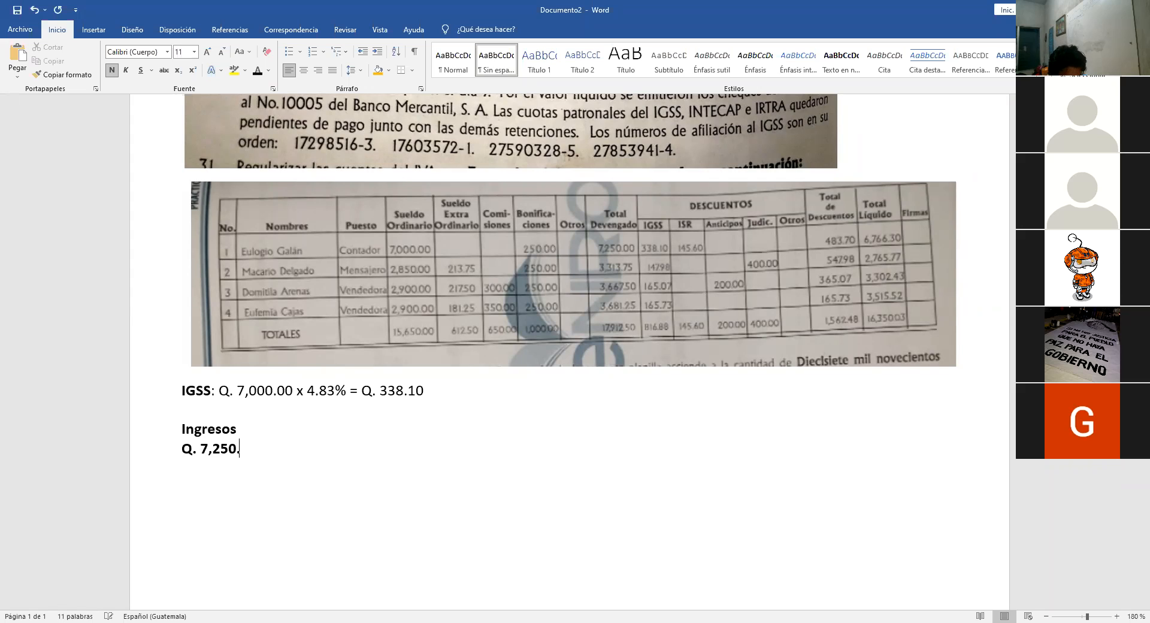
pyautogui.write('00 x')
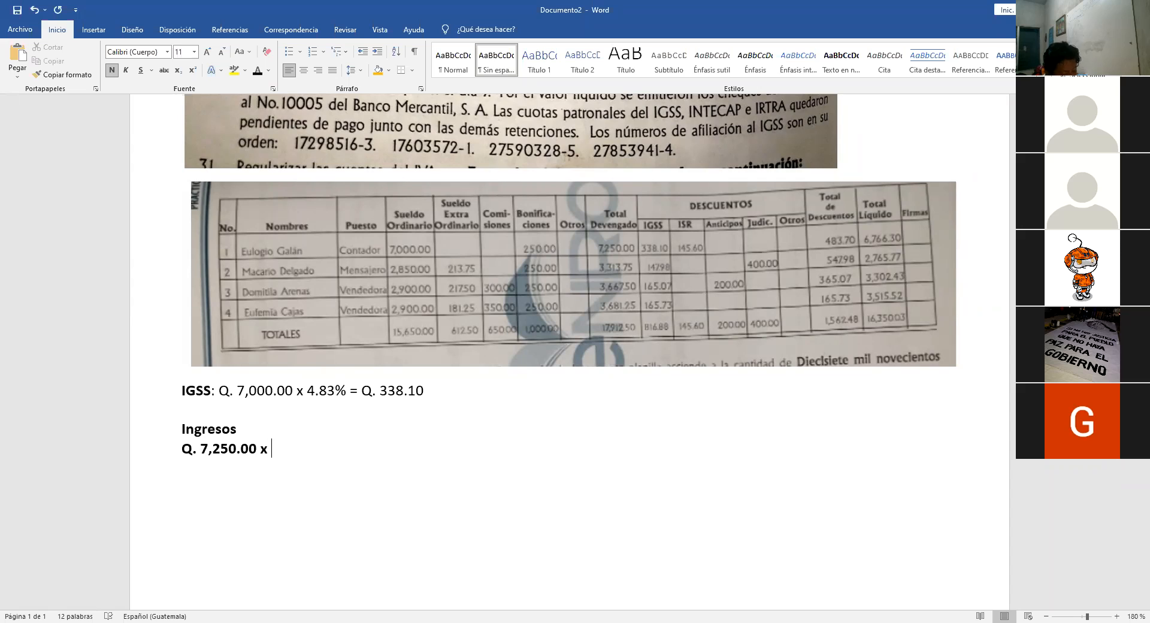
pyautogui.write('12 =')
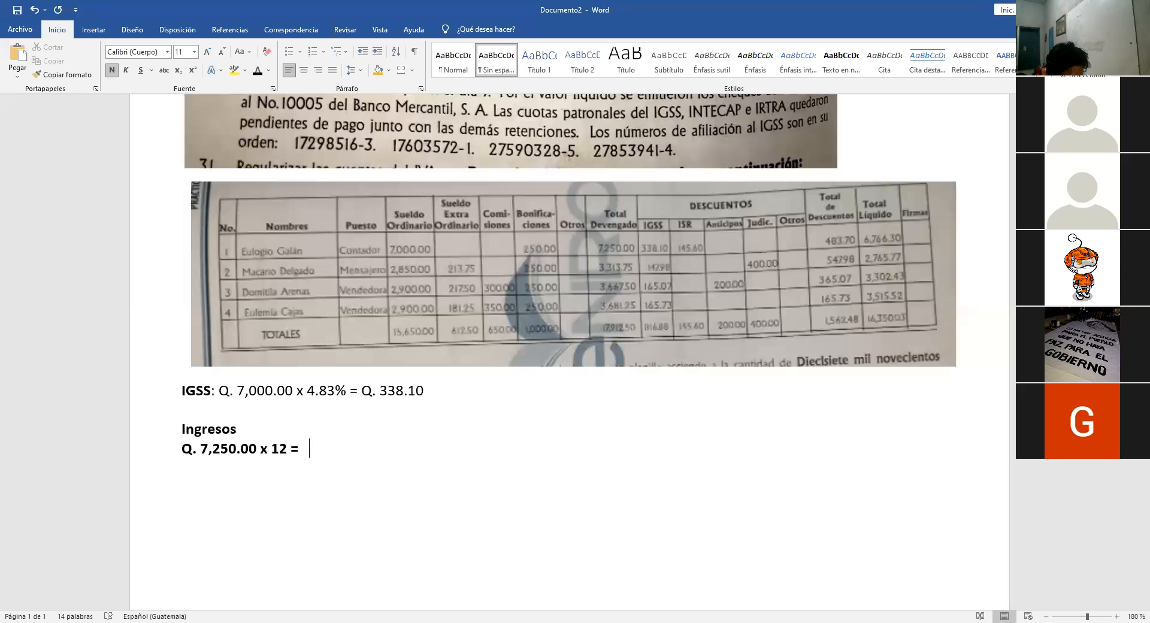
pyautogui.write('Q.')
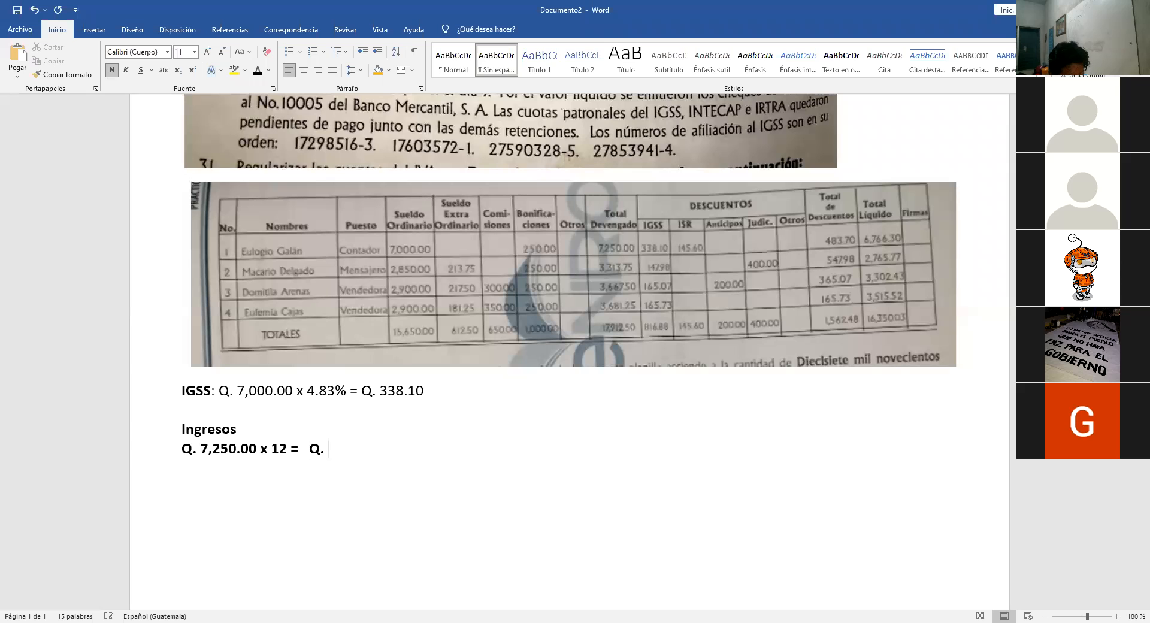
pyautogui.write('8')
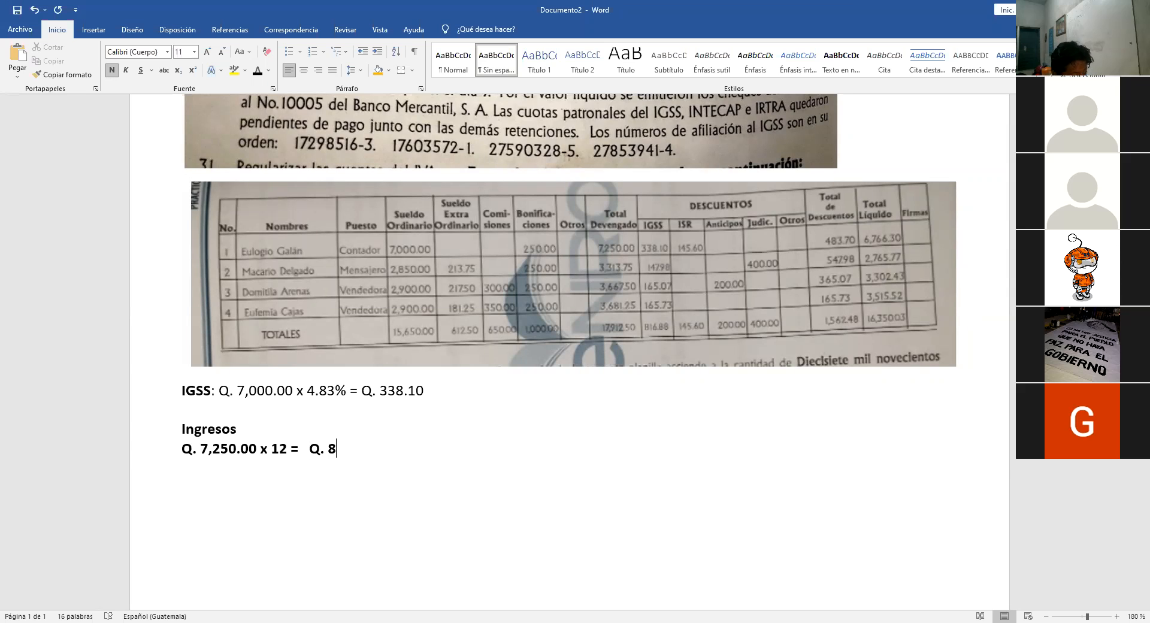
pyautogui.write('7,0')
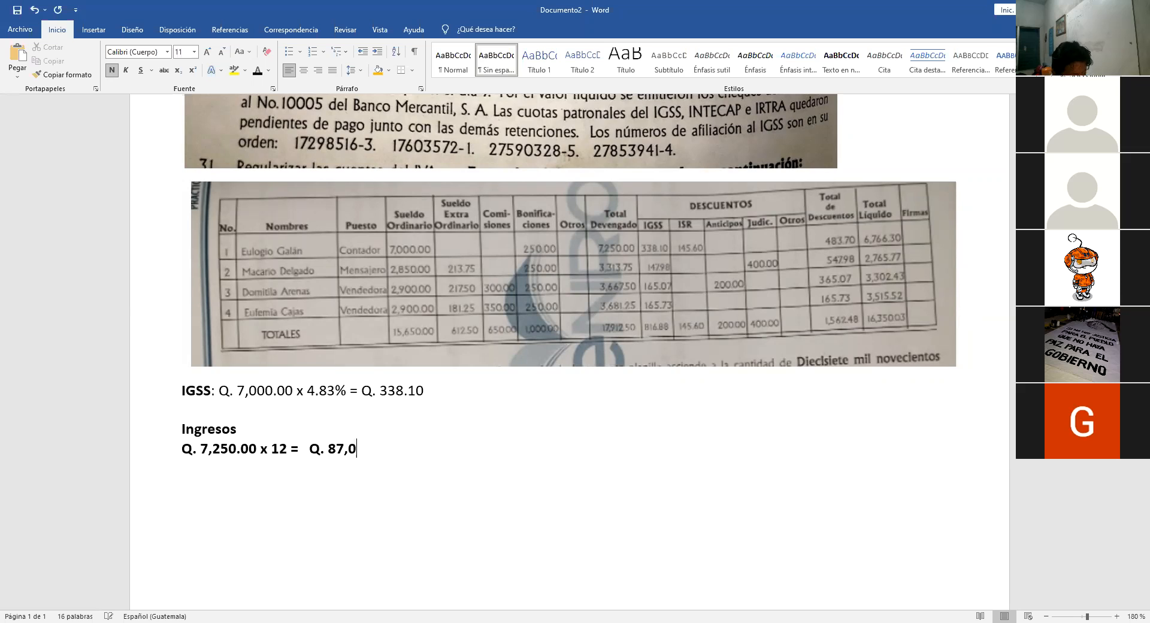
pyautogui.write('00.00')
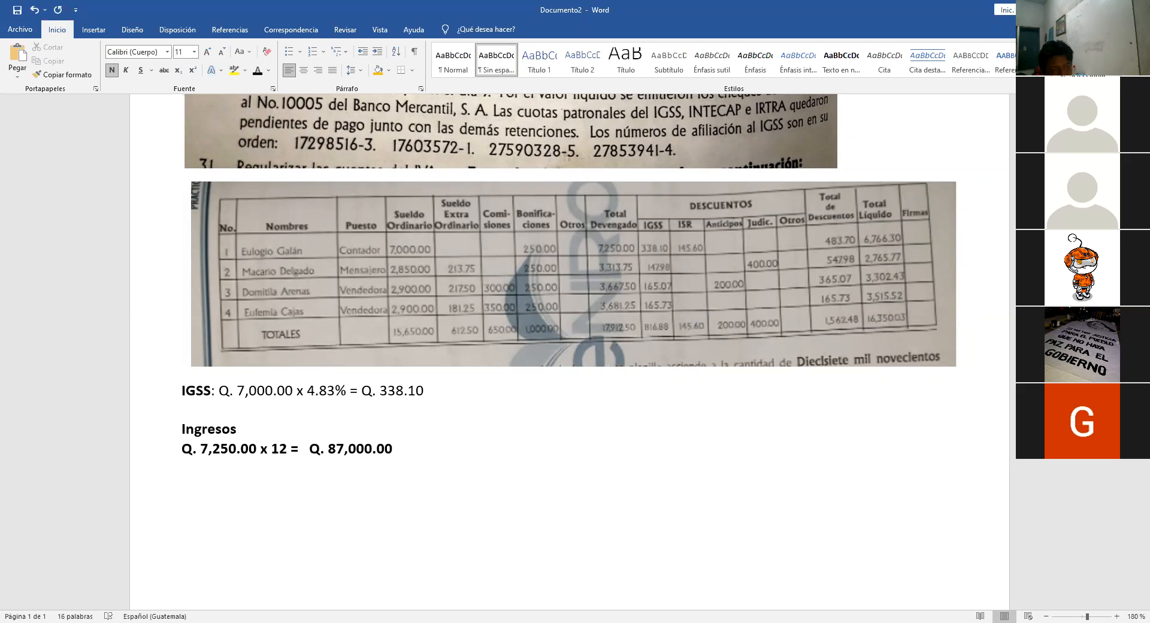
# Step: Type the Deducciones heading below the income result
pyautogui.write('De')
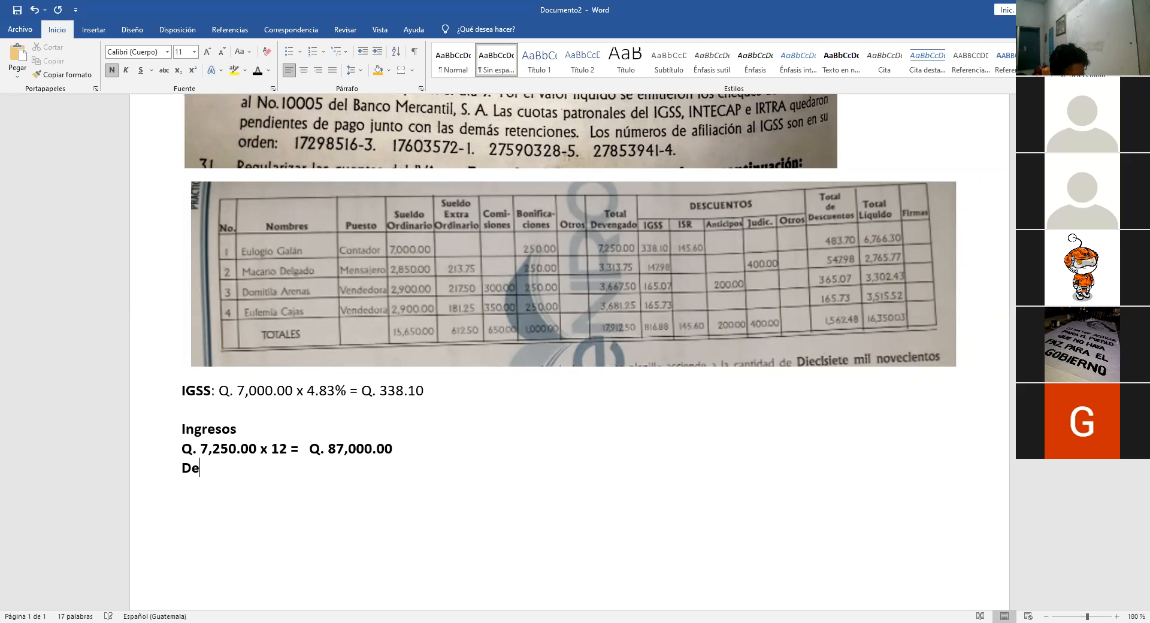
pyautogui.write('d')
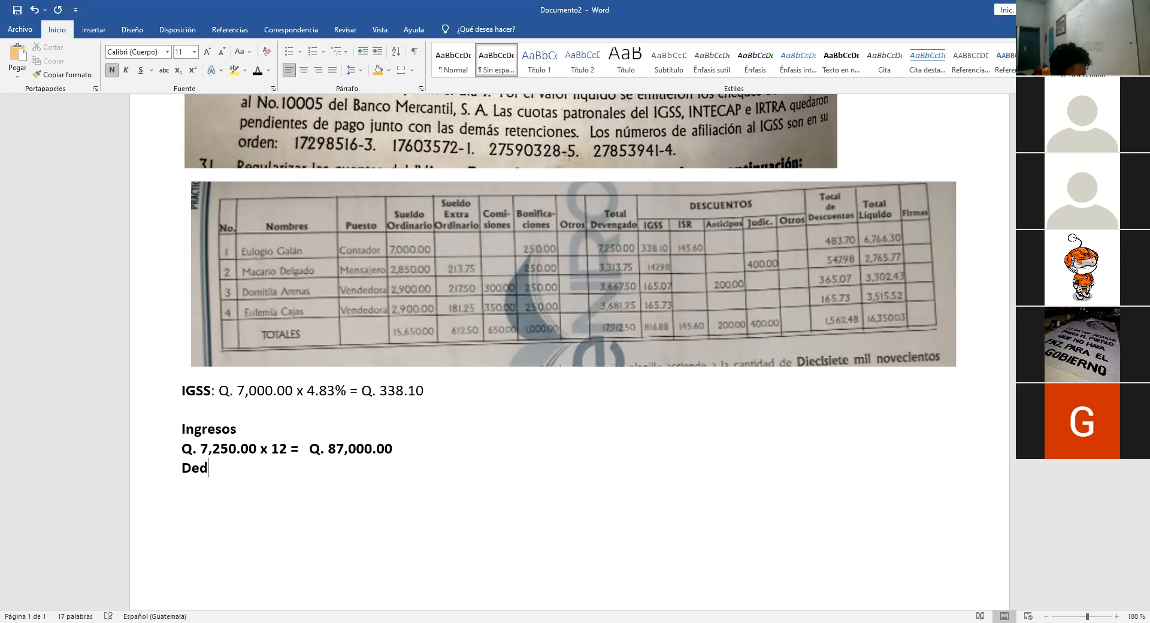
pyautogui.write('ucciobnes')
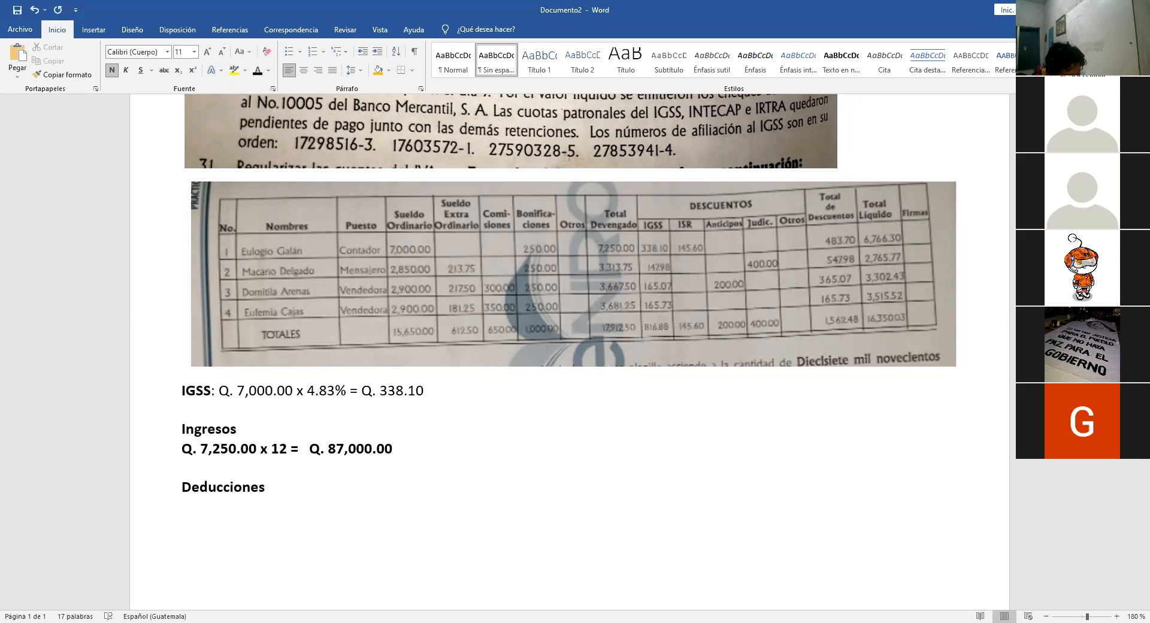
# Step: Type the IGSS formula 'IGSS: (Q. 7,000.00 x 4.83% x 12) =' under Deducciones
pyautogui.write('IG')
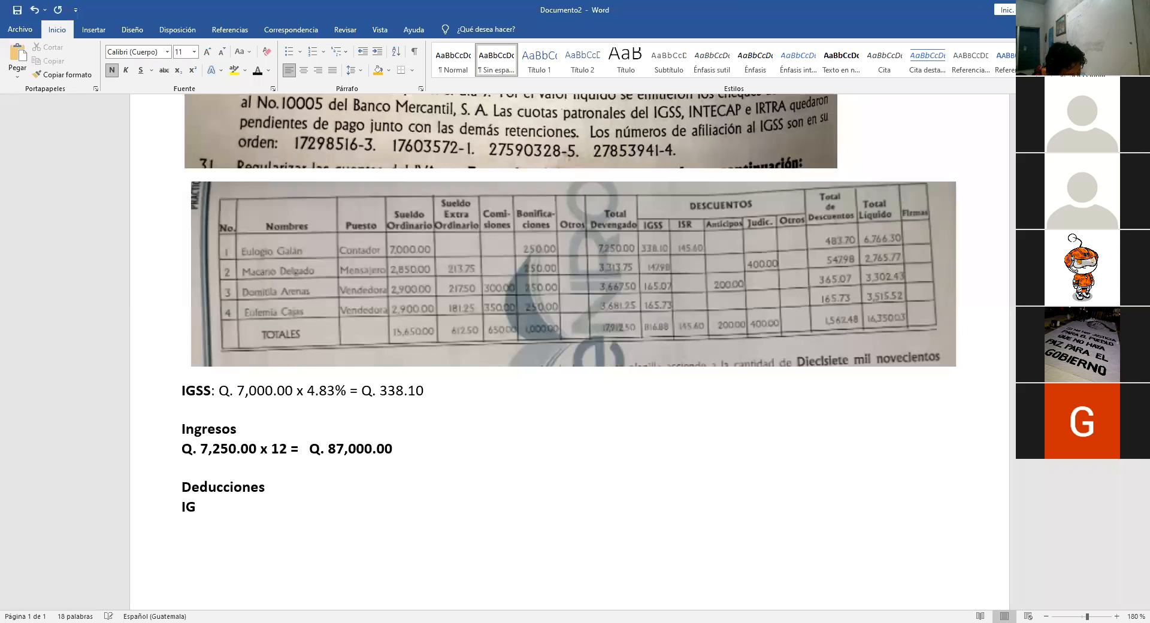
pyautogui.write('SS')
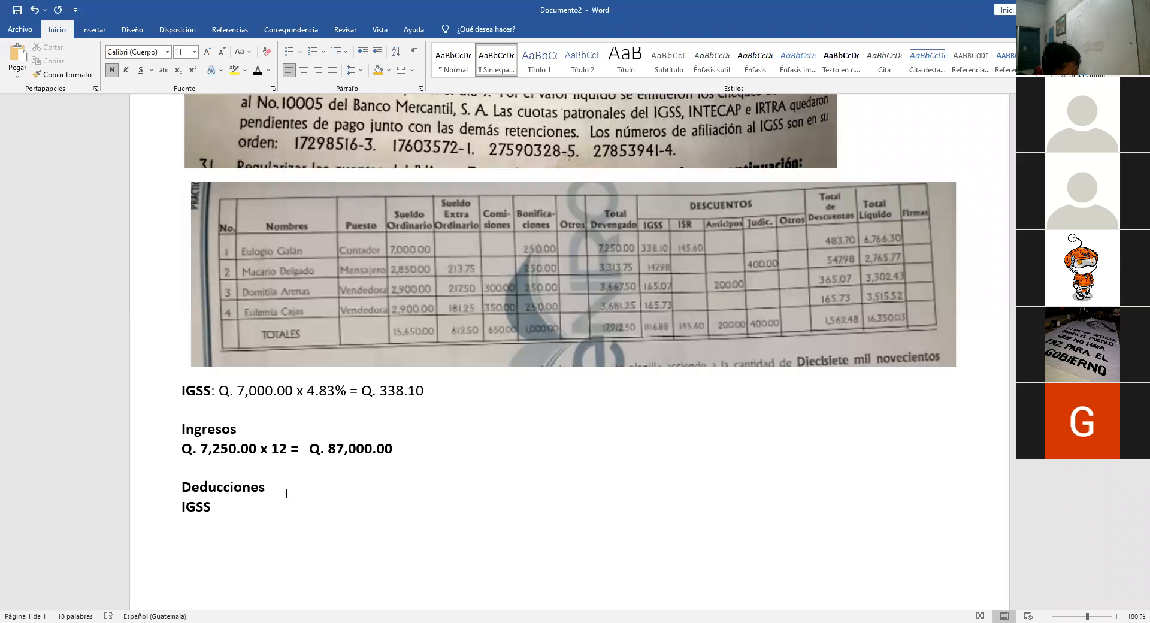
pyautogui.write(':')
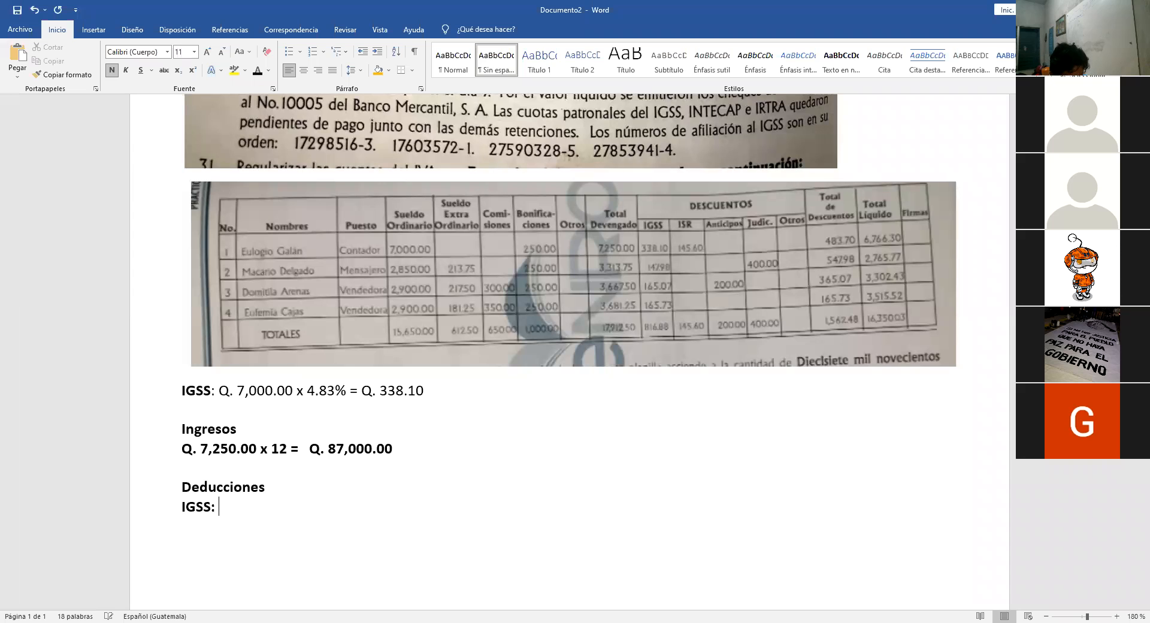
pyautogui.write('(')
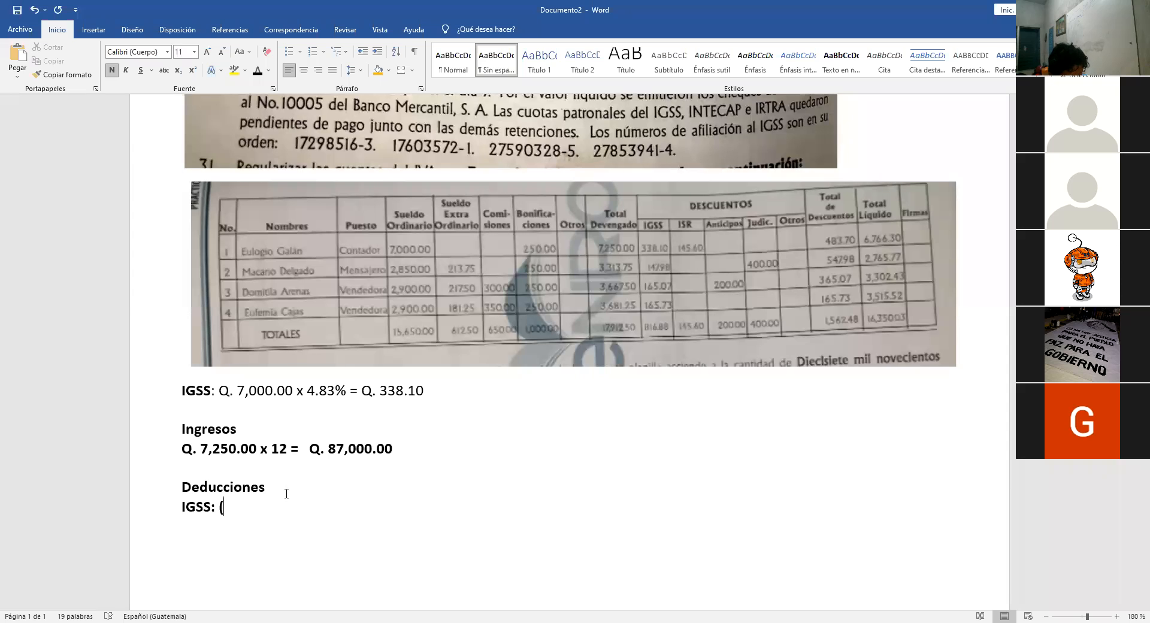
pyautogui.write('Q. 33')
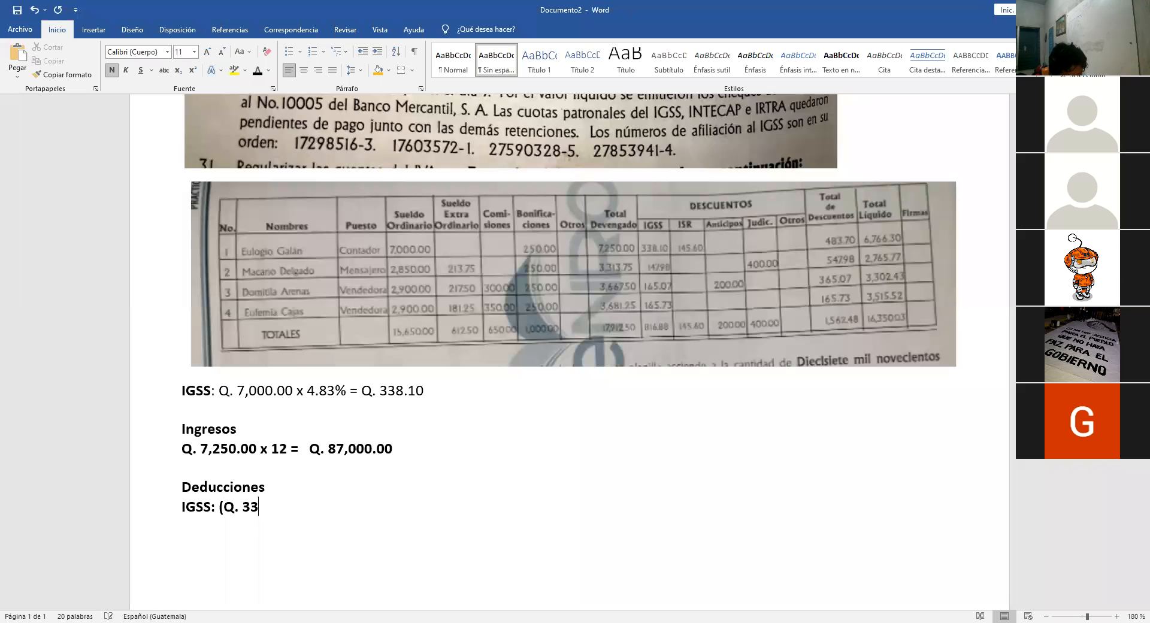
pyautogui.write('8')
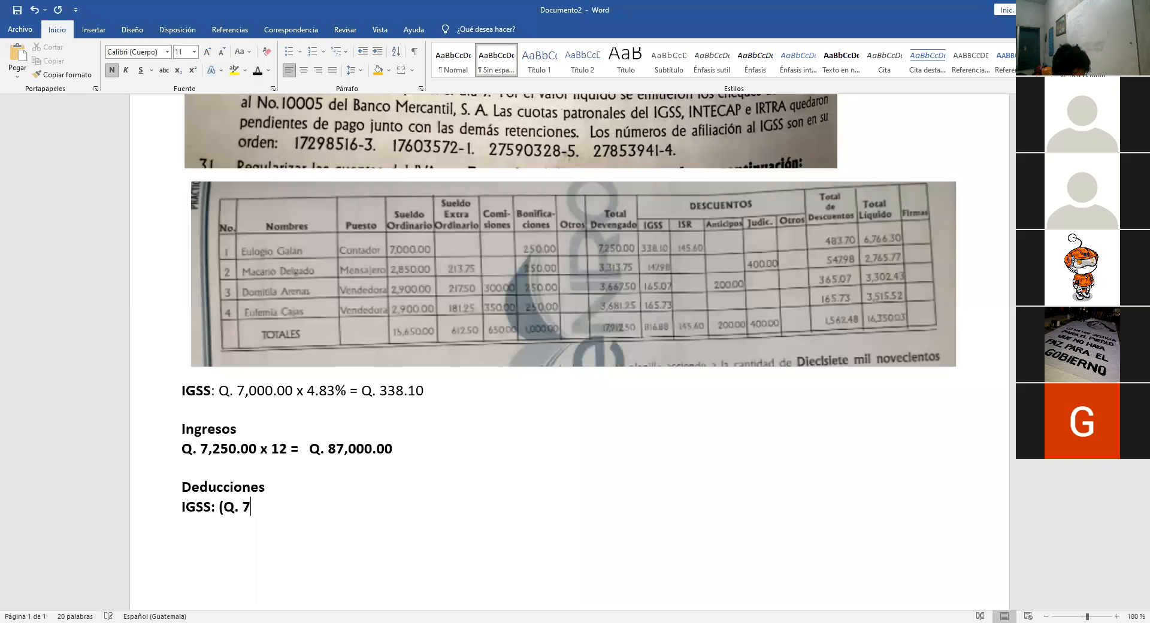
pyautogui.write('00')
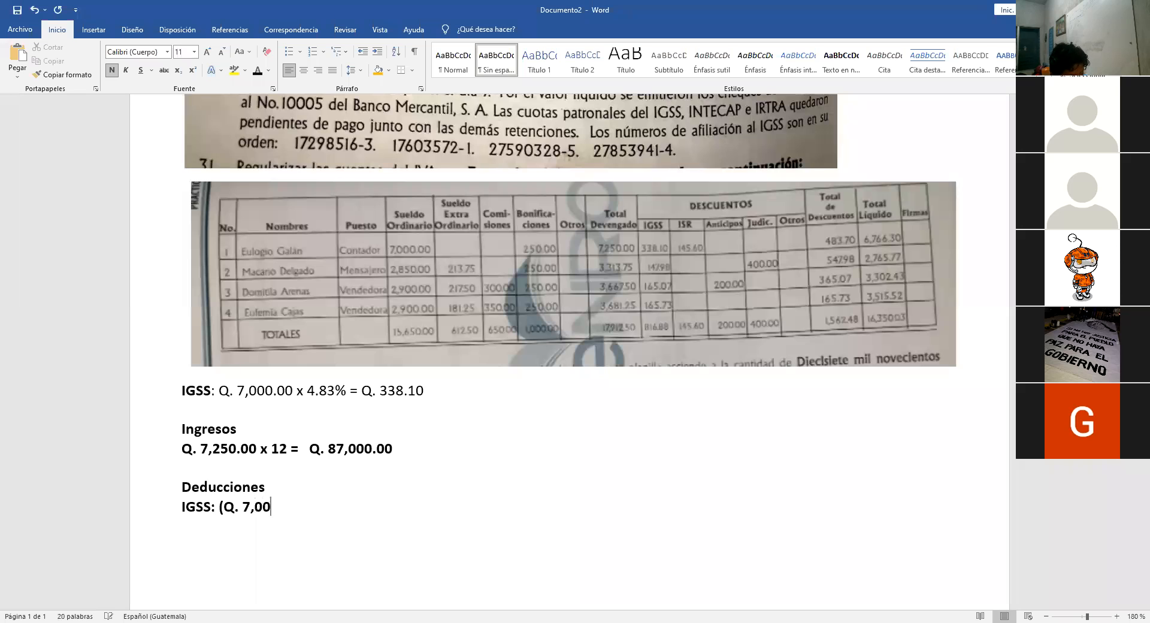
pyautogui.write('0.00')
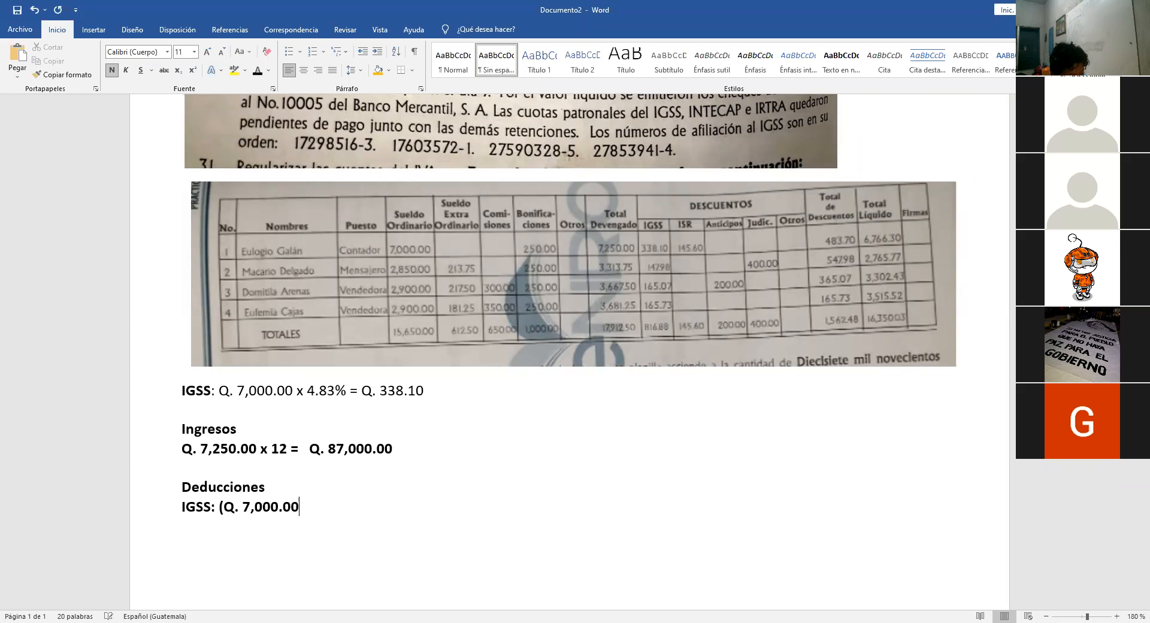
pyautogui.write('x4.')
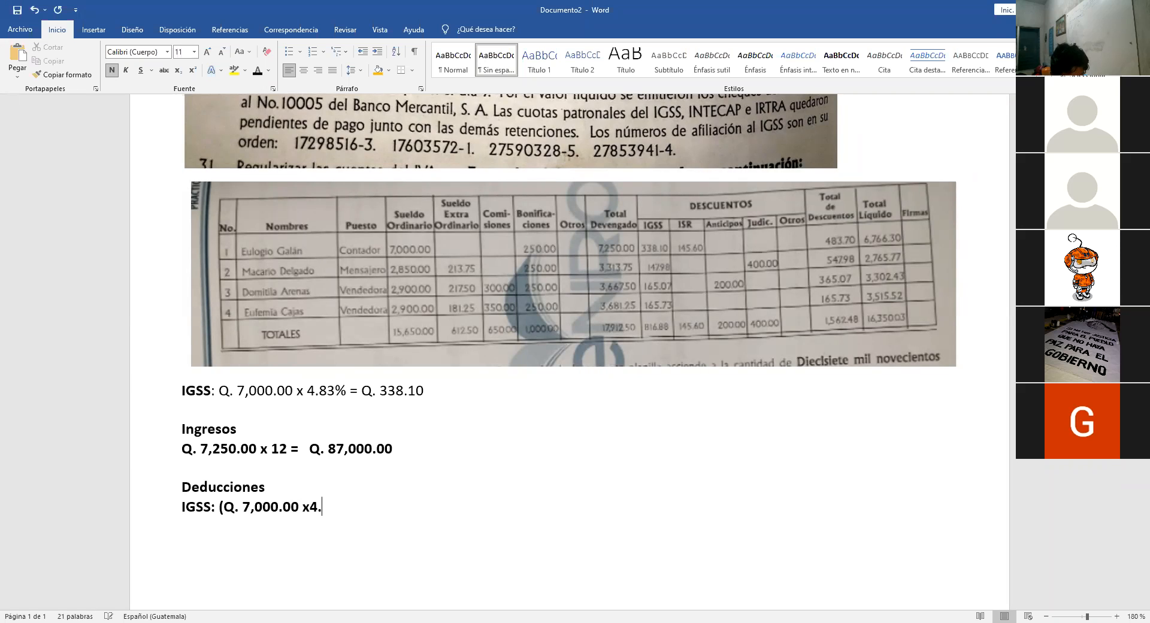
pyautogui.write('83')
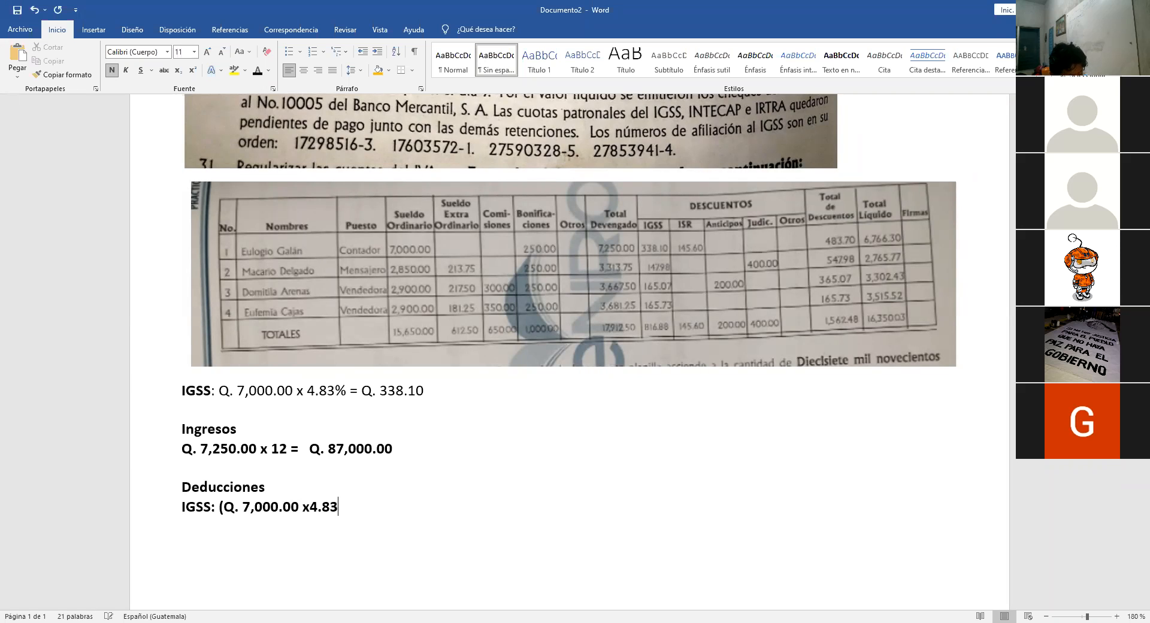
pyautogui.write('%x')
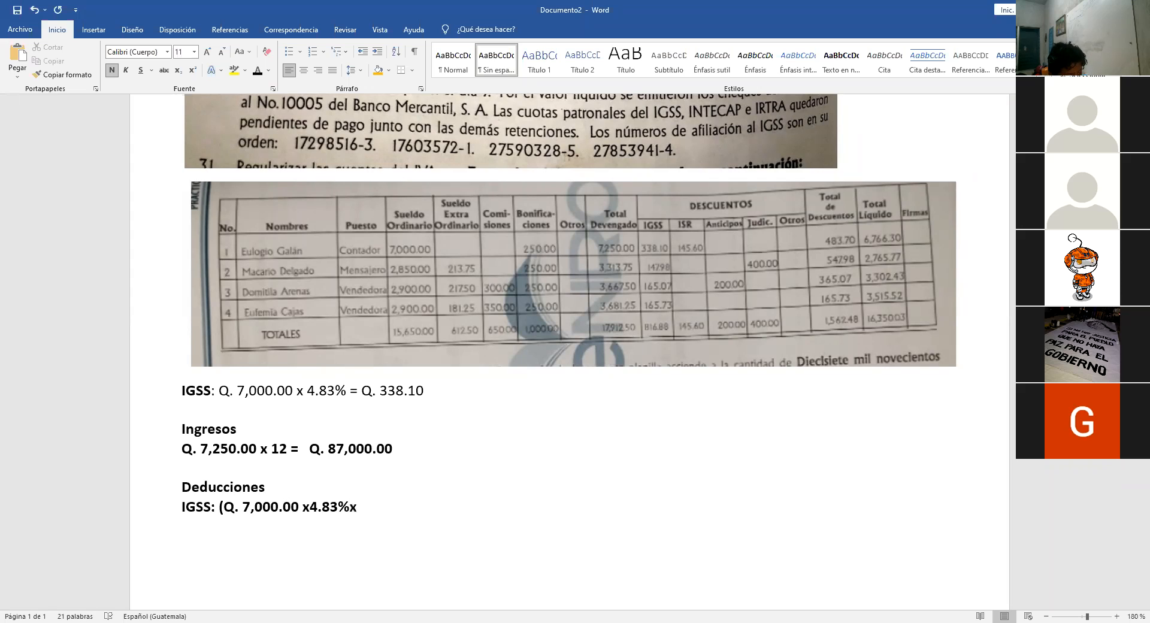
pyautogui.write('12')
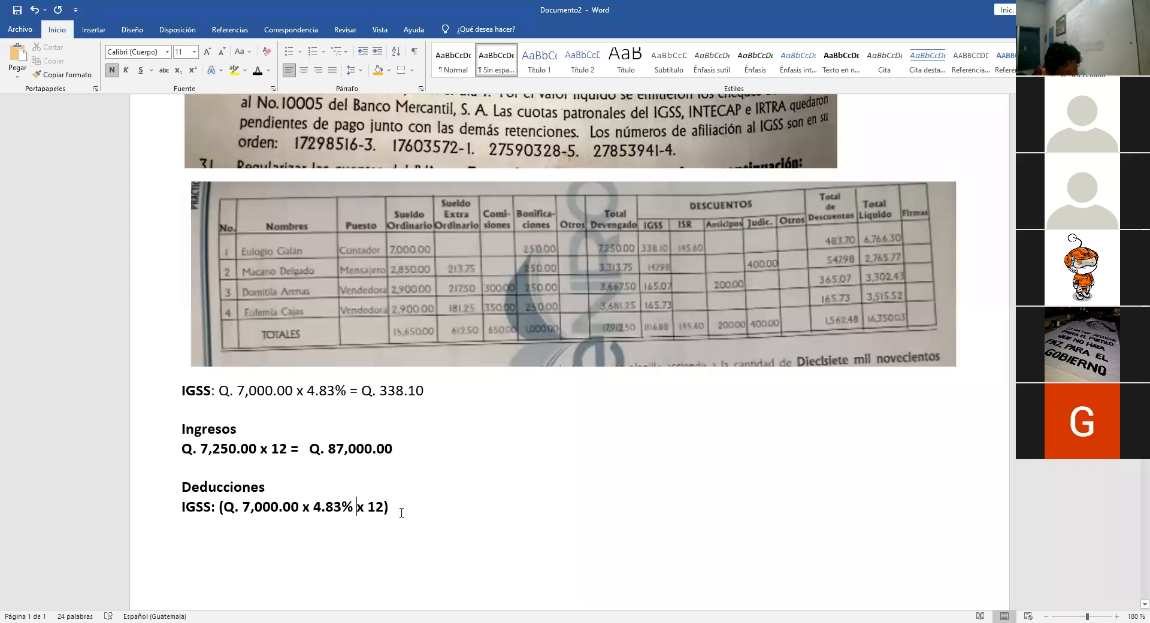
pyautogui.write('=')
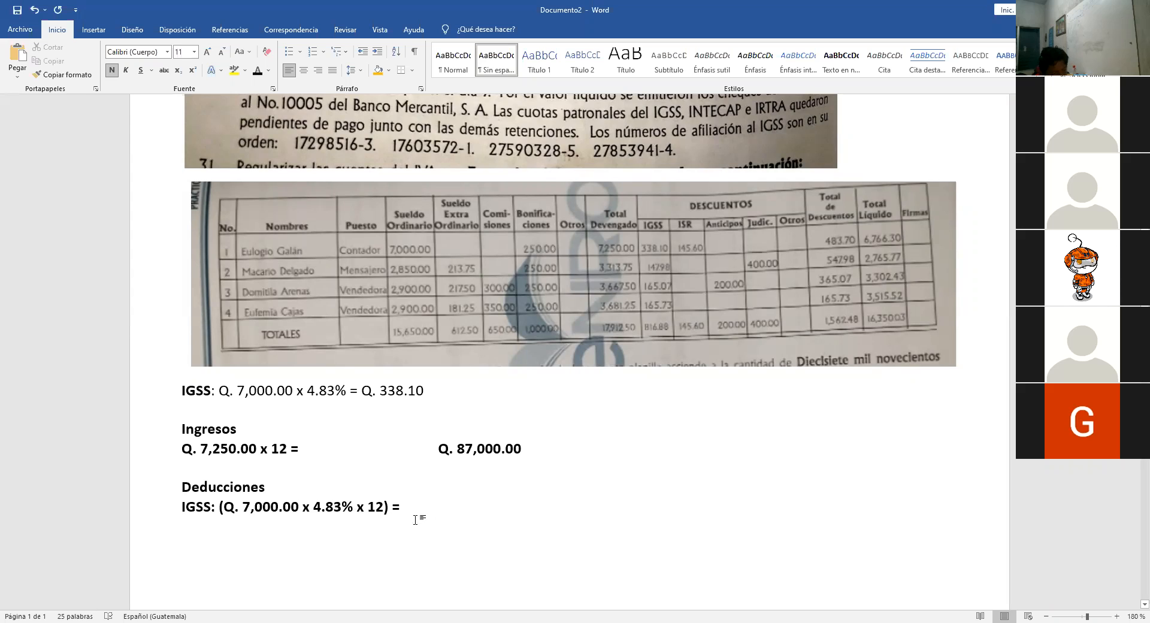
# Step: Enter the annual IGSS result Q. 4,057.20 after the equals sign
pyautogui.write('Q.')
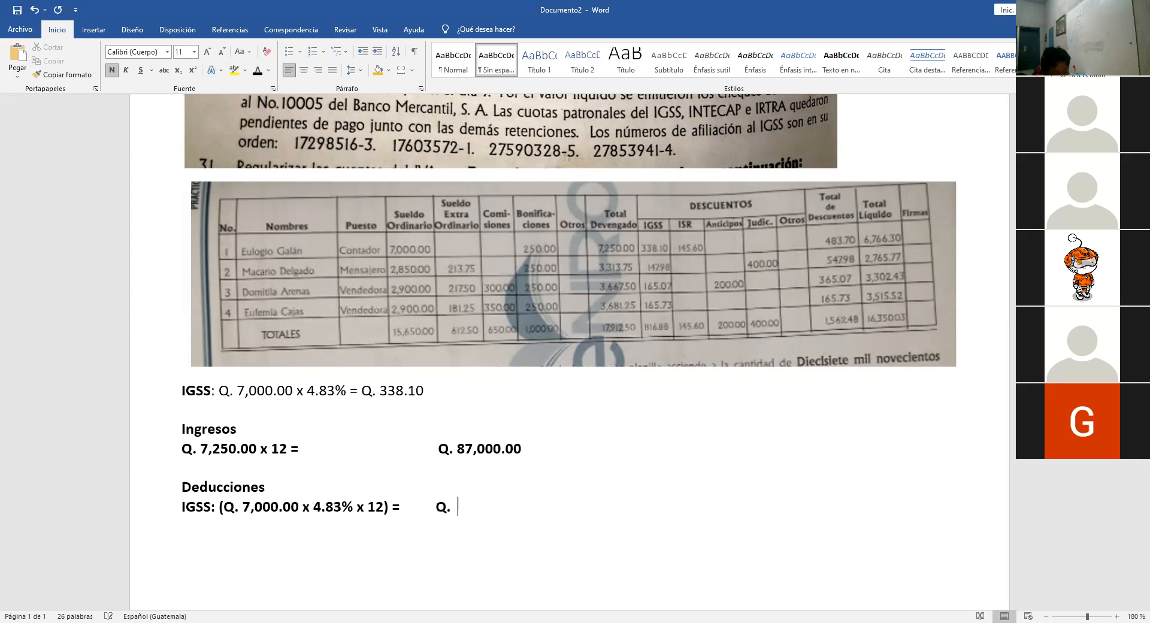
pyautogui.write('4,')
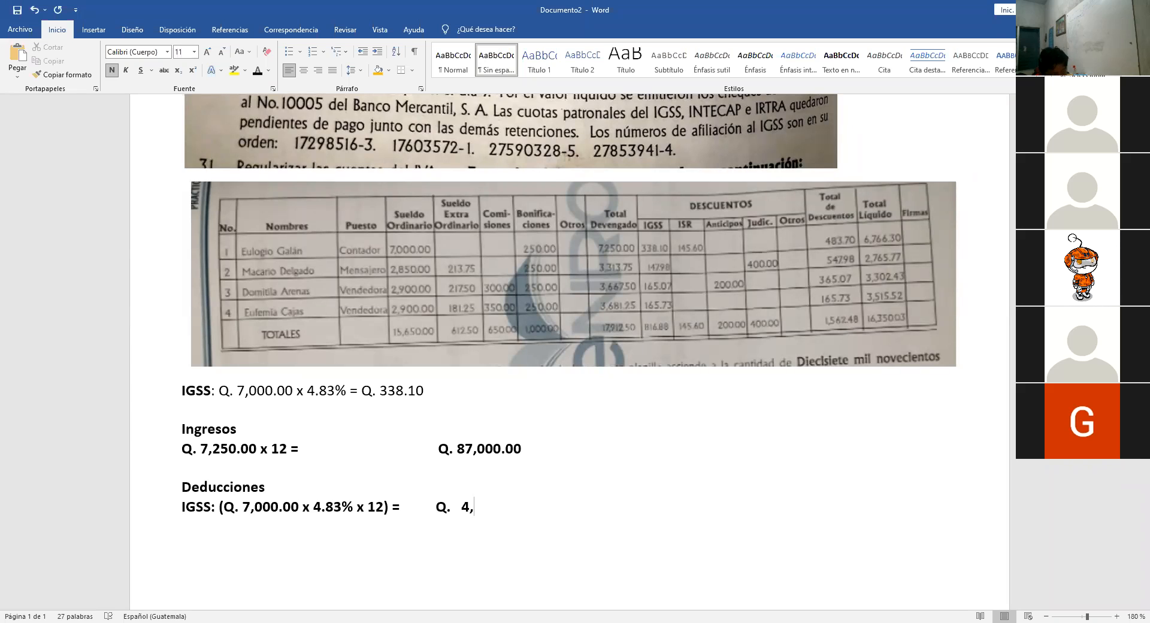
pyautogui.write('0')
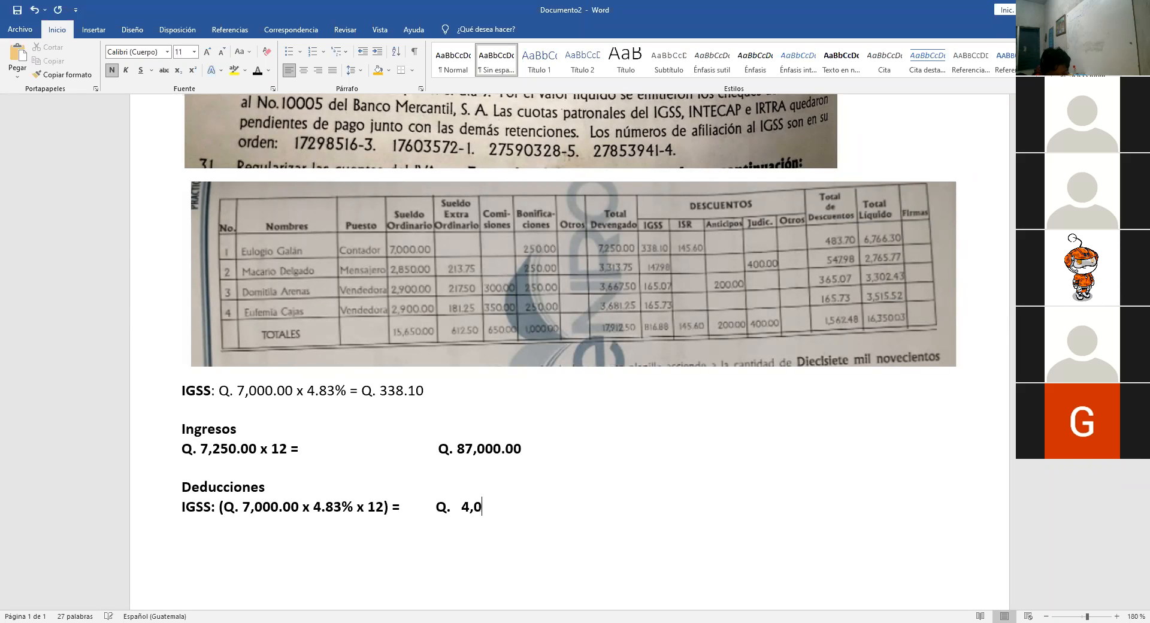
pyautogui.write('57.20')
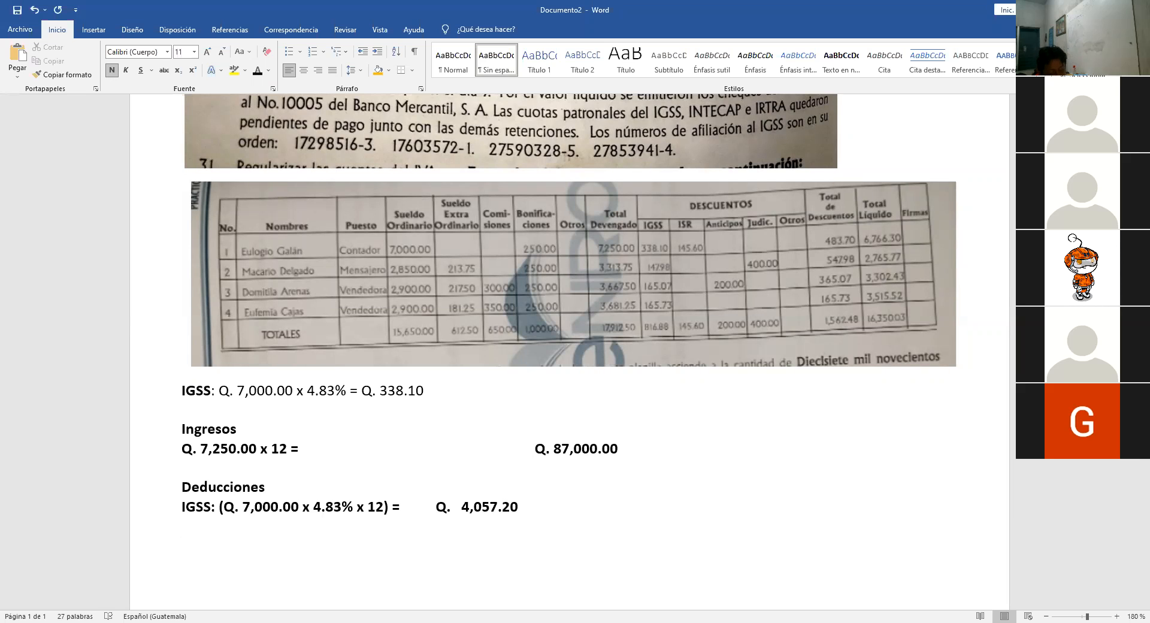
# Step: Type 'Gastos personales: Q. 48,000.00' and select the amount for underlining
pyautogui.write('Gastos per')
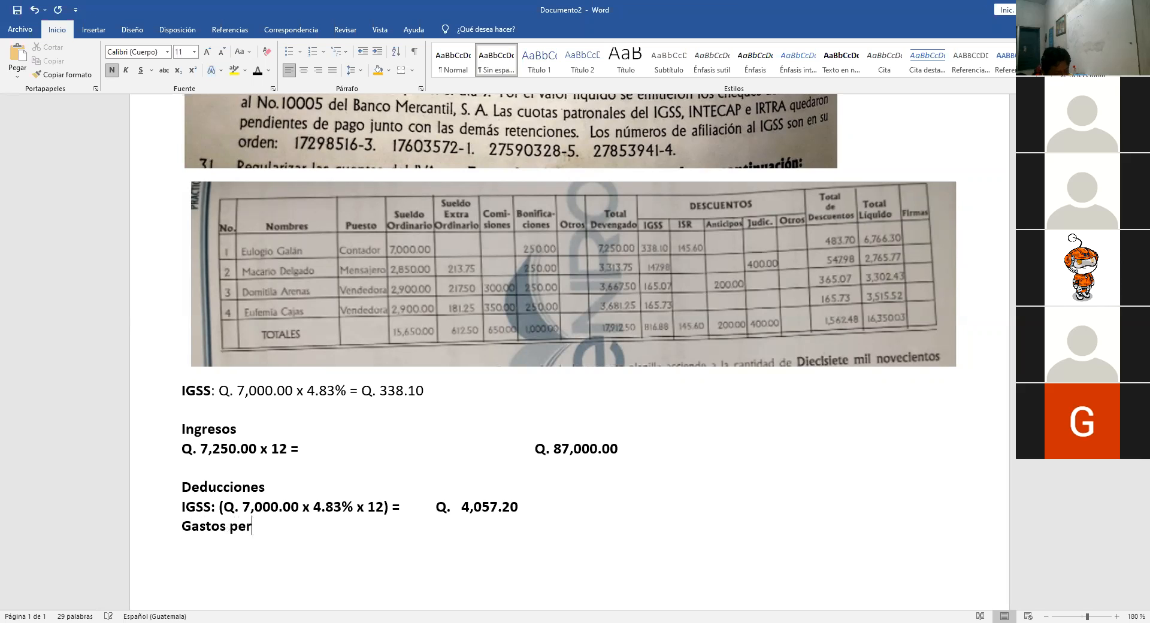
pyautogui.write('sonals')
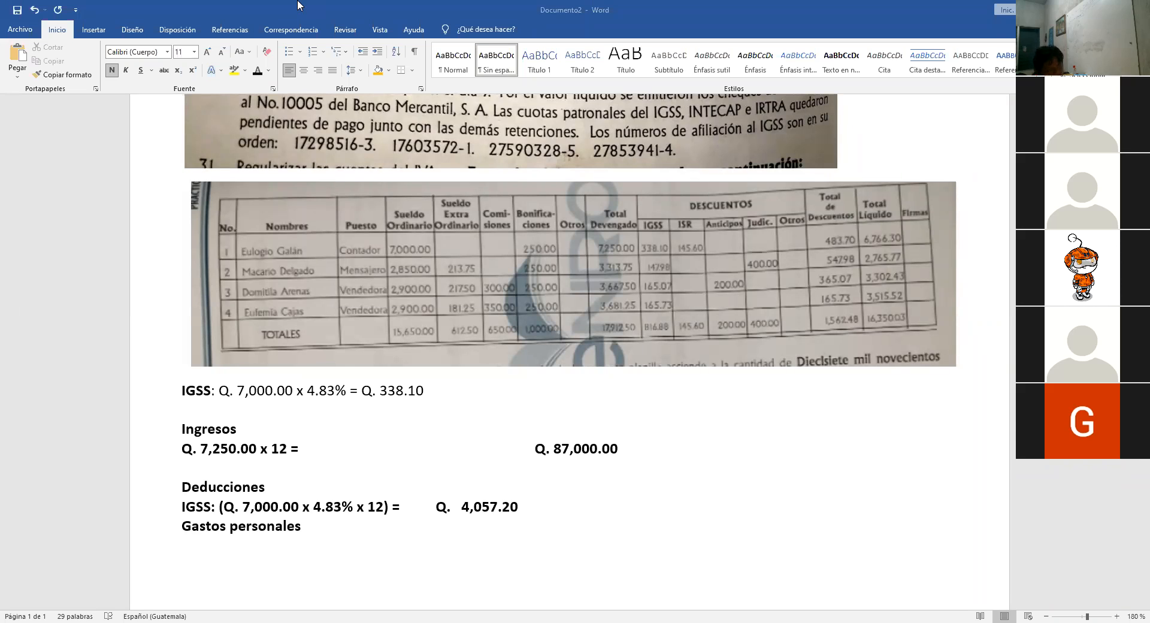
pyautogui.moveTo(356, 533)
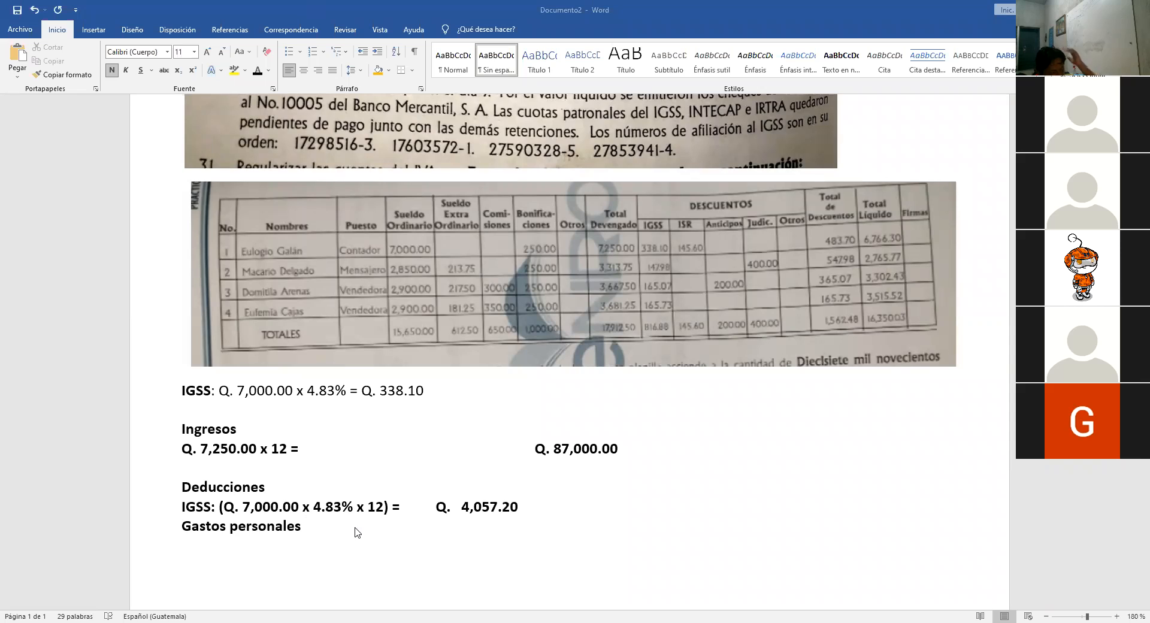
pyautogui.write(':')
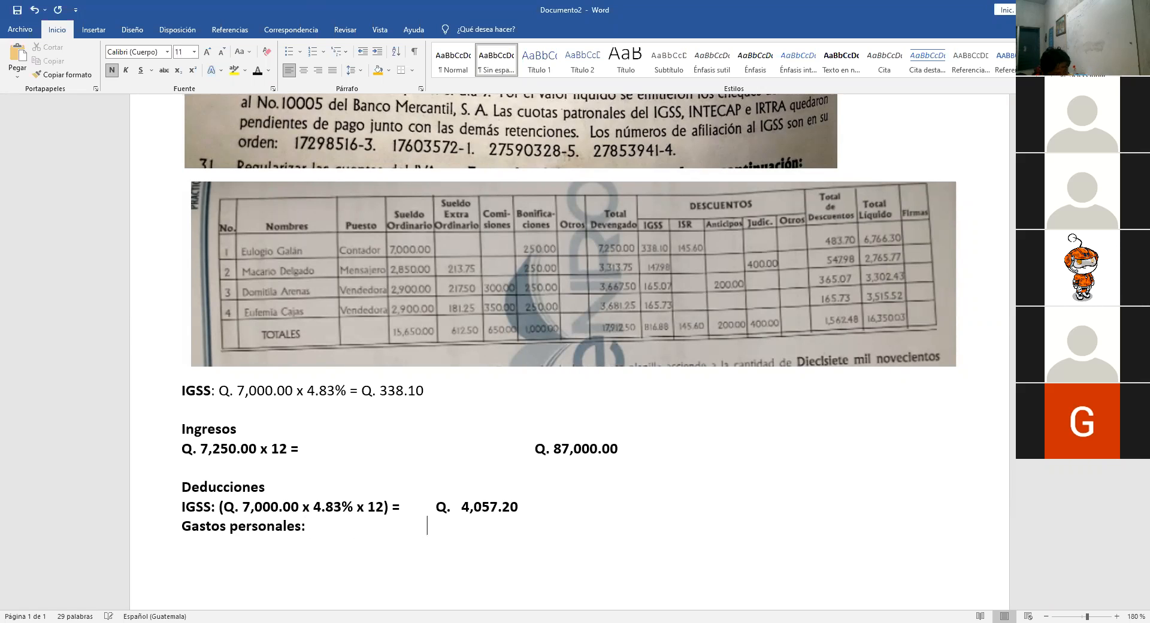
pyautogui.write('Q')
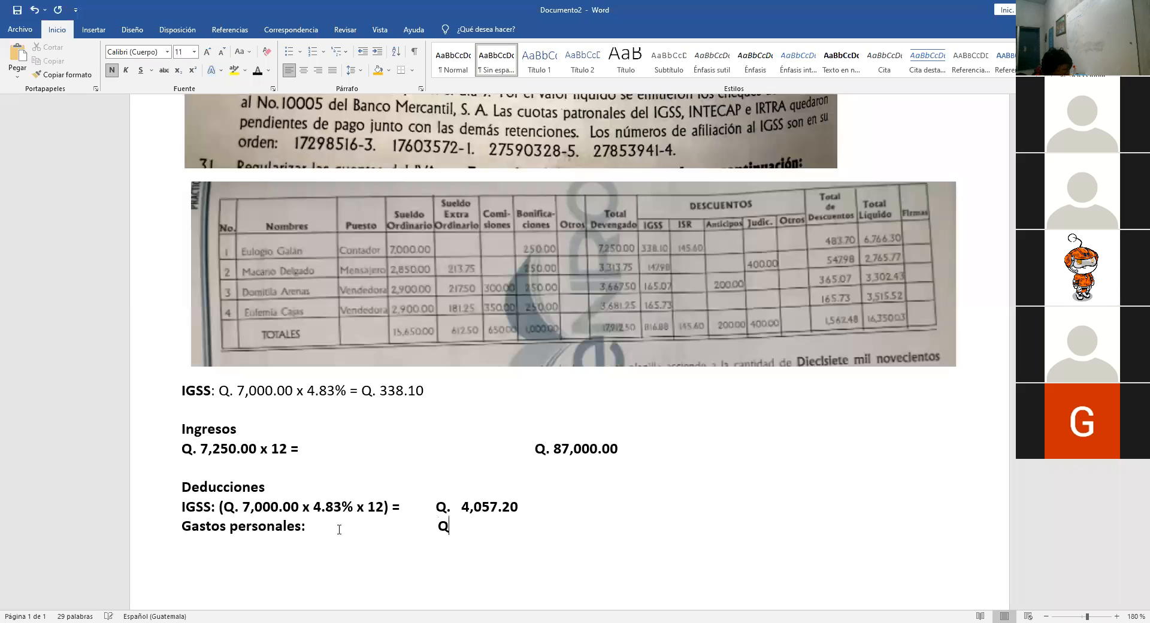
pyautogui.write('4')
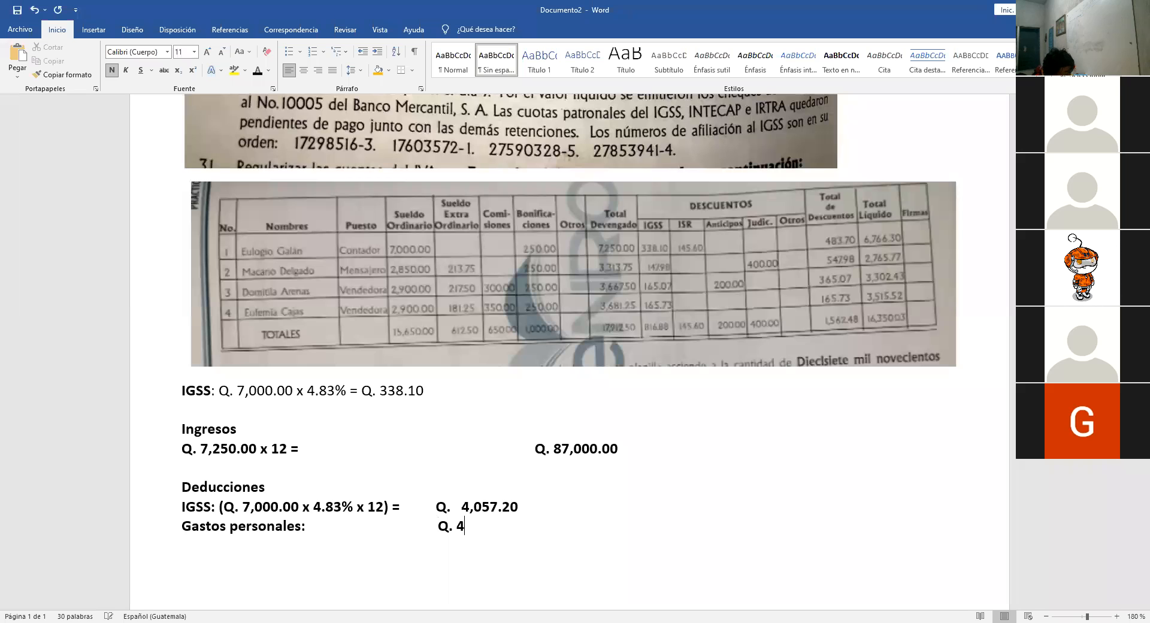
pyautogui.write('8,00')
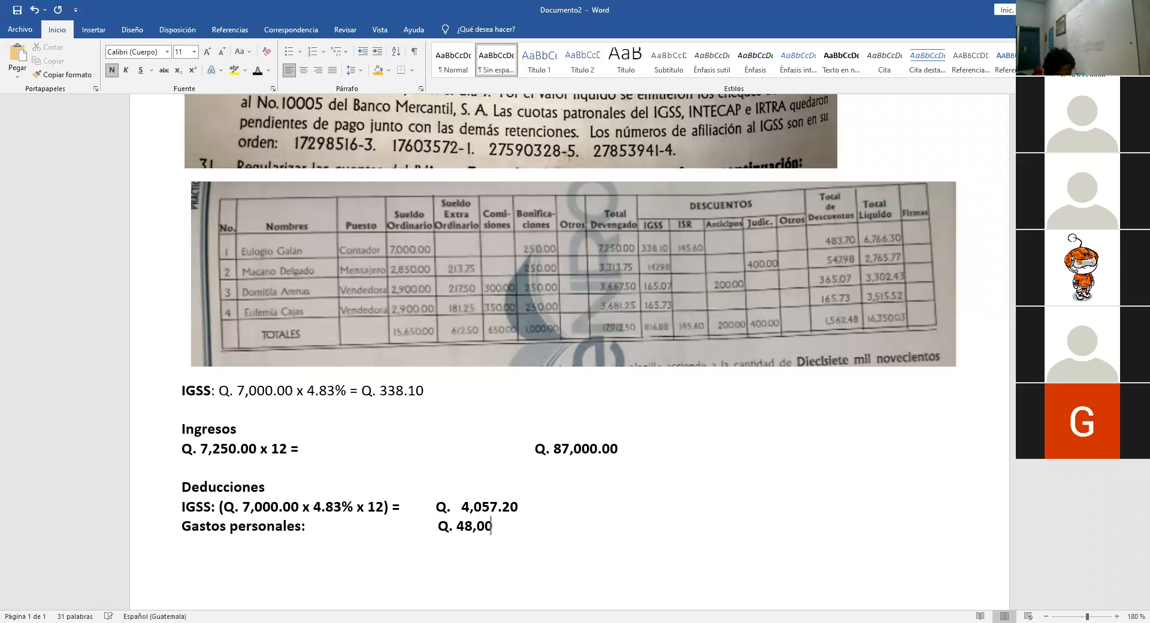
pyautogui.write('0.00')
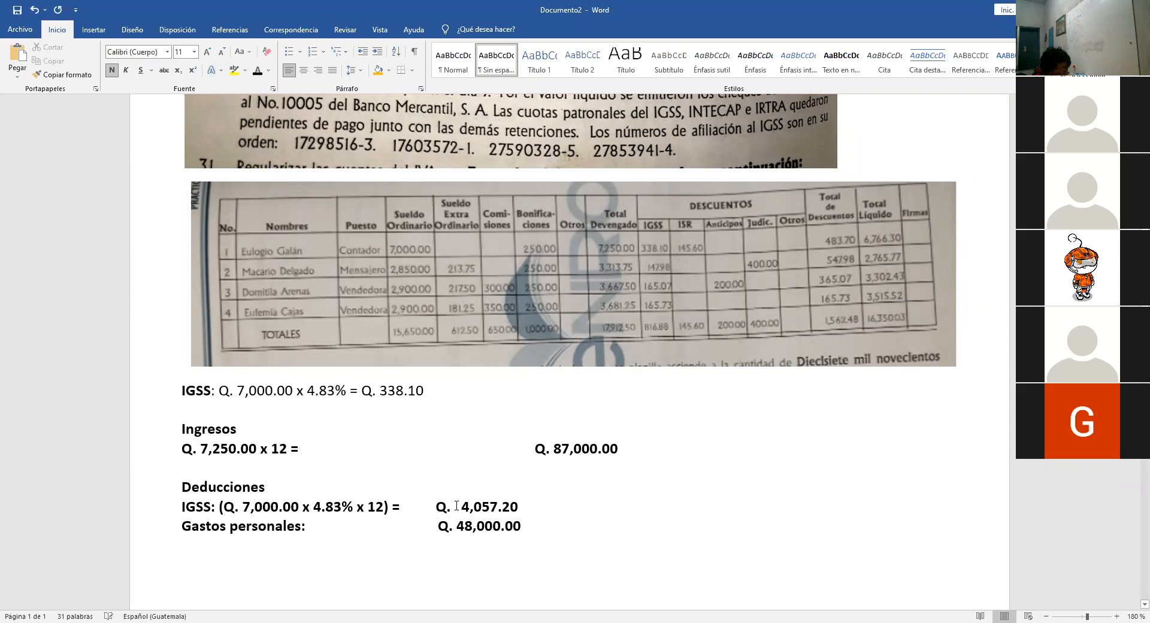
pyautogui.click(461, 506)
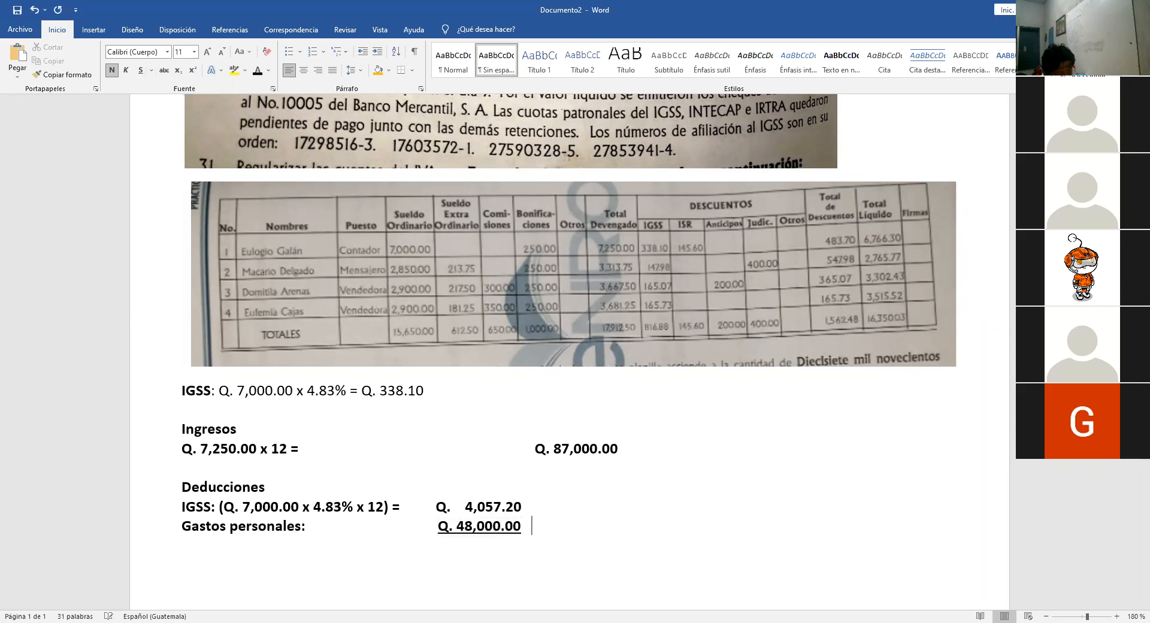
# Step: Complete the Q. amount beside personal expenses as the 52,057.20 deductions total
pyautogui.write('Q.')
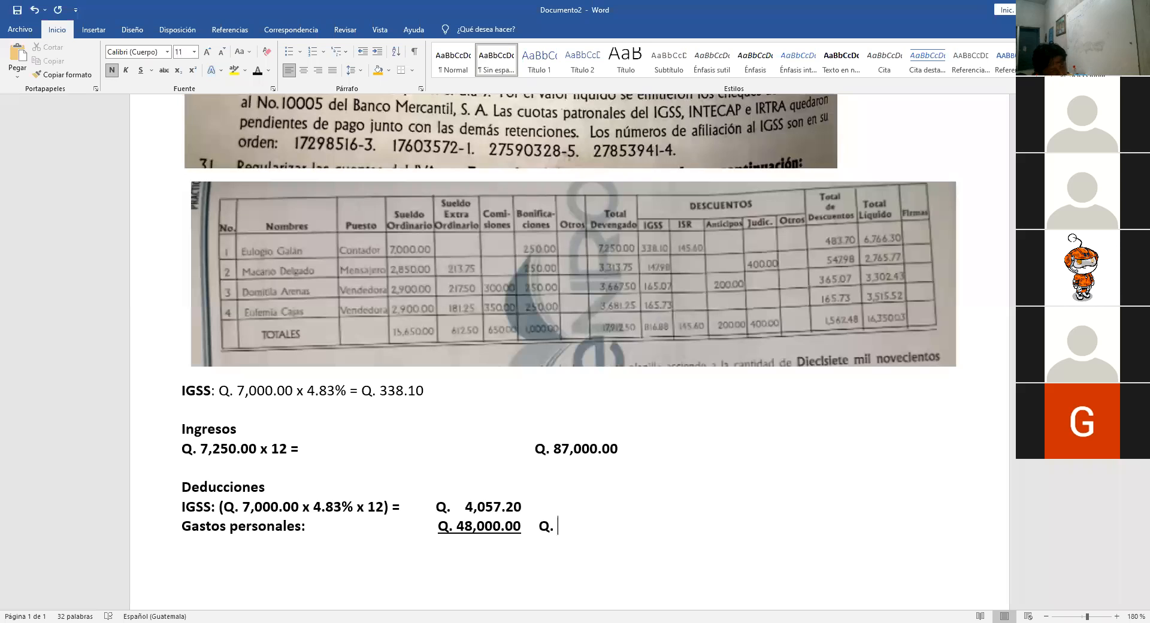
pyautogui.moveTo(405, 6)
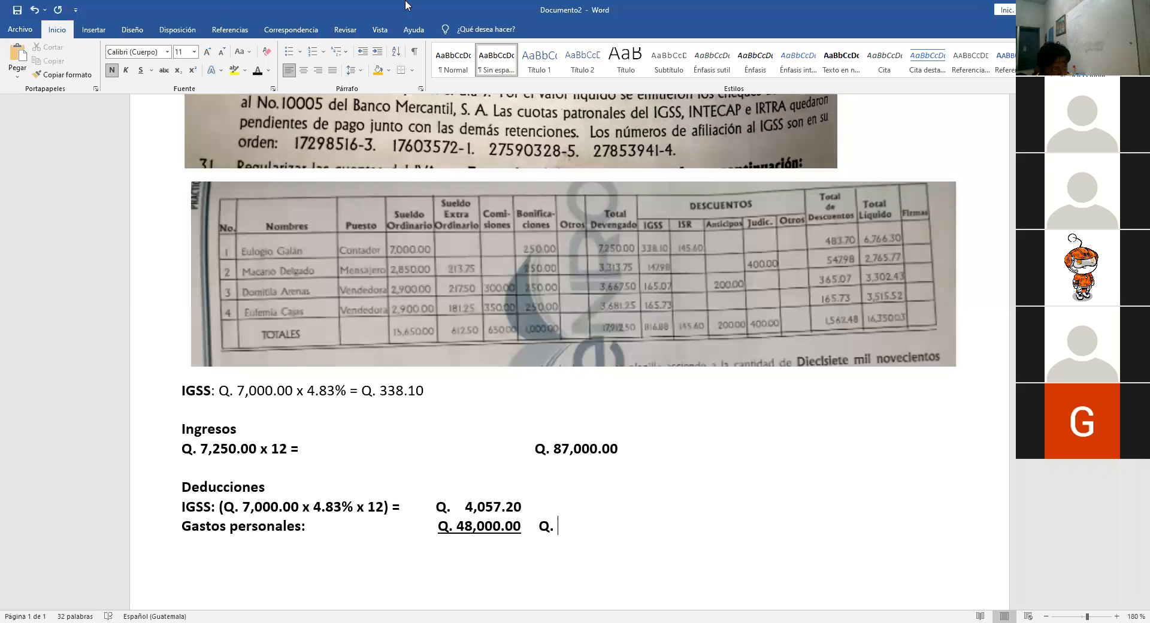
pyautogui.moveTo(462, 7)
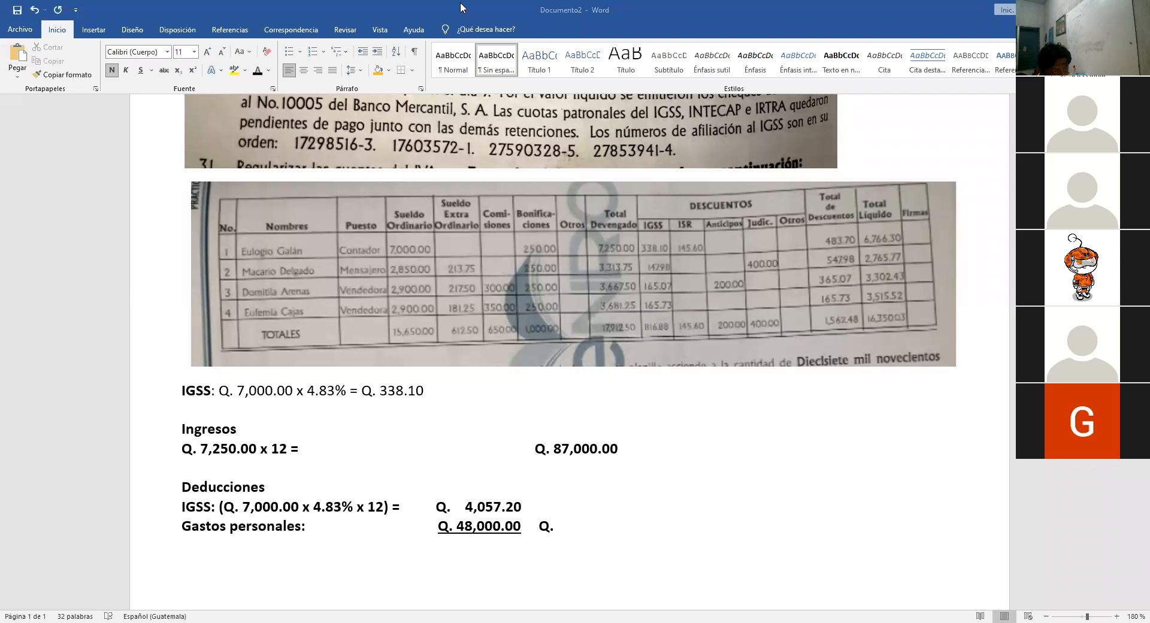
pyautogui.moveTo(618, 195)
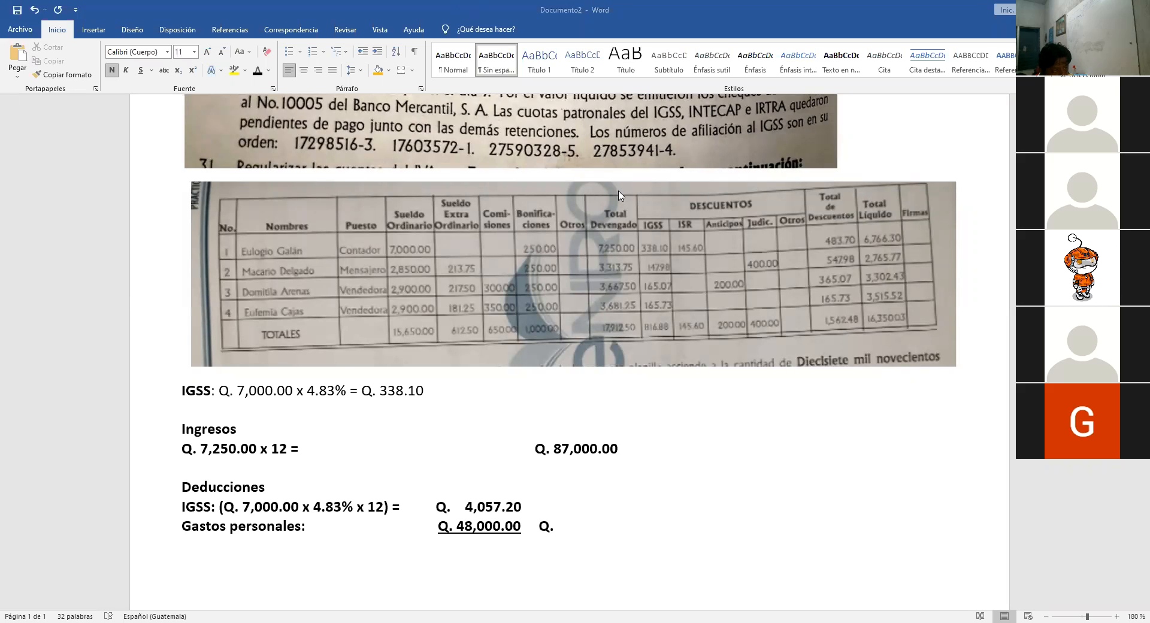
pyautogui.moveTo(582, 586)
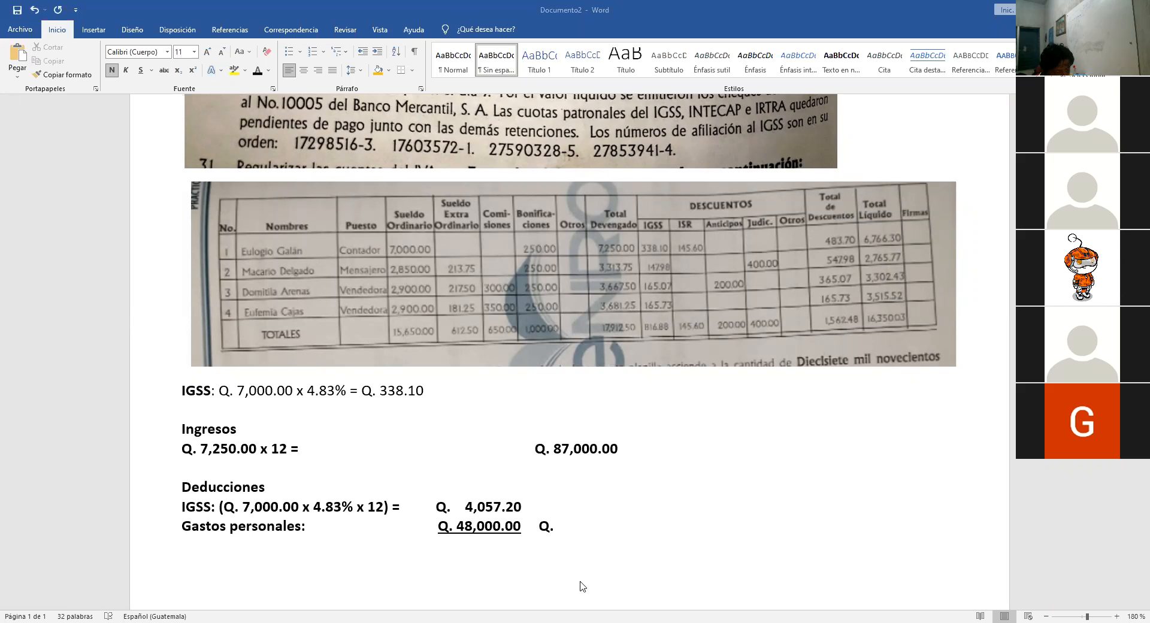
pyautogui.click(559, 526)
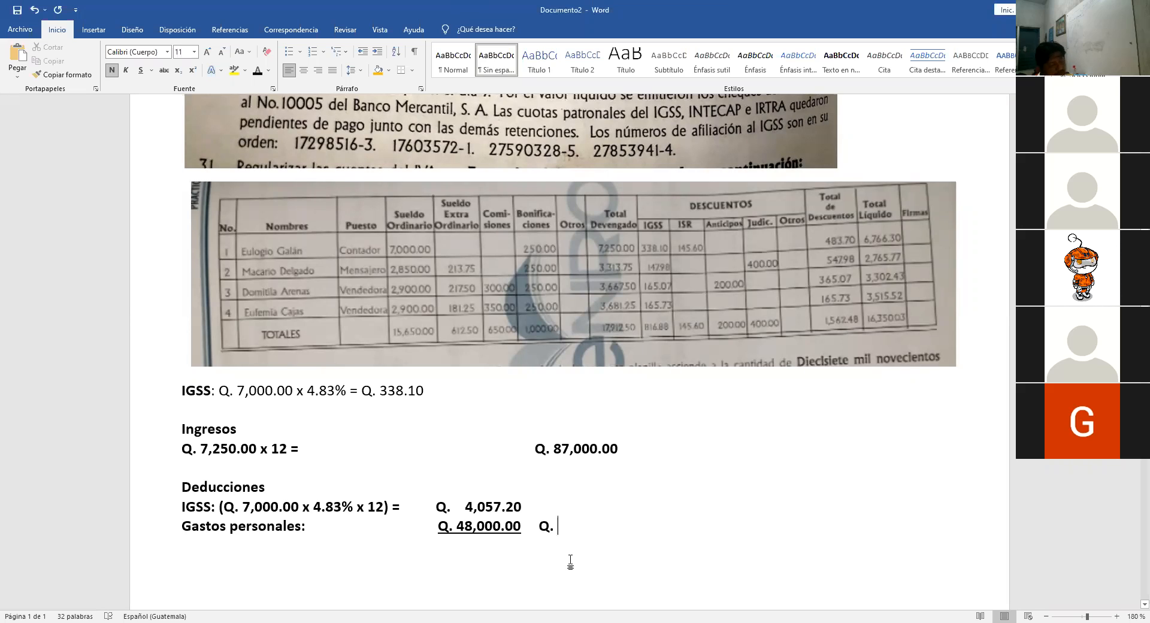
pyautogui.write('52,')
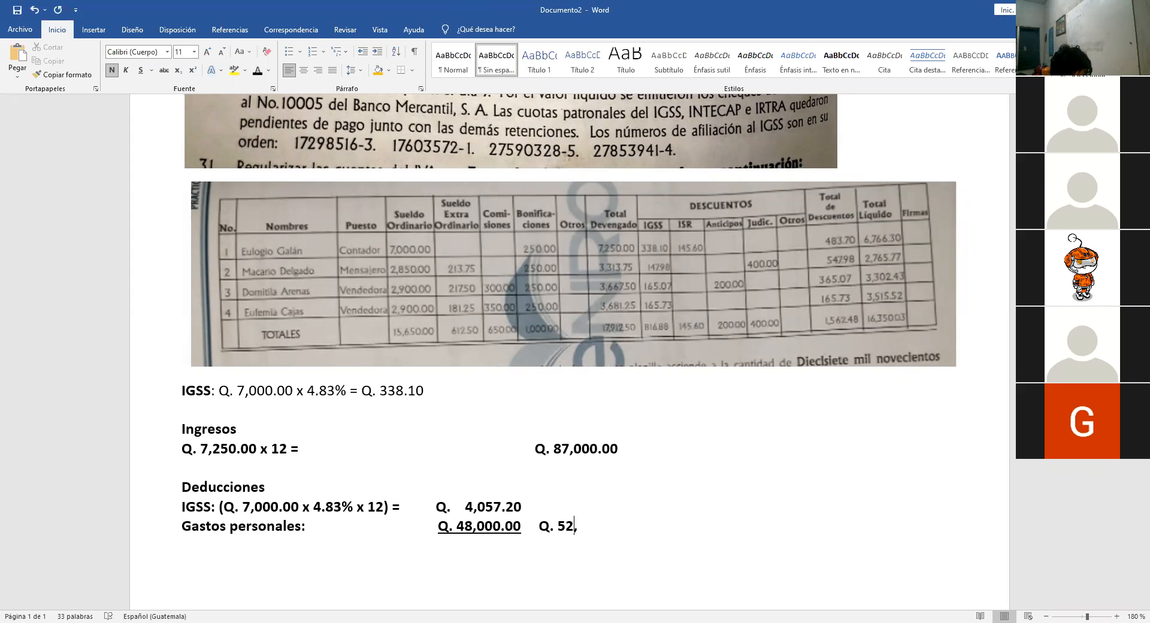
pyautogui.write('05')
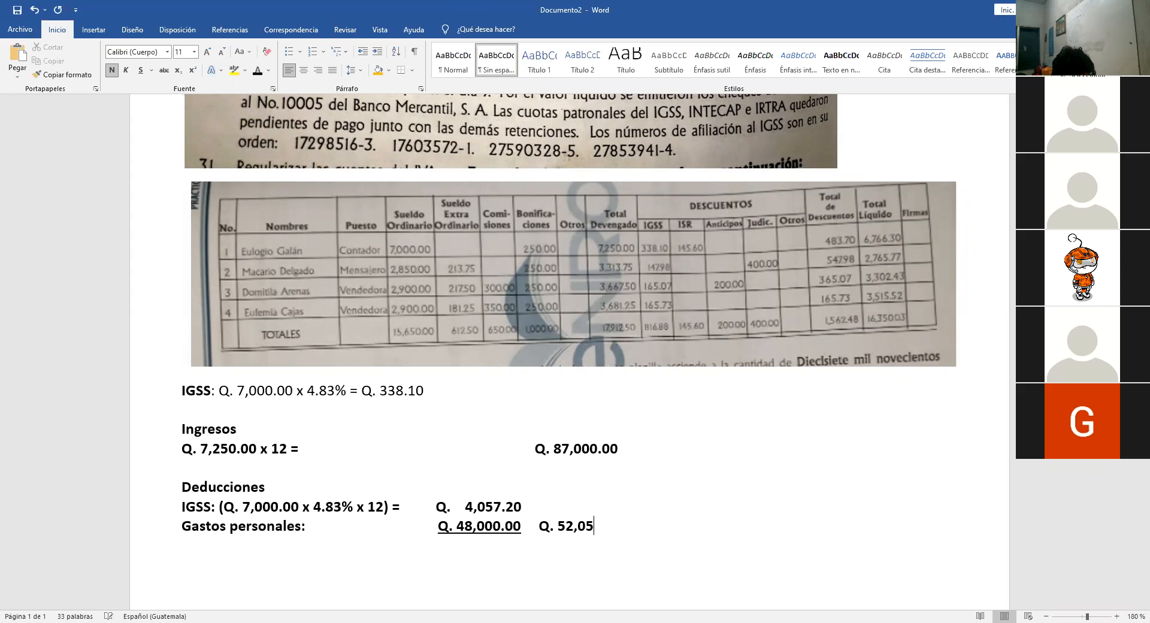
pyautogui.write('7.20')
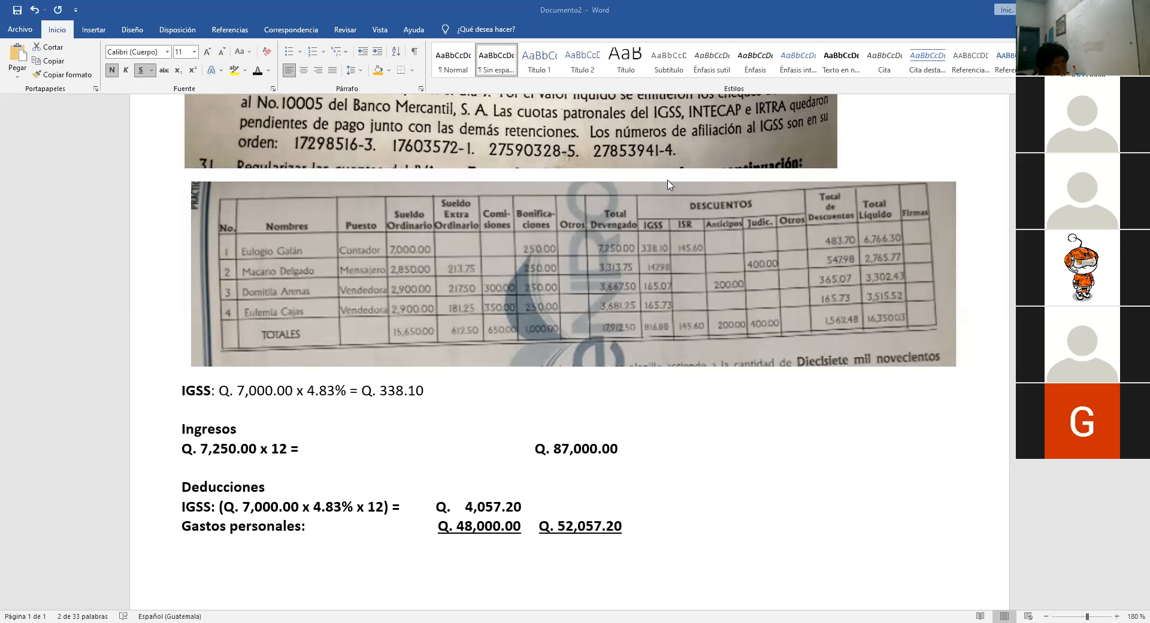
pyautogui.moveTo(350, 539)
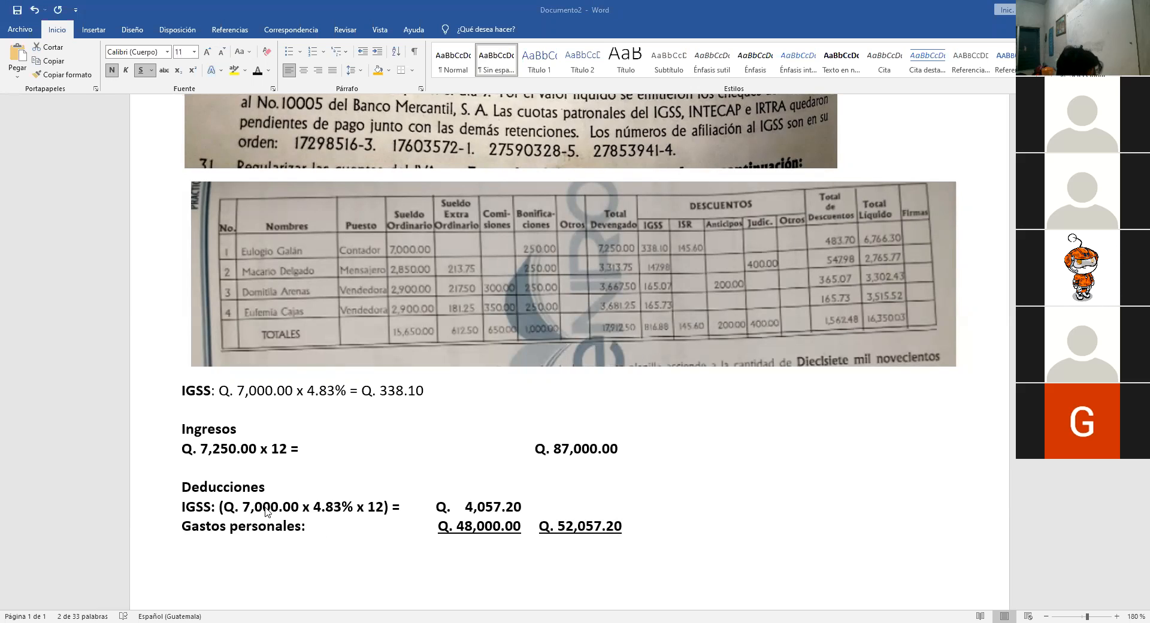
# Step: Apply underline to the bold Deducciones and Ingresos headings
pyautogui.doubleClick(222, 487)
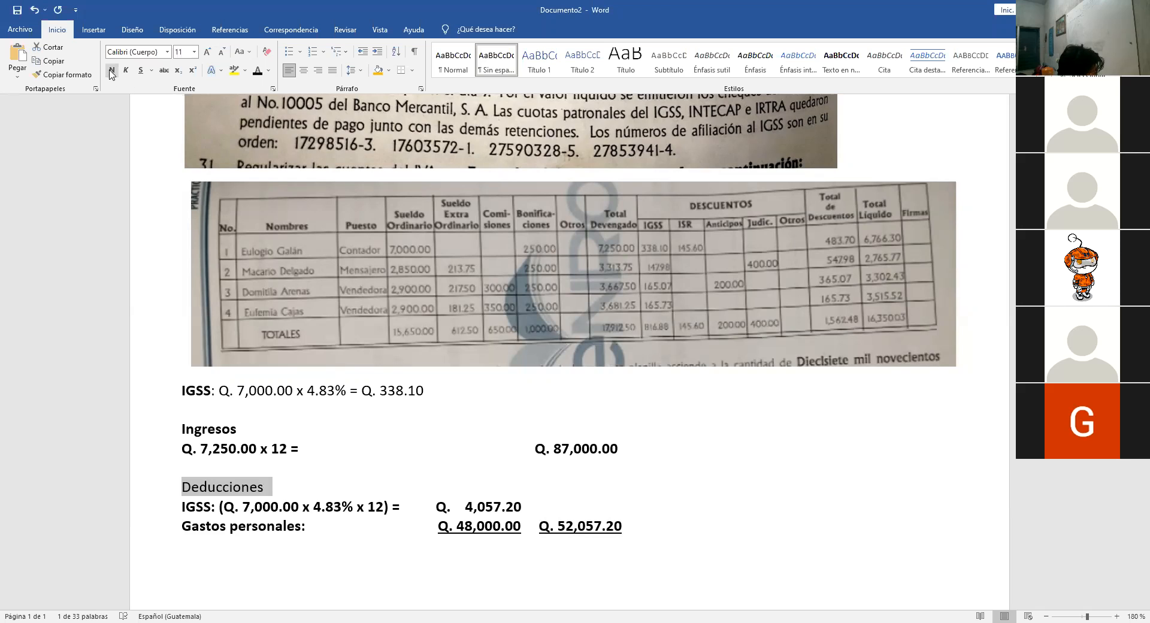
pyautogui.click(111, 70)
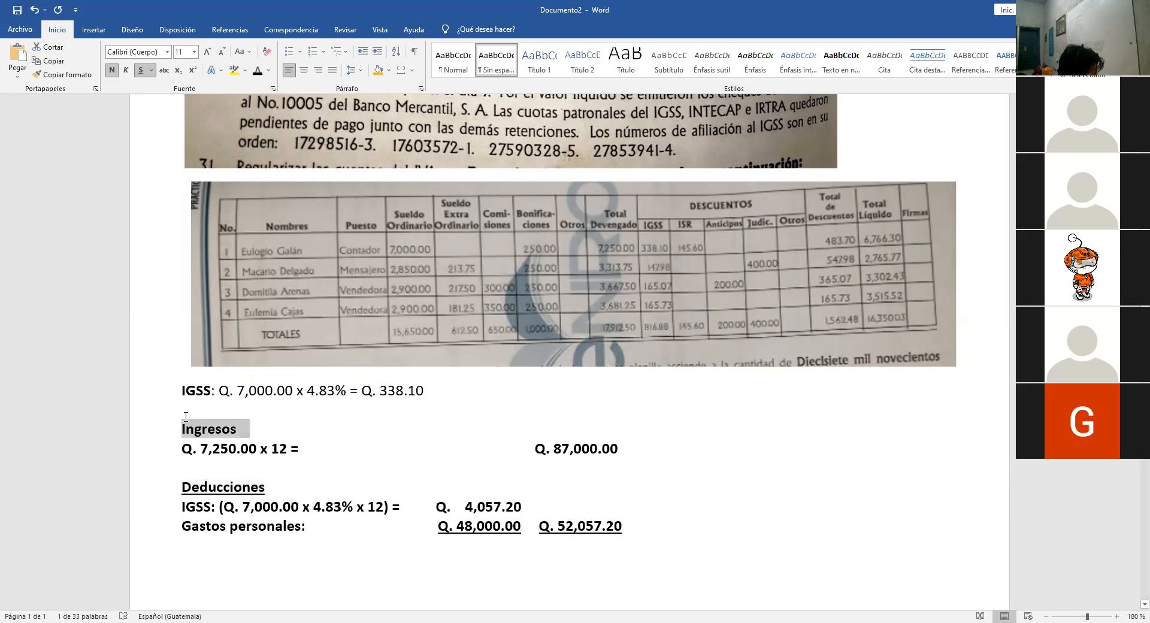
pyautogui.click(140, 70)
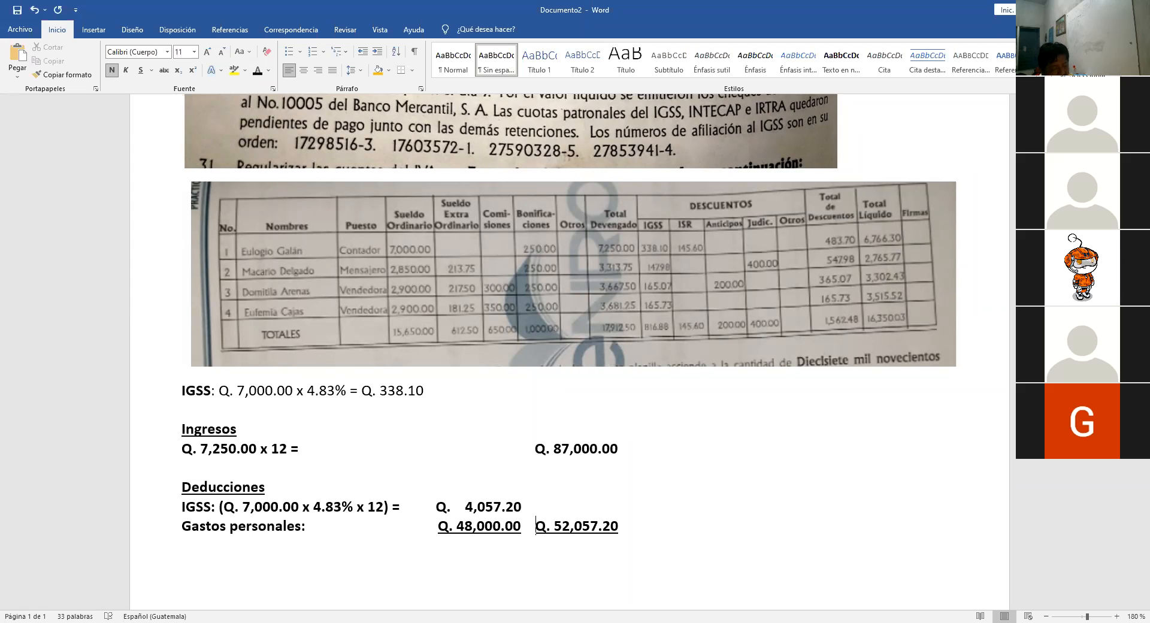
# Step: Begin a 'Q.' line beneath the Q. 52,057.20 total
pyautogui.scroll(-3)
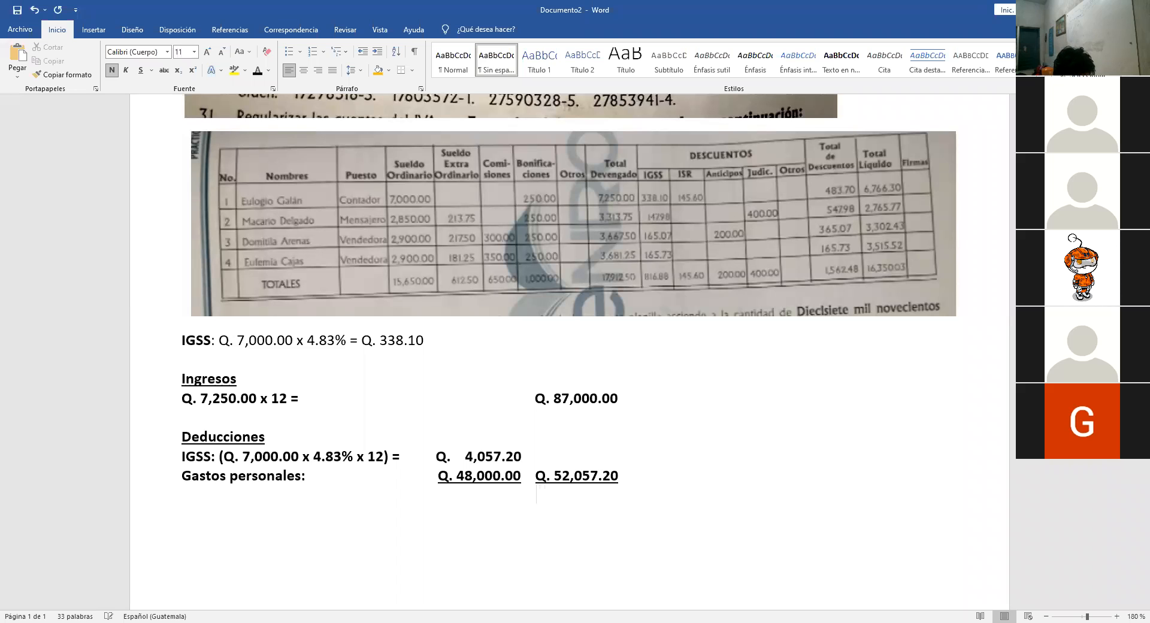
pyautogui.write('Q.')
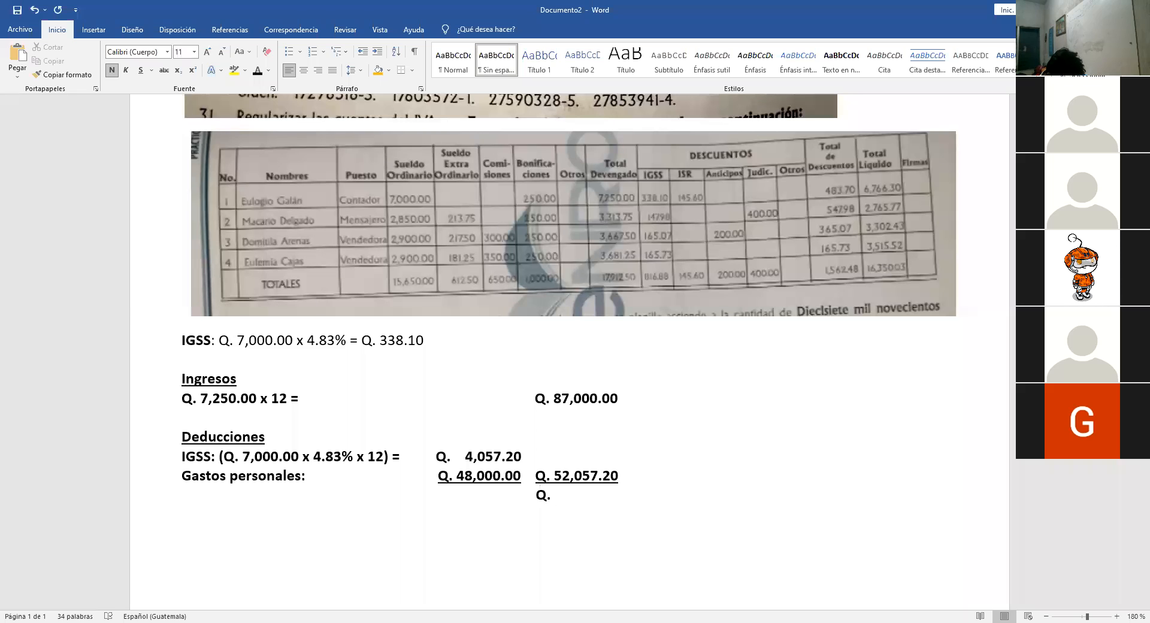
pyautogui.click(558, 495)
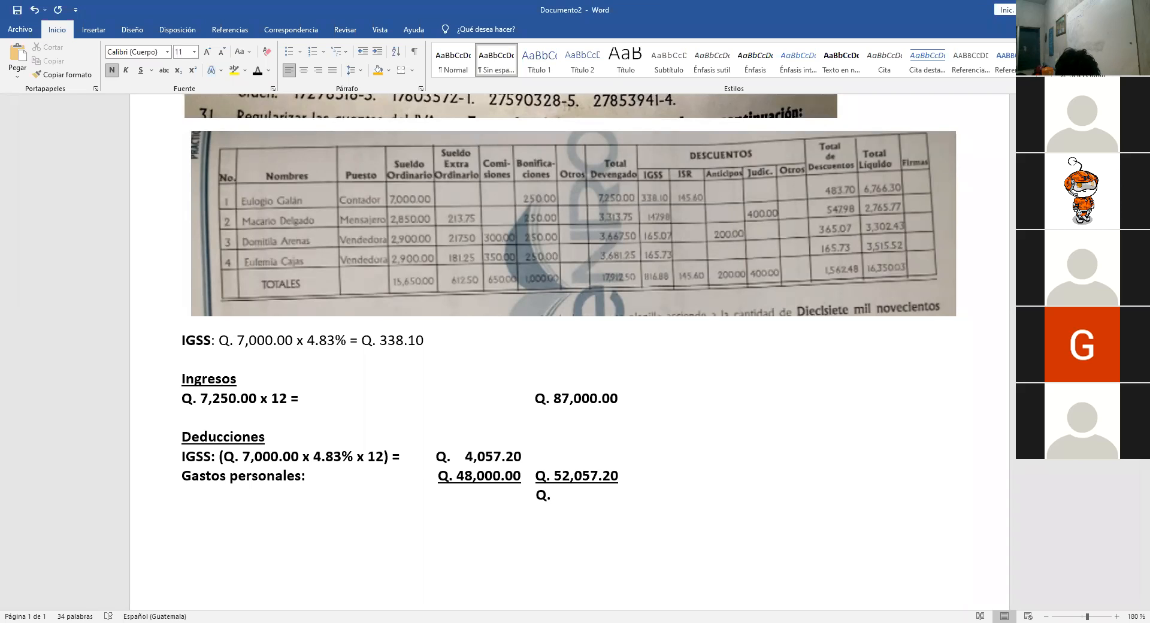
# Step: Type 34,942.80 x 5% = Q. 1,747.14/12 after 'Q.' below the deductions total
pyautogui.write('34,')
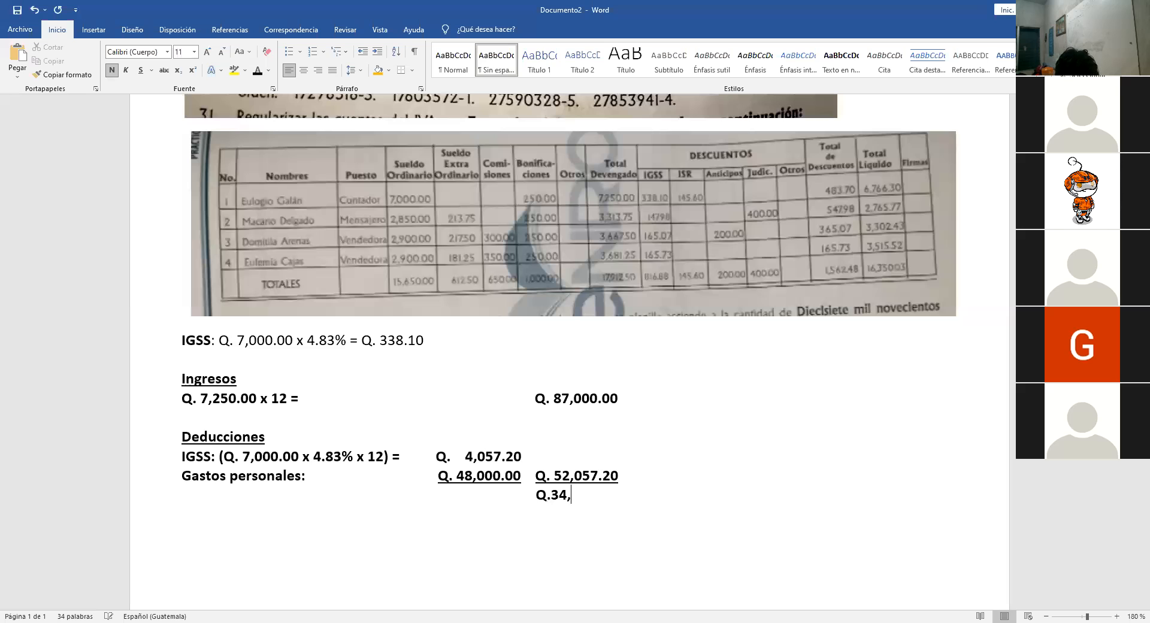
pyautogui.write('942.')
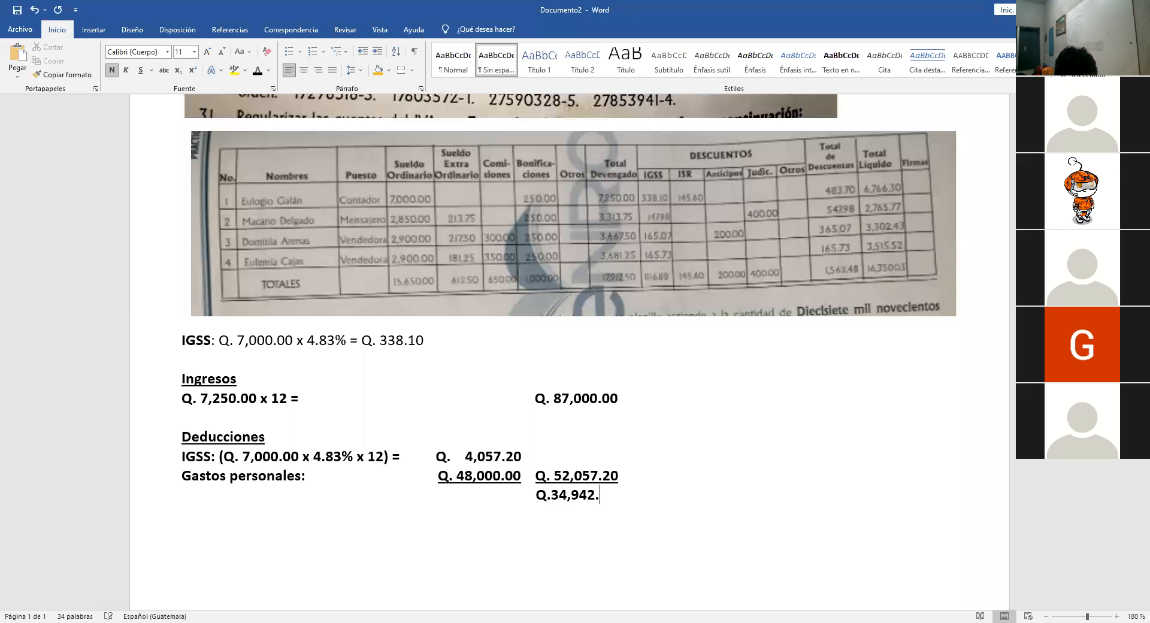
pyautogui.write('80')
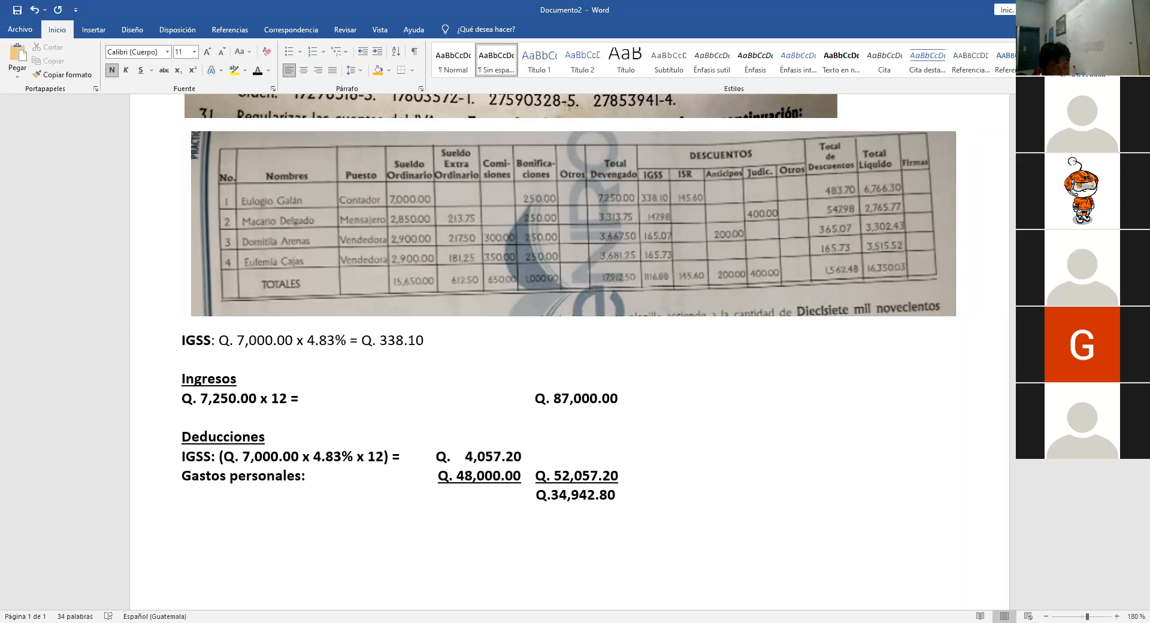
pyautogui.write('x')
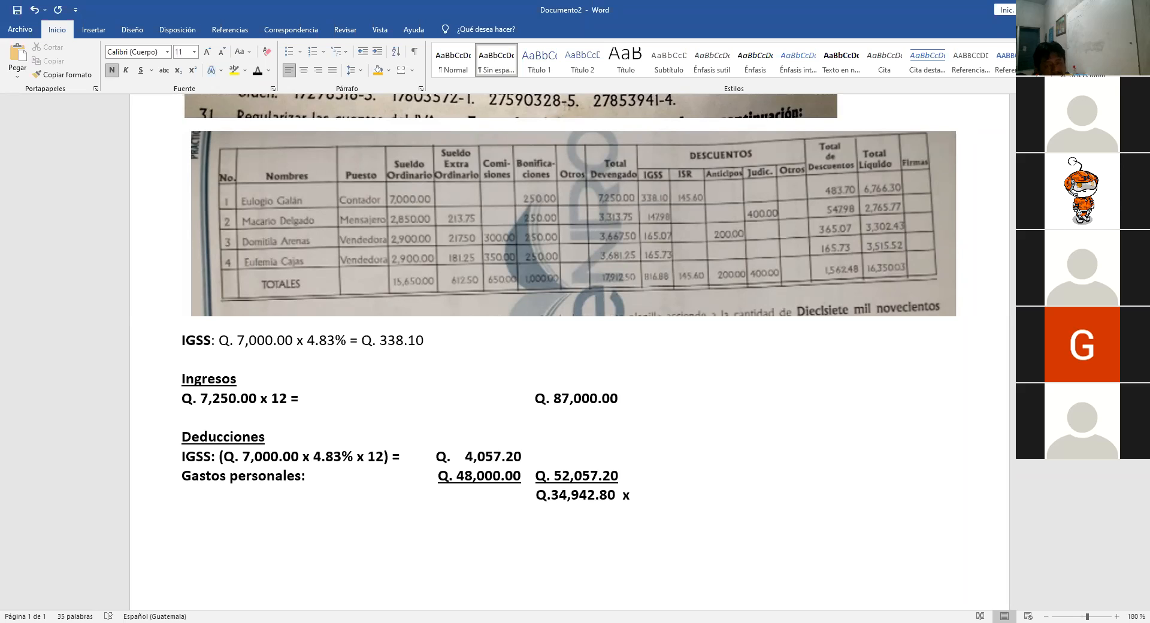
pyautogui.click(635, 495)
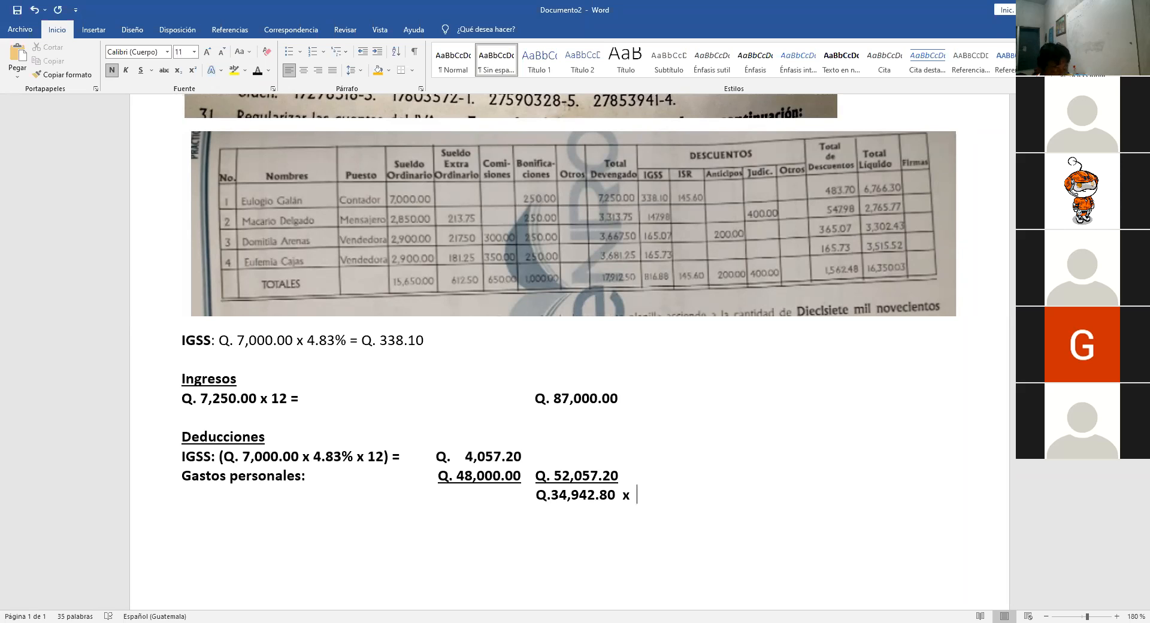
pyautogui.write('5%')
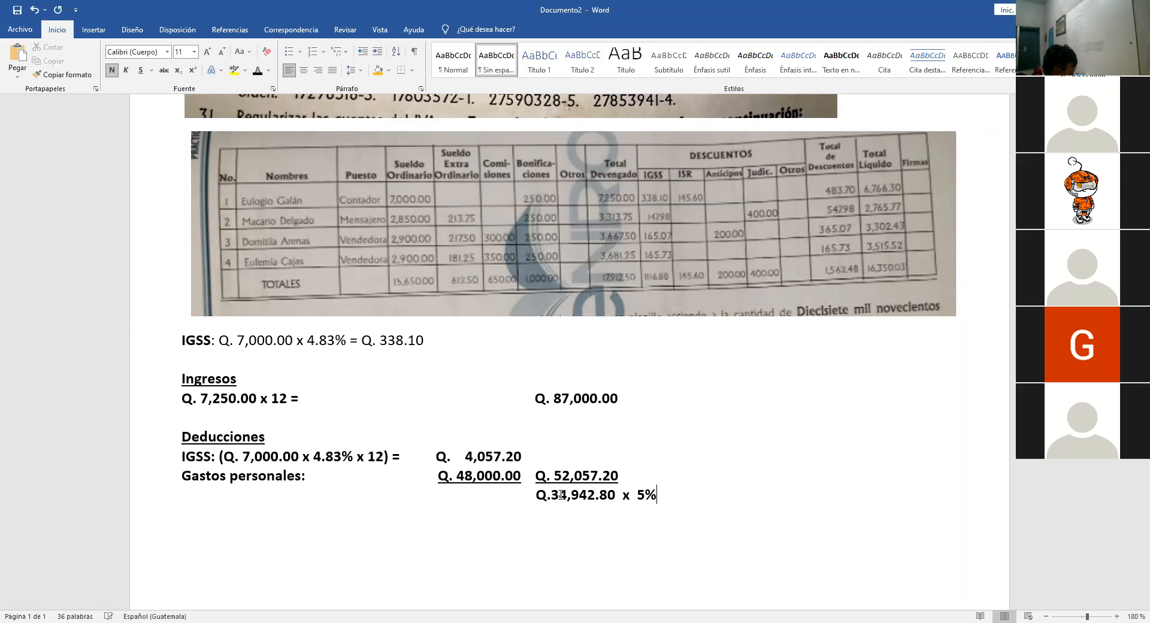
pyautogui.write('= Q.')
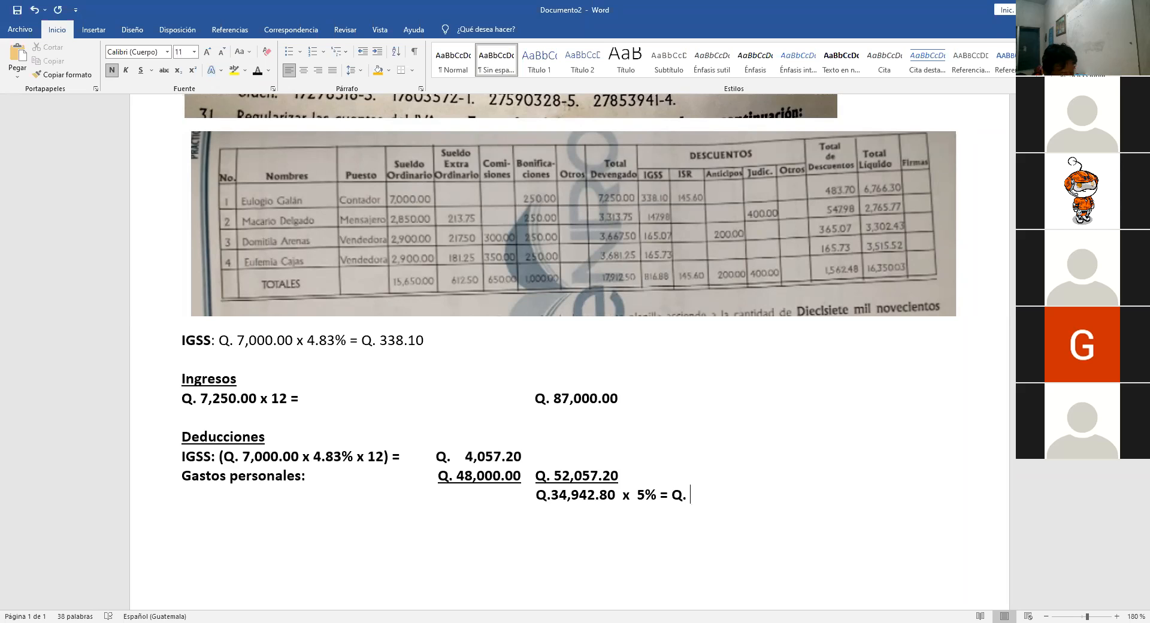
pyautogui.write('1,')
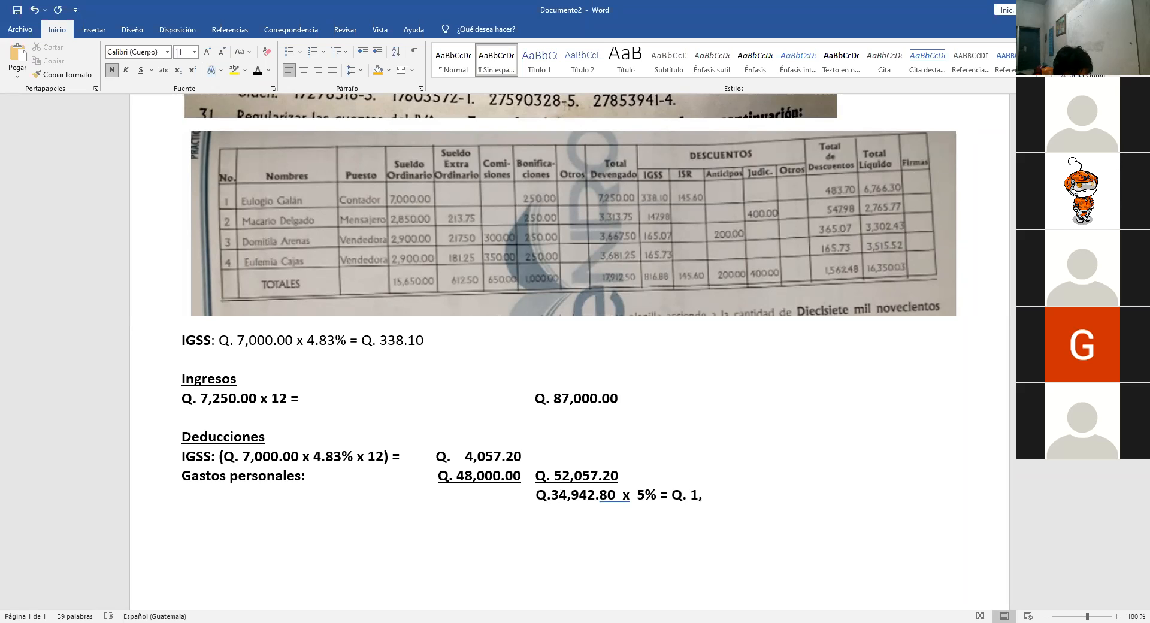
pyautogui.write('747.')
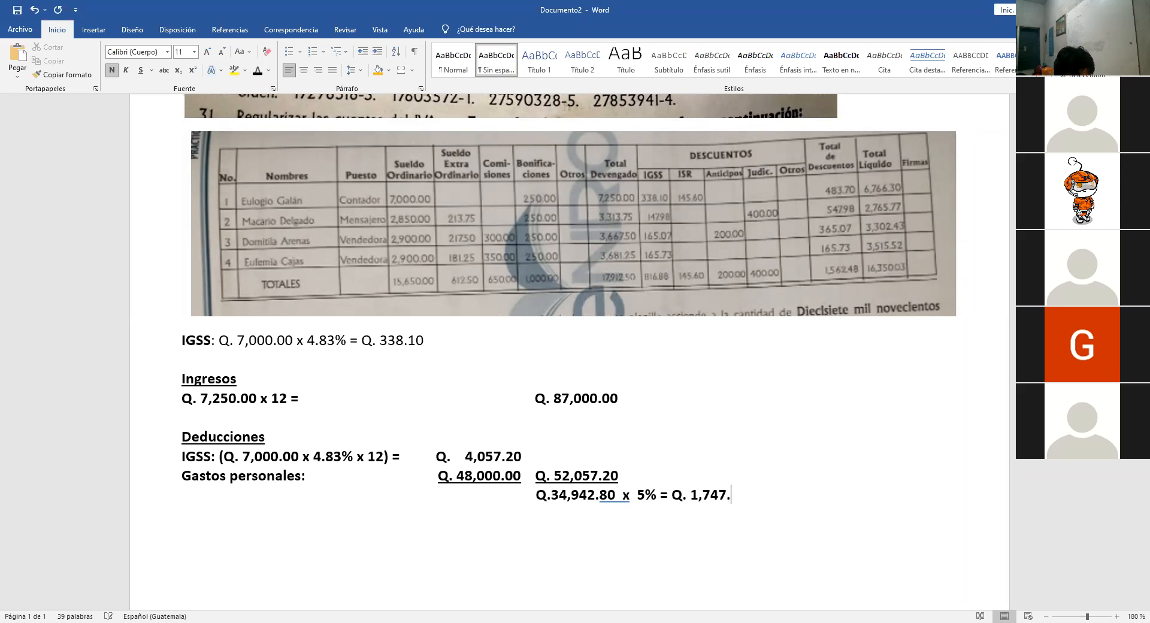
pyautogui.write('14')
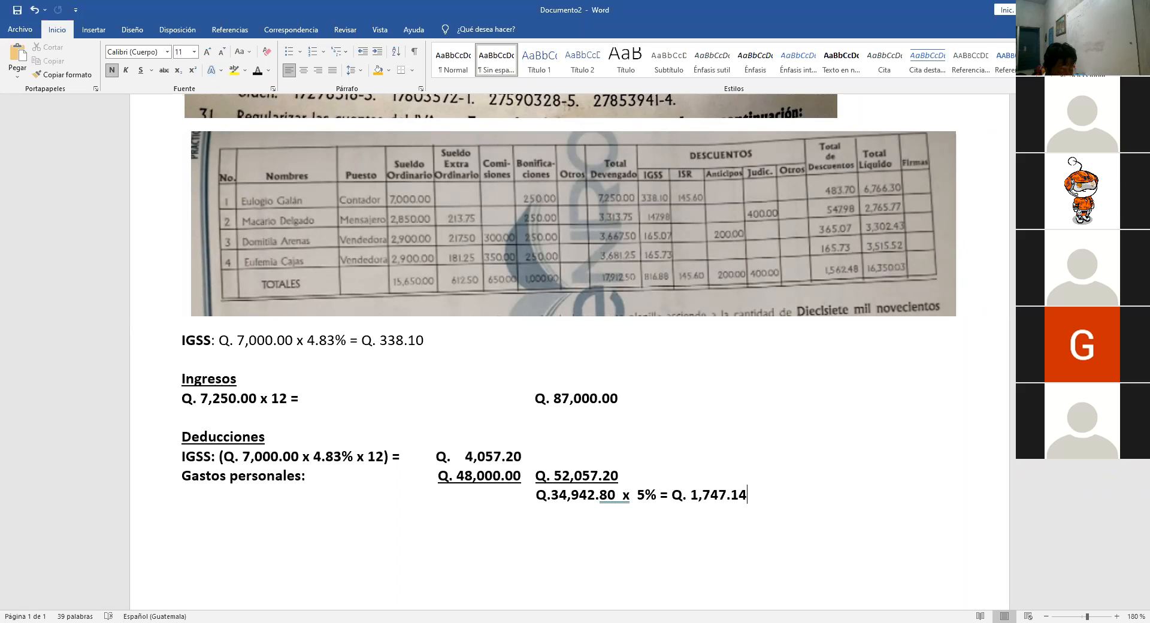
pyautogui.write('/12 = Q.')
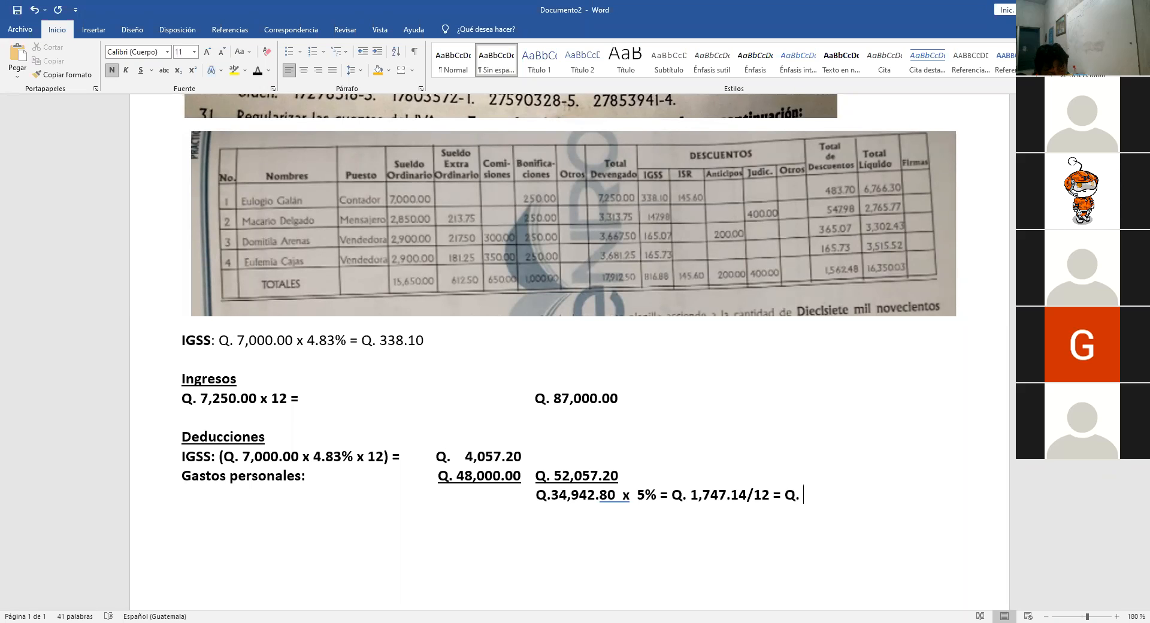
pyautogui.moveTo(365, 464)
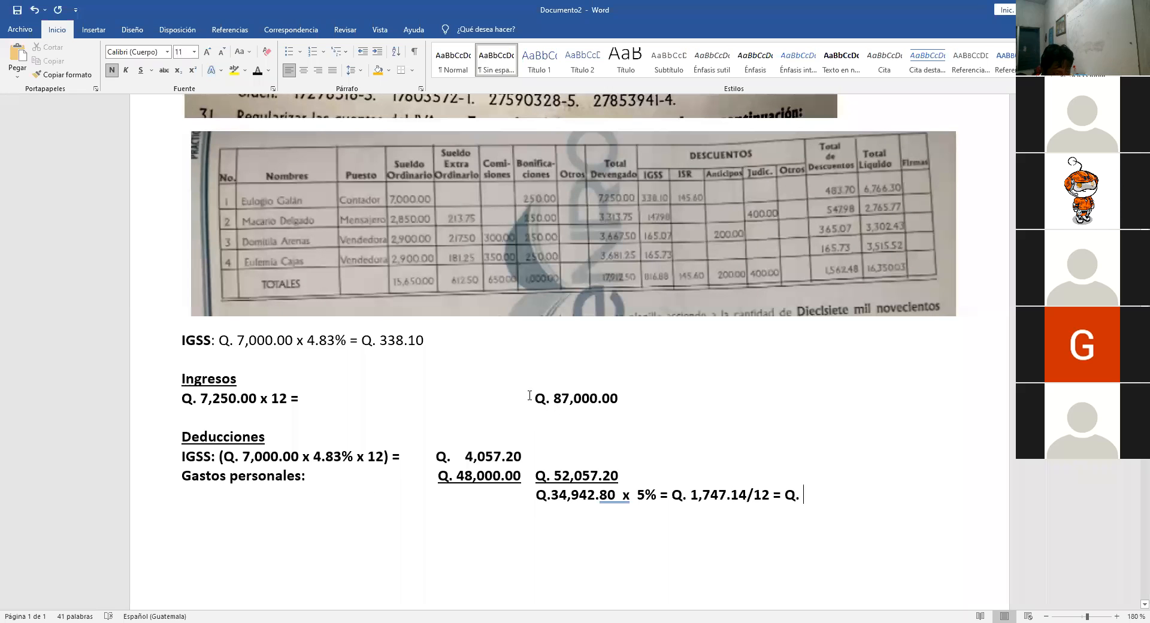
# Step: Finish the ISR line with the monthly result Q. 145.60 after '/12 = Q.'
pyautogui.moveTo(294, 398); pyautogui.dragTo(618, 398)
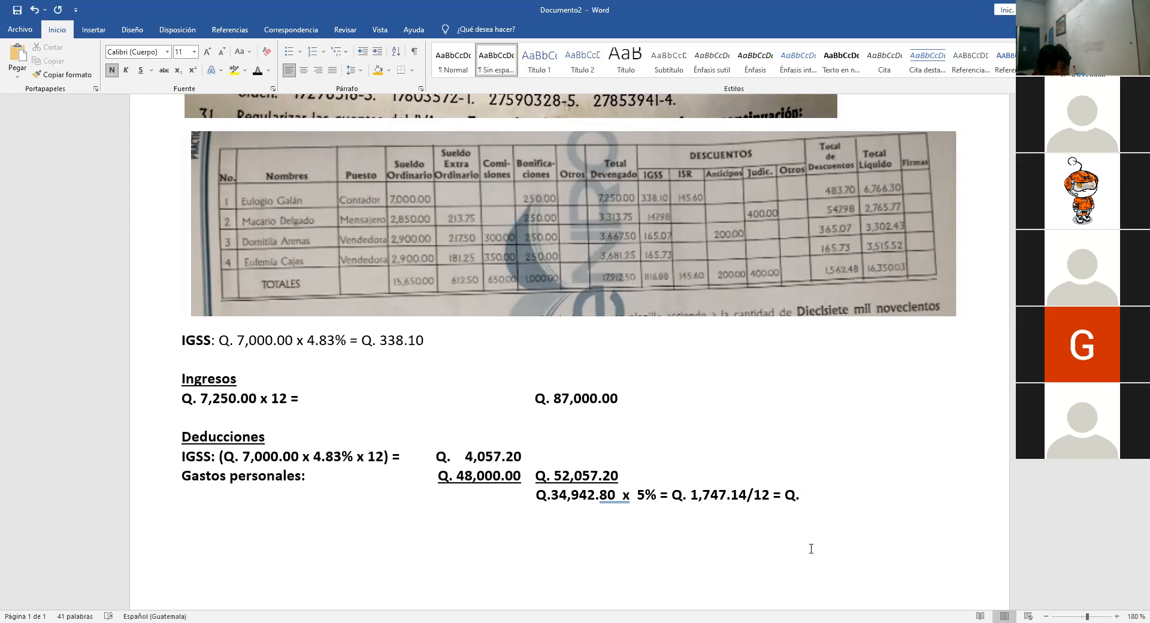
pyautogui.click(802, 493)
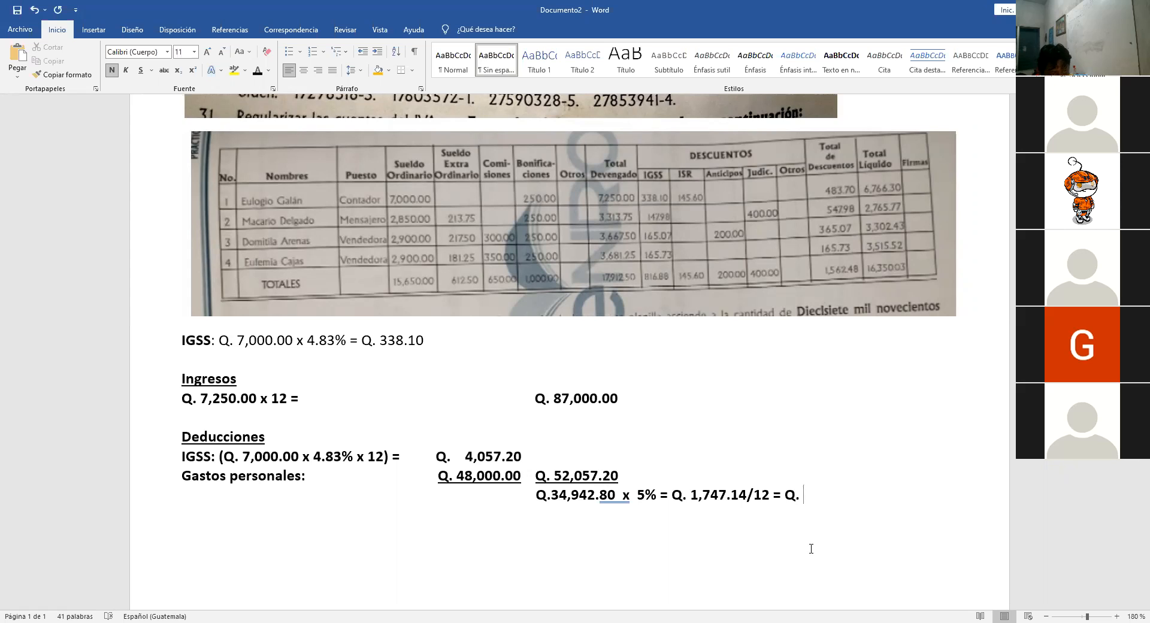
pyautogui.write('1')
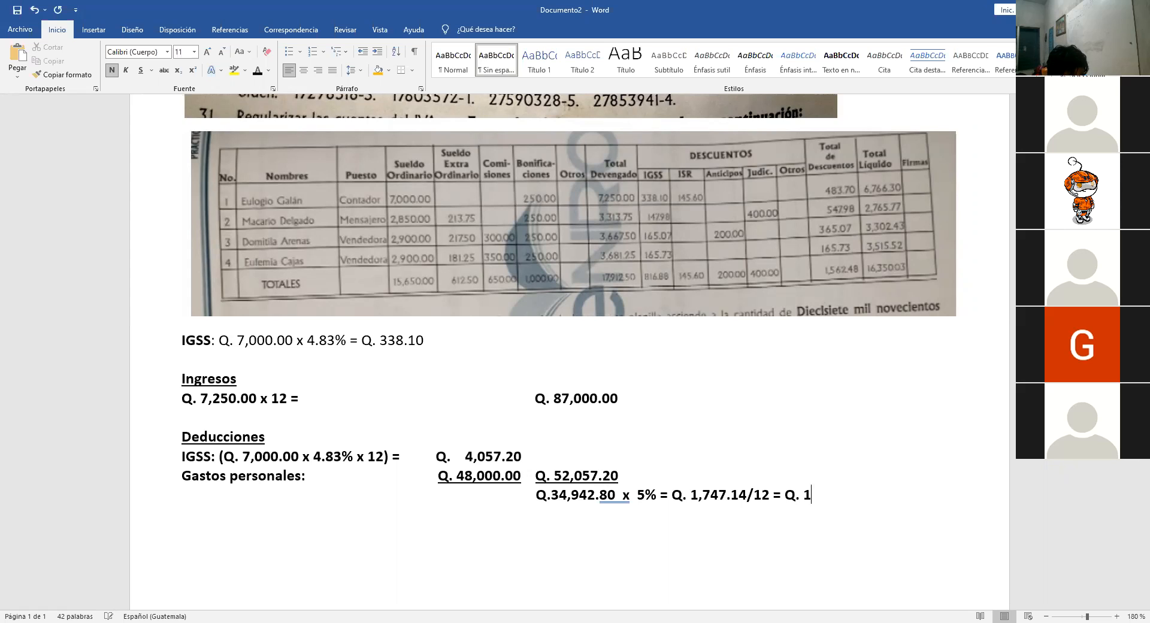
pyautogui.write('45.60')
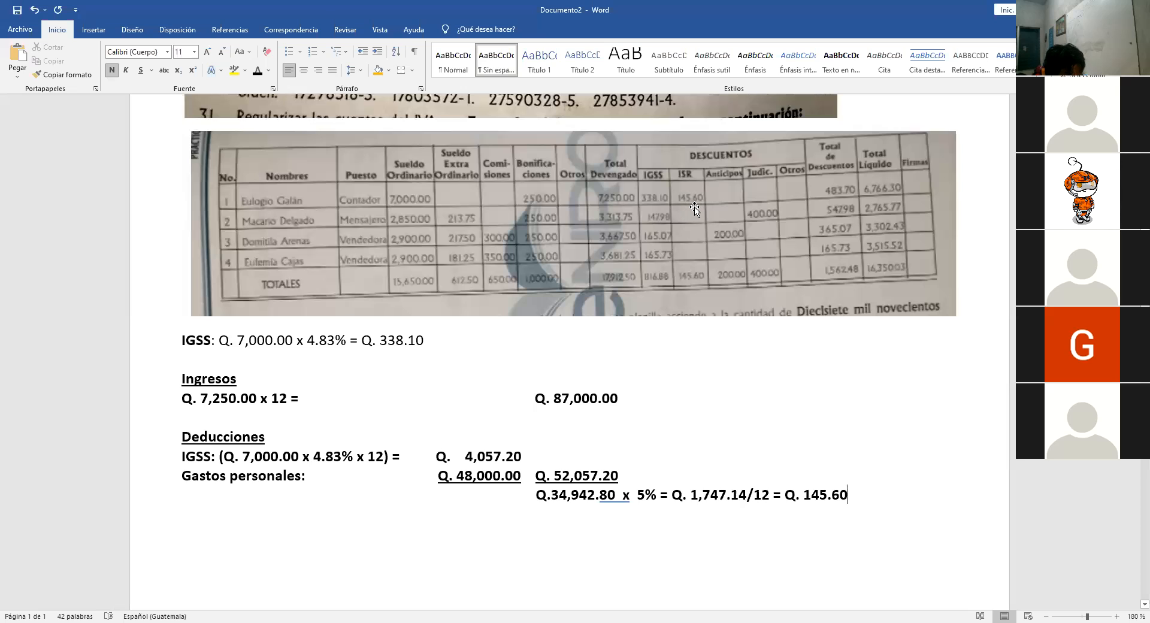
pyautogui.moveTo(653, 453)
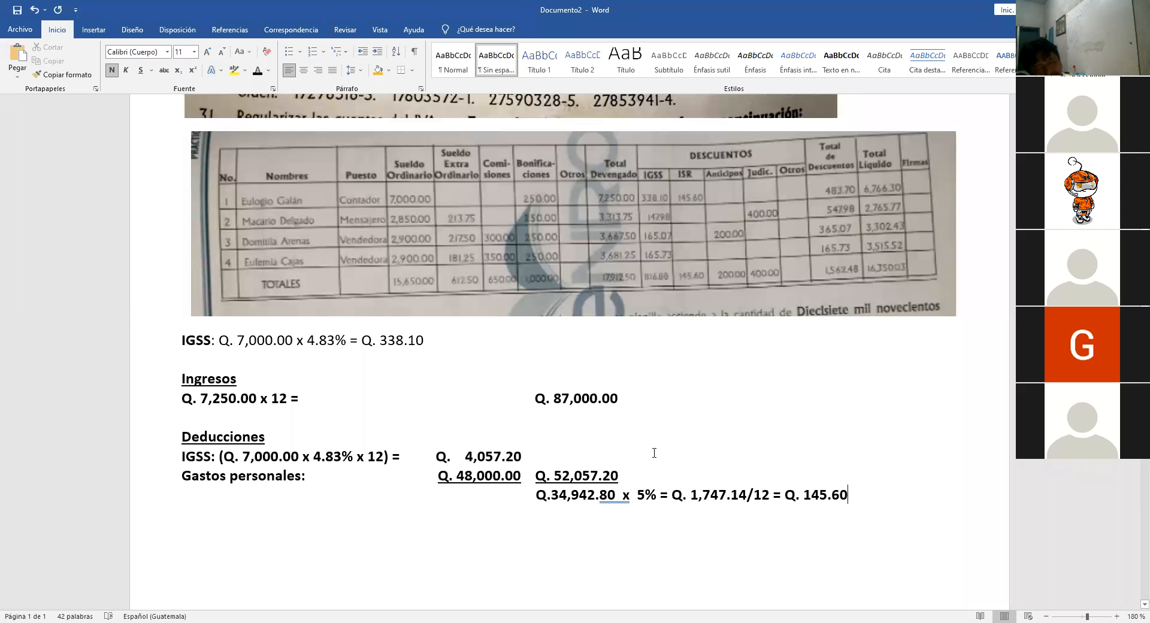
pyautogui.moveTo(881, 496)
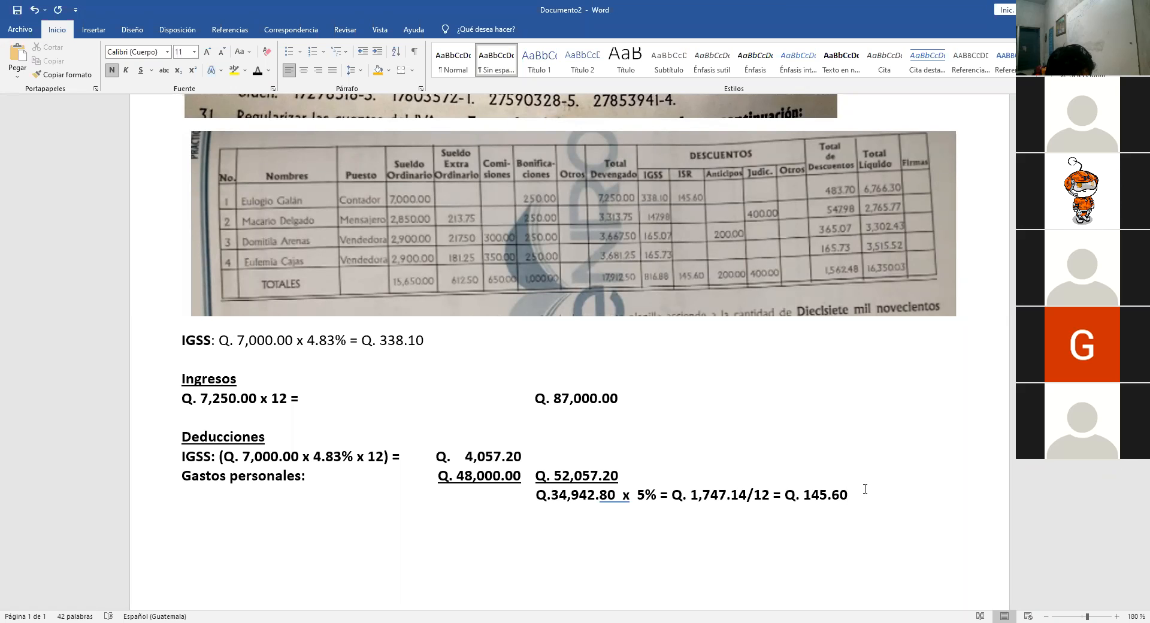
# Step: Place the cursor at the end of the ISR line while reviewing the payroll photo
pyautogui.click(847, 495)
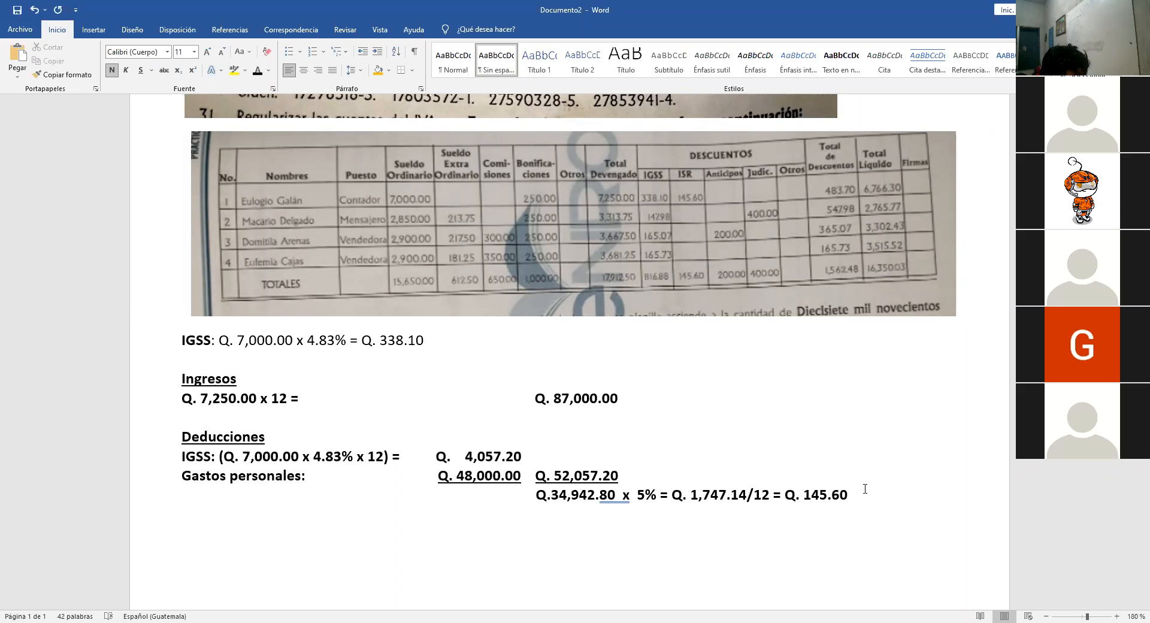
pyautogui.click(847, 495)
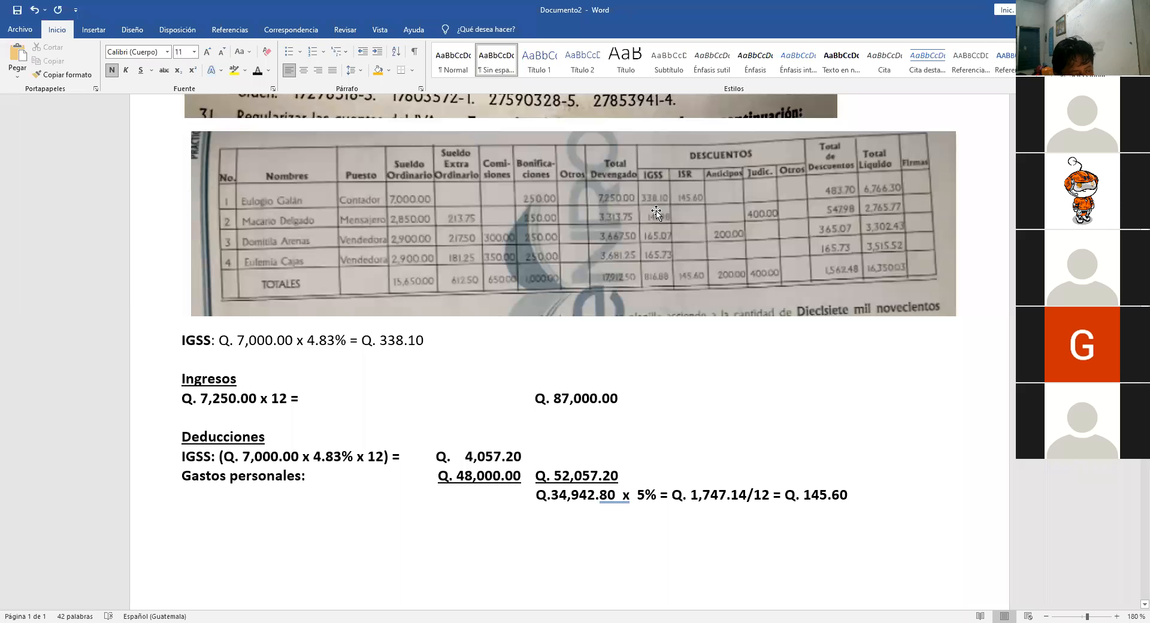
pyautogui.moveTo(676, 205)
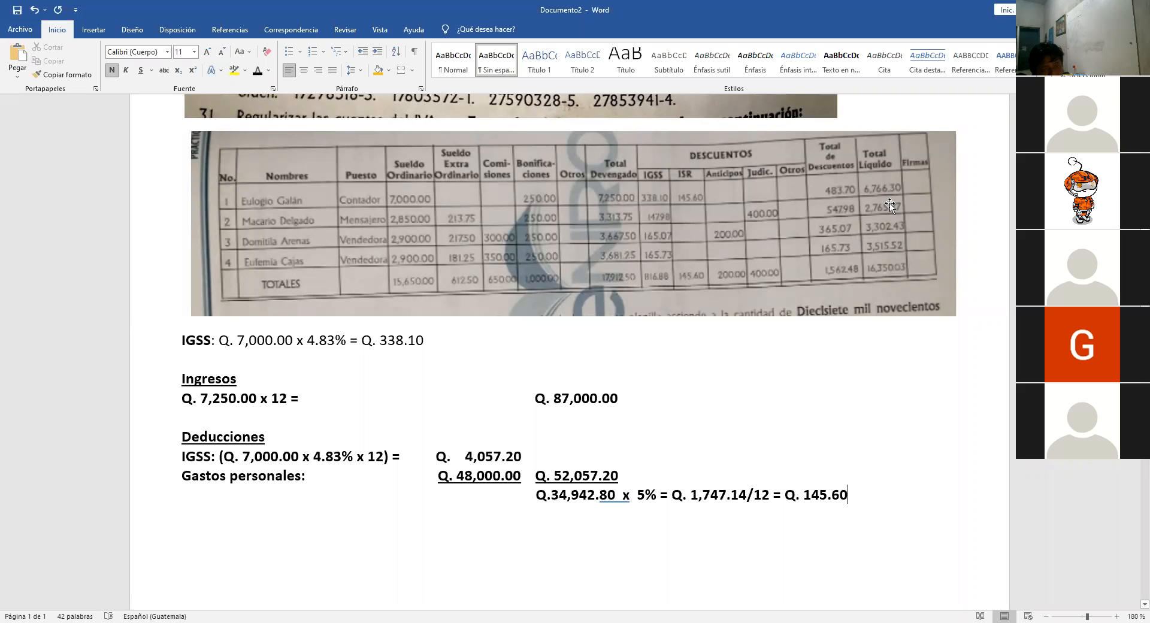
pyautogui.moveTo(901, 182)
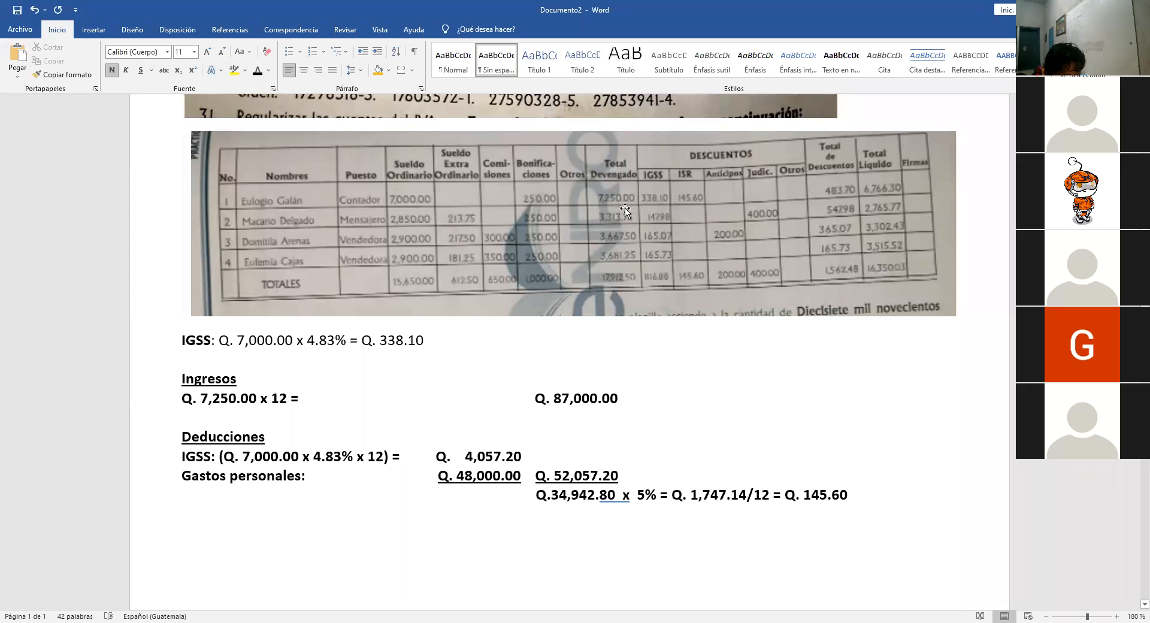
pyautogui.moveTo(592, 195)
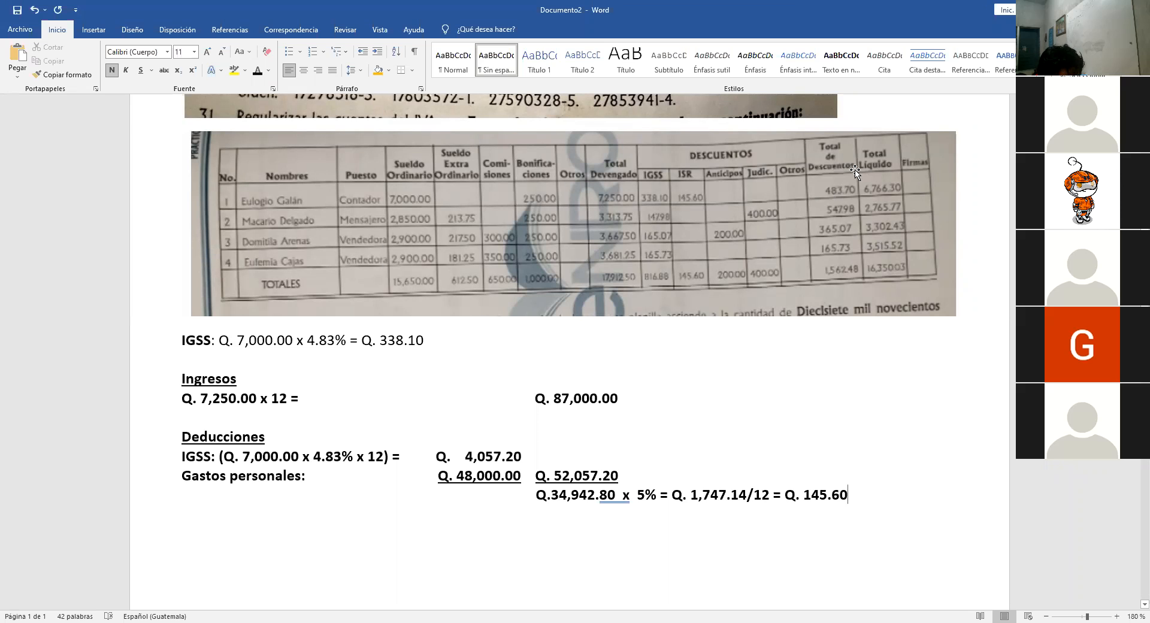
pyautogui.moveTo(771, 202)
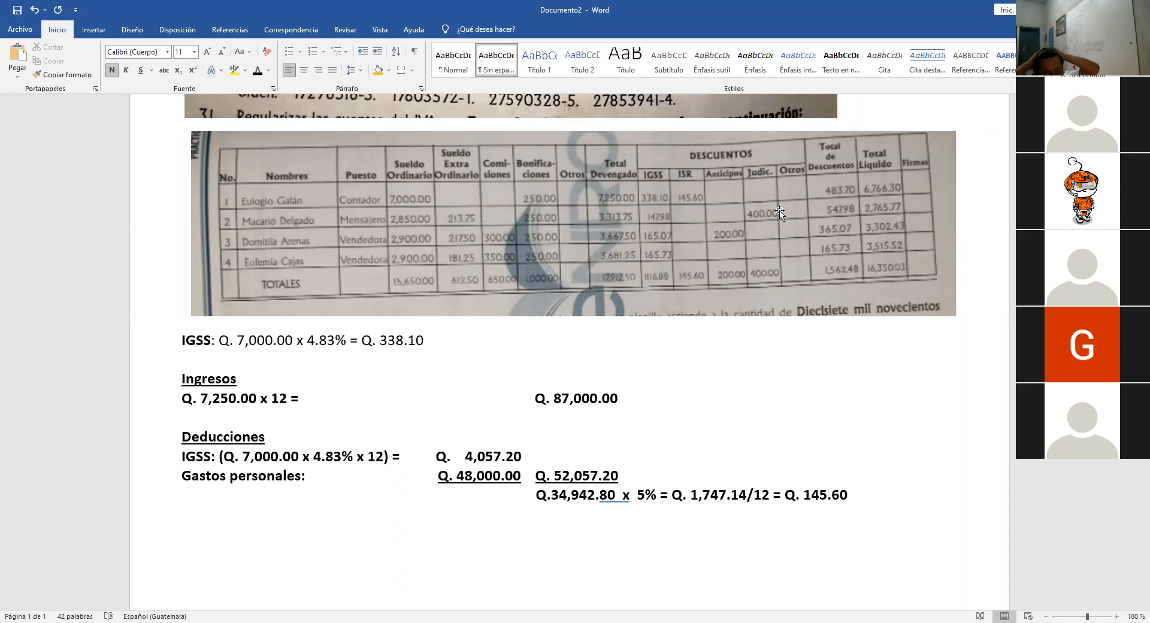
pyautogui.click(846, 494)
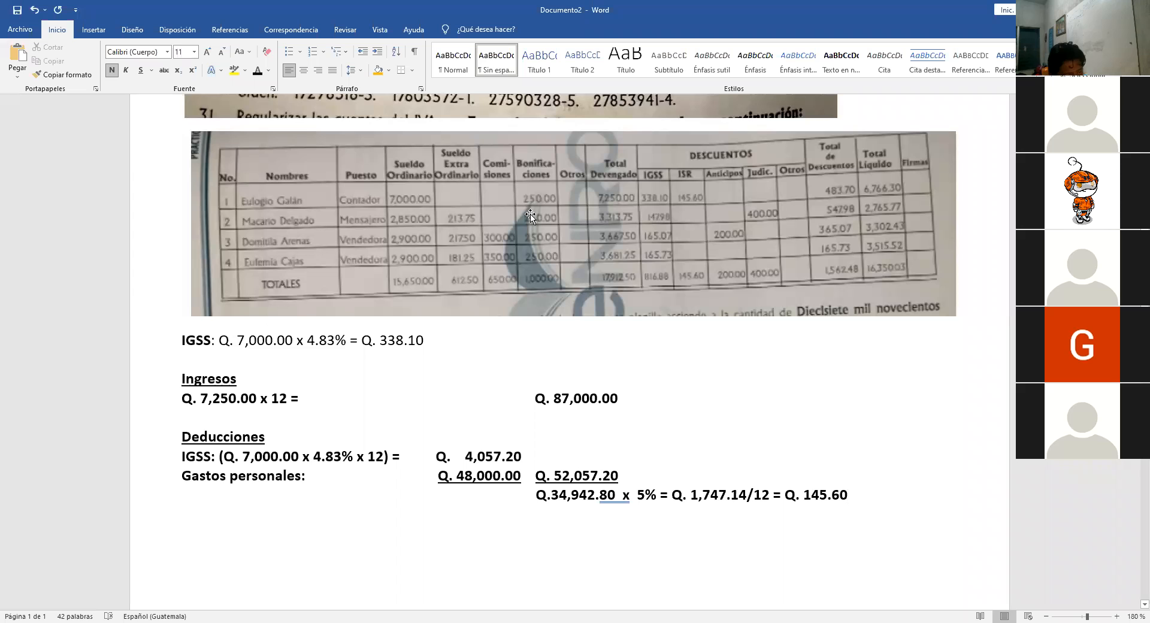
pyautogui.click(846, 495)
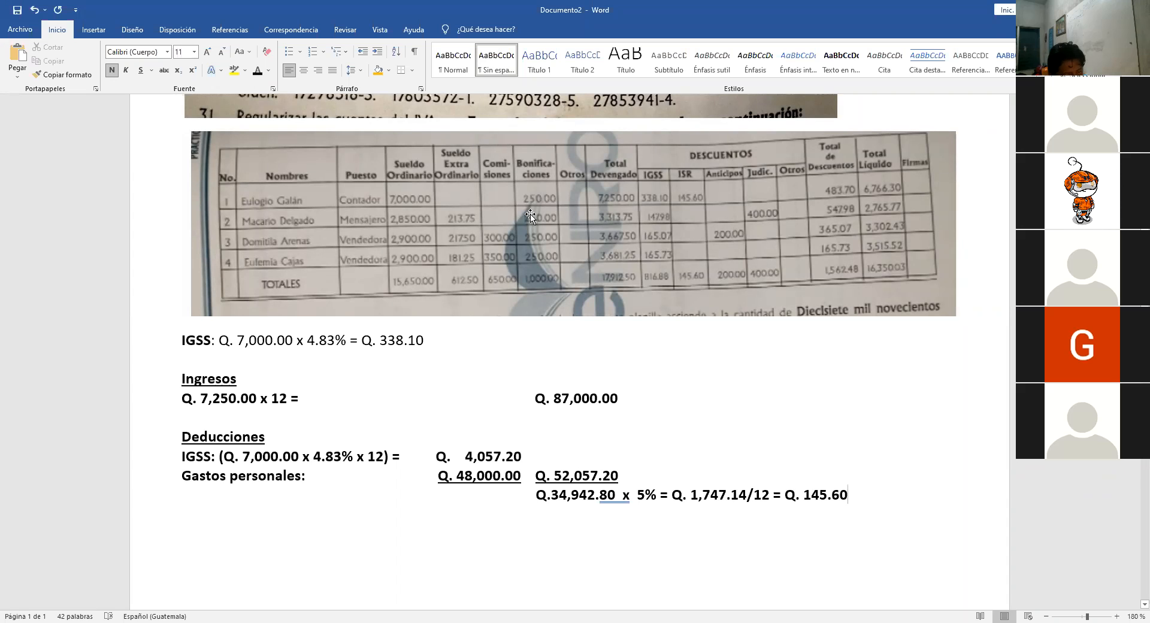
pyautogui.moveTo(645, 303)
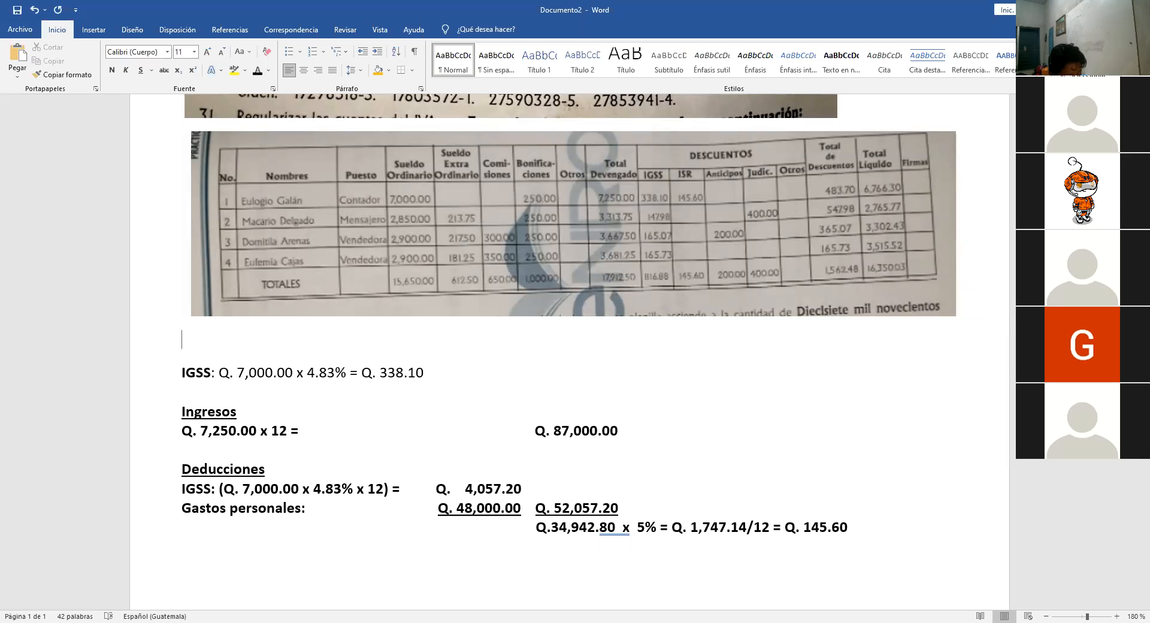
# Step: Type the heading 'Eulogio Galán', select it, and enlarge its font to 14
pyautogui.write('Eul')
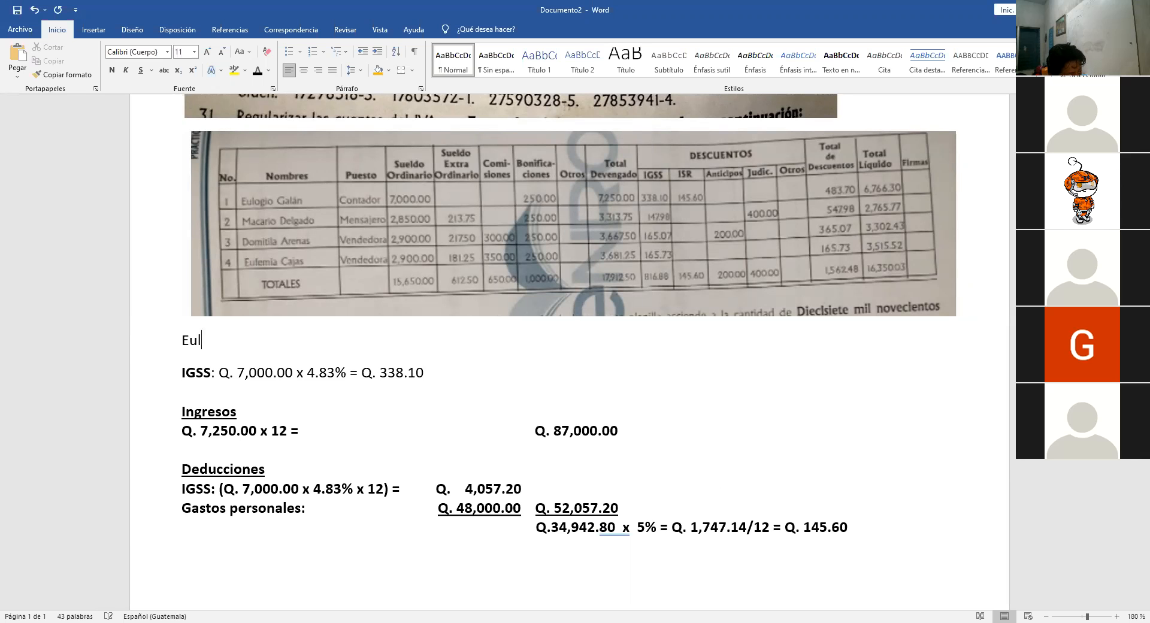
pyautogui.write('ogia')
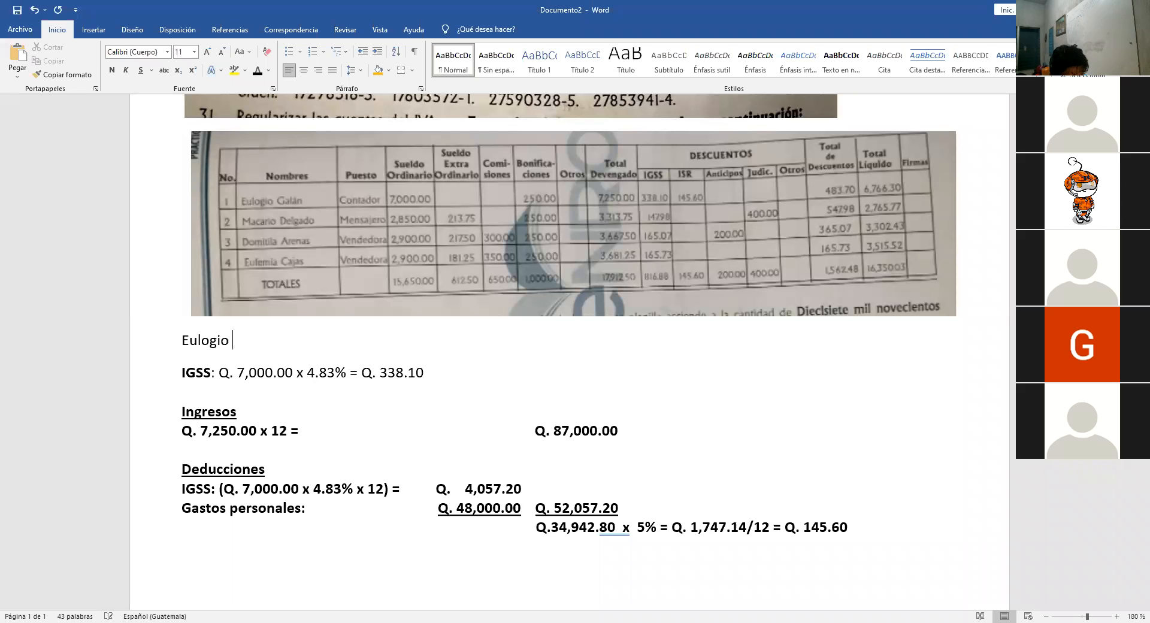
pyautogui.write('Galán')
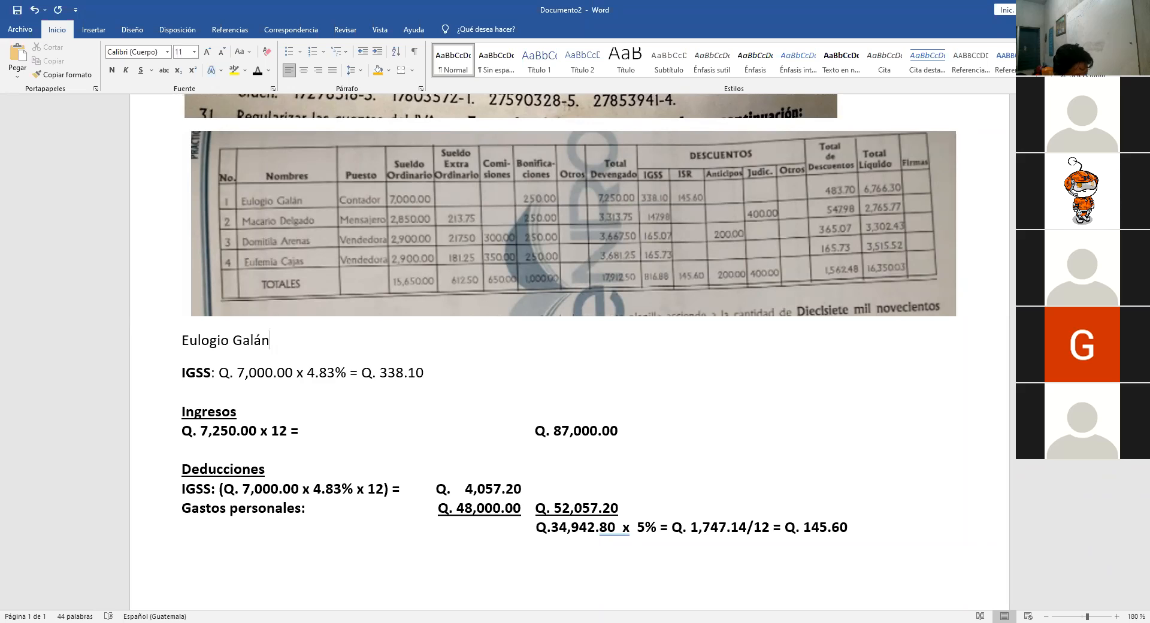
pyautogui.doubleClick(226, 342)
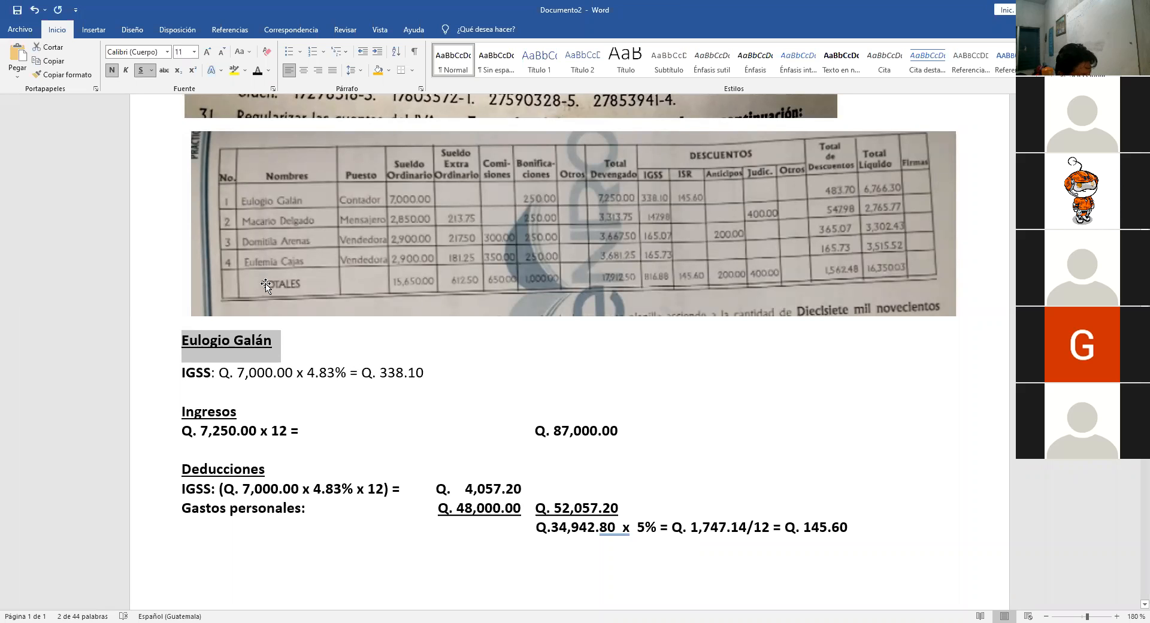
pyautogui.click(195, 52)
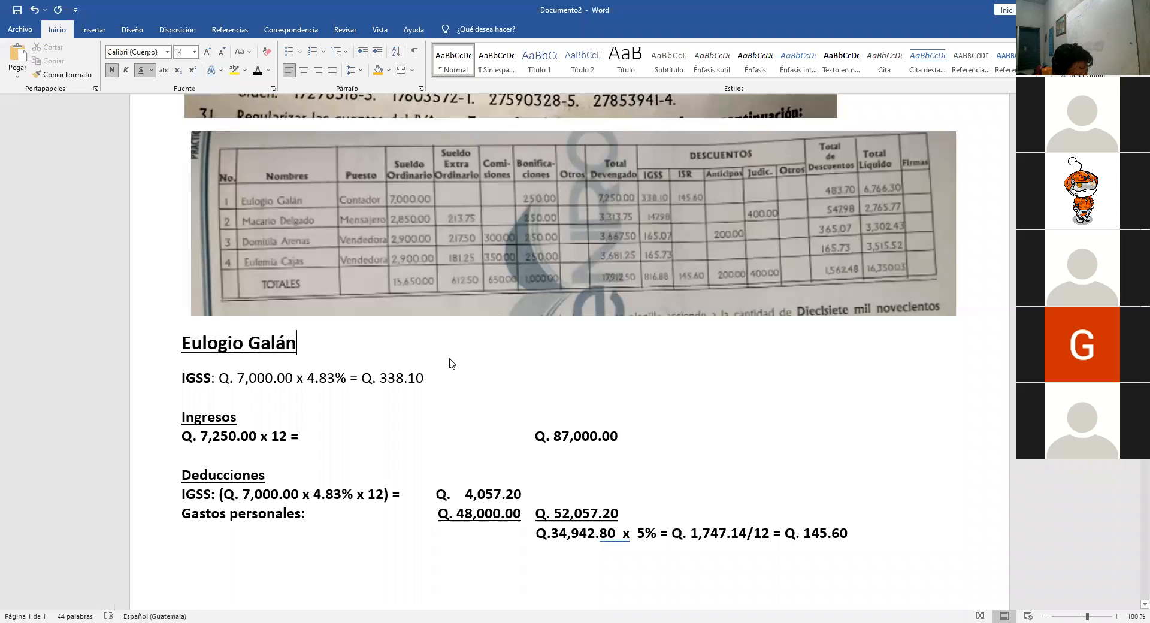
pyautogui.scroll(-3)
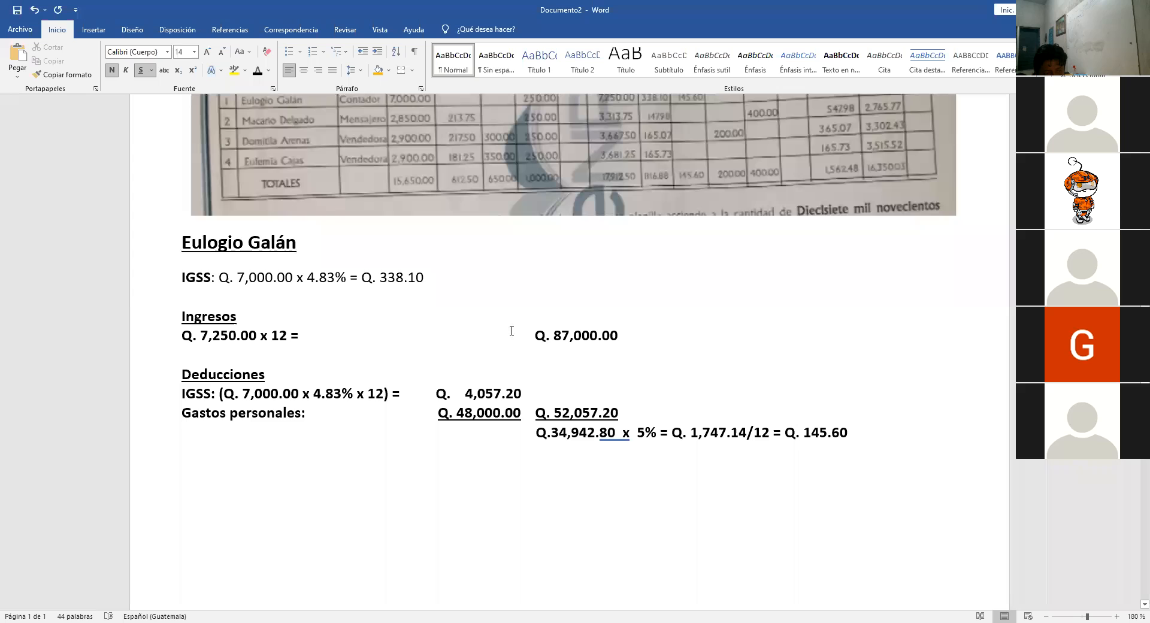
pyautogui.moveTo(576, 456)
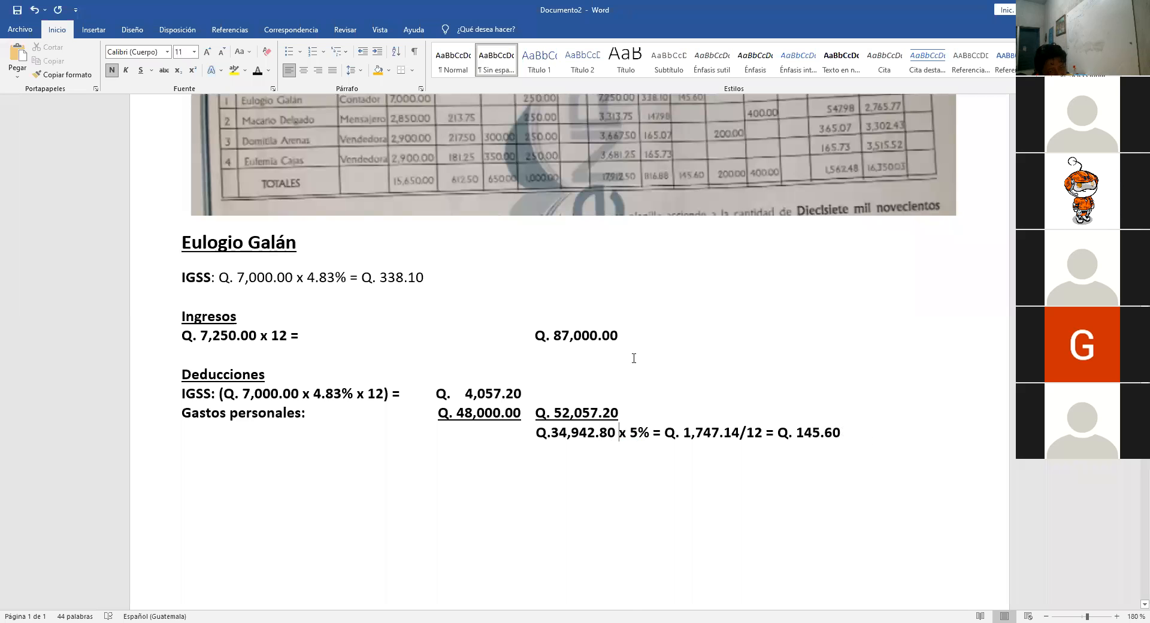
pyautogui.scroll(-3)
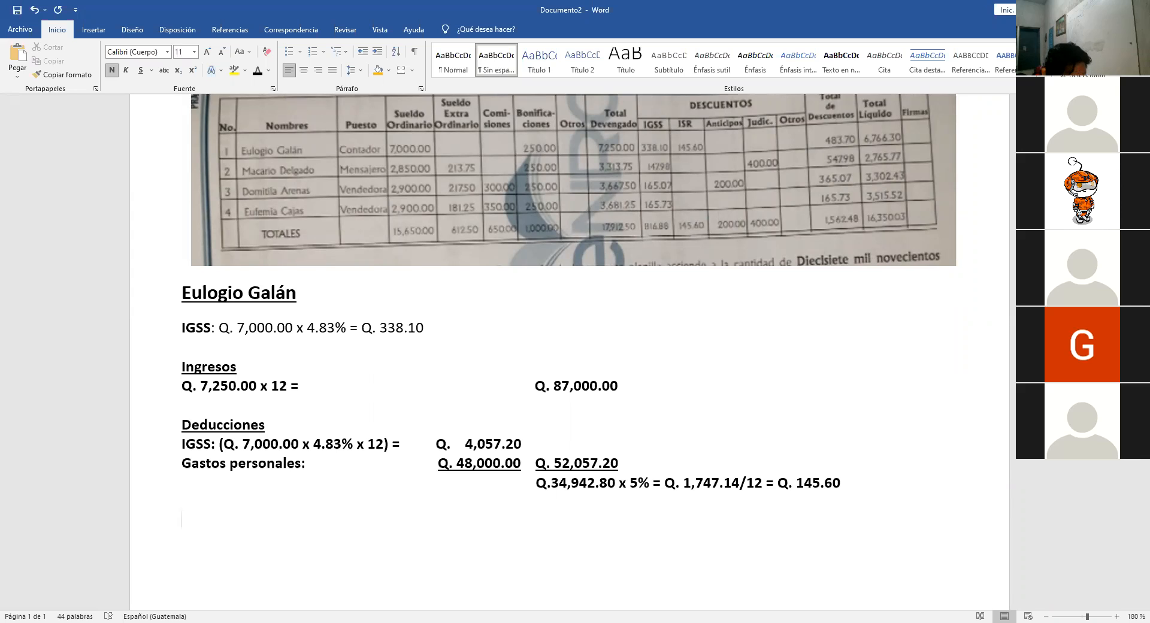
pyautogui.write('Maca')
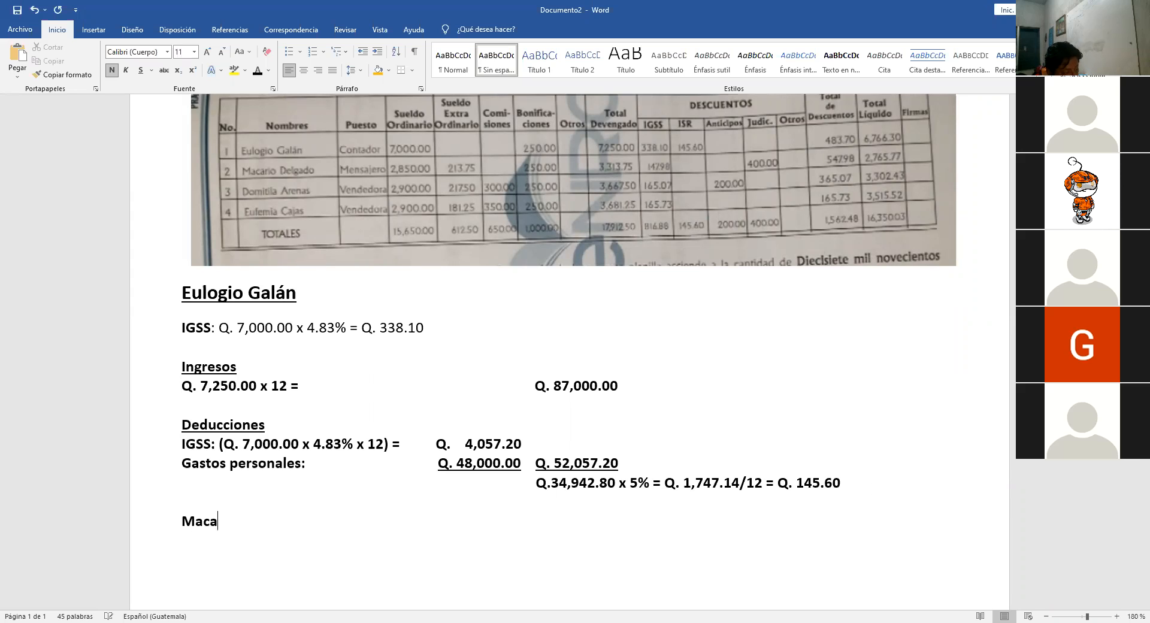
pyautogui.write('rio')
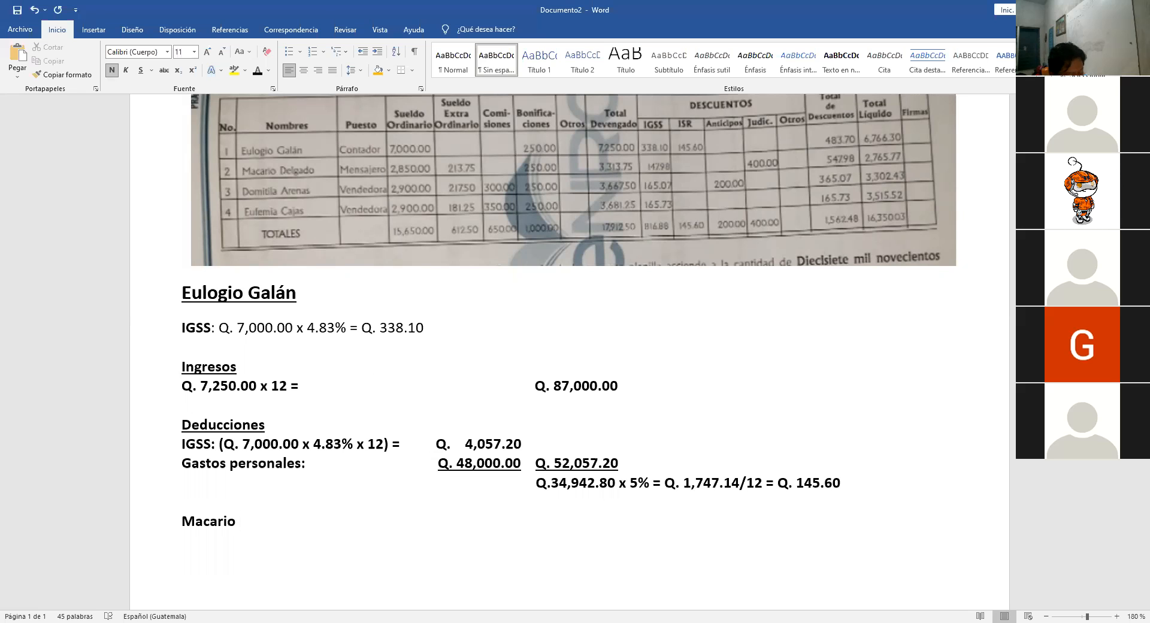
pyautogui.write('Del')
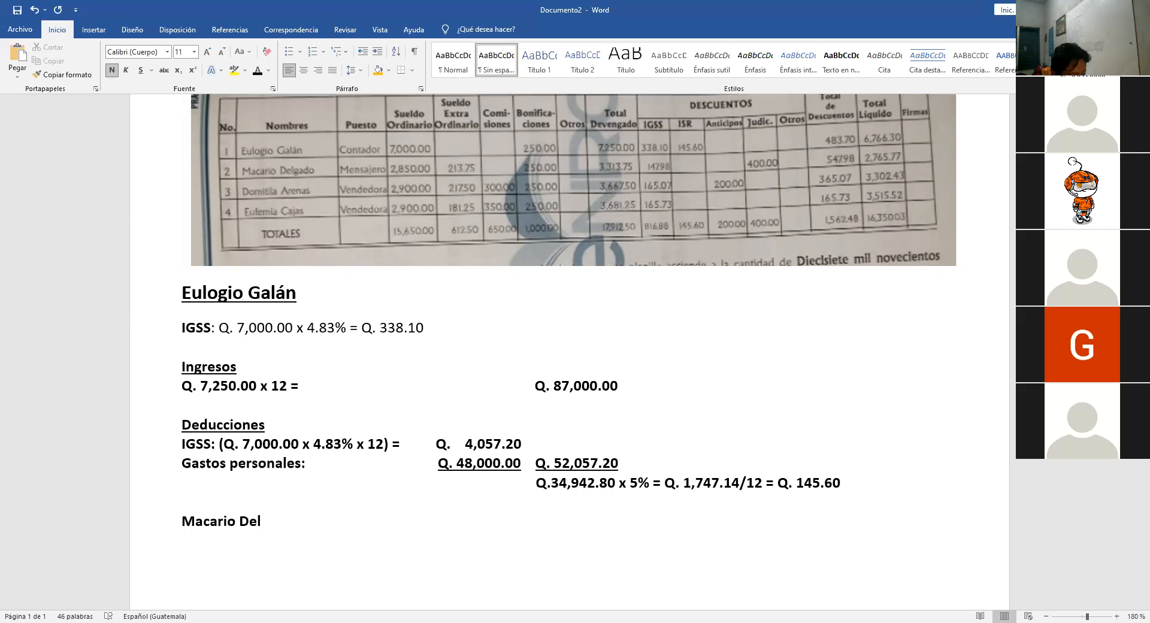
pyautogui.write('g')
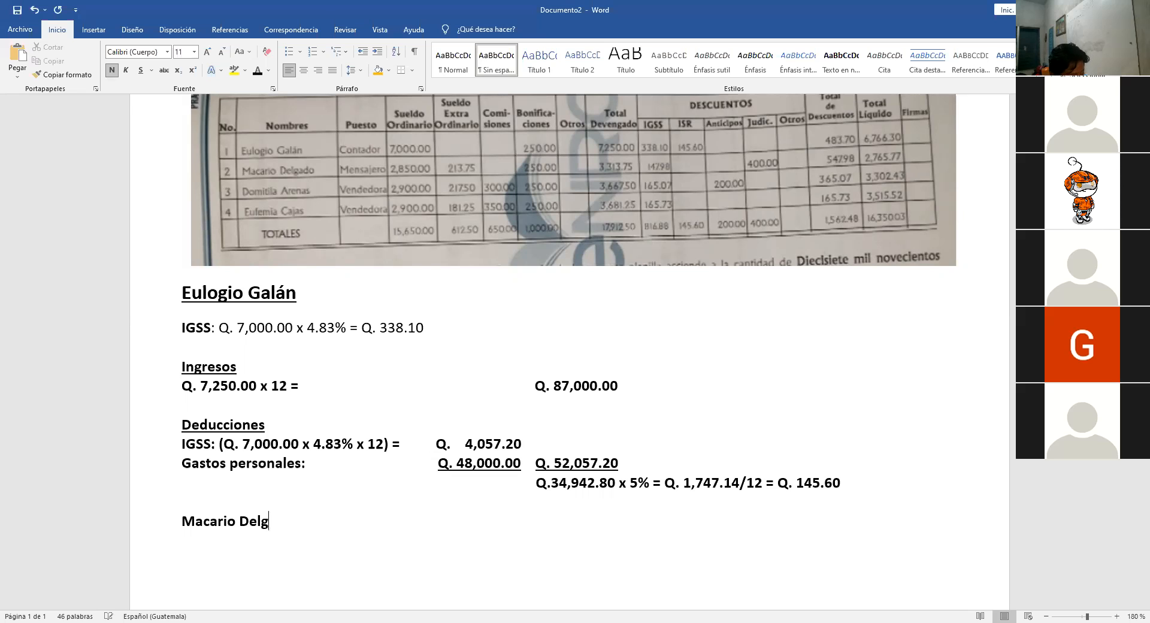
pyautogui.write('ado')
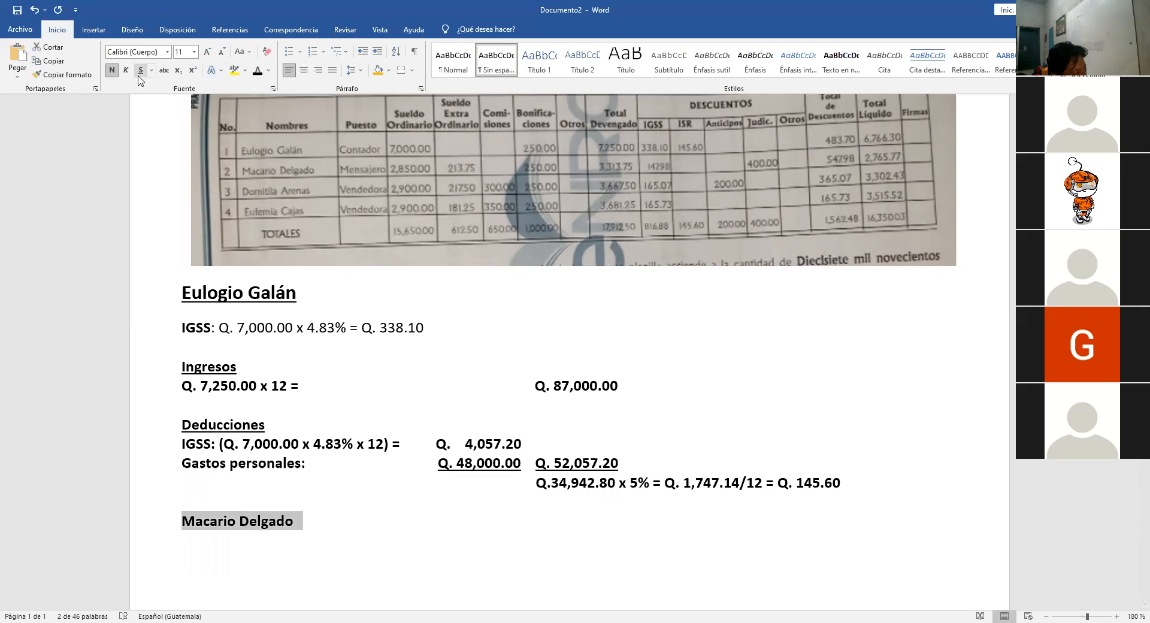
pyautogui.click(197, 52)
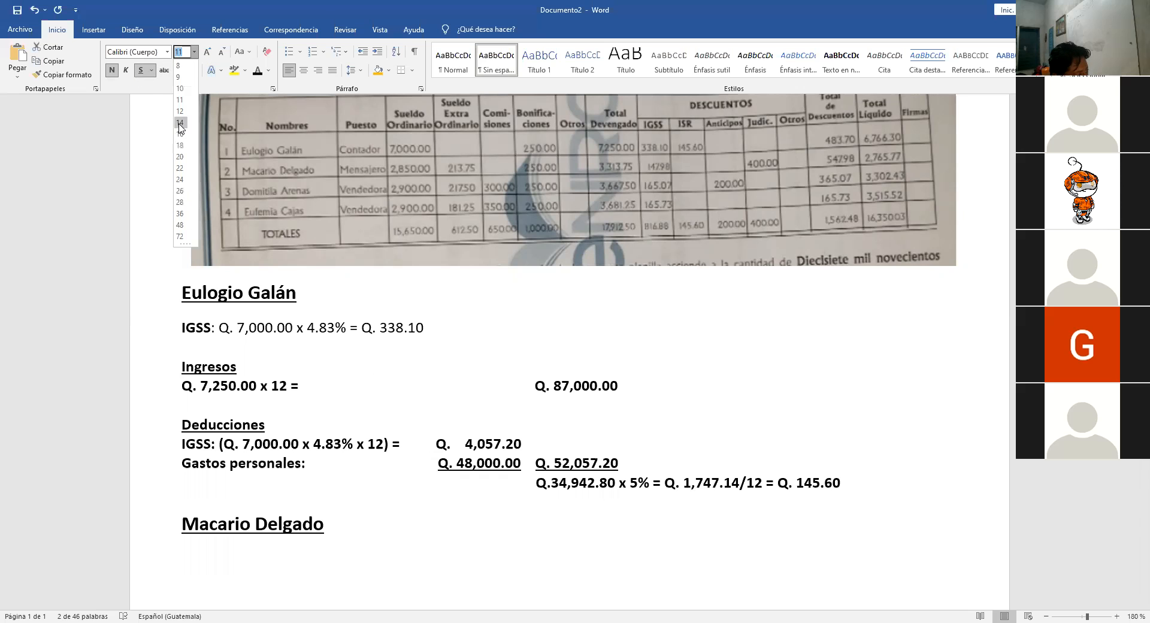
pyautogui.click(180, 122)
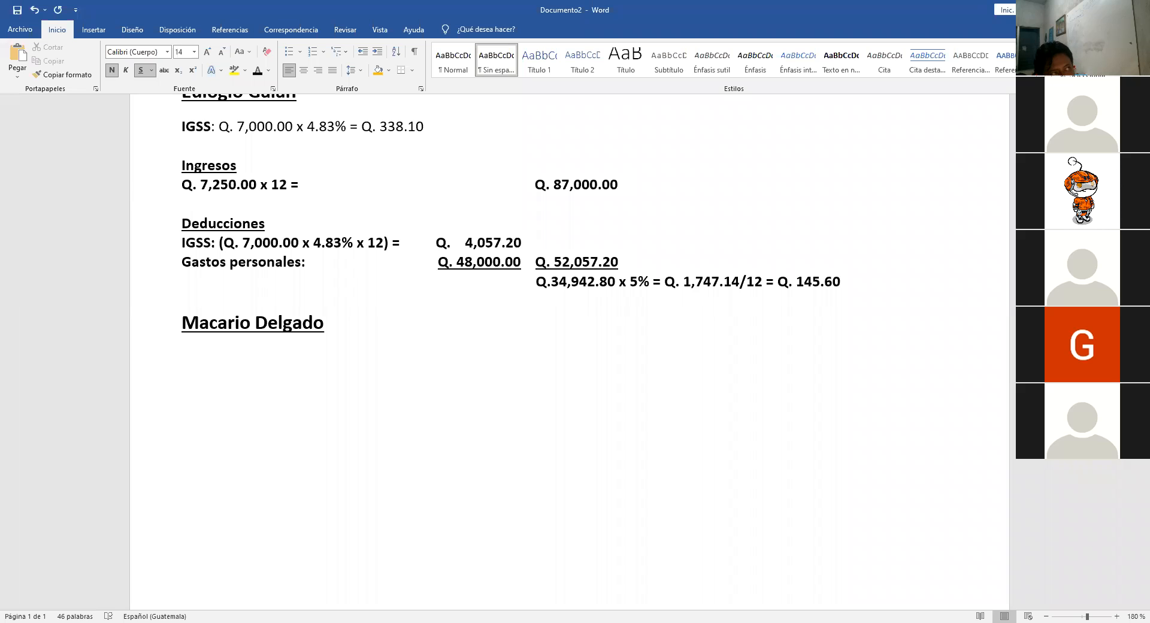
pyautogui.click(182, 346)
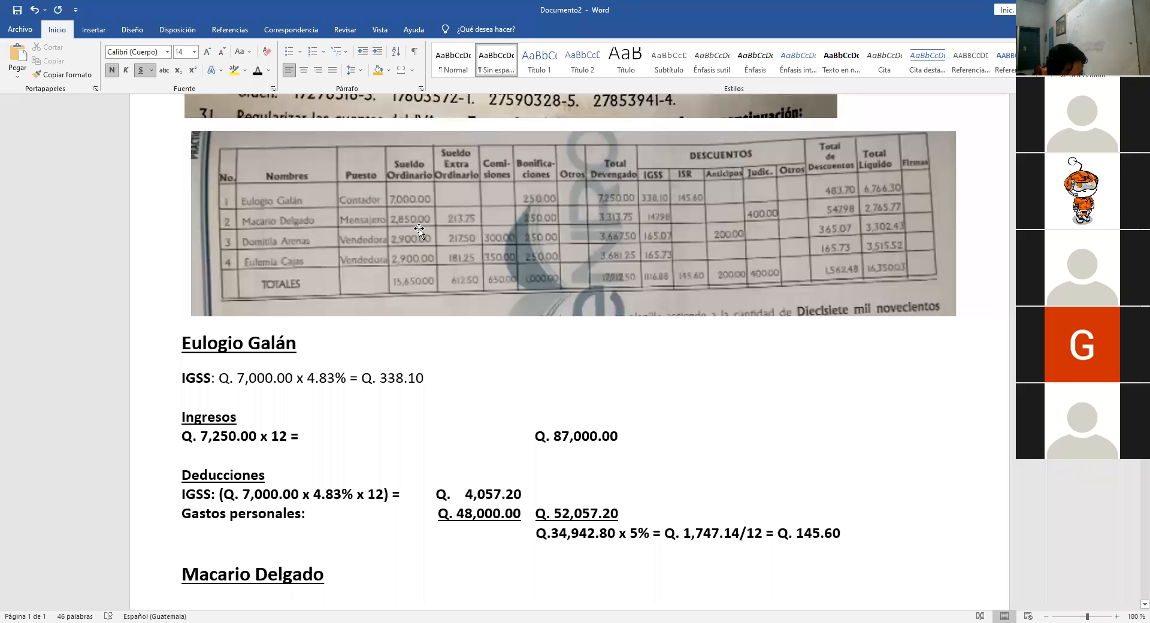
pyautogui.moveTo(415, 205)
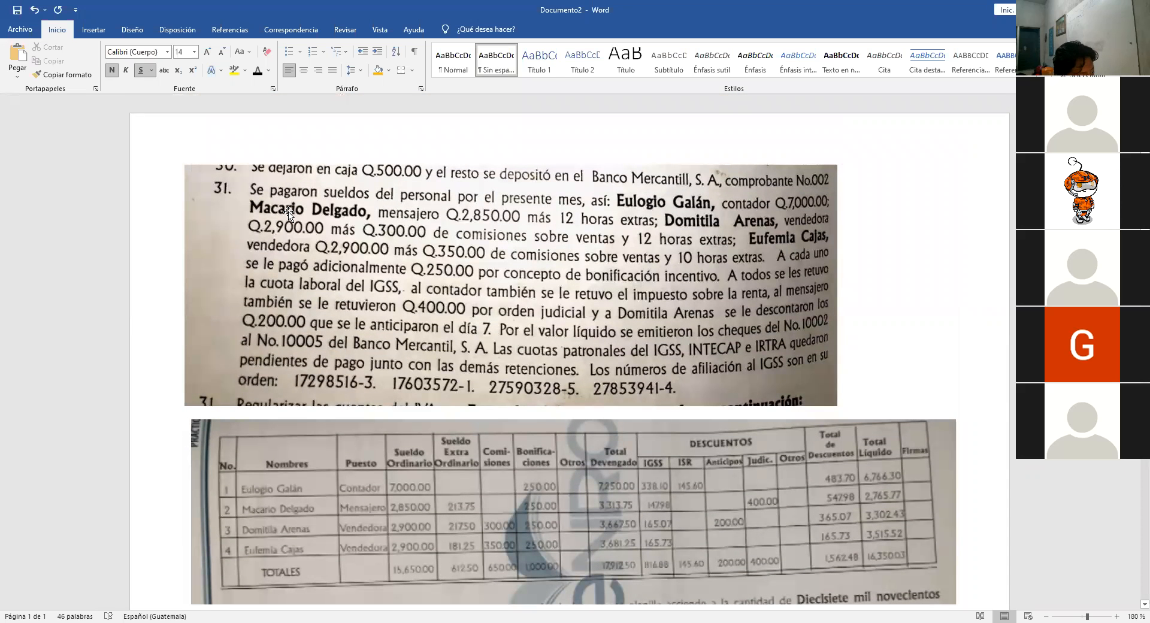
pyautogui.moveTo(516, 208)
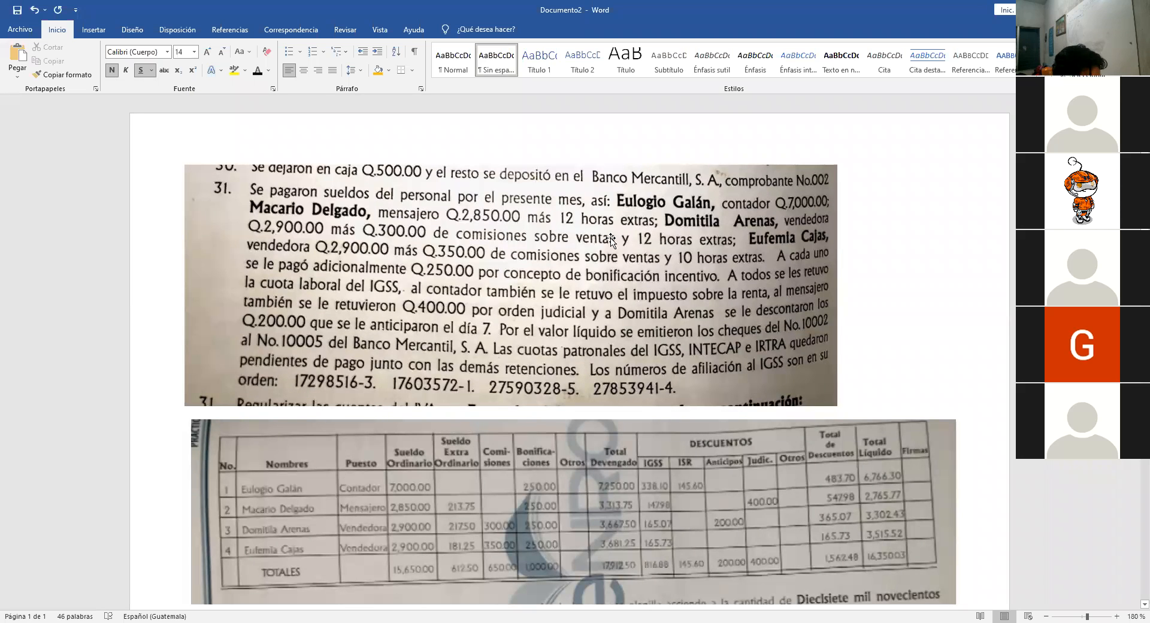
pyautogui.moveTo(624, 222)
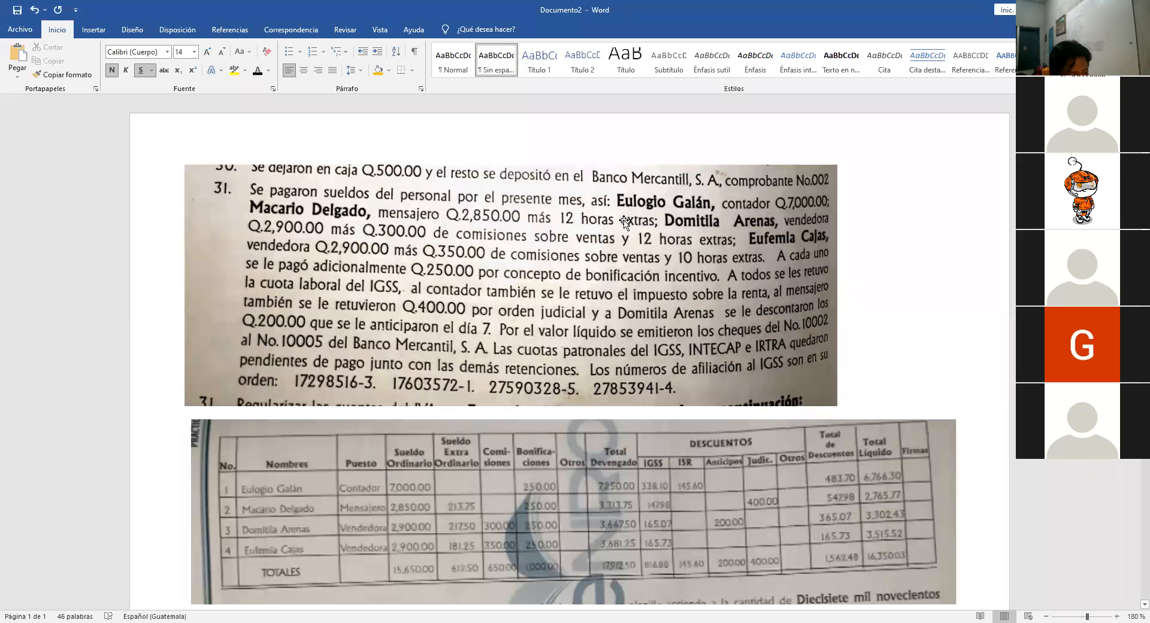
pyautogui.moveTo(529, 217)
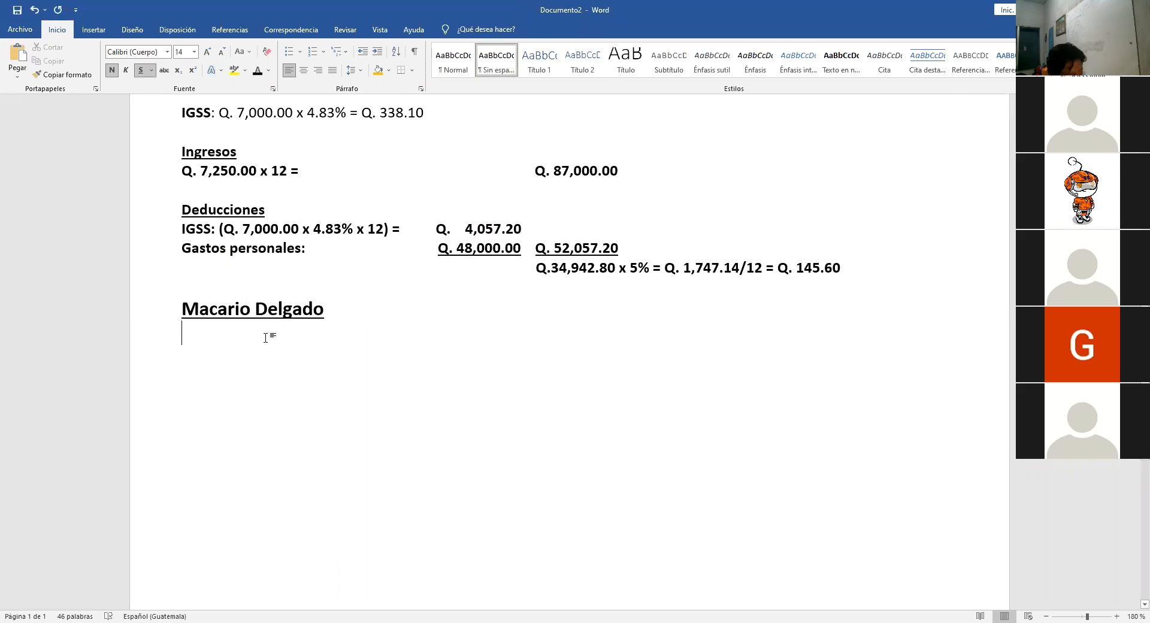
pyautogui.write('Q.')
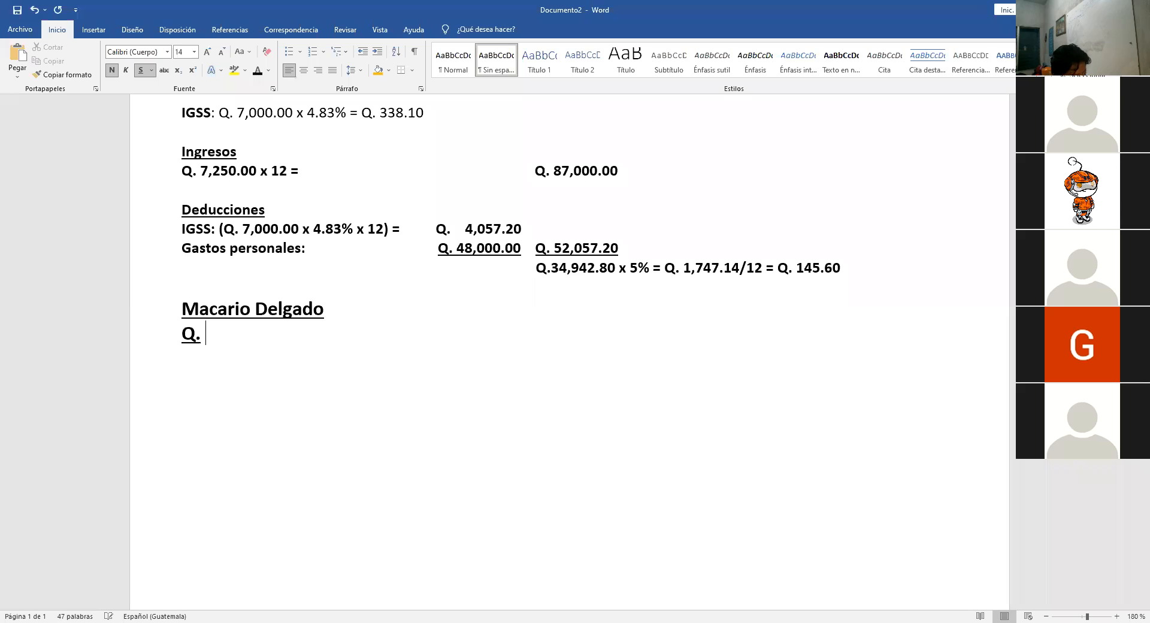
pyautogui.press('backspace')
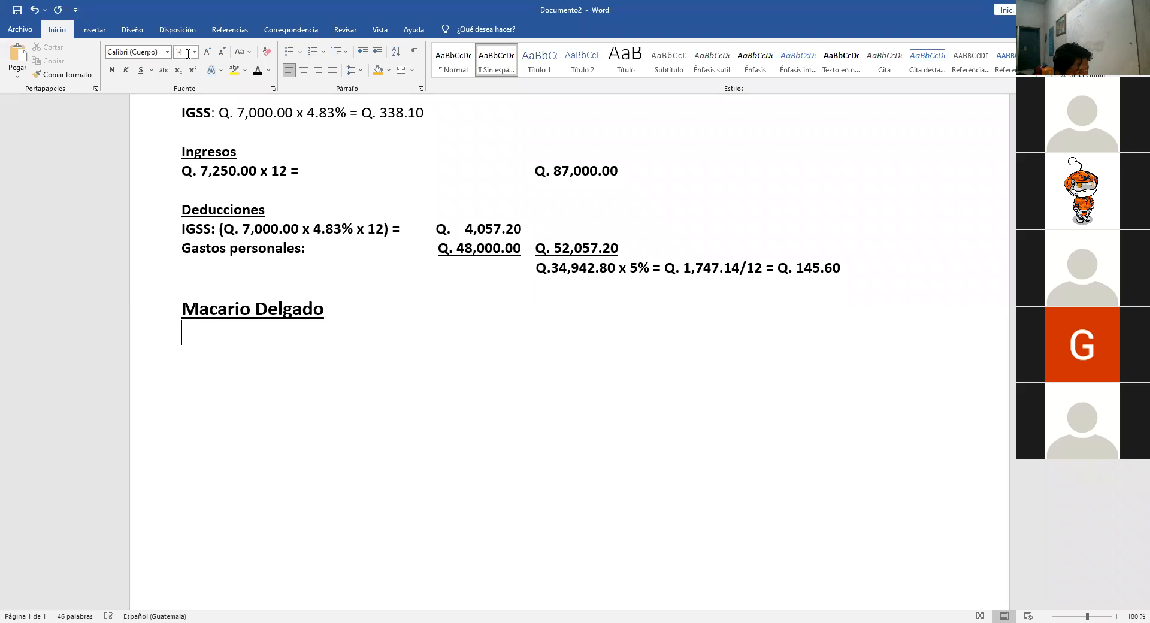
pyautogui.click(195, 52)
pyautogui.write('Q')
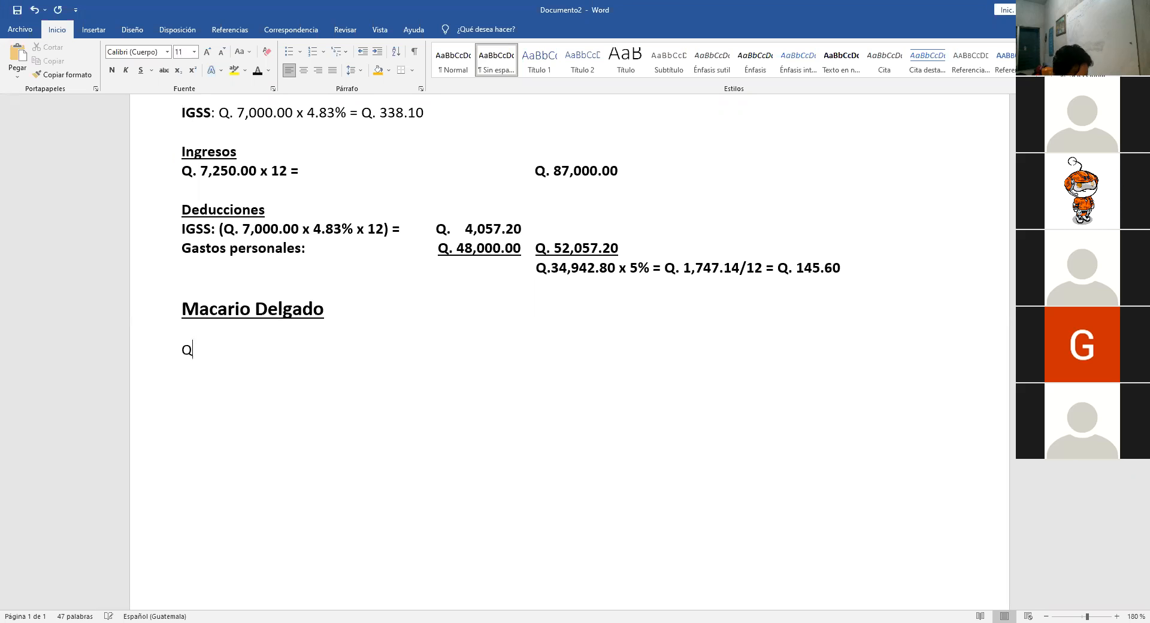
pyautogui.write('2,8')
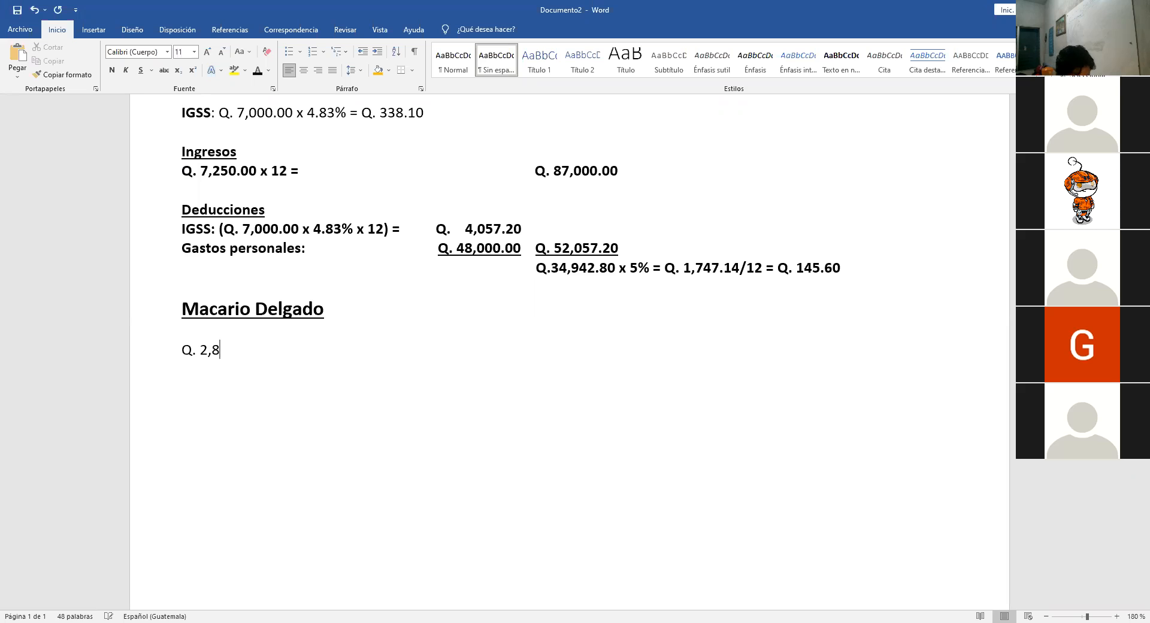
pyautogui.write('50')
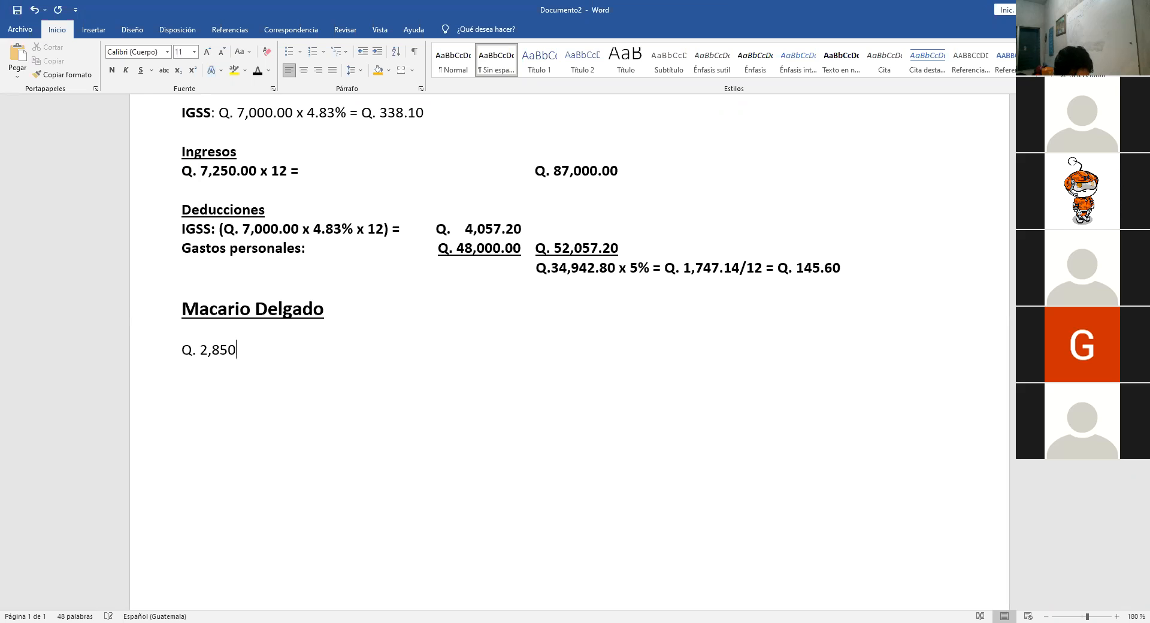
pyautogui.write('.00')
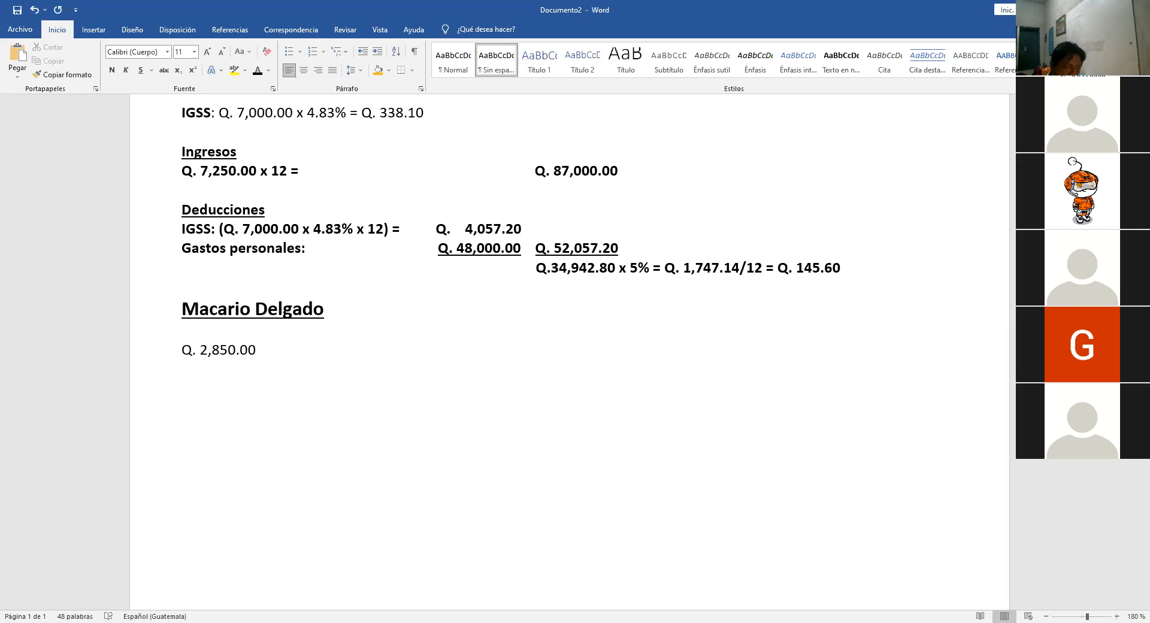
pyautogui.click(257, 350)
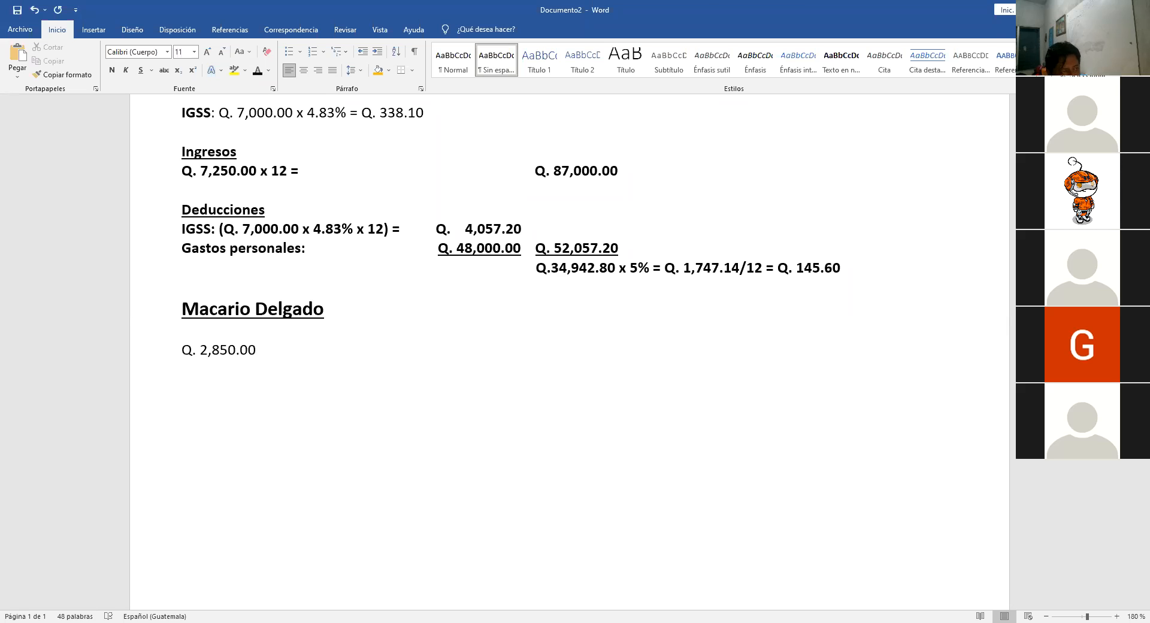
pyautogui.click(256, 350)
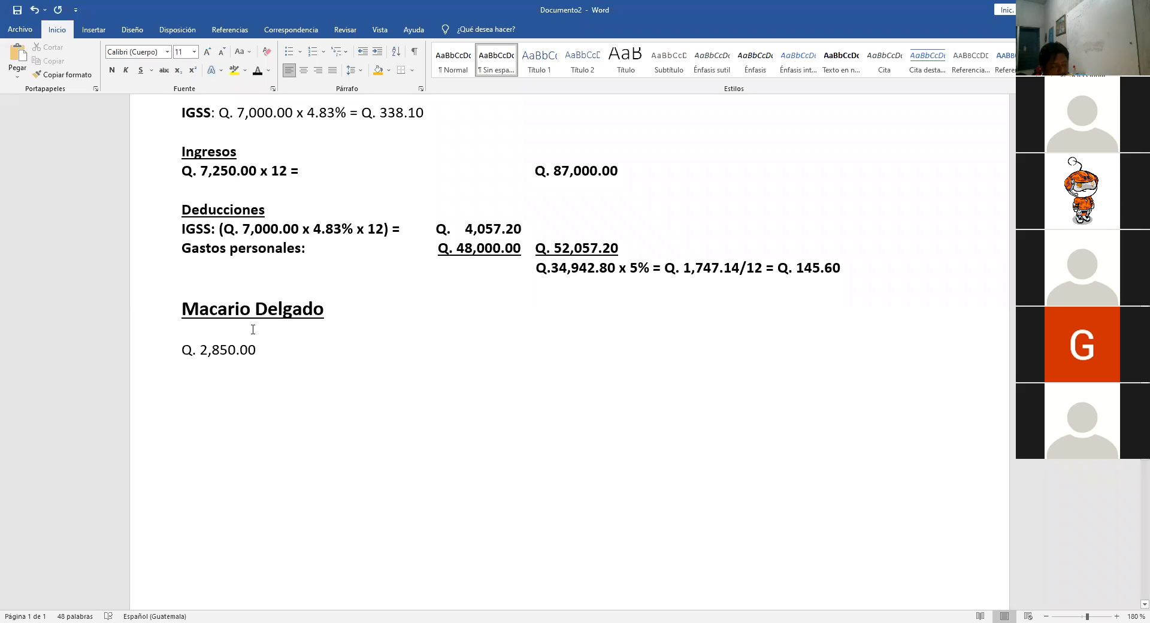
# Step: Extend the salary line with daily and hourly rates: /30 = Q. 95.00 /8 = 11.875
pyautogui.scroll(-3)
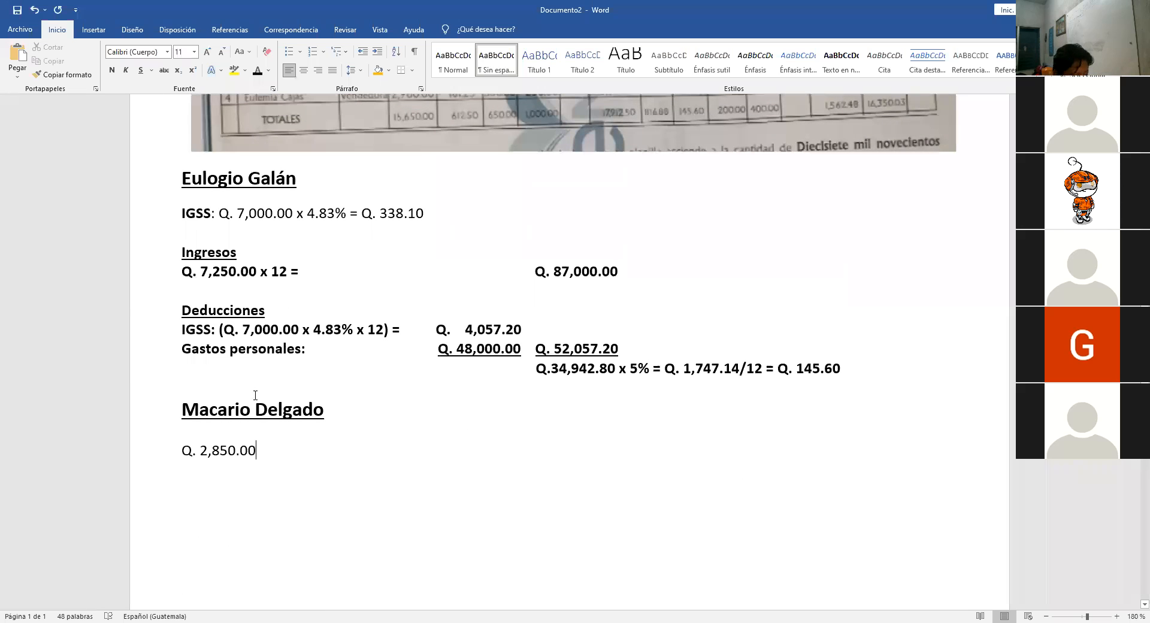
pyautogui.moveTo(266, 431)
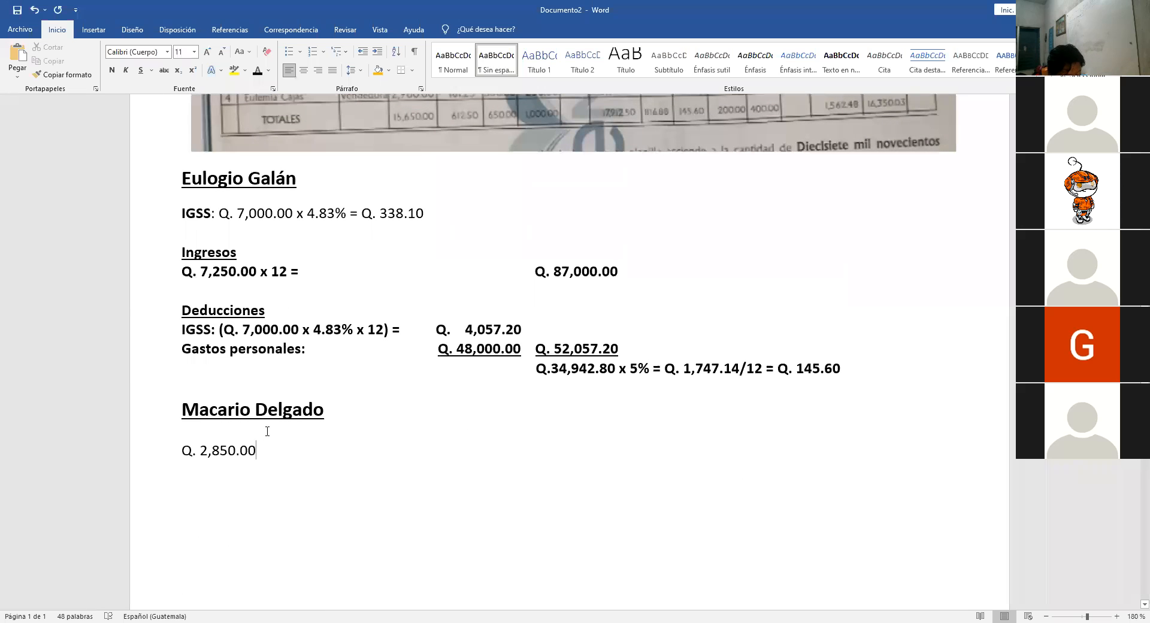
pyautogui.write('/30')
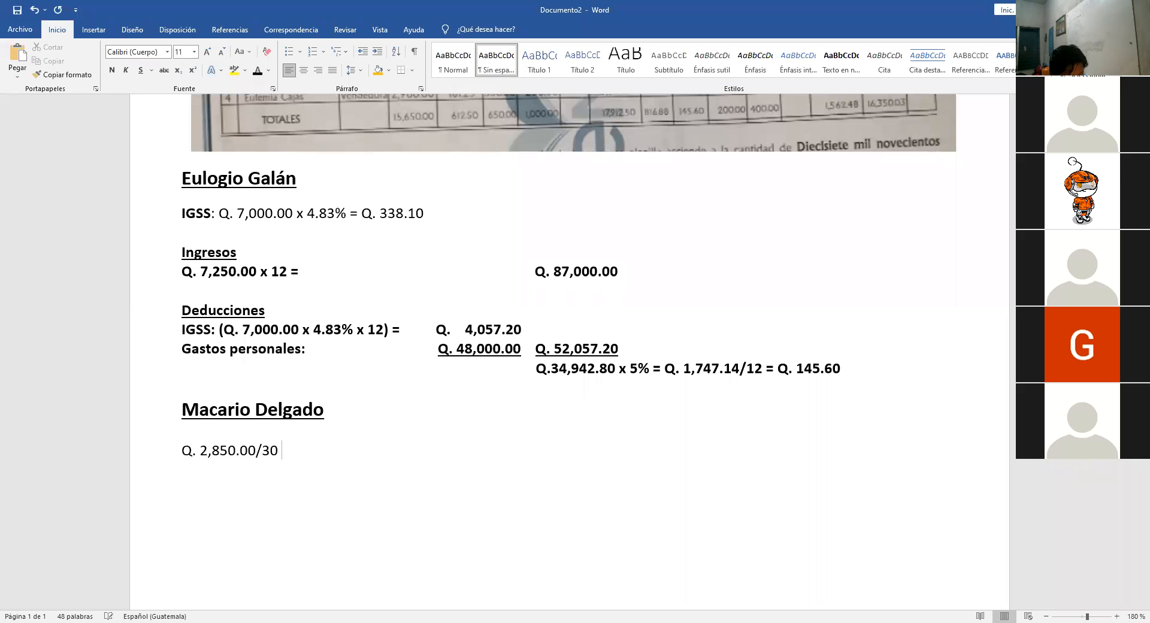
pyautogui.write('= Q.')
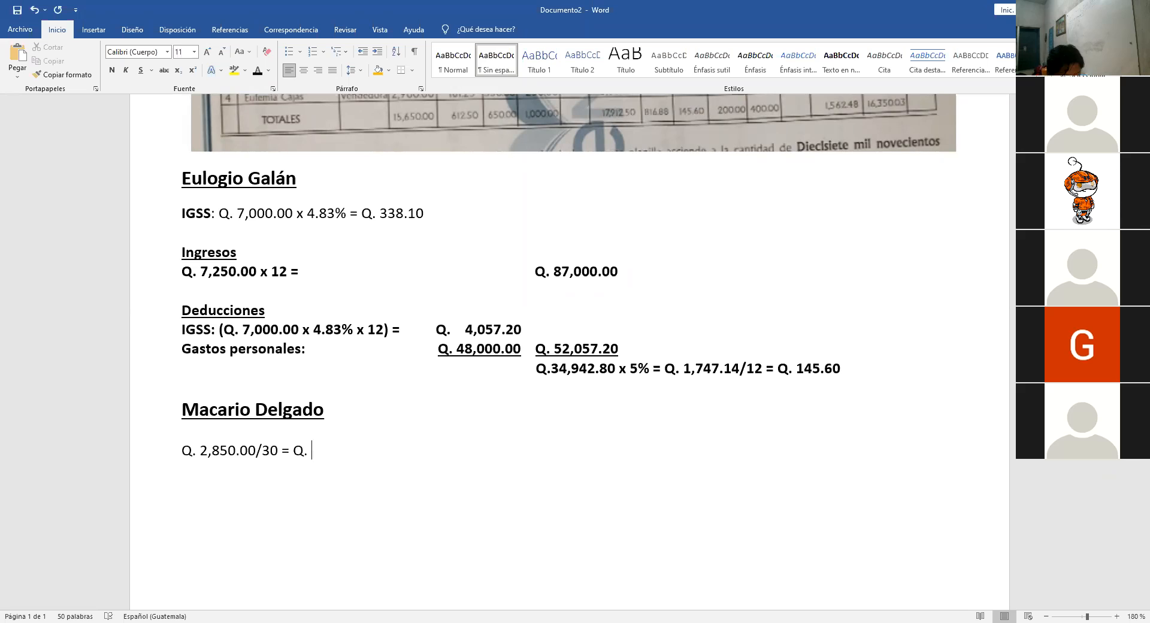
pyautogui.write('9')
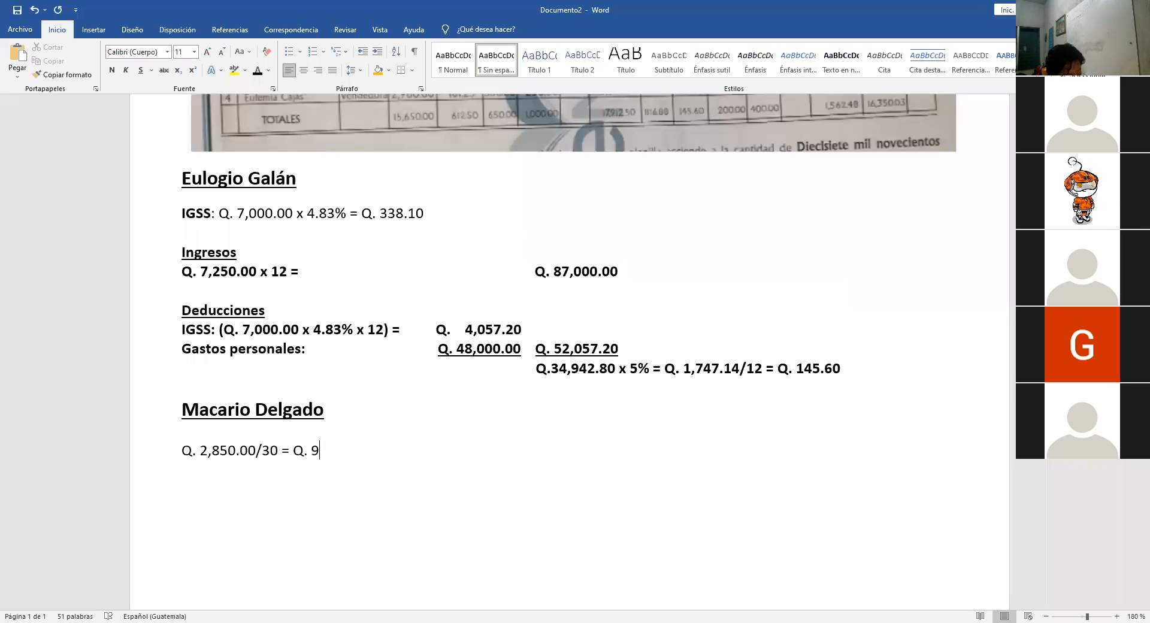
pyautogui.write('5')
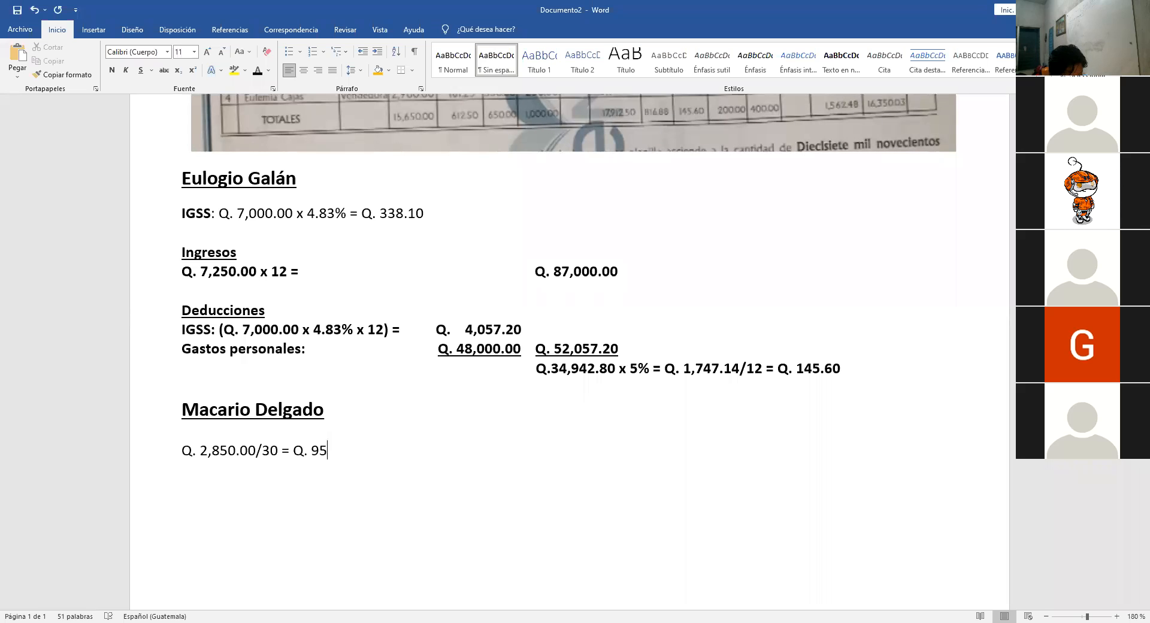
pyautogui.write('.')
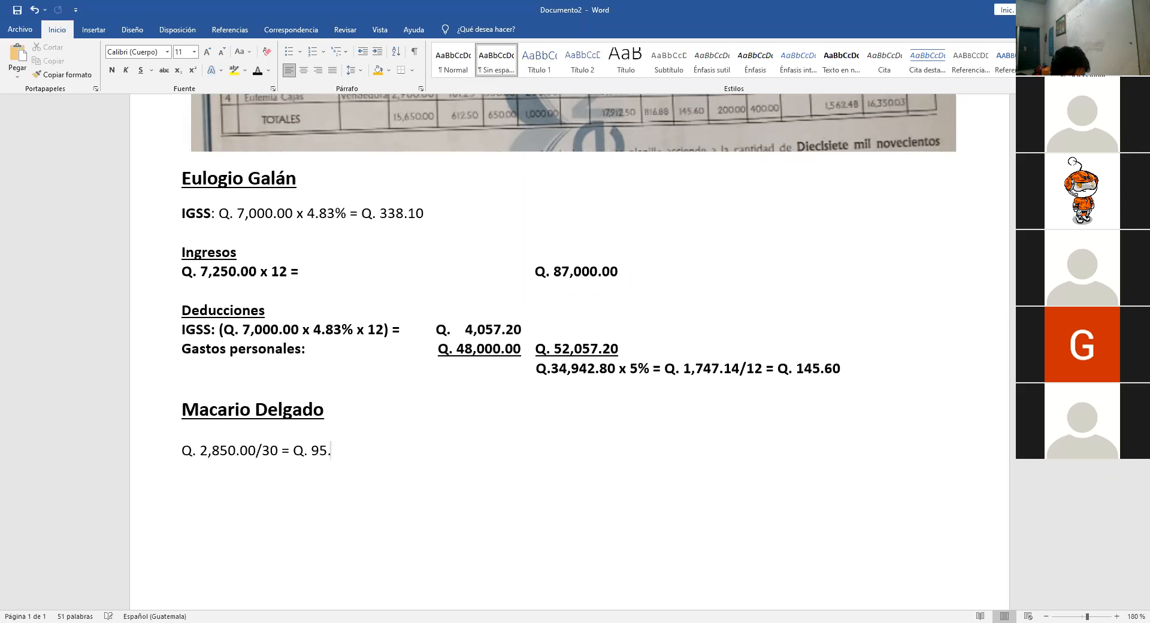
pyautogui.write('00')
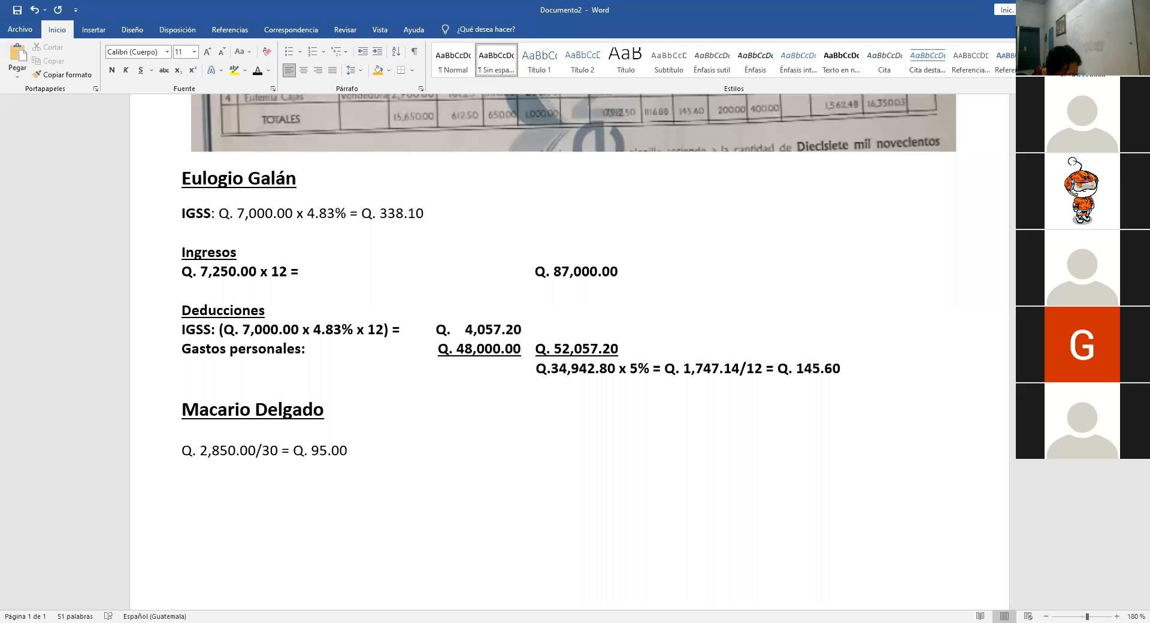
pyautogui.write('/')
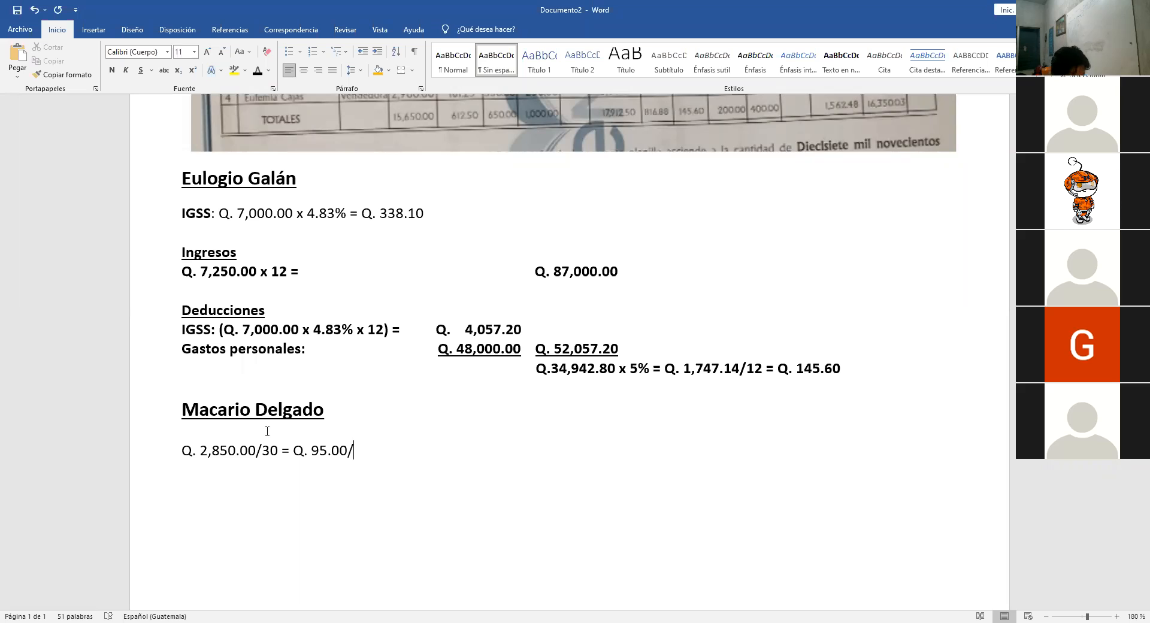
pyautogui.write('8 = Q.')
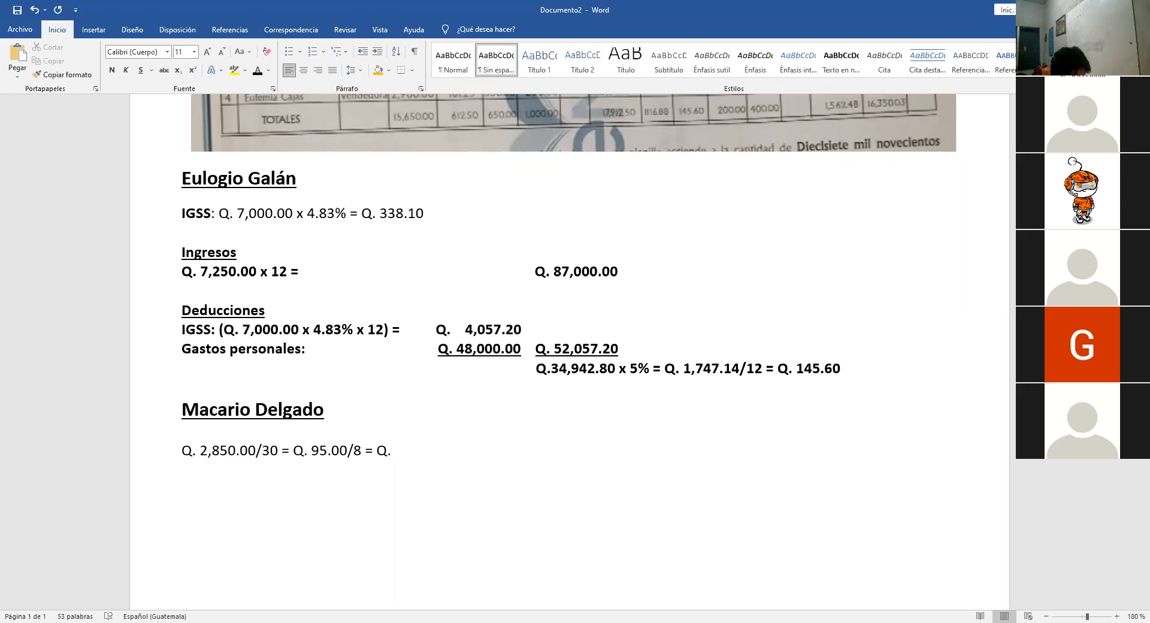
pyautogui.write('11.8')
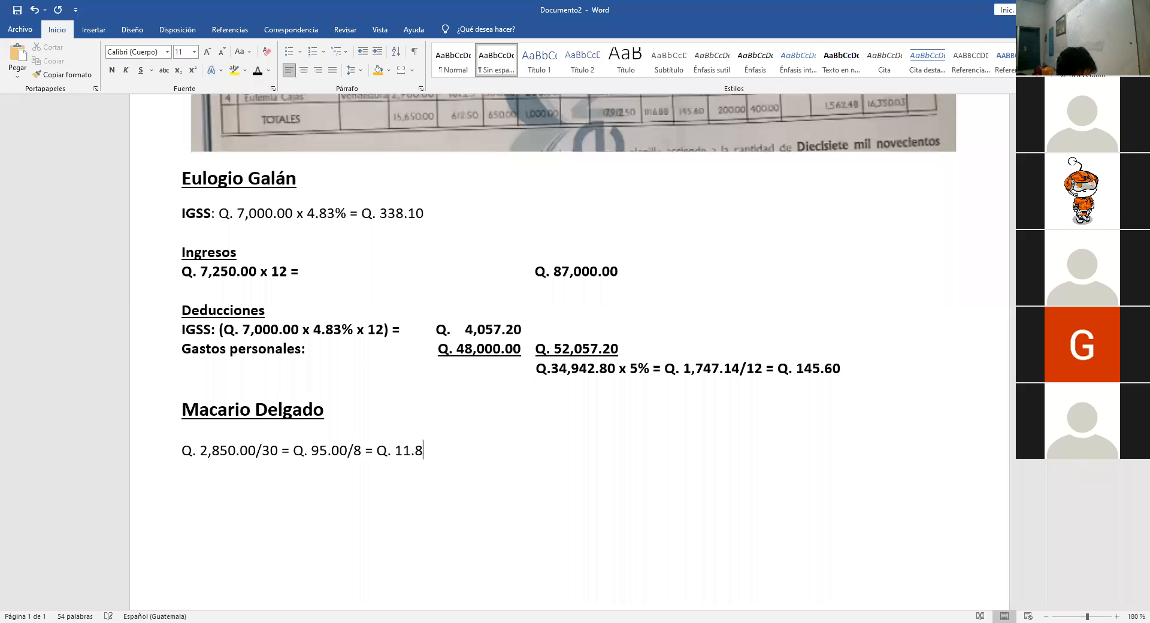
pyautogui.write('75')
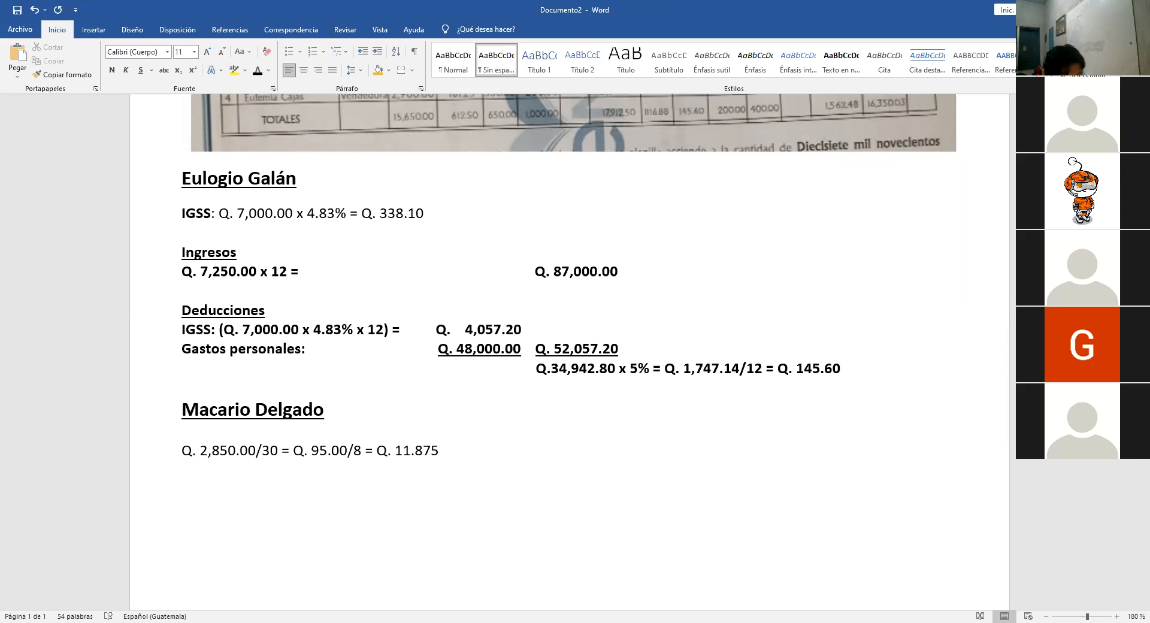
# Step: Append the time-and-a-half overtime rate: x 1.50 = Q. 17.8125
pyautogui.click(439, 450)
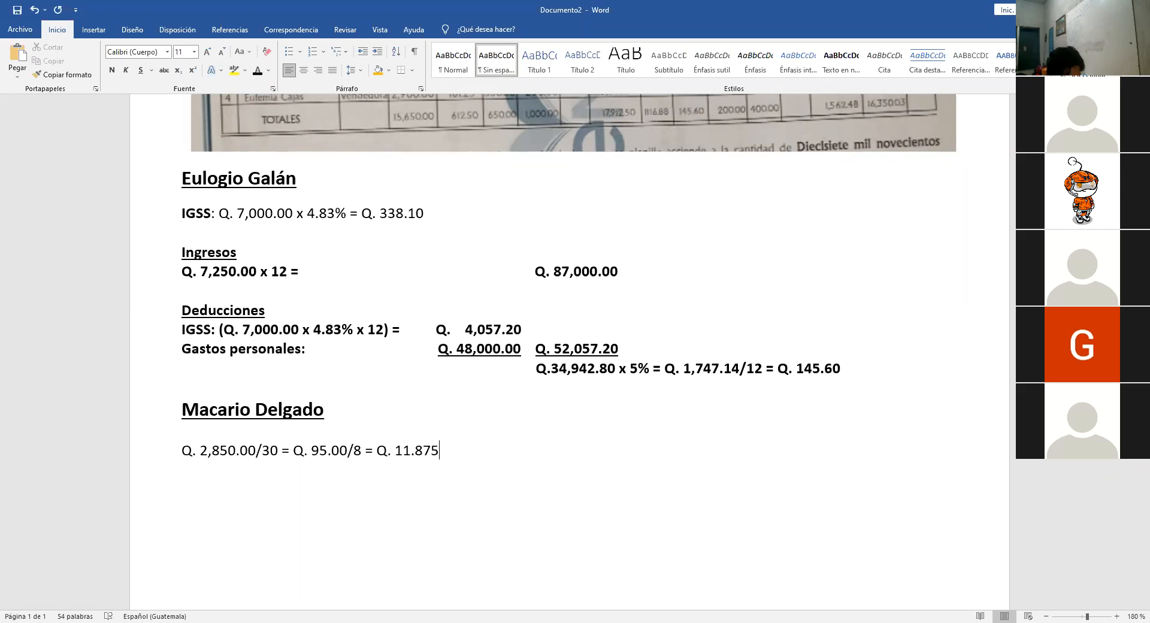
pyautogui.write('x')
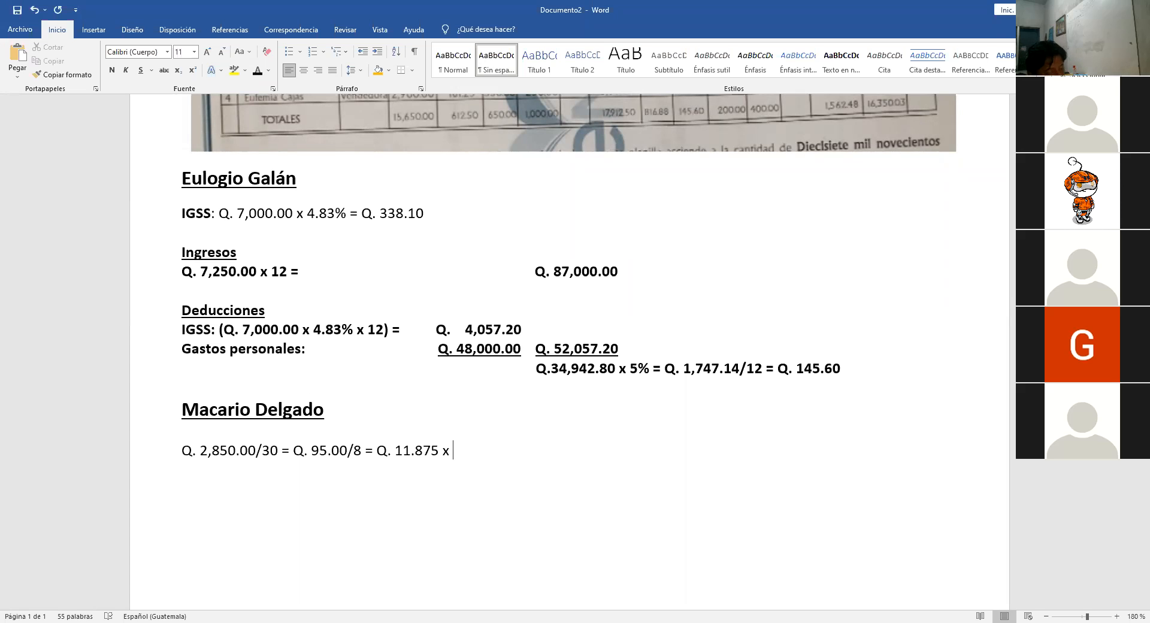
pyautogui.write('1.')
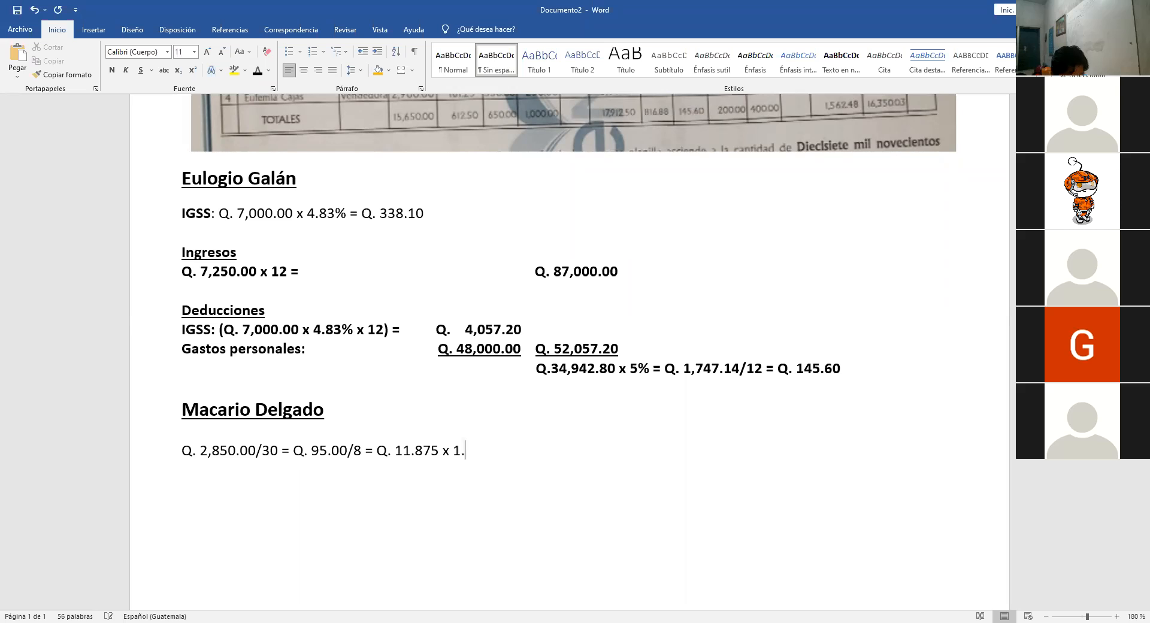
pyautogui.write('50 =')
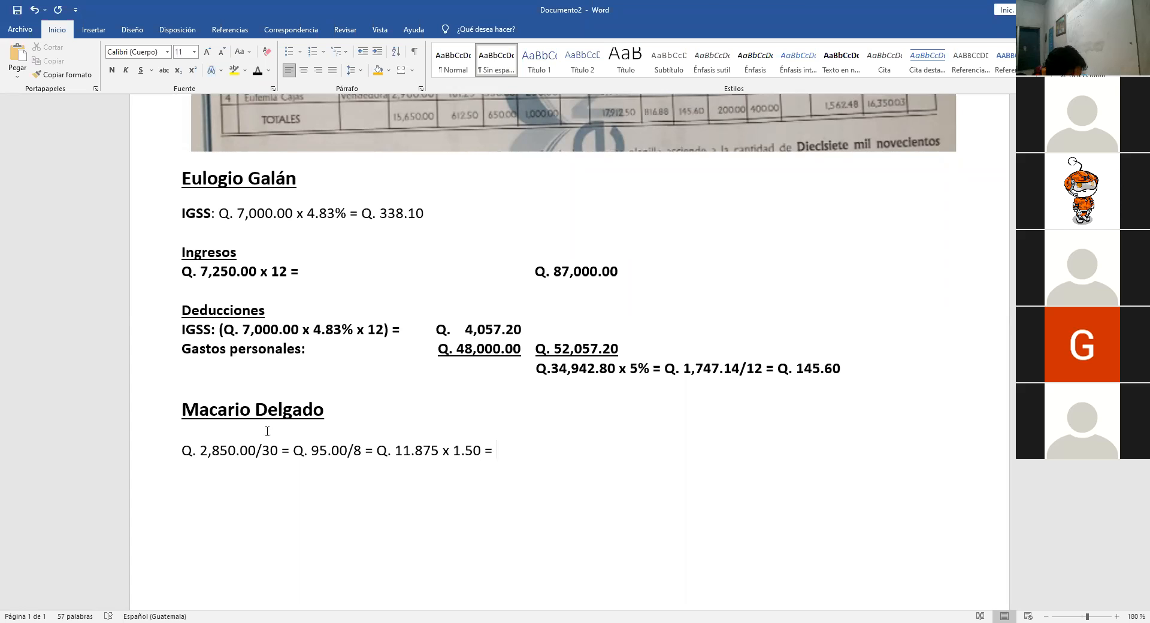
pyautogui.write('Q.')
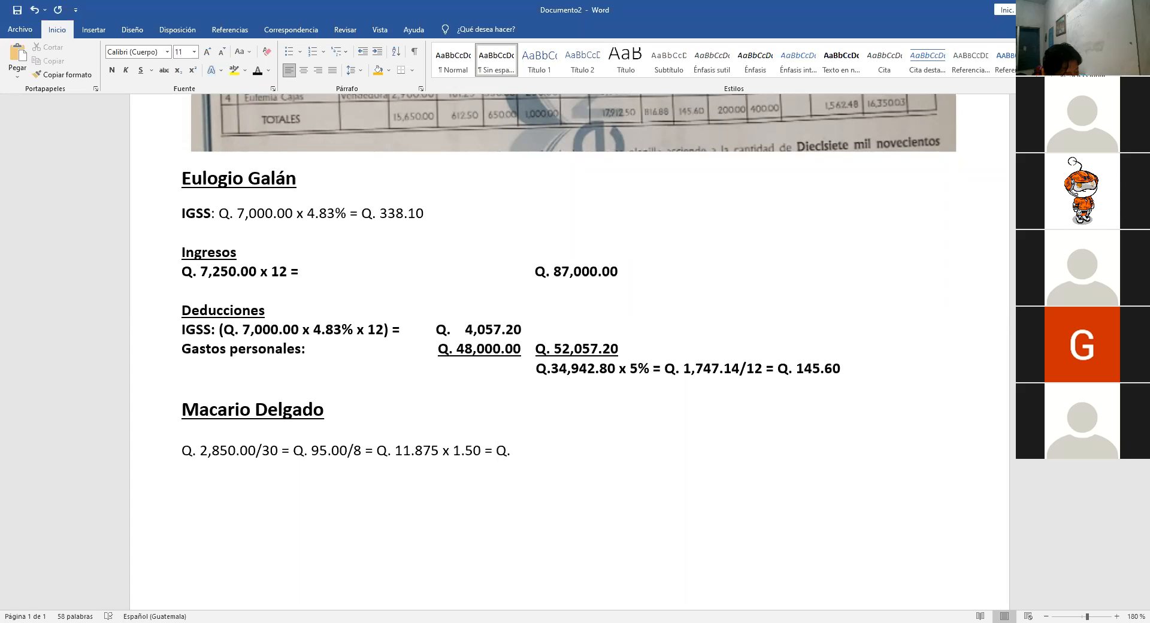
pyautogui.write('17')
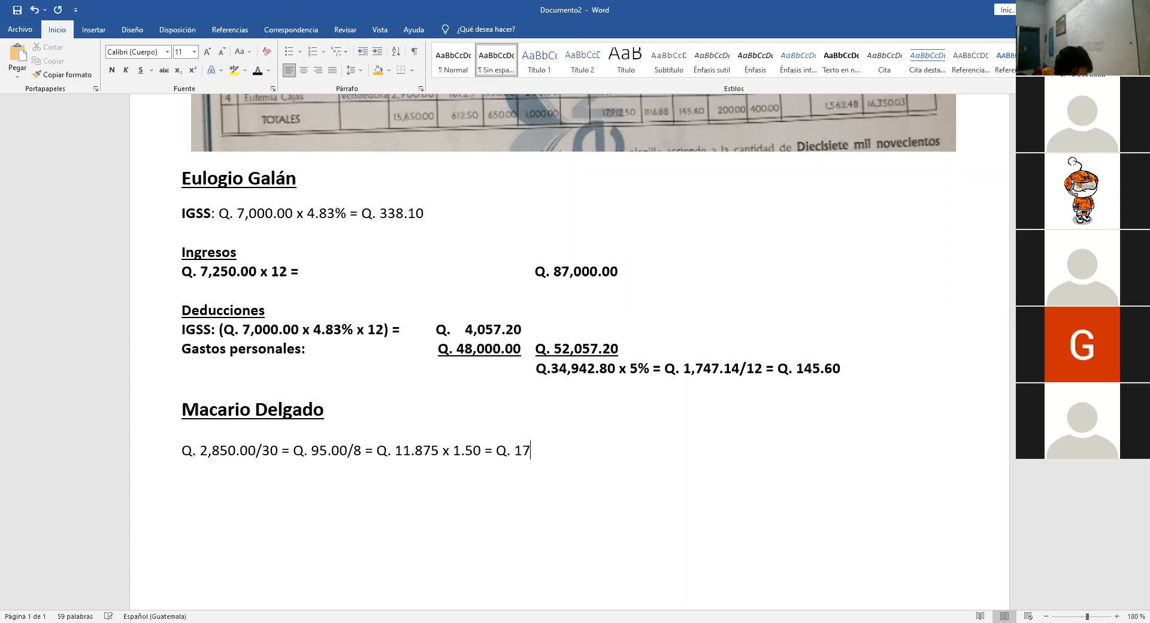
pyautogui.write('.')
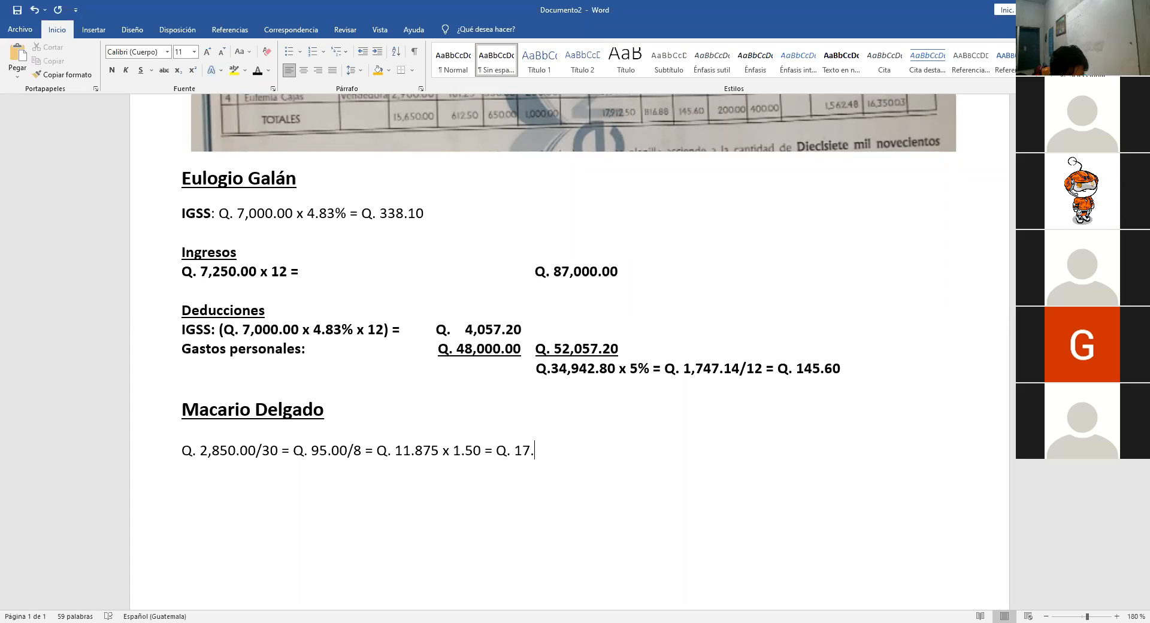
pyautogui.write('812')
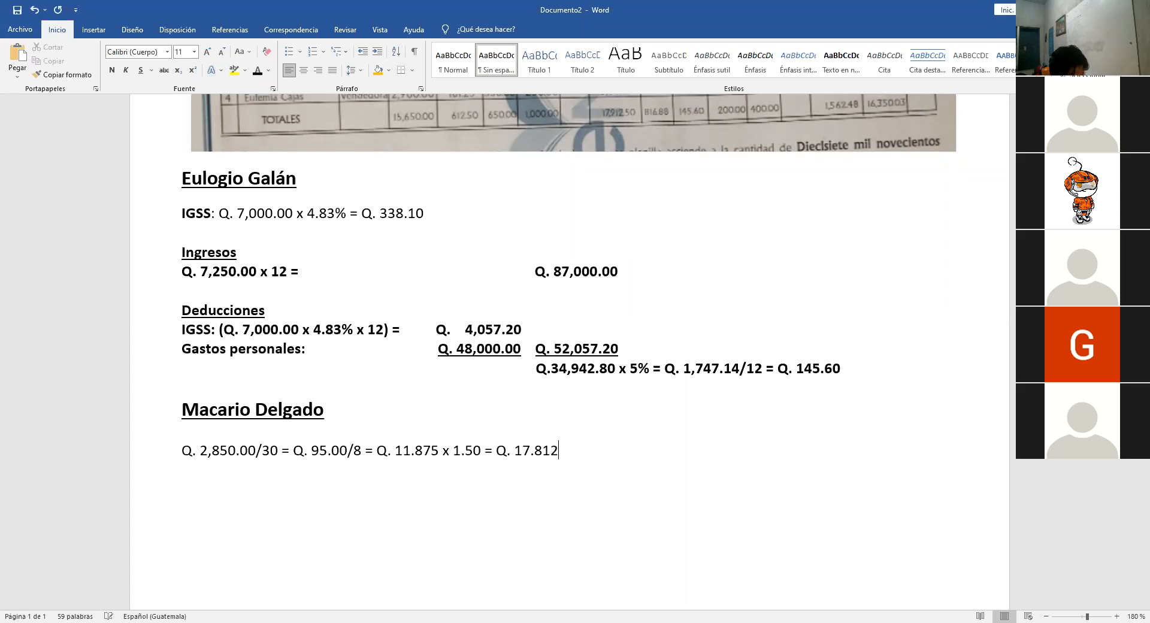
pyautogui.write('5')
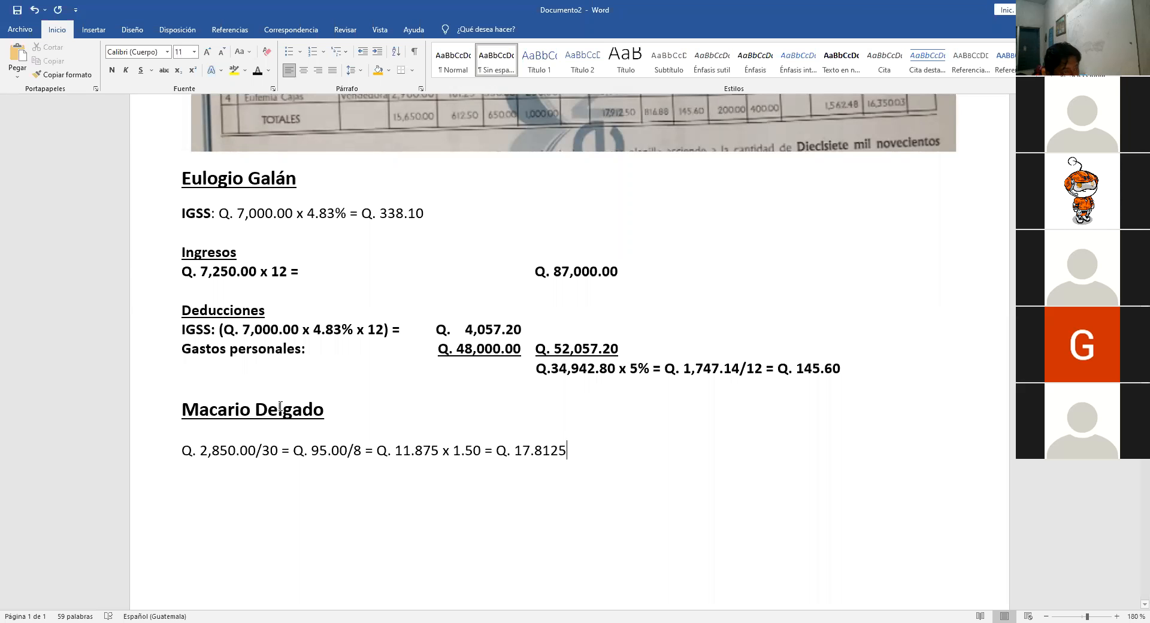
pyautogui.scroll(-3)
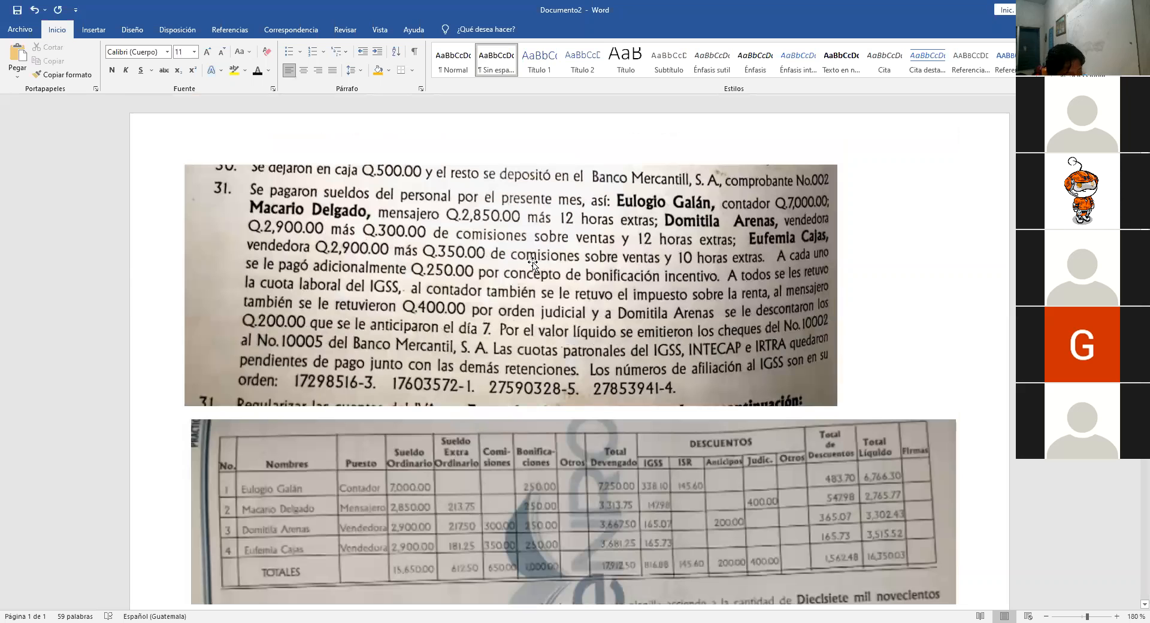
pyautogui.moveTo(579, 228)
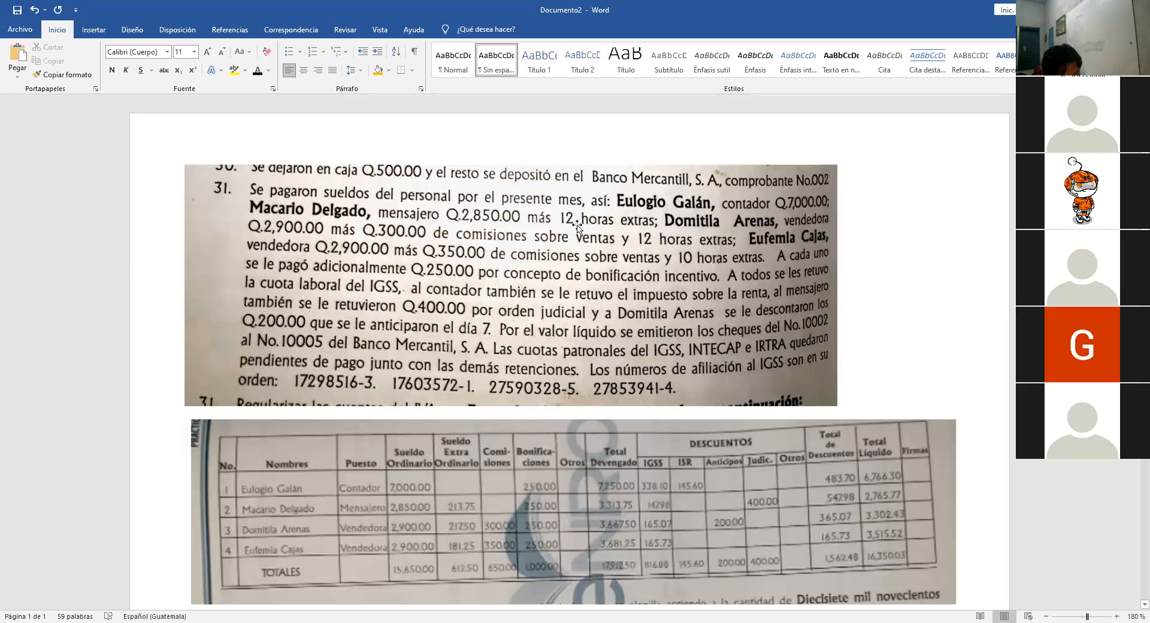
pyautogui.scroll(-3)
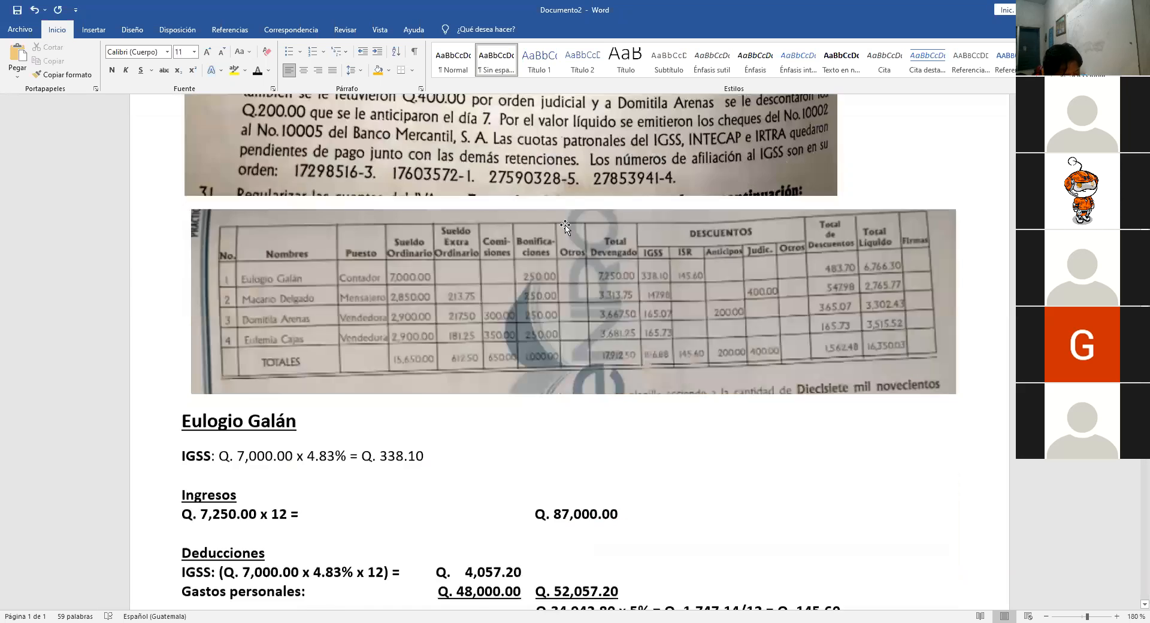
pyautogui.scroll(-3)
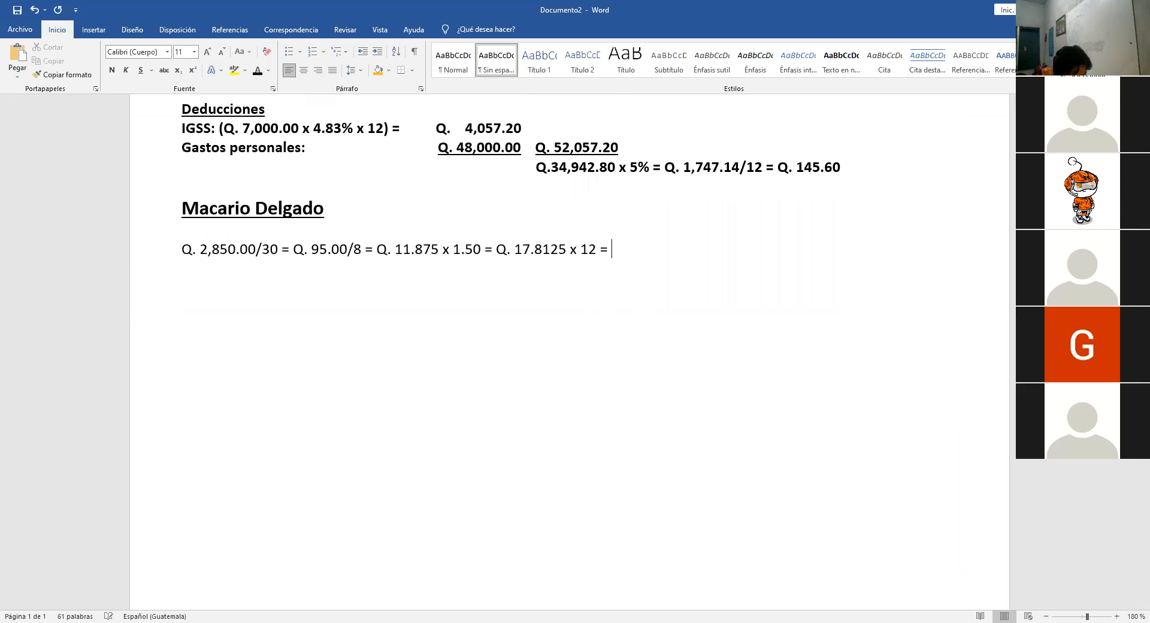
pyautogui.write('Q.')
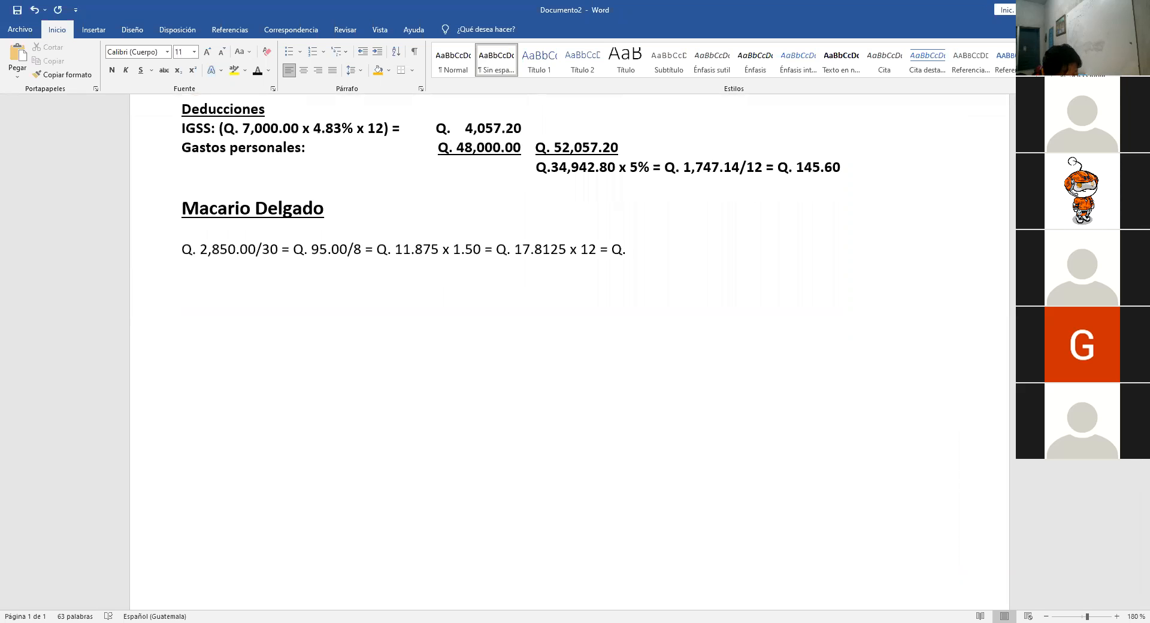
pyautogui.write('213')
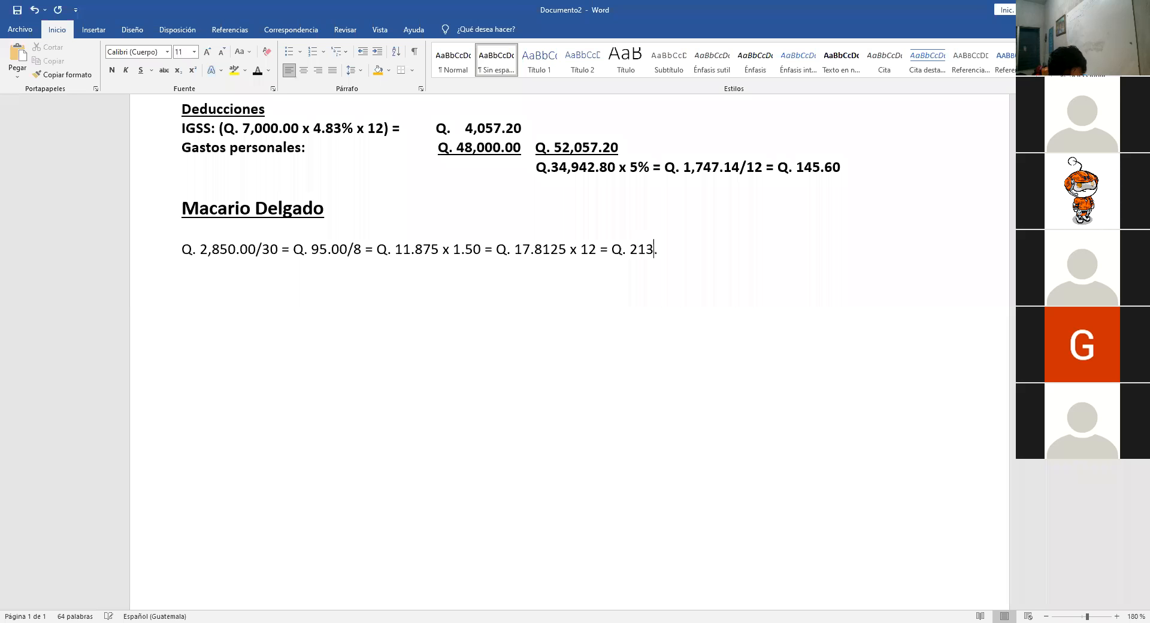
pyautogui.write('.75')
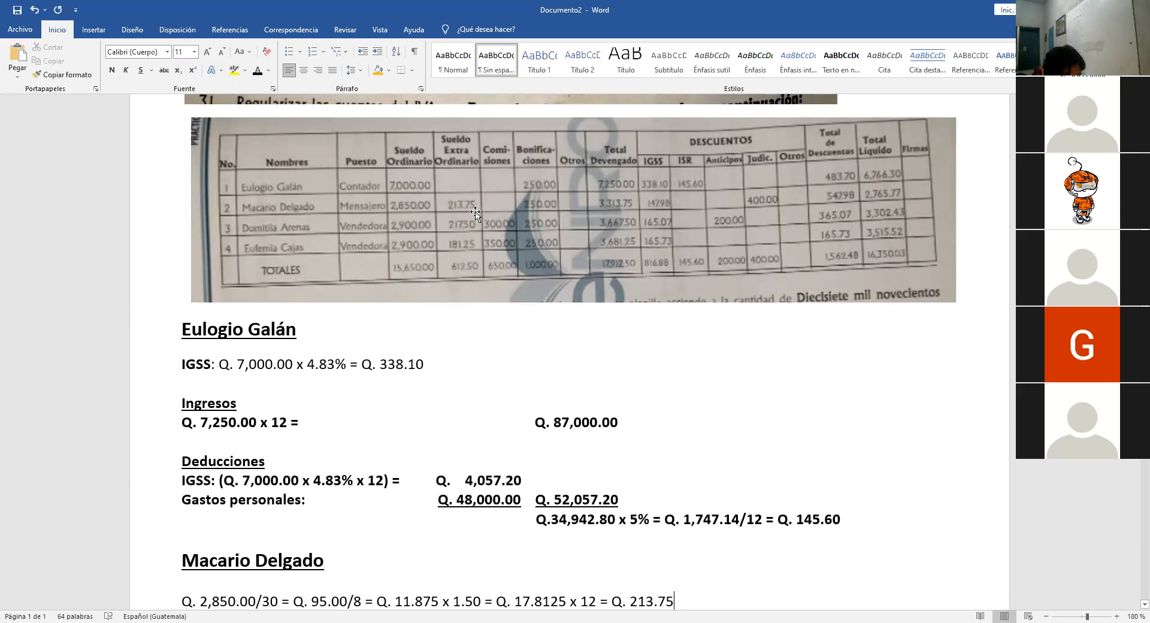
# Step: Prefix the overtime line with a bold 'Sueldo extraordinario:' label
pyautogui.scroll(-3)
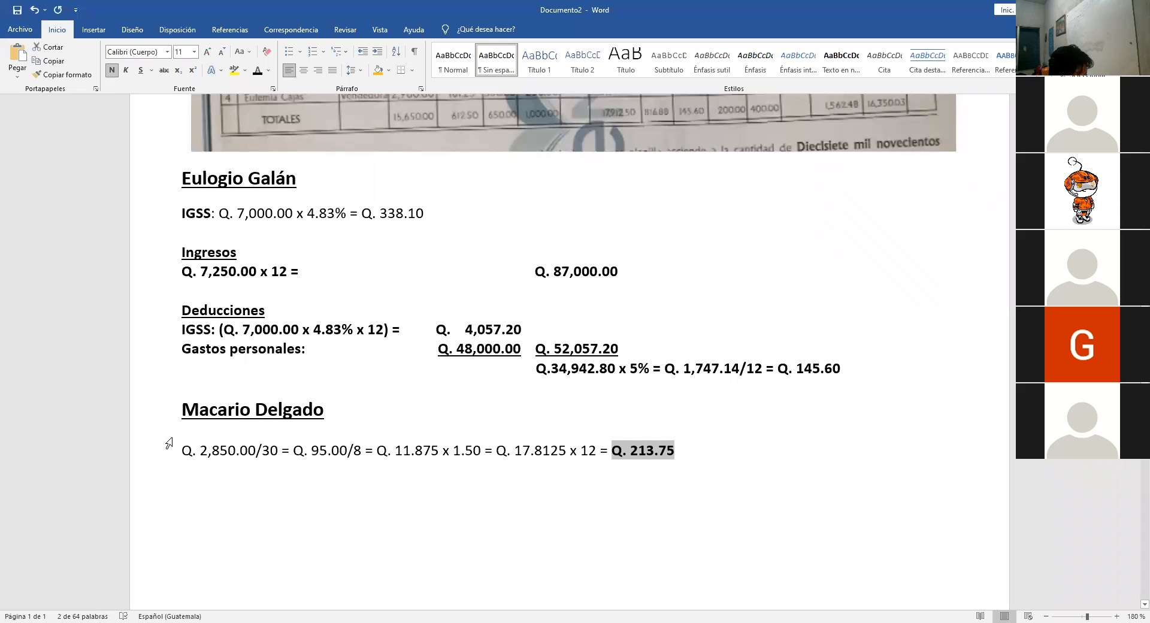
pyautogui.click(184, 461)
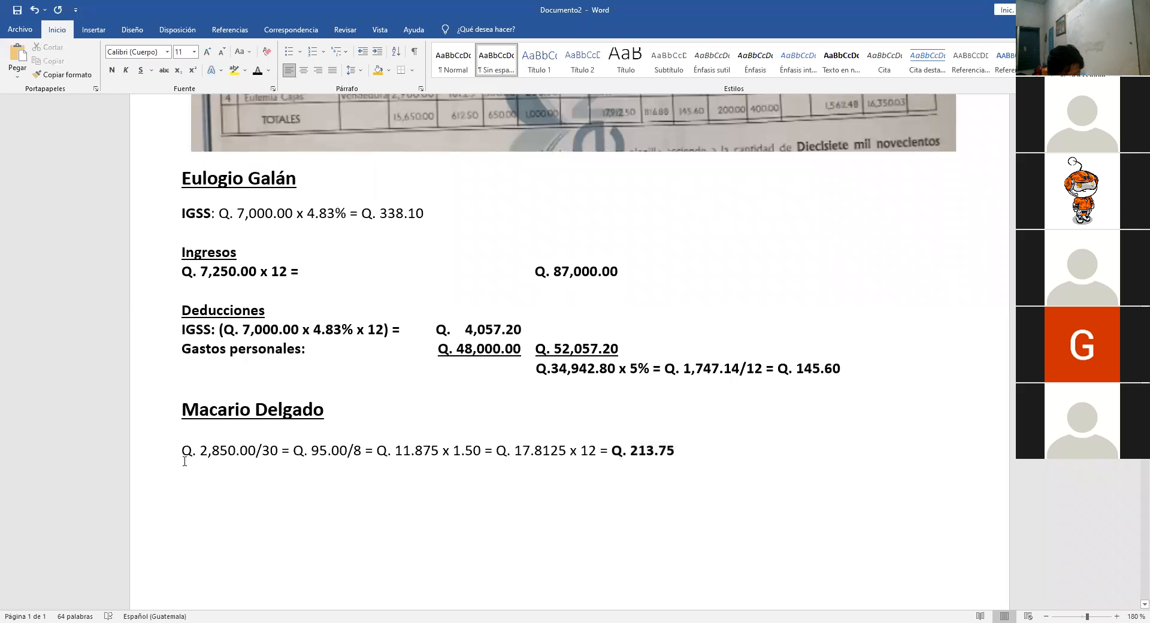
pyautogui.write('Sueldo')
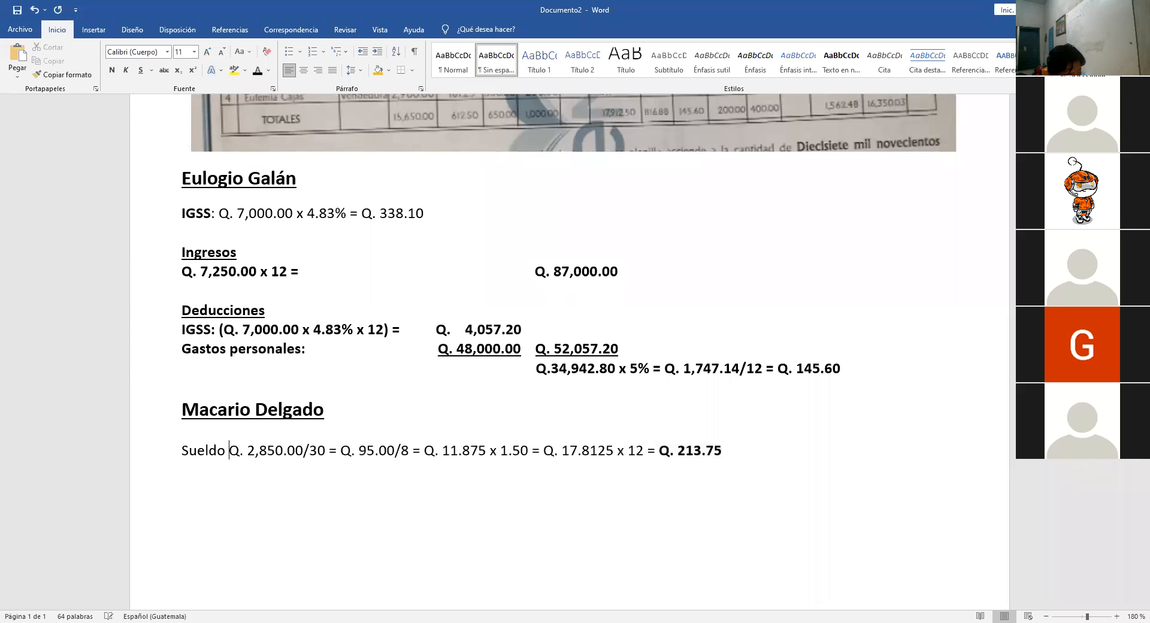
pyautogui.write('extra')
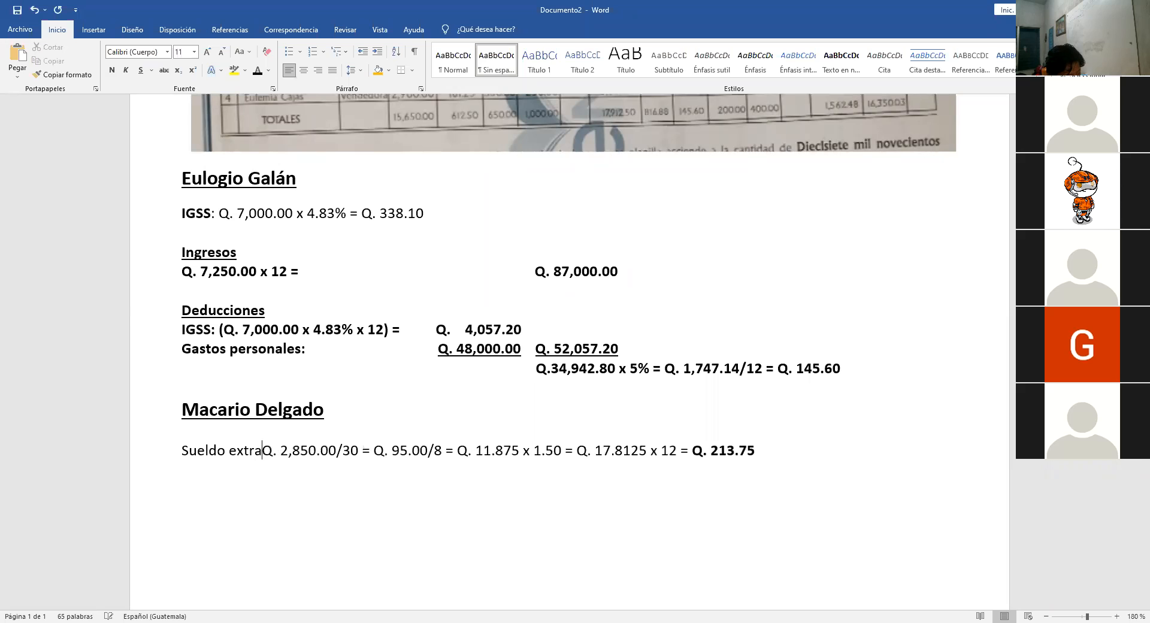
pyautogui.write('ord')
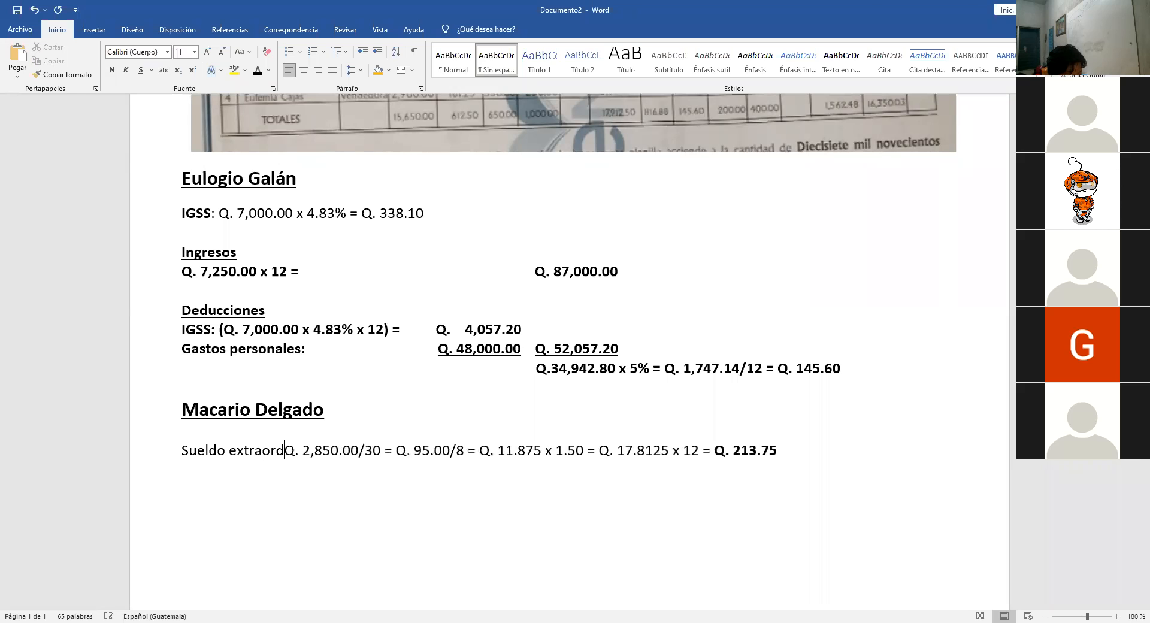
pyautogui.write('inario')
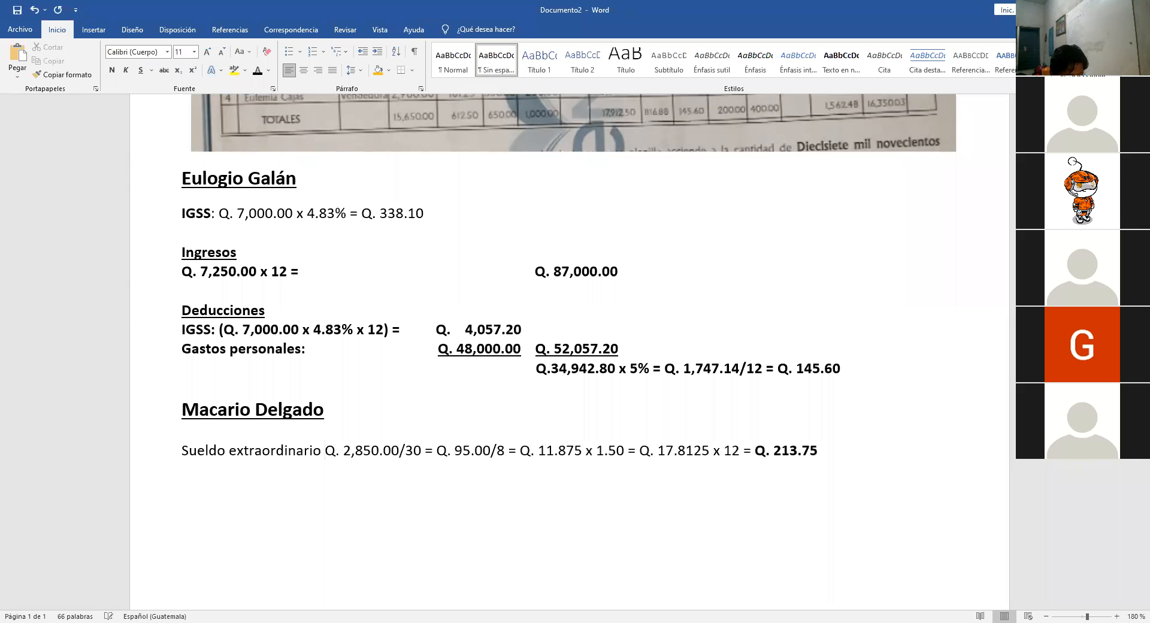
pyautogui.write(':')
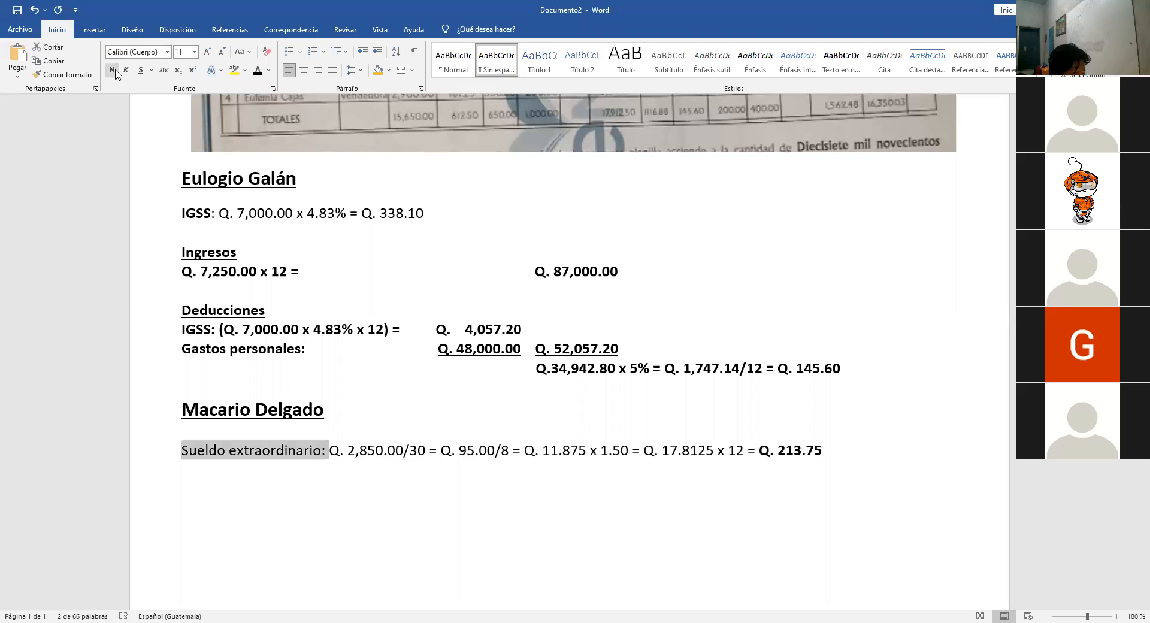
pyautogui.click(370, 469)
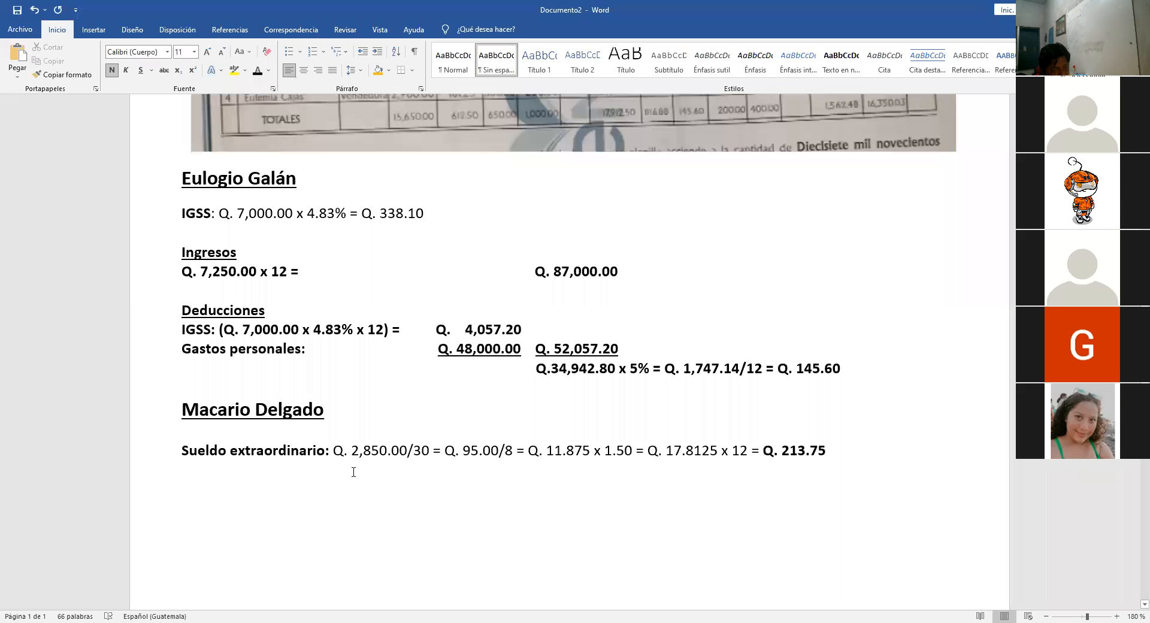
pyautogui.click(372, 470)
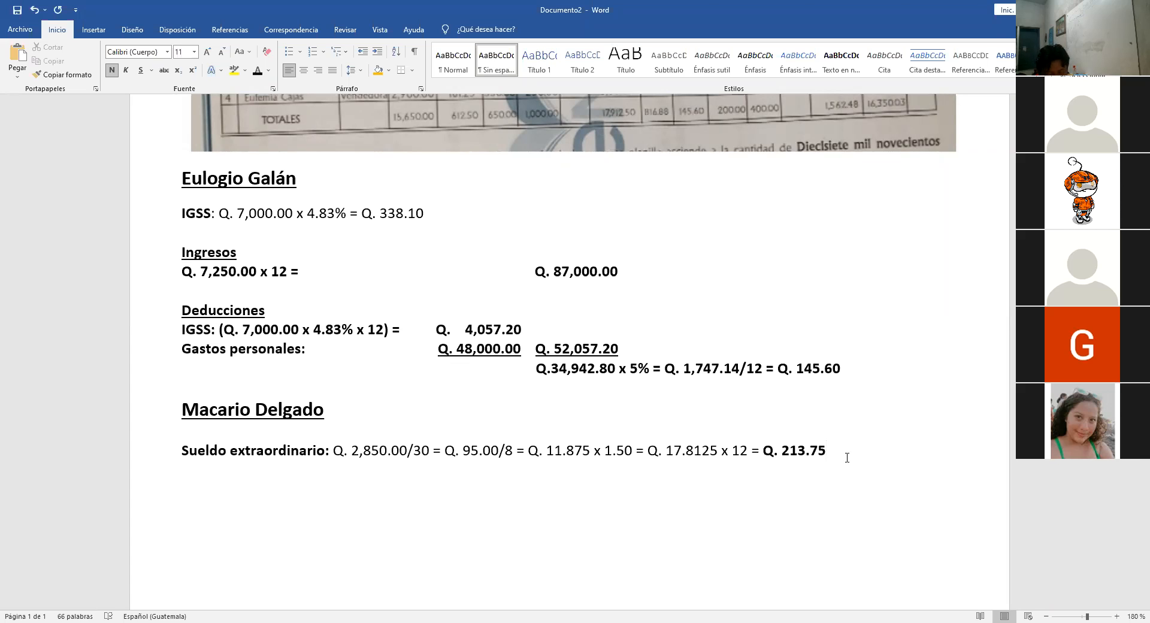
pyautogui.click(826, 450)
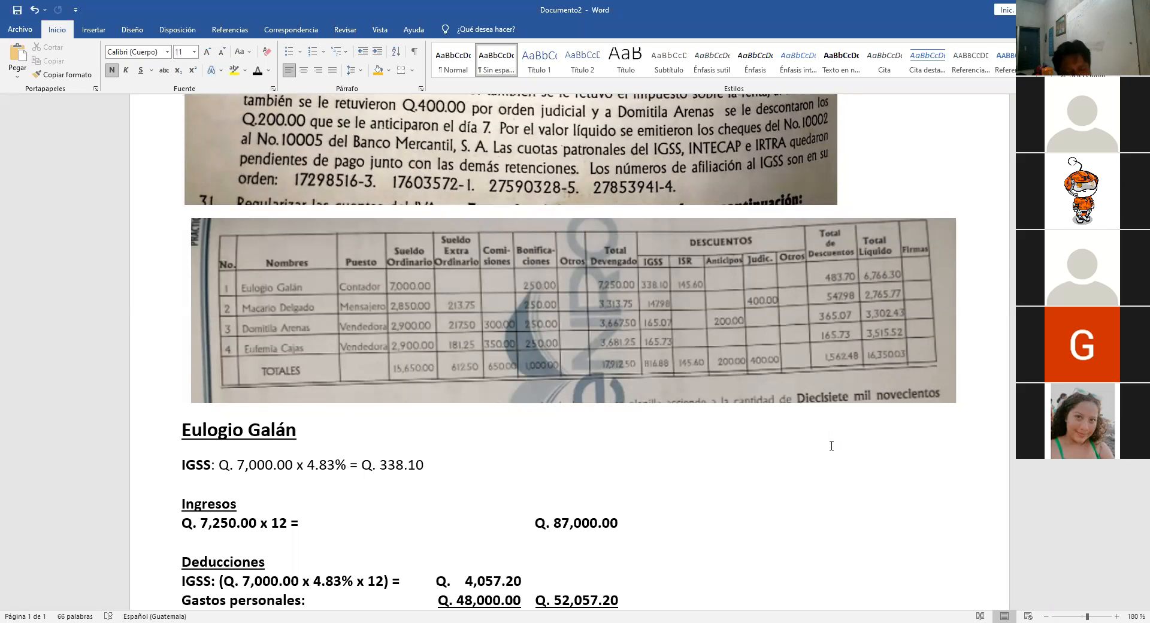
# Step: Scroll through the table image and down to below the Sueldo extraordinario line
pyautogui.scroll(-3)
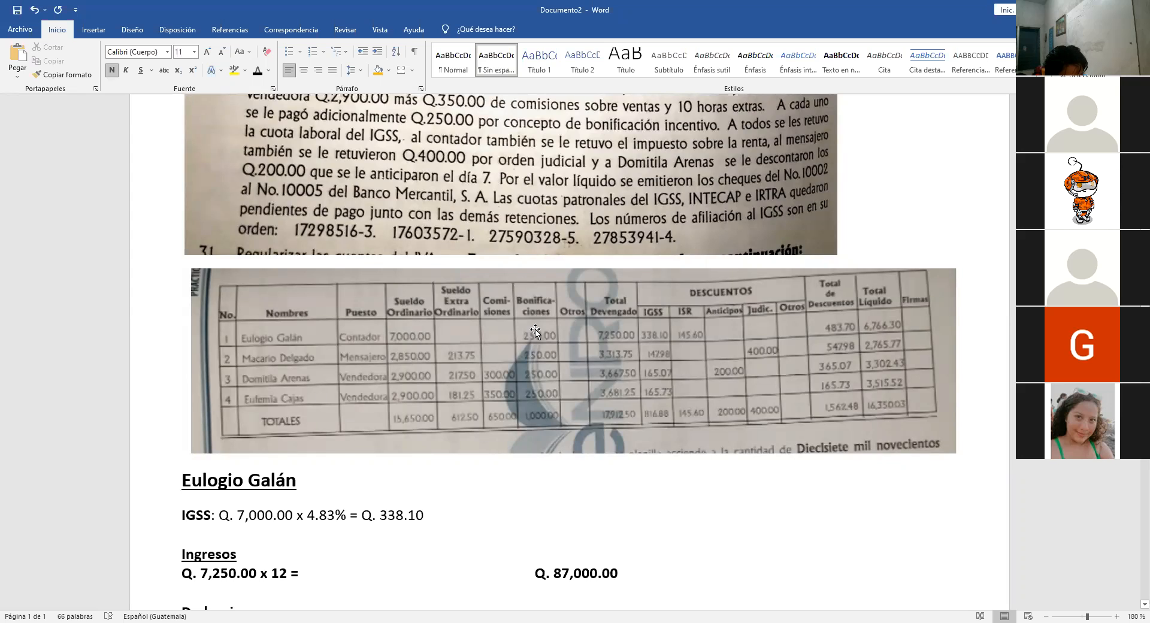
pyautogui.moveTo(542, 385)
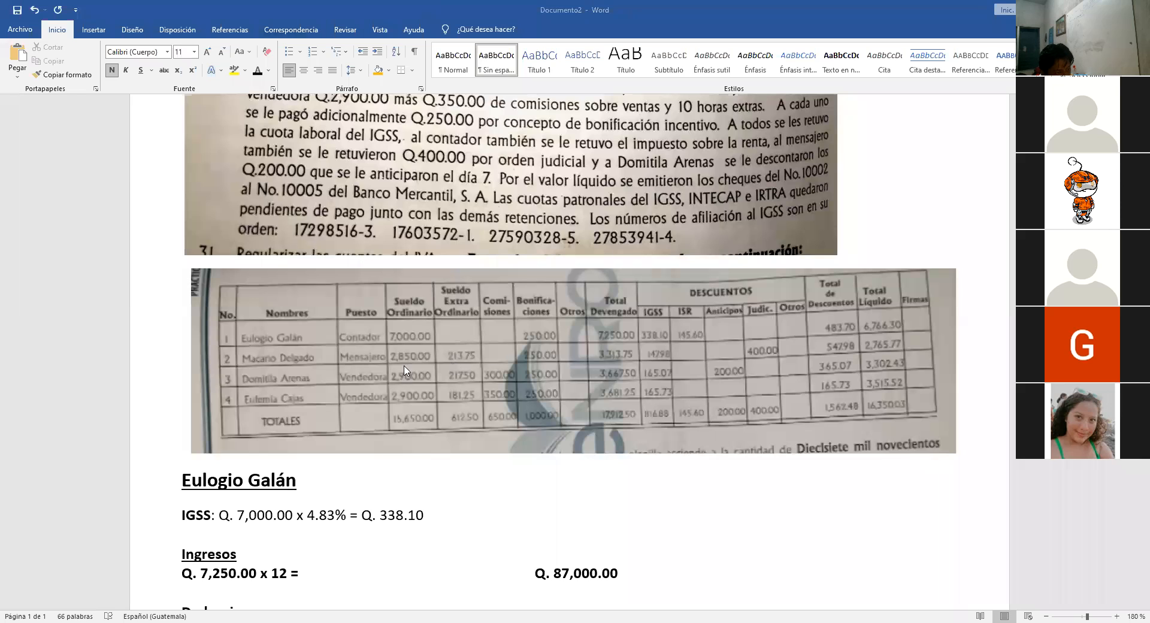
pyautogui.moveTo(476, 371)
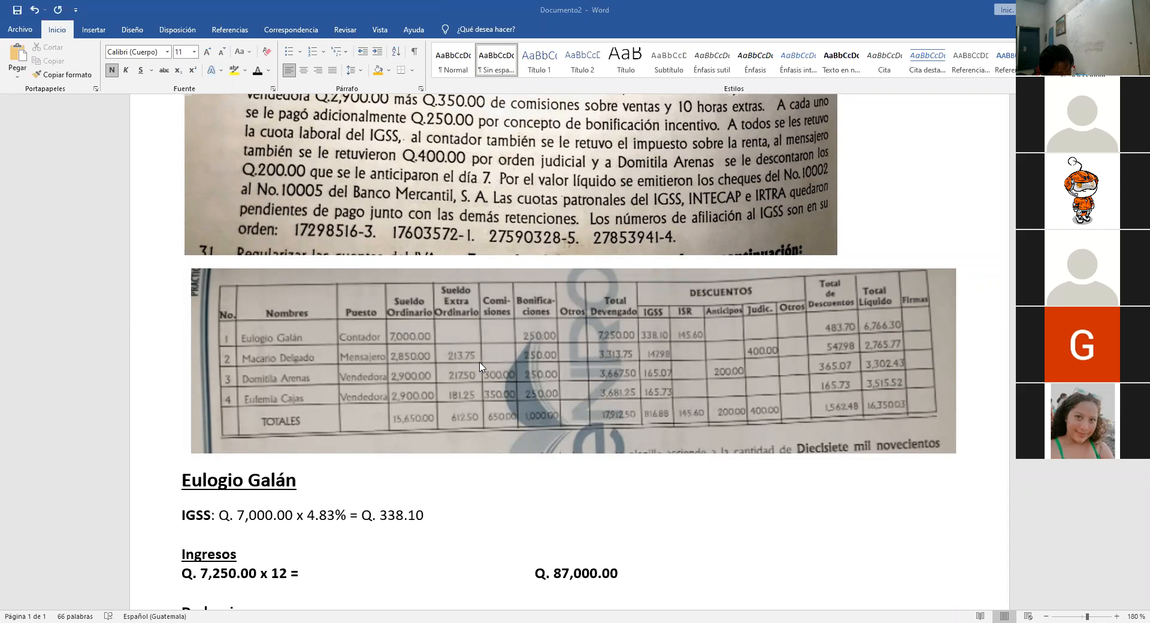
pyautogui.scroll(-3)
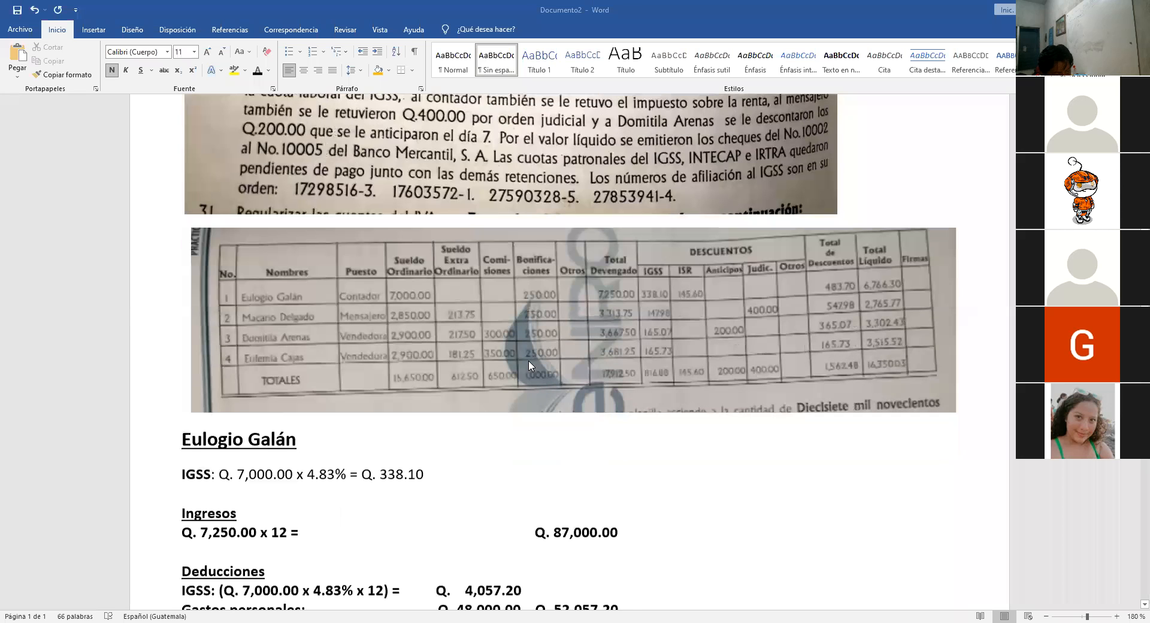
pyautogui.scroll(-3)
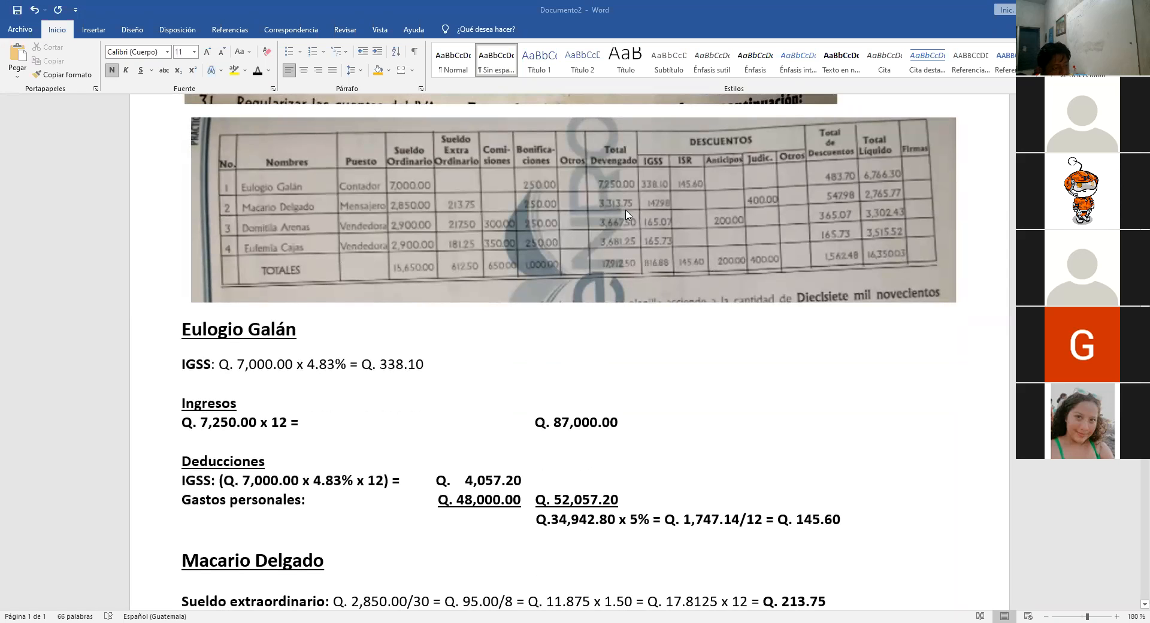
pyautogui.scroll(-3)
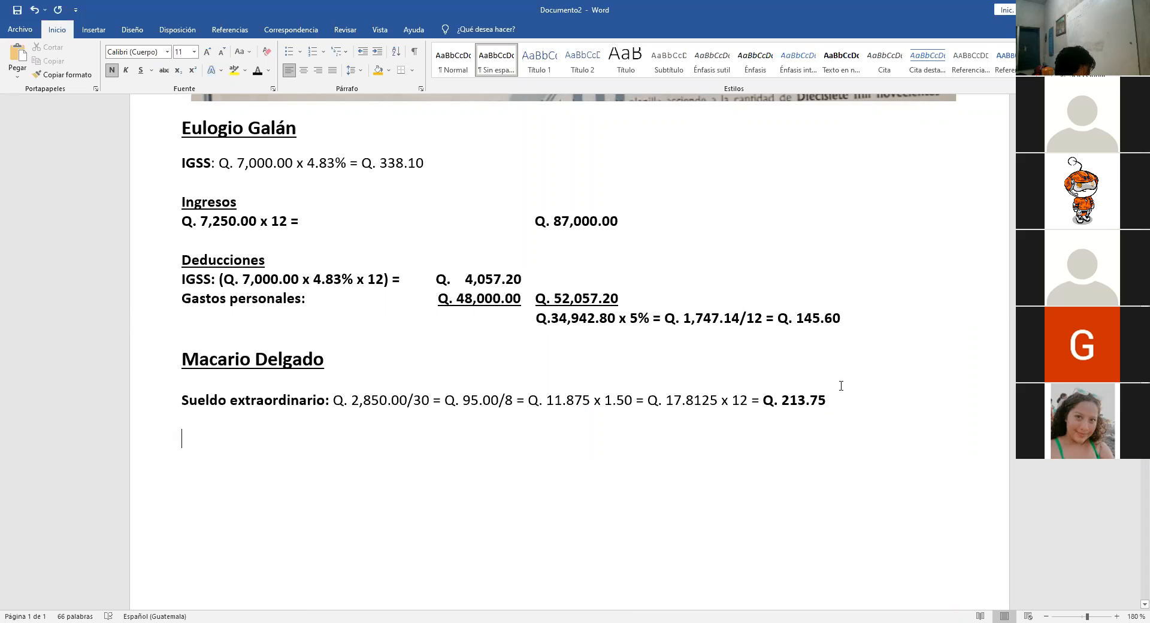
# Step: Start the IGSS line with the sum Q. 2,850.00 + pasted Q. 213.75 = Q
pyautogui.write('I')
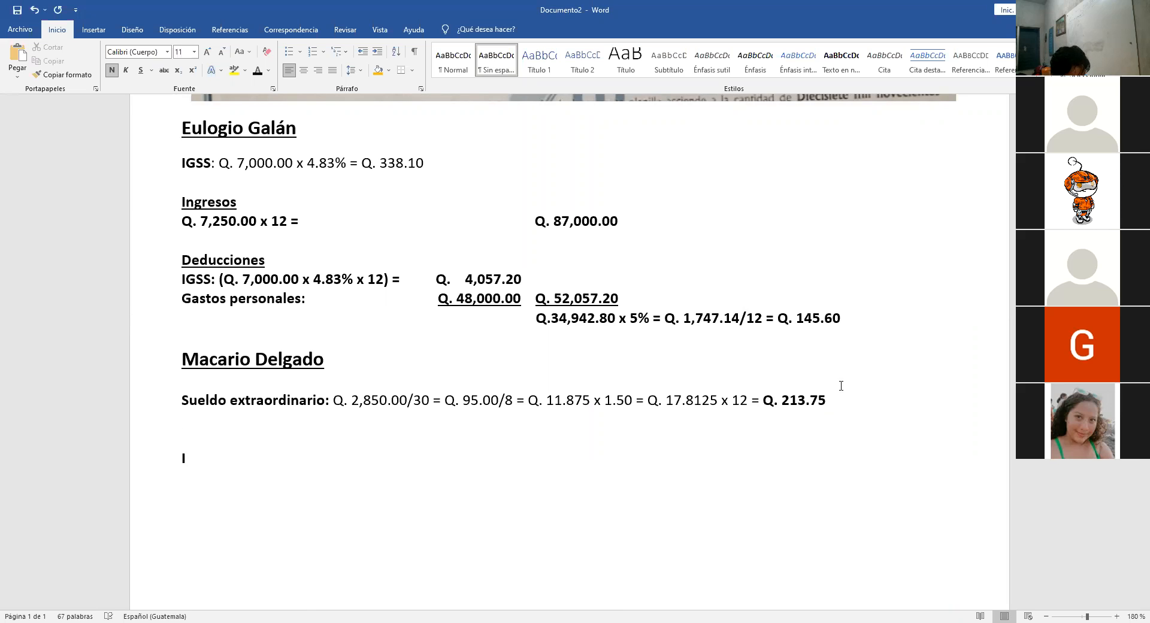
pyautogui.write('IGSS')
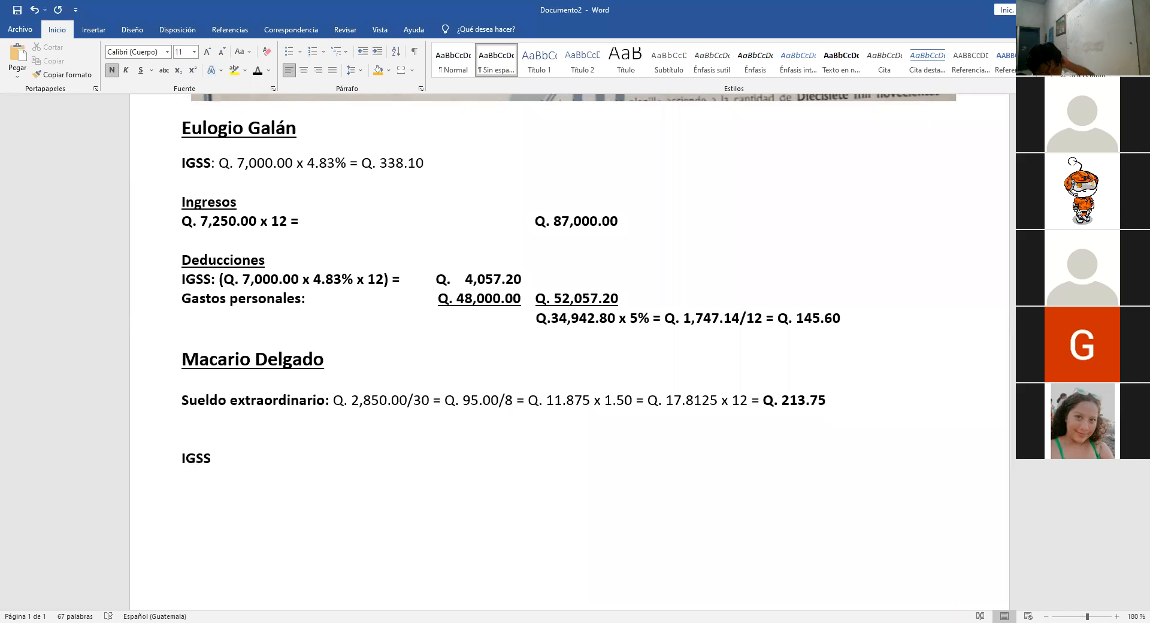
pyautogui.click(213, 458)
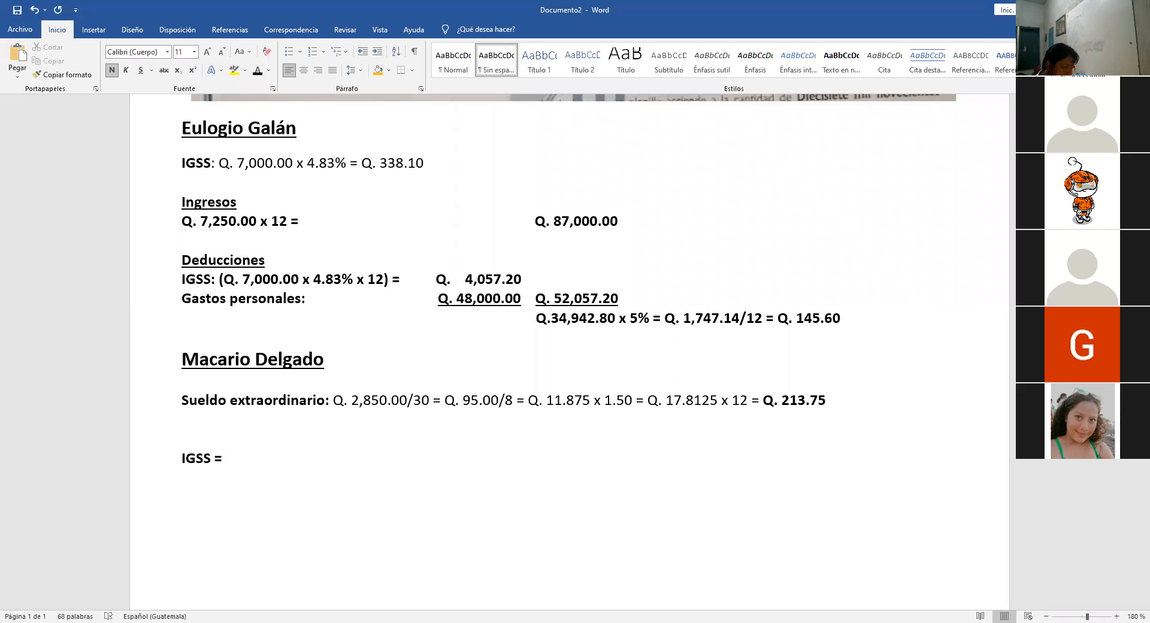
pyautogui.click(223, 457)
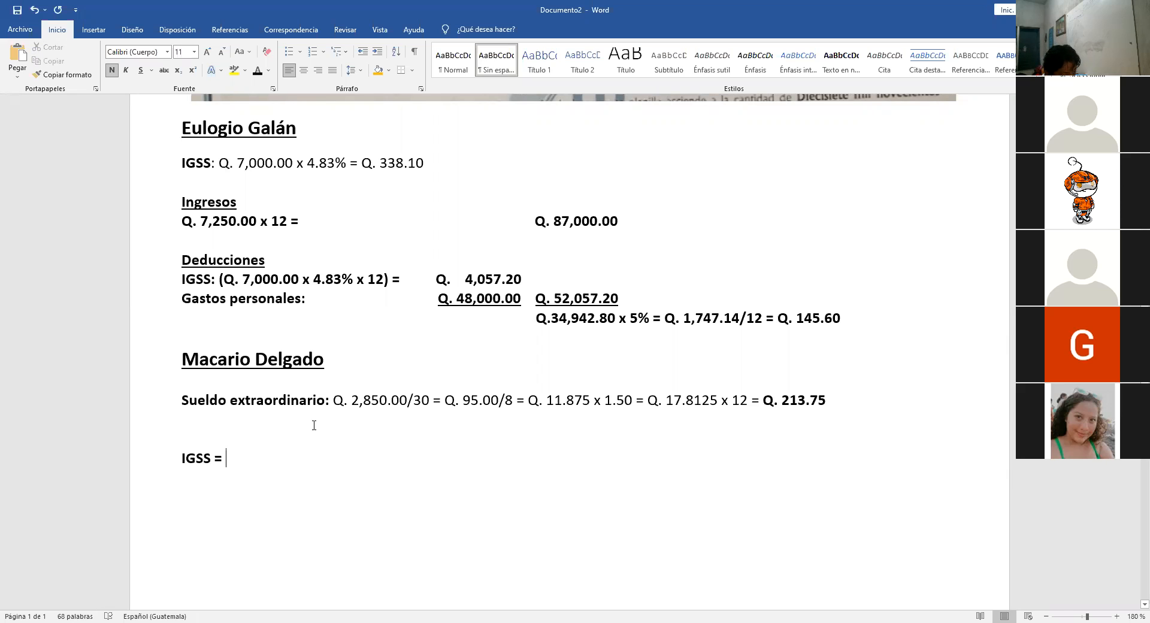
pyautogui.write('q')
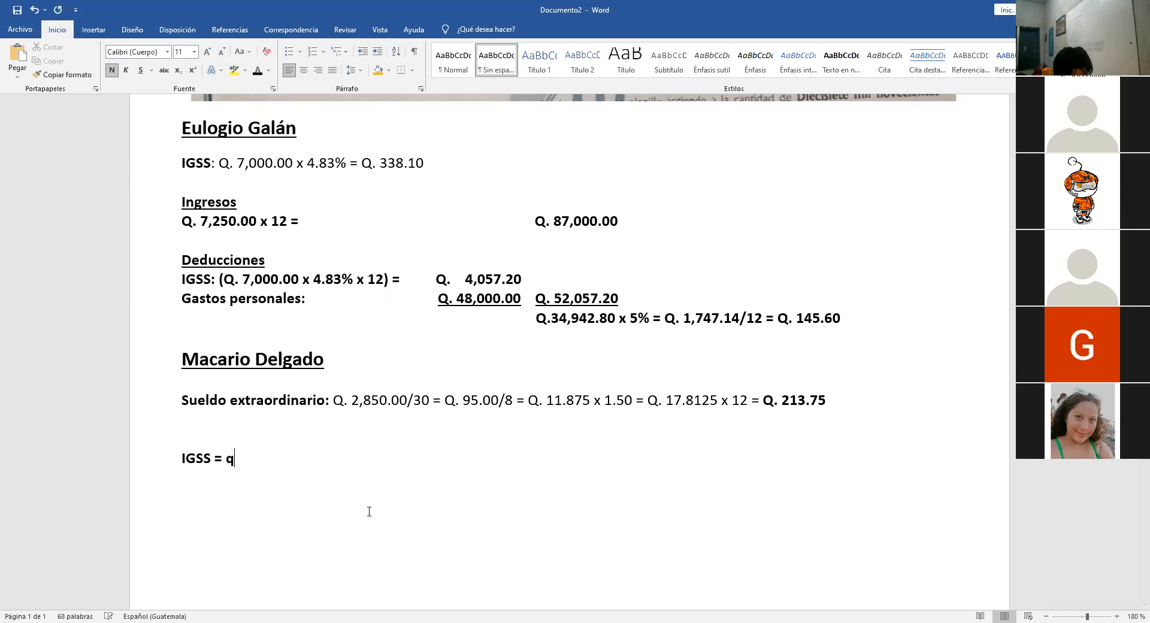
pyautogui.write('. 2,')
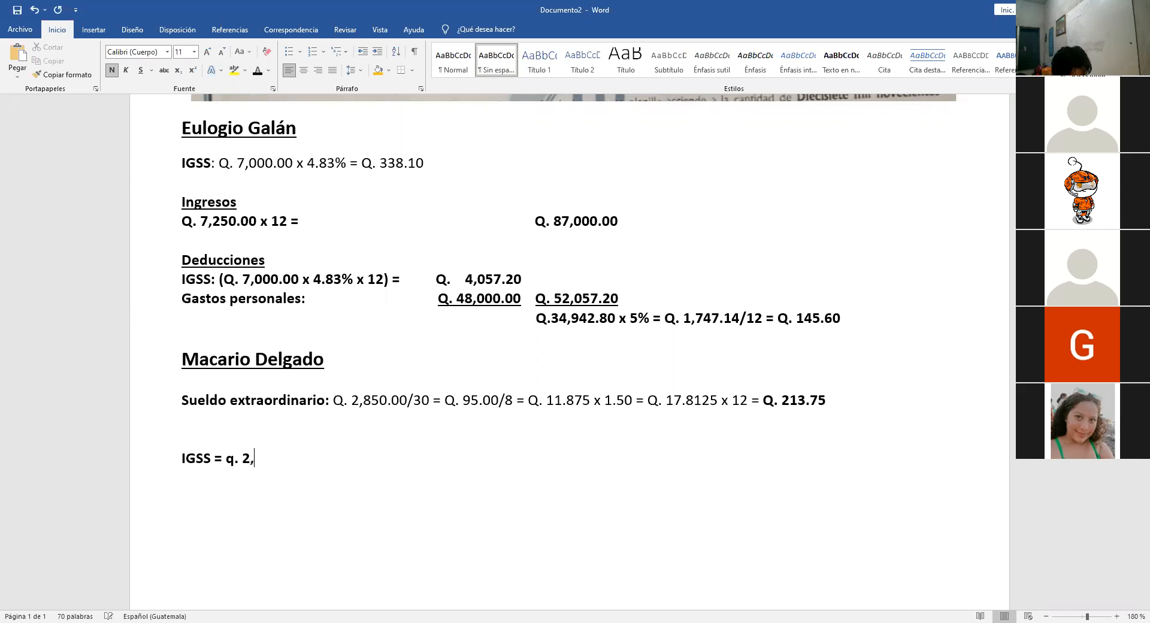
pyautogui.press('backspace')
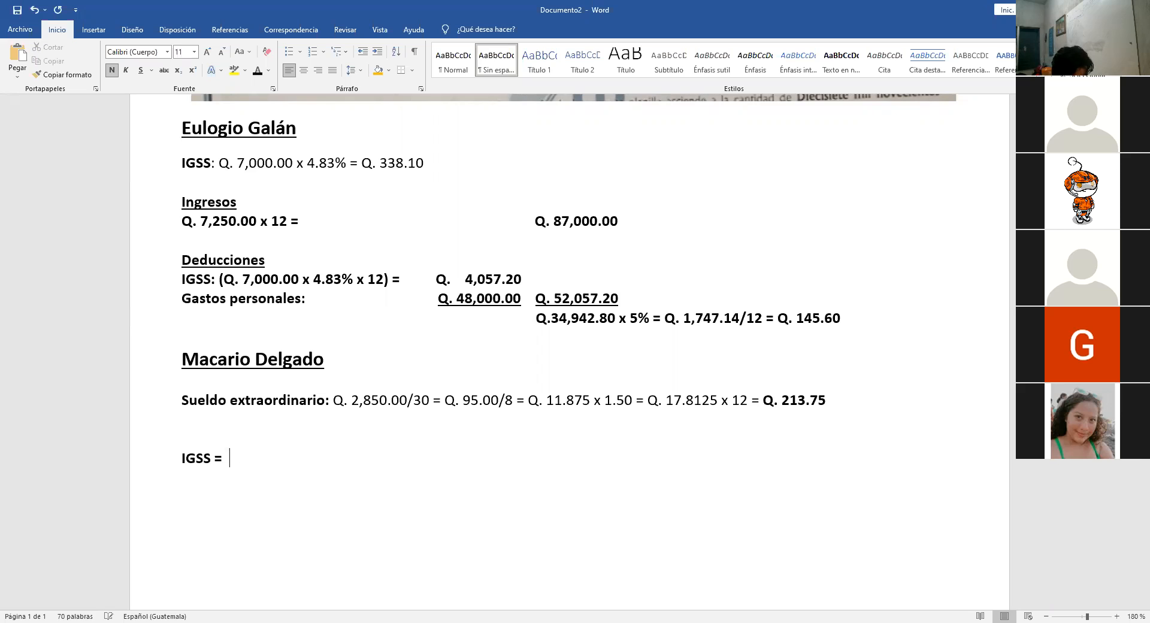
pyautogui.write('Q.')
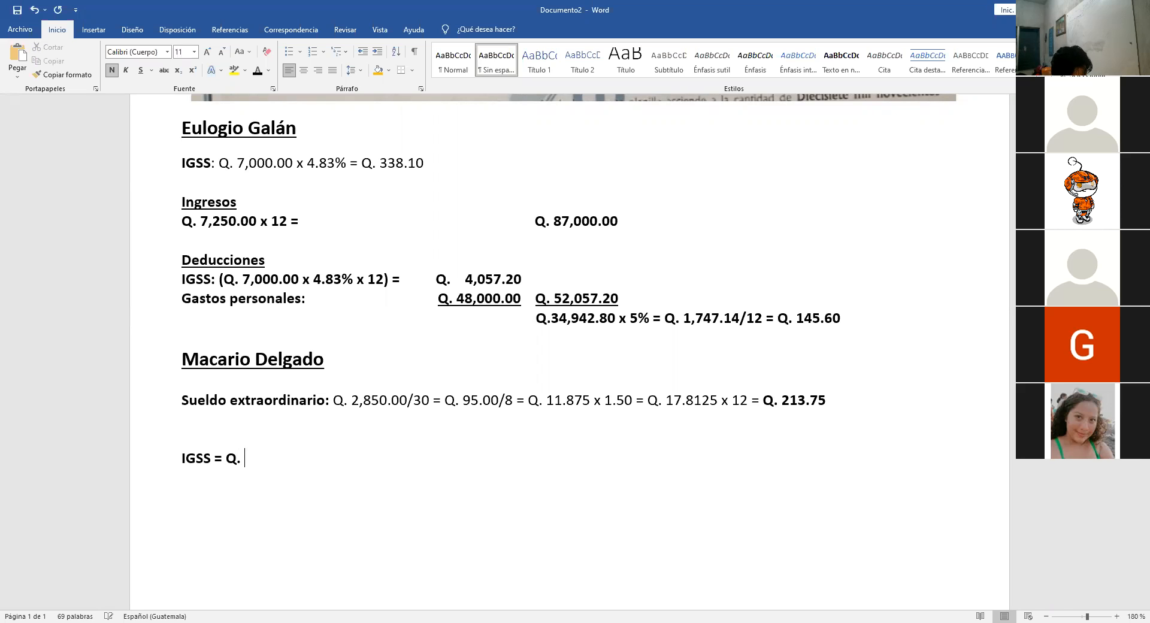
pyautogui.write('2,850.00')
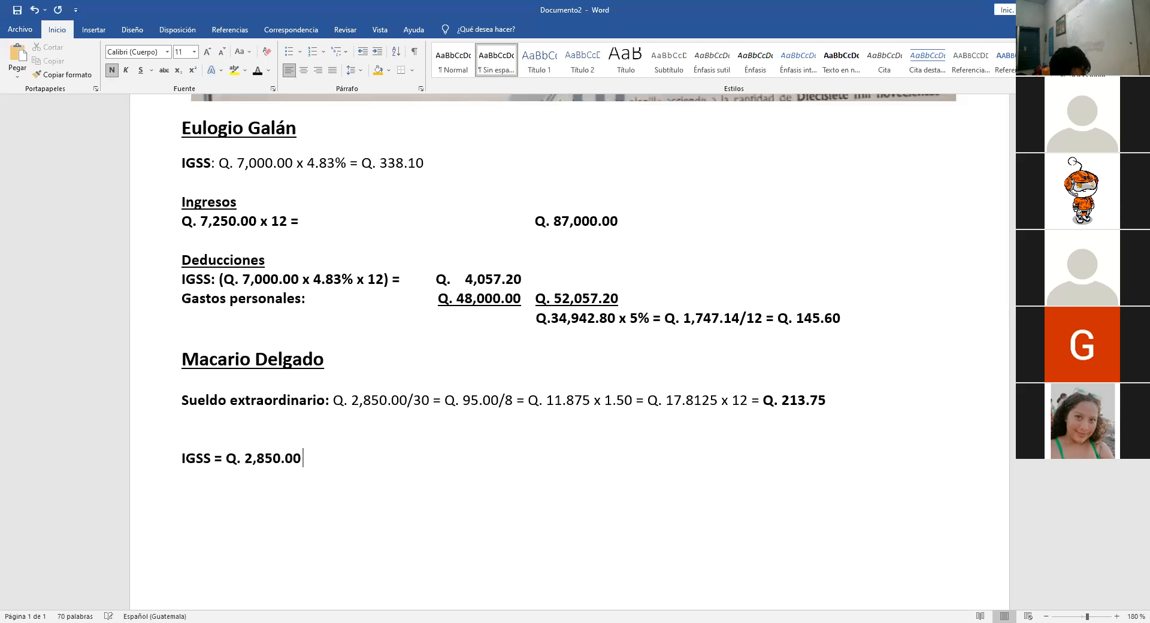
pyautogui.write('+')
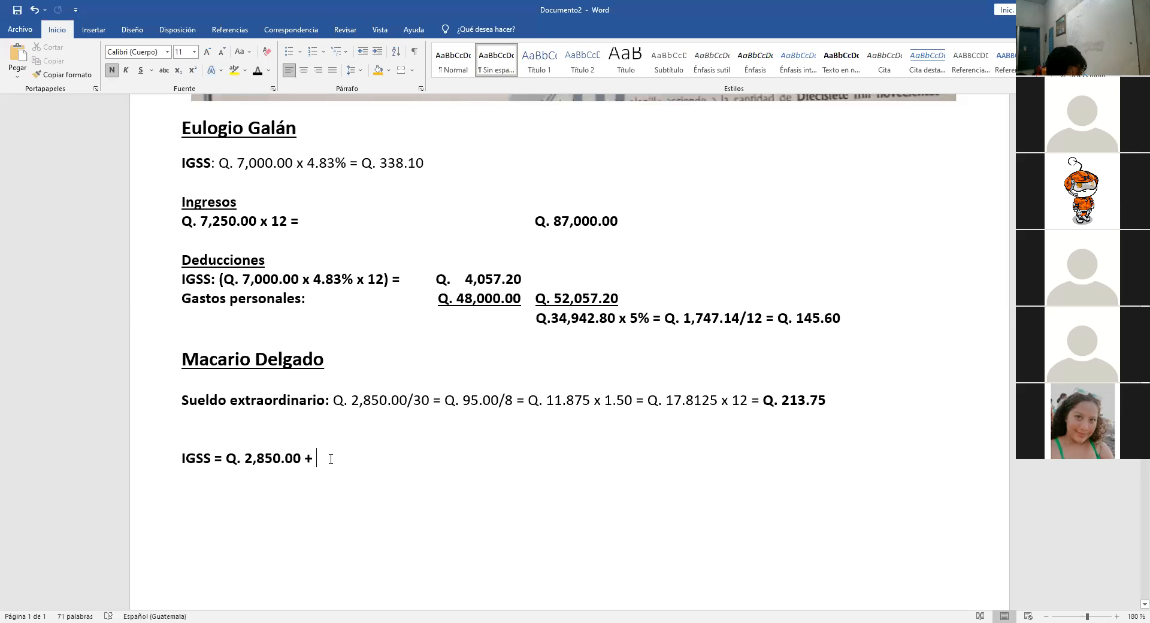
pyautogui.press('ctrl+v')
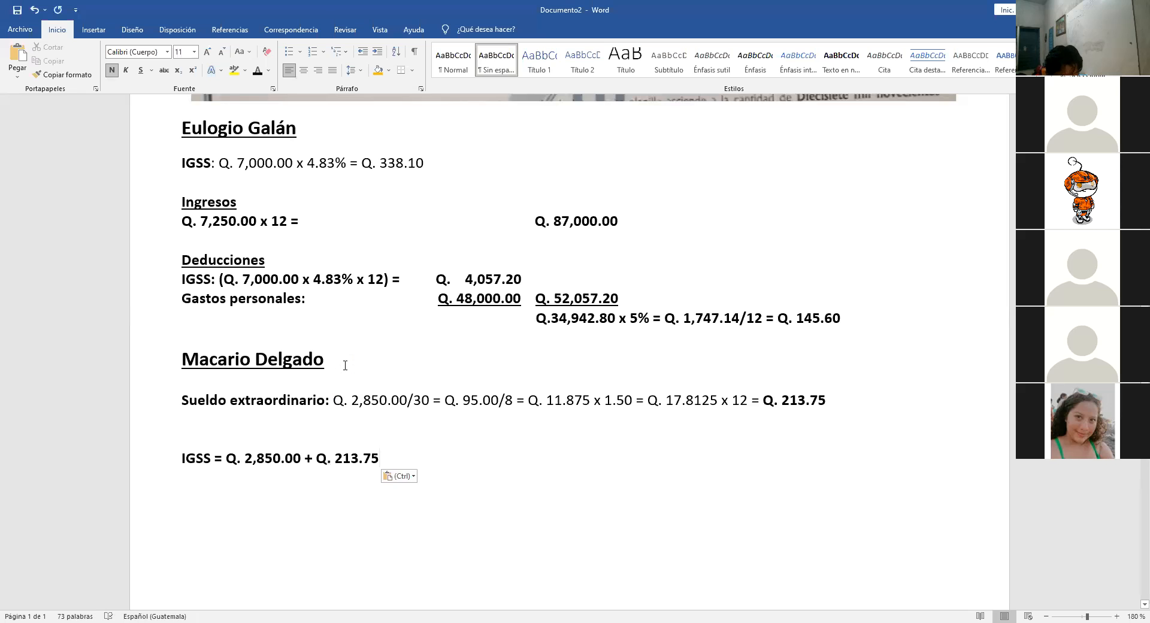
pyautogui.write('= Q.')
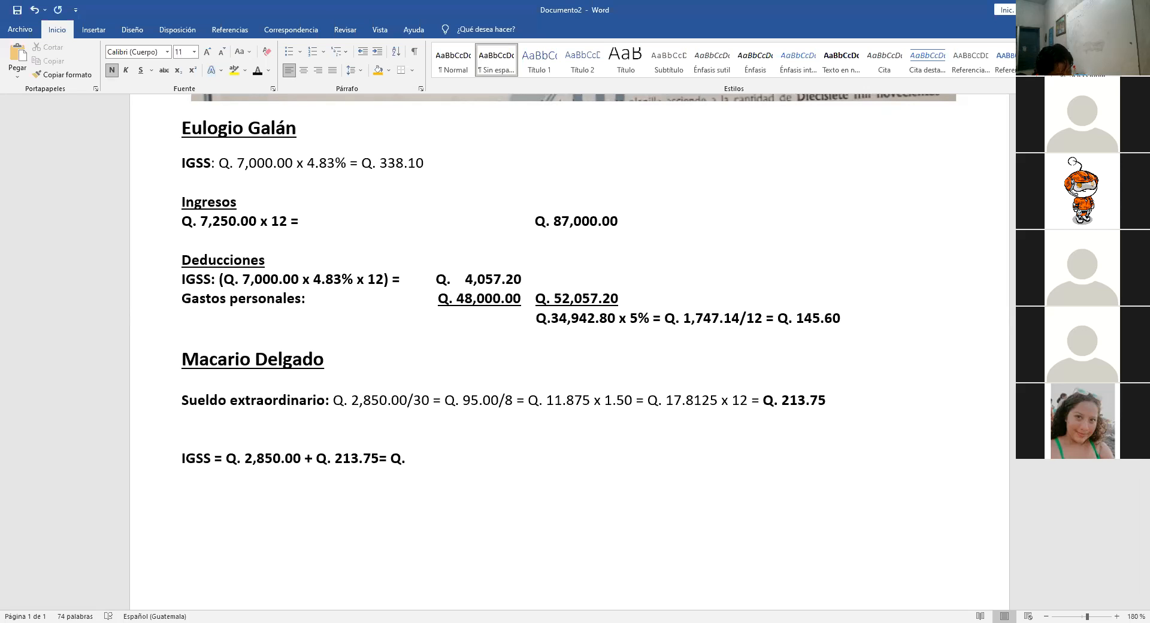
# Step: Continue the IGSS line with 3,063.75 x 4.83% = 47.98
pyautogui.click(409, 457)
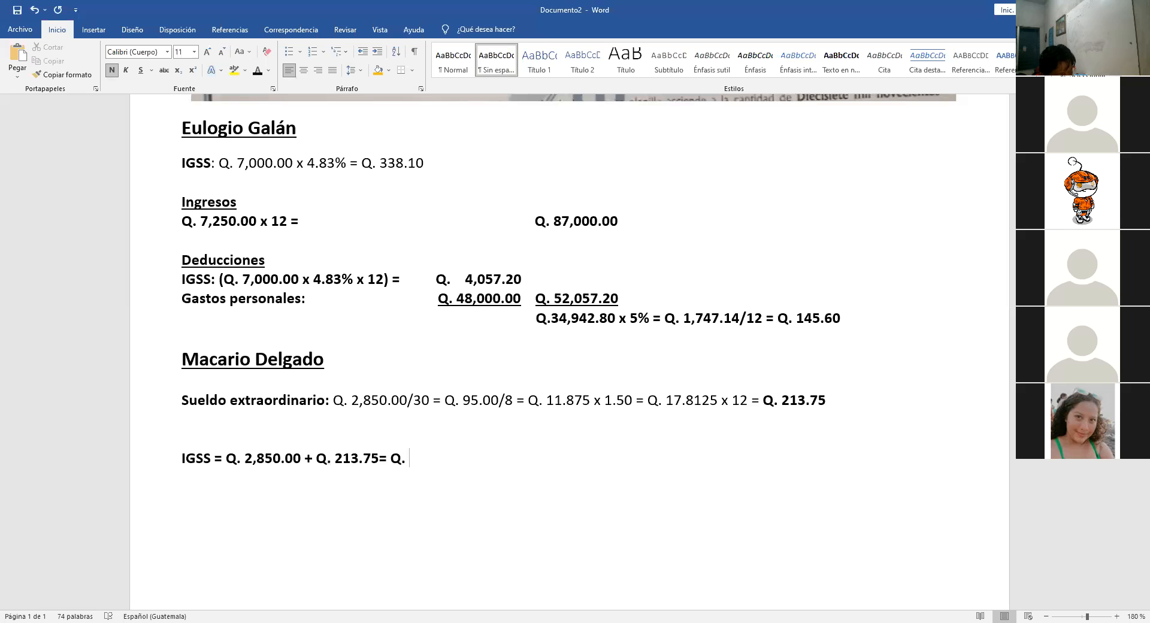
pyautogui.write('3')
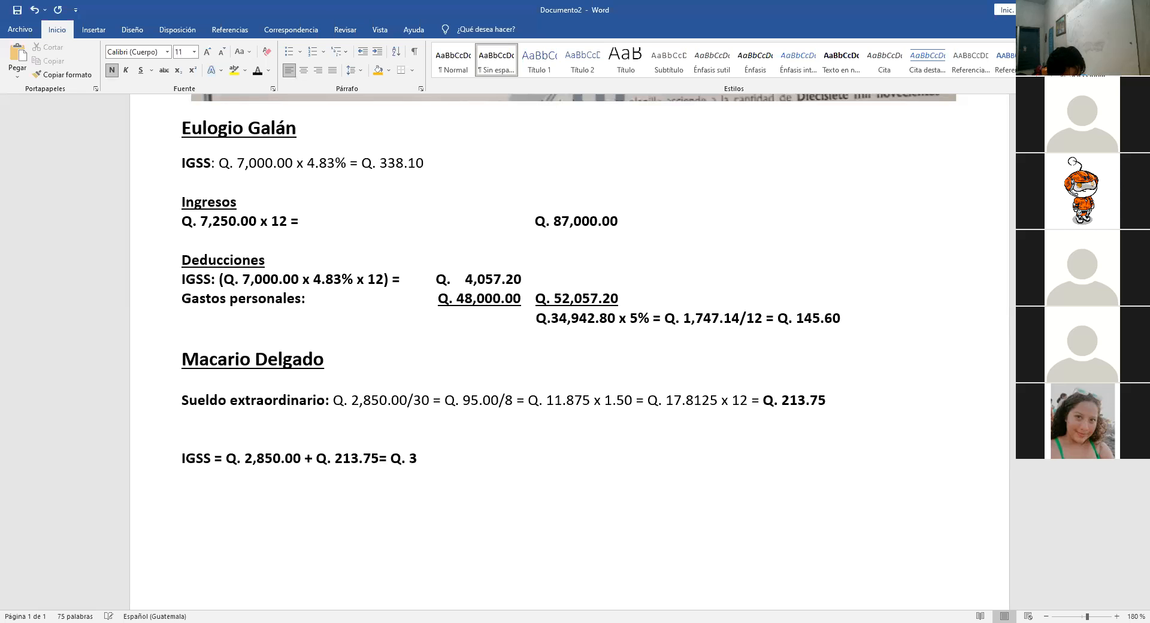
pyautogui.write(',06')
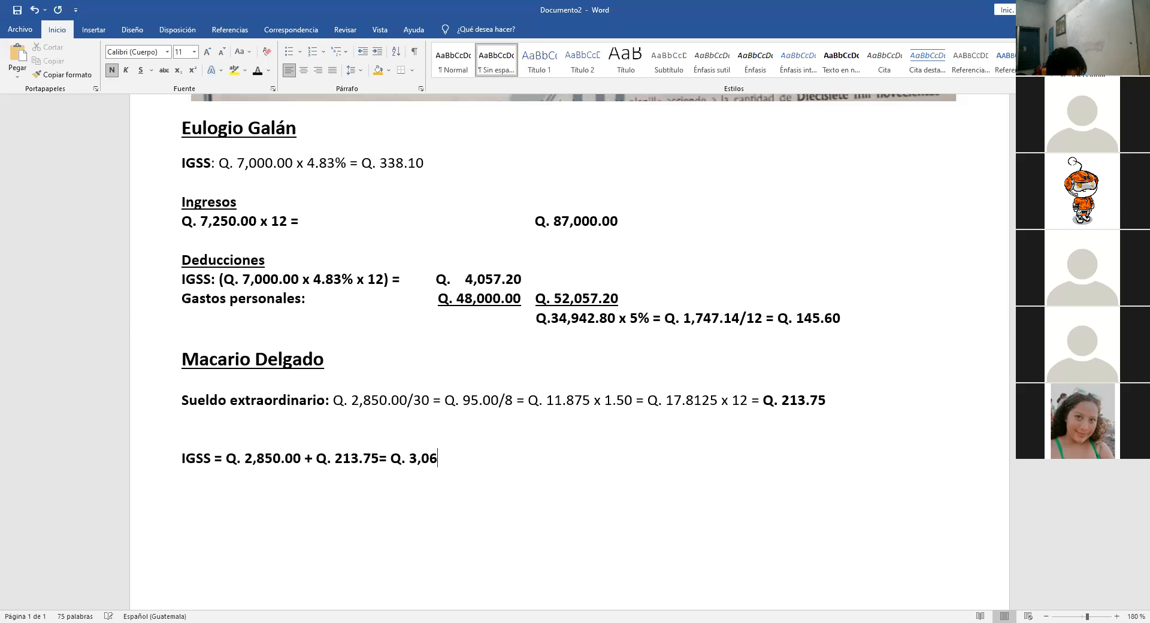
pyautogui.write('3.75')
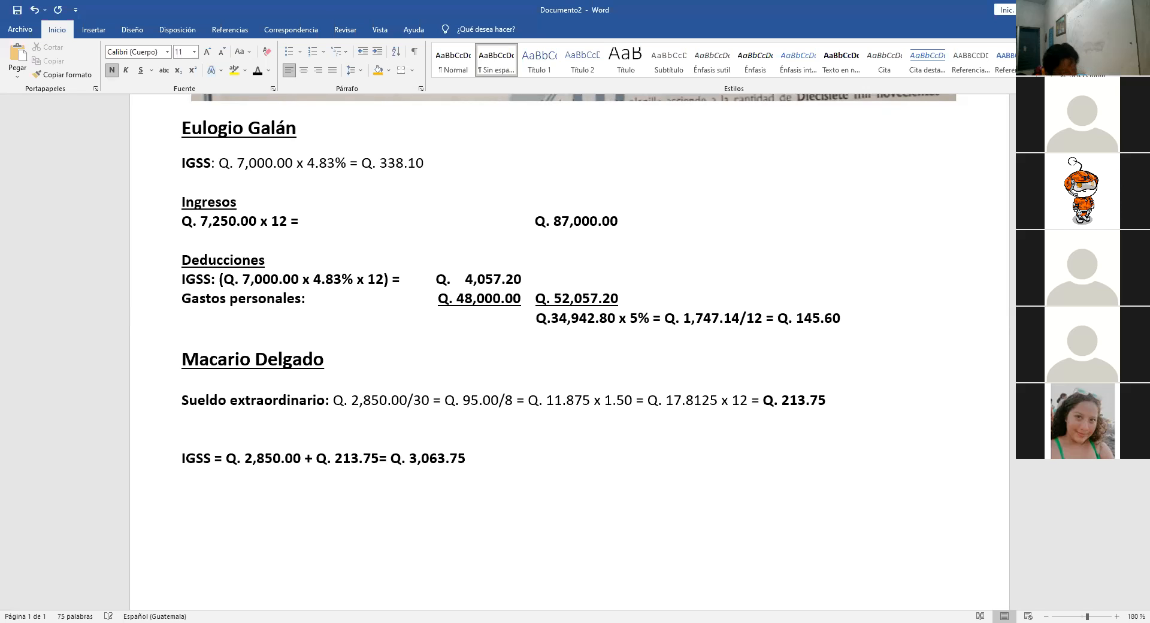
pyautogui.write('x')
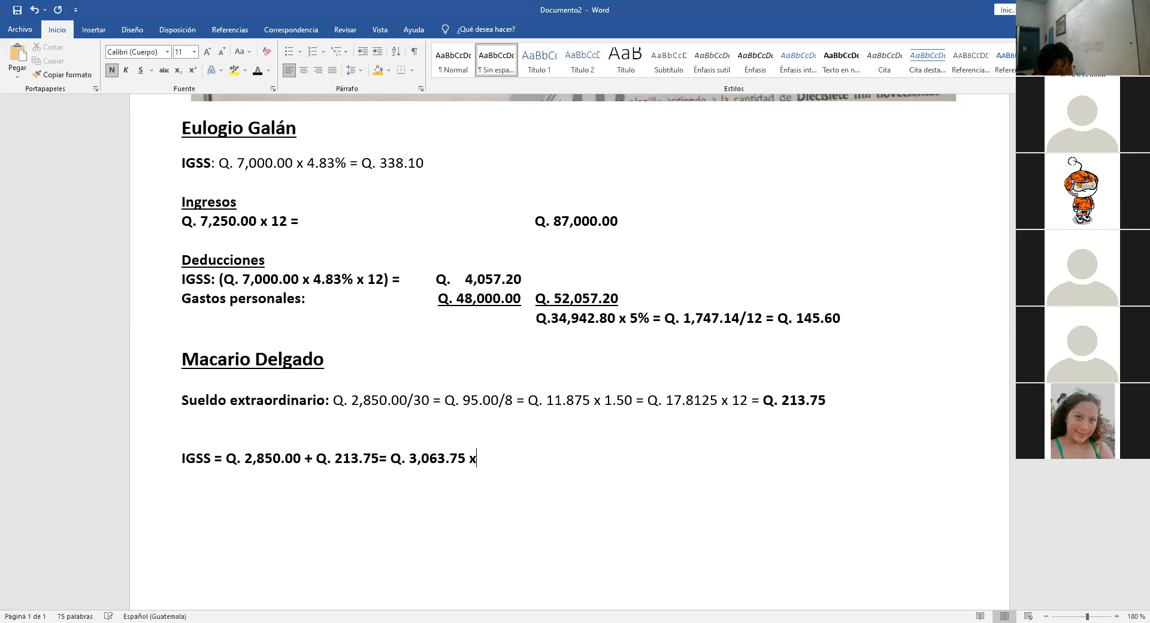
pyautogui.write('" "')
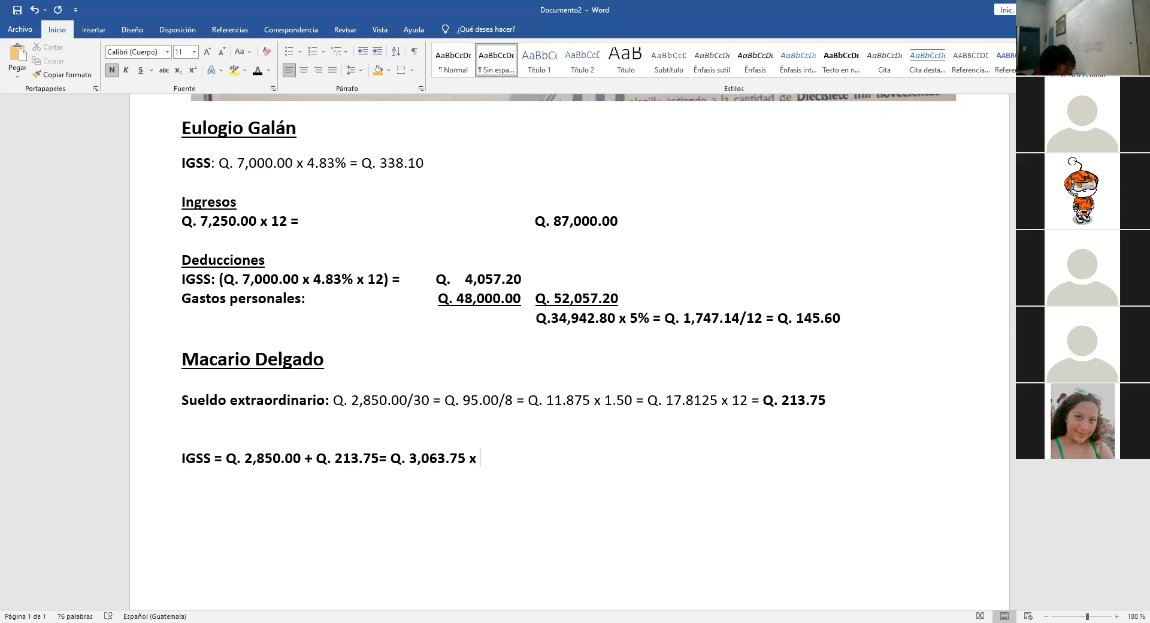
pyautogui.write('4.8')
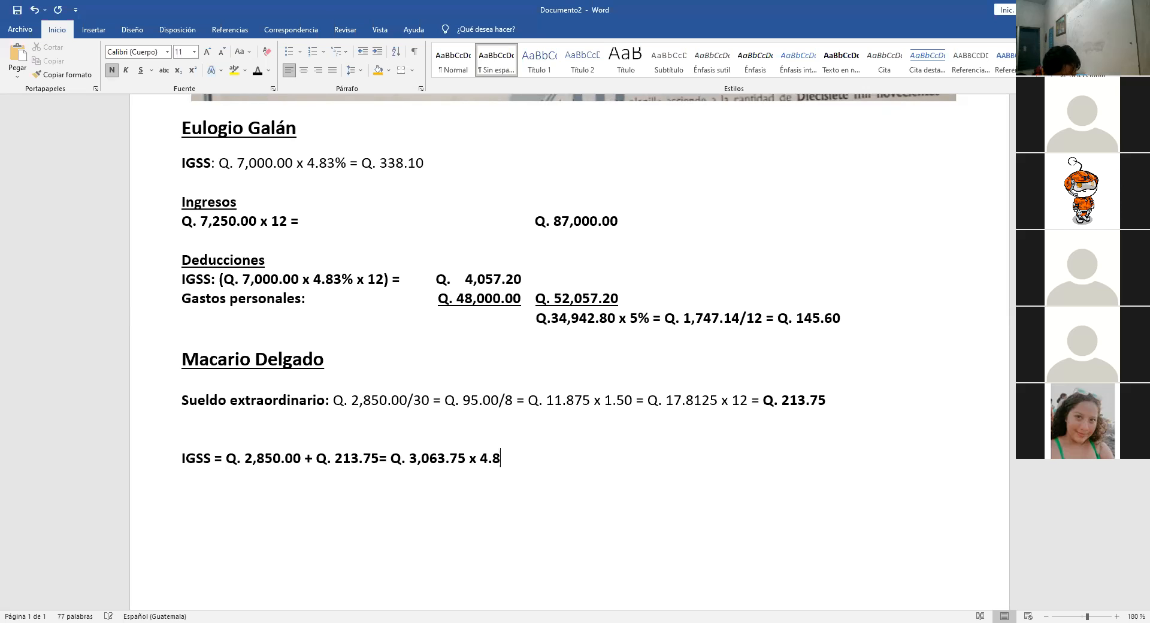
pyautogui.write('3%')
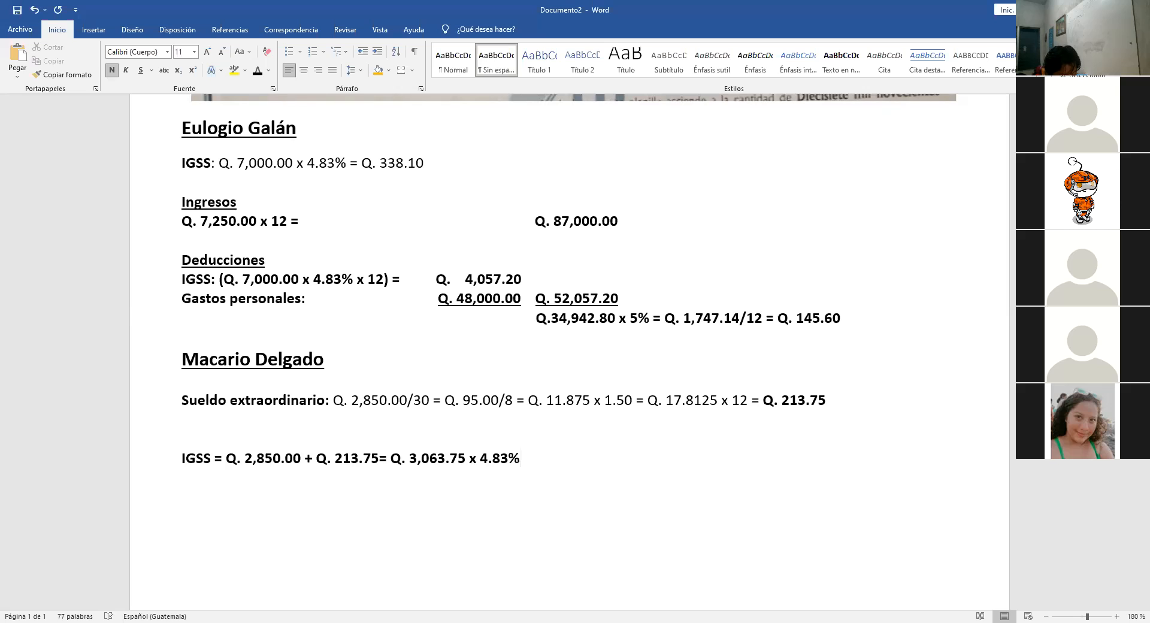
pyautogui.write('= Q. 1')
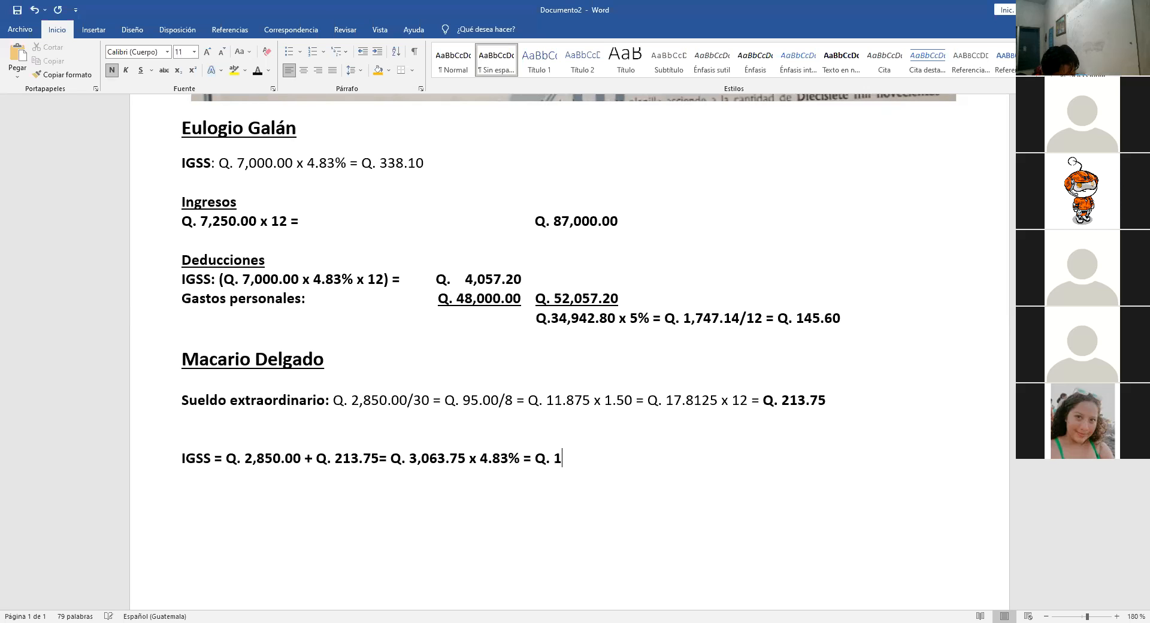
pyautogui.write('47.')
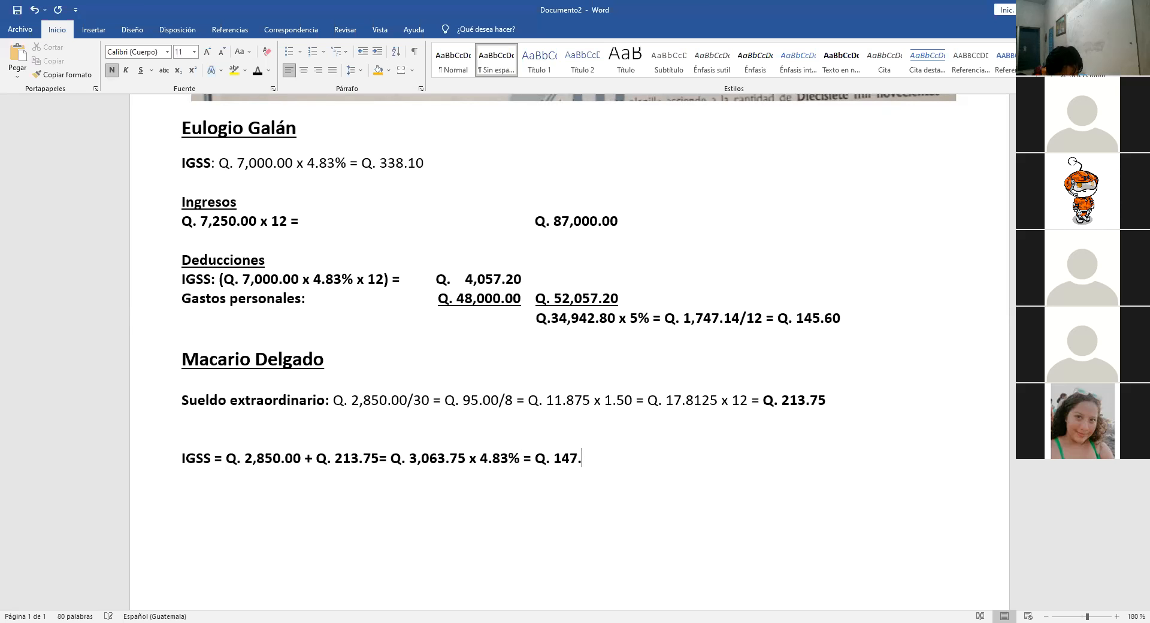
pyautogui.write('98')
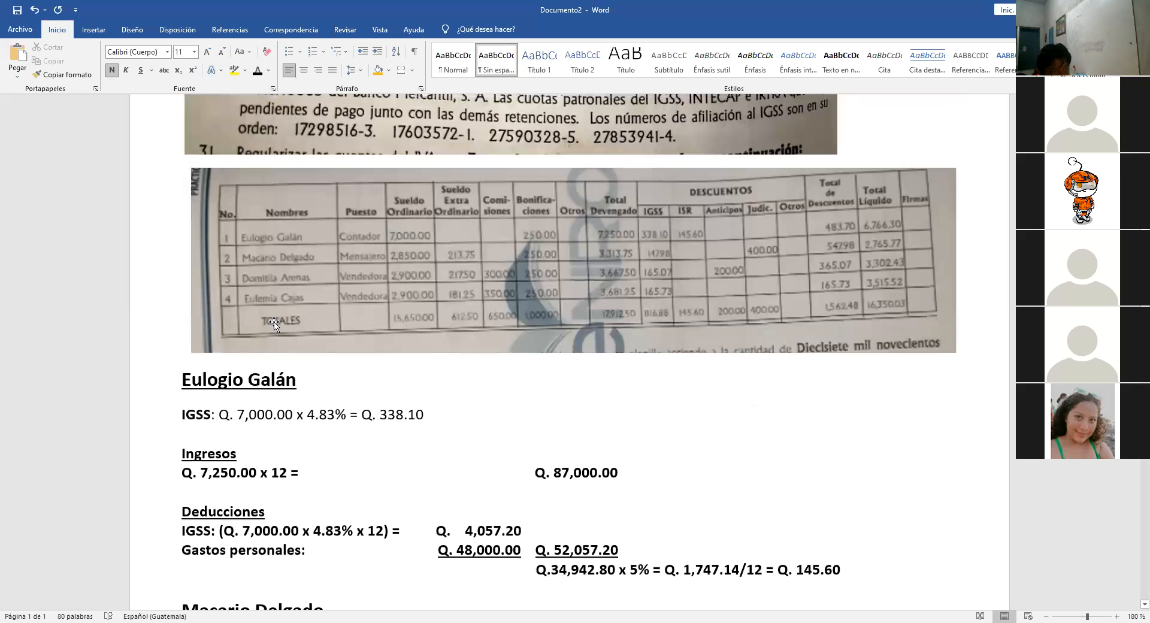
pyautogui.moveTo(251, 304)
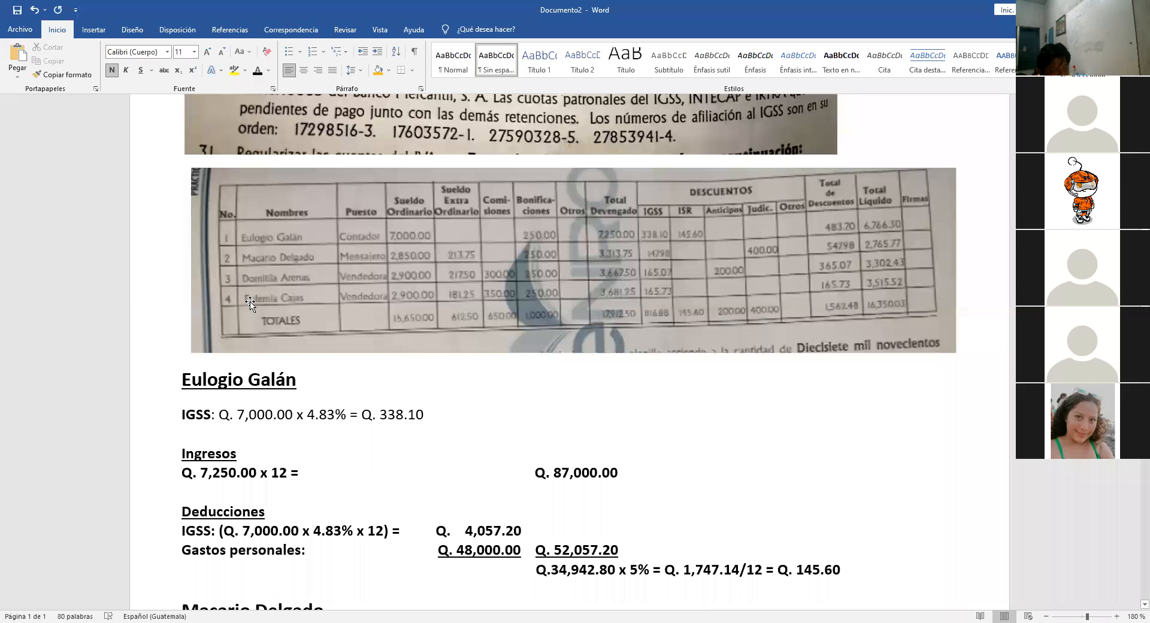
pyautogui.moveTo(653, 265)
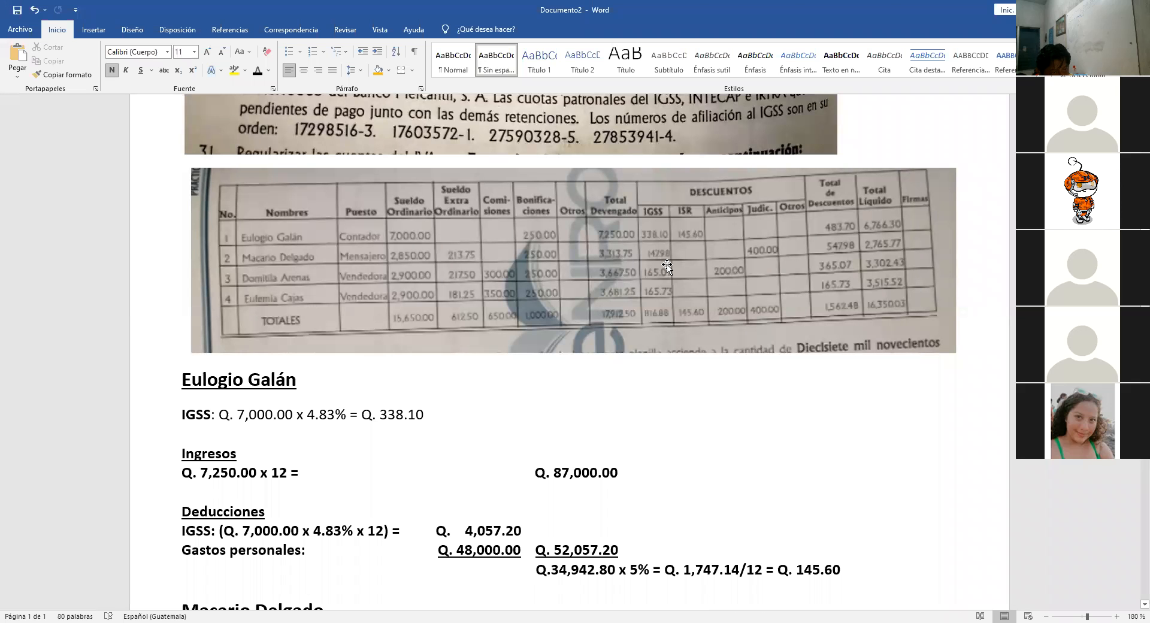
pyautogui.scroll(-3)
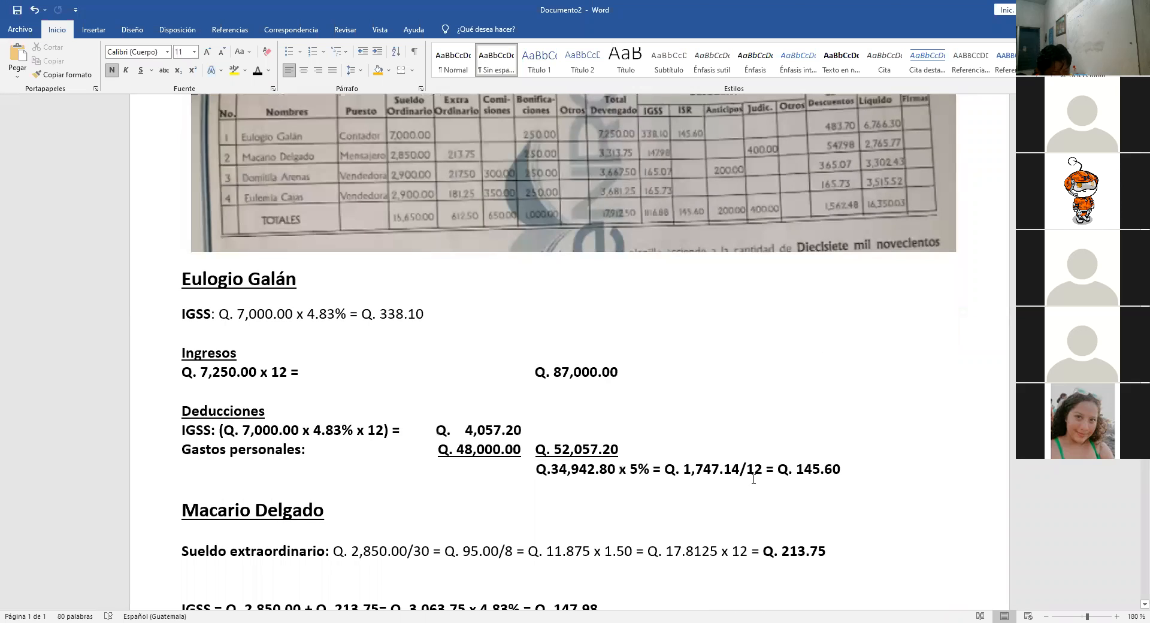
pyautogui.scroll(-3)
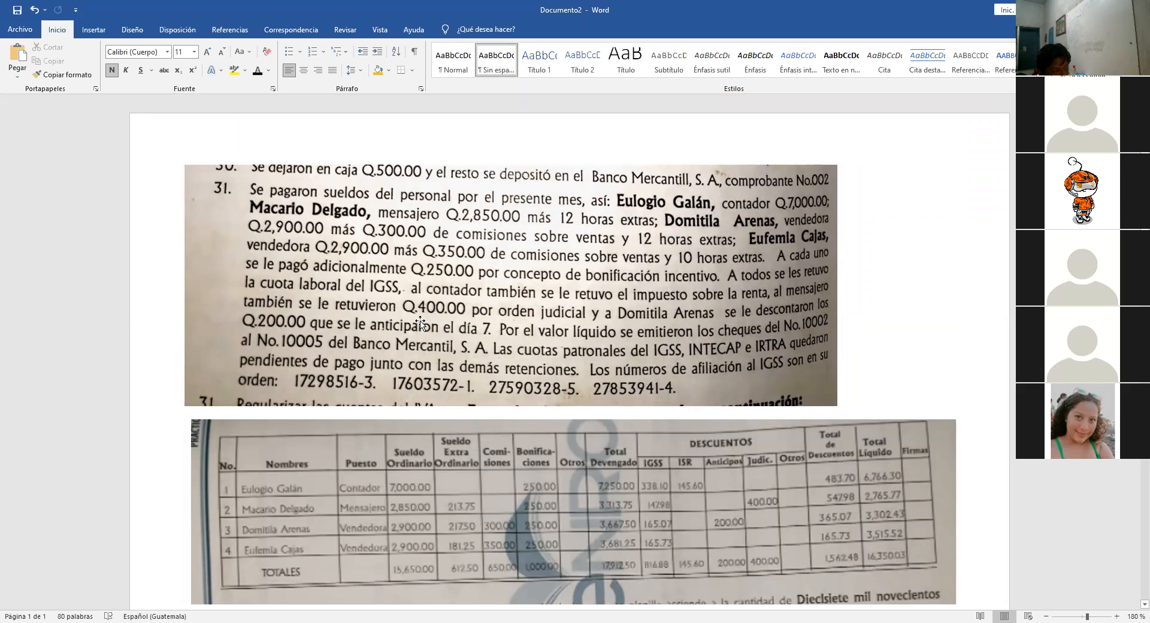
pyautogui.moveTo(562, 325)
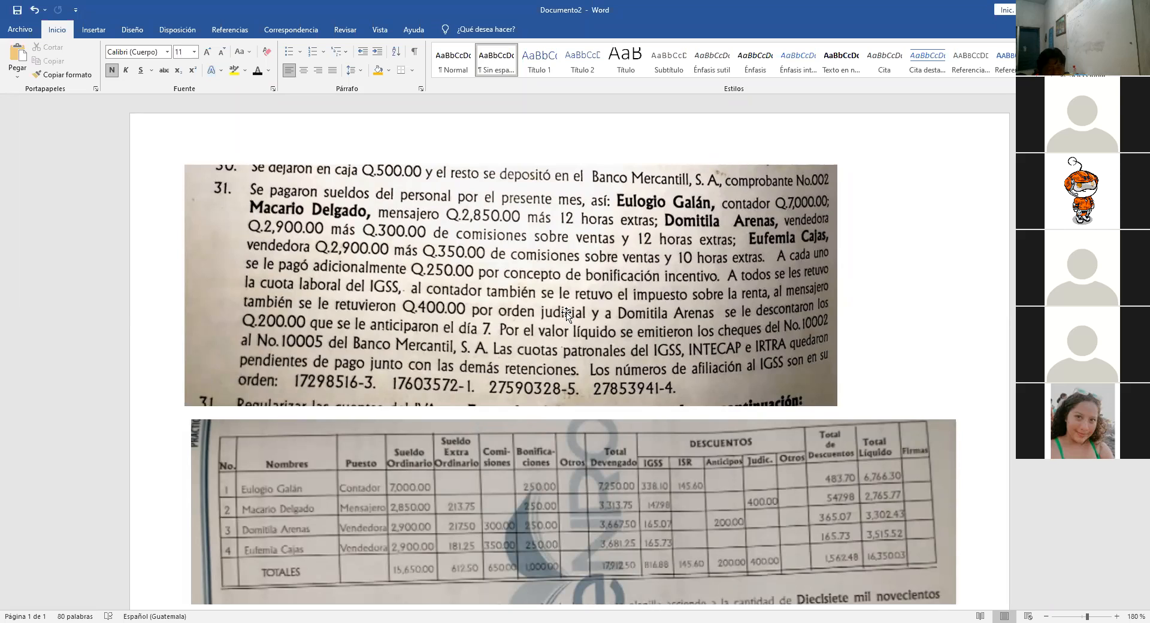
pyautogui.moveTo(755, 512)
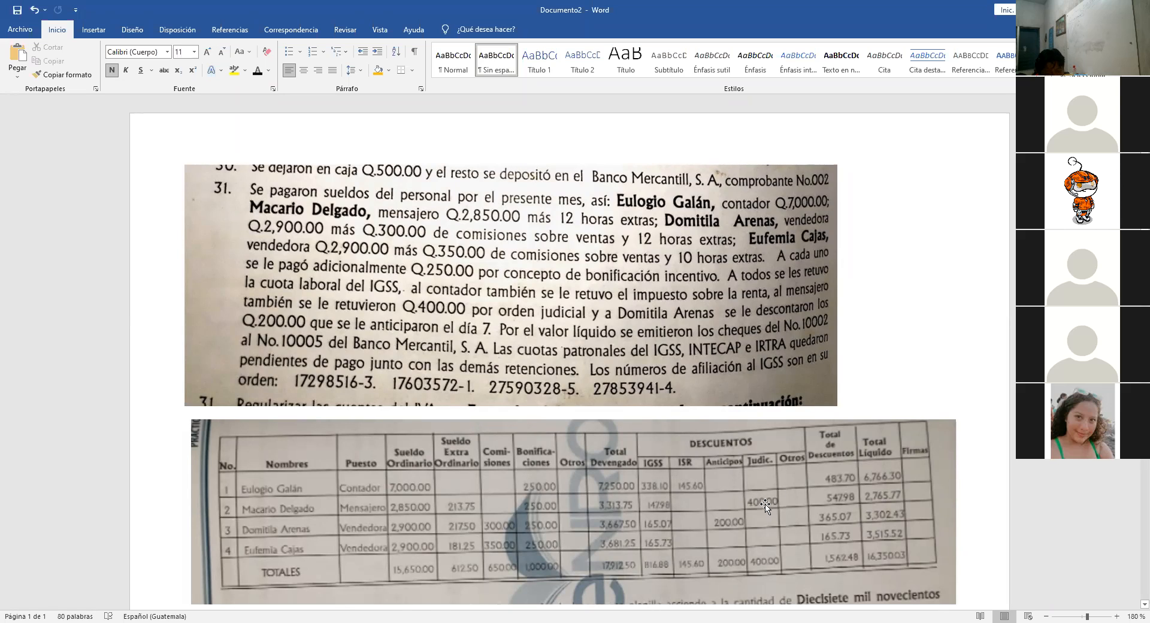
pyautogui.moveTo(755, 506)
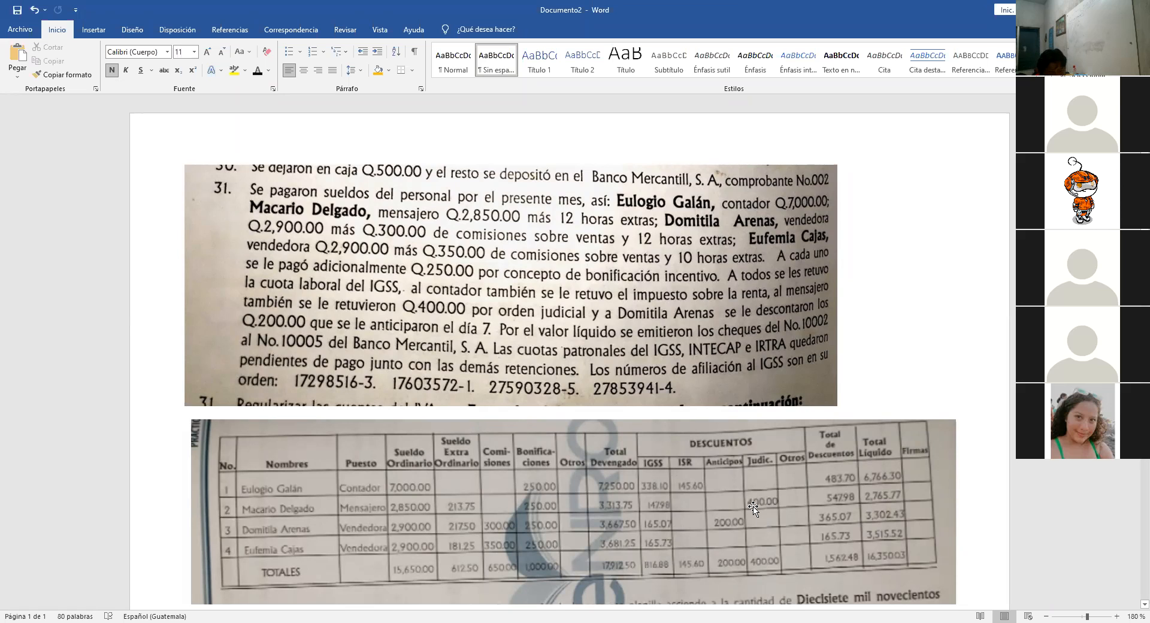
pyautogui.moveTo(740, 560)
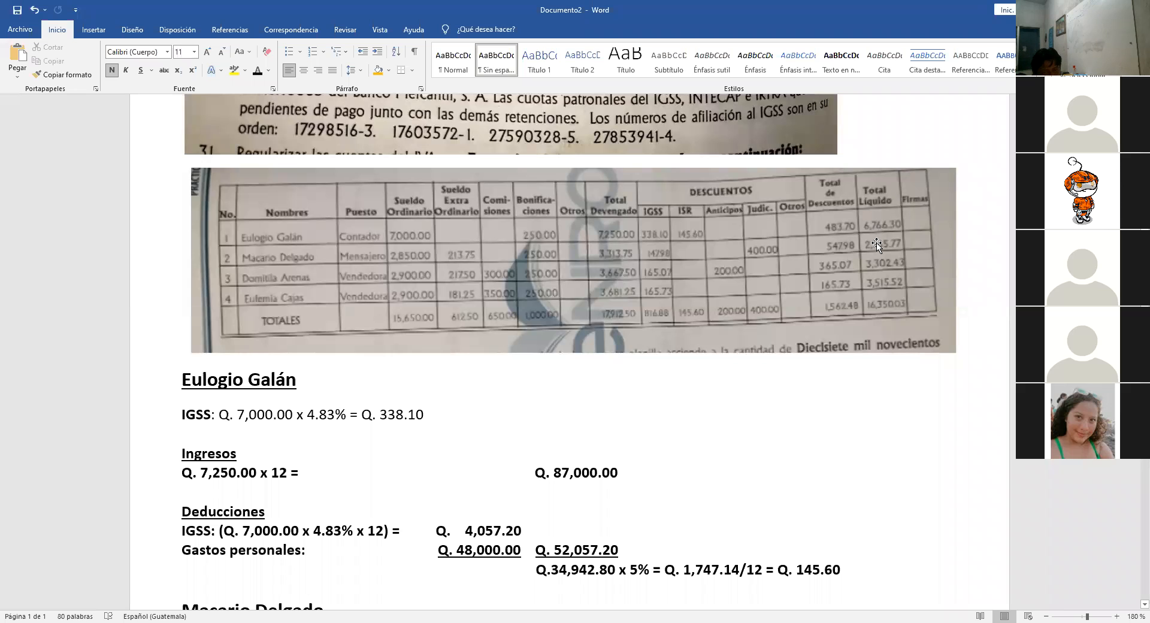
pyautogui.moveTo(821, 254)
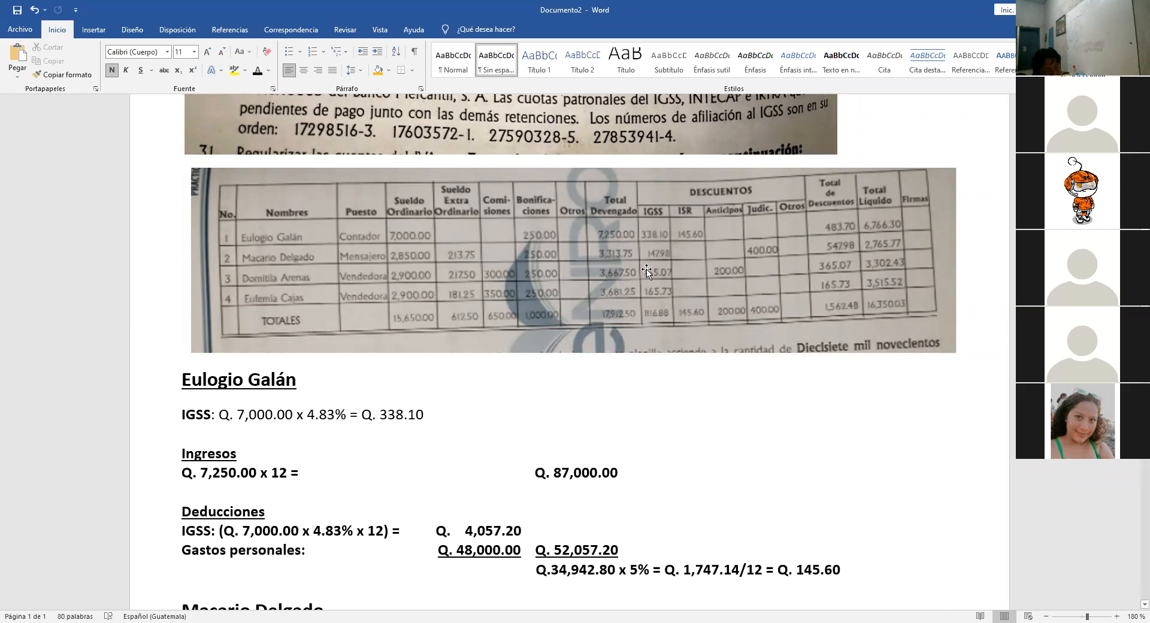
pyautogui.moveTo(629, 262)
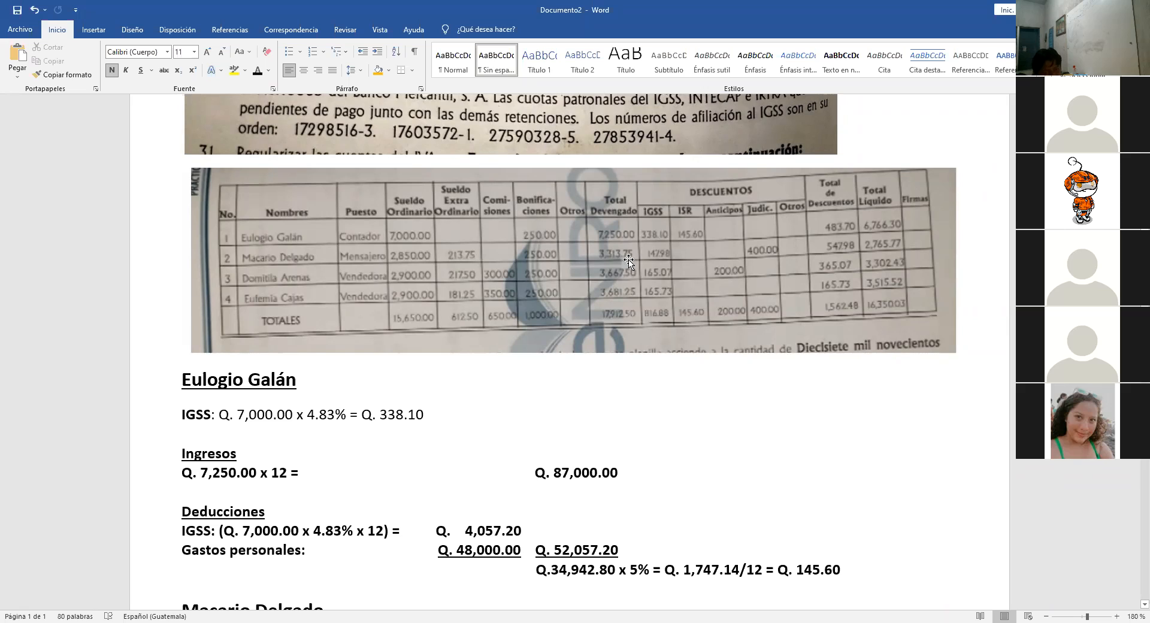
pyautogui.moveTo(843, 262)
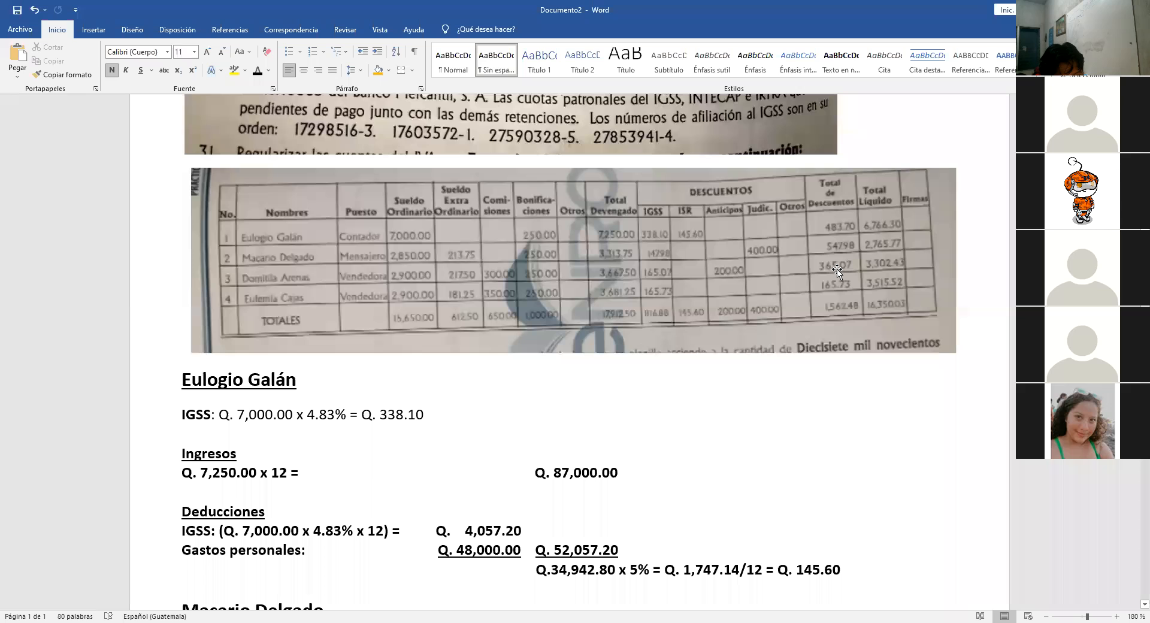
pyautogui.moveTo(633, 306)
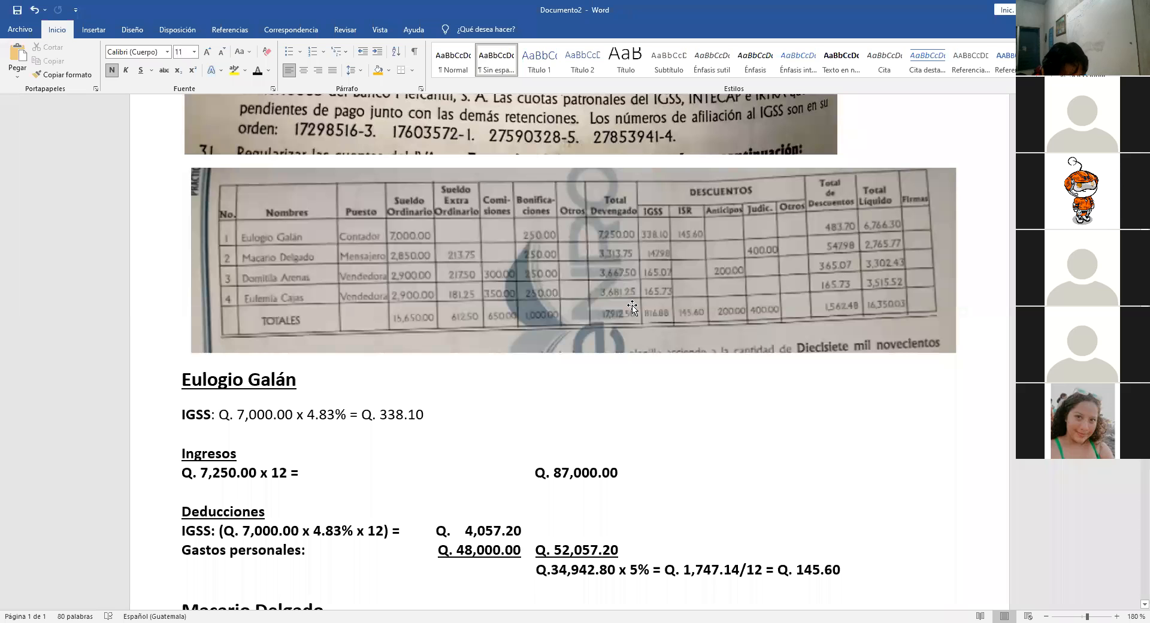